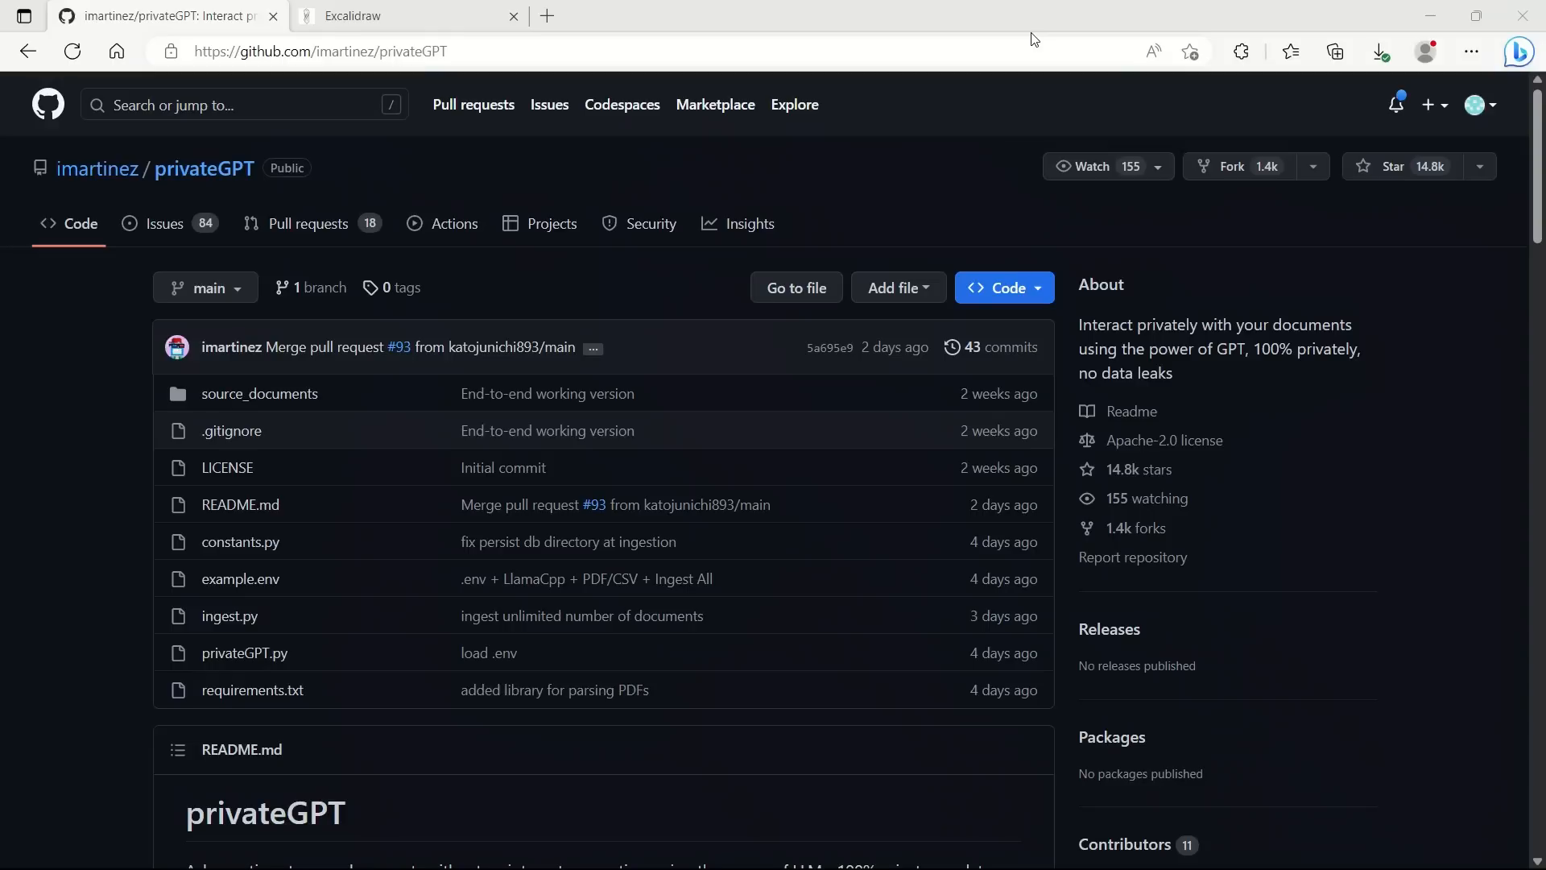
pyautogui.moveTo(1034, 44)
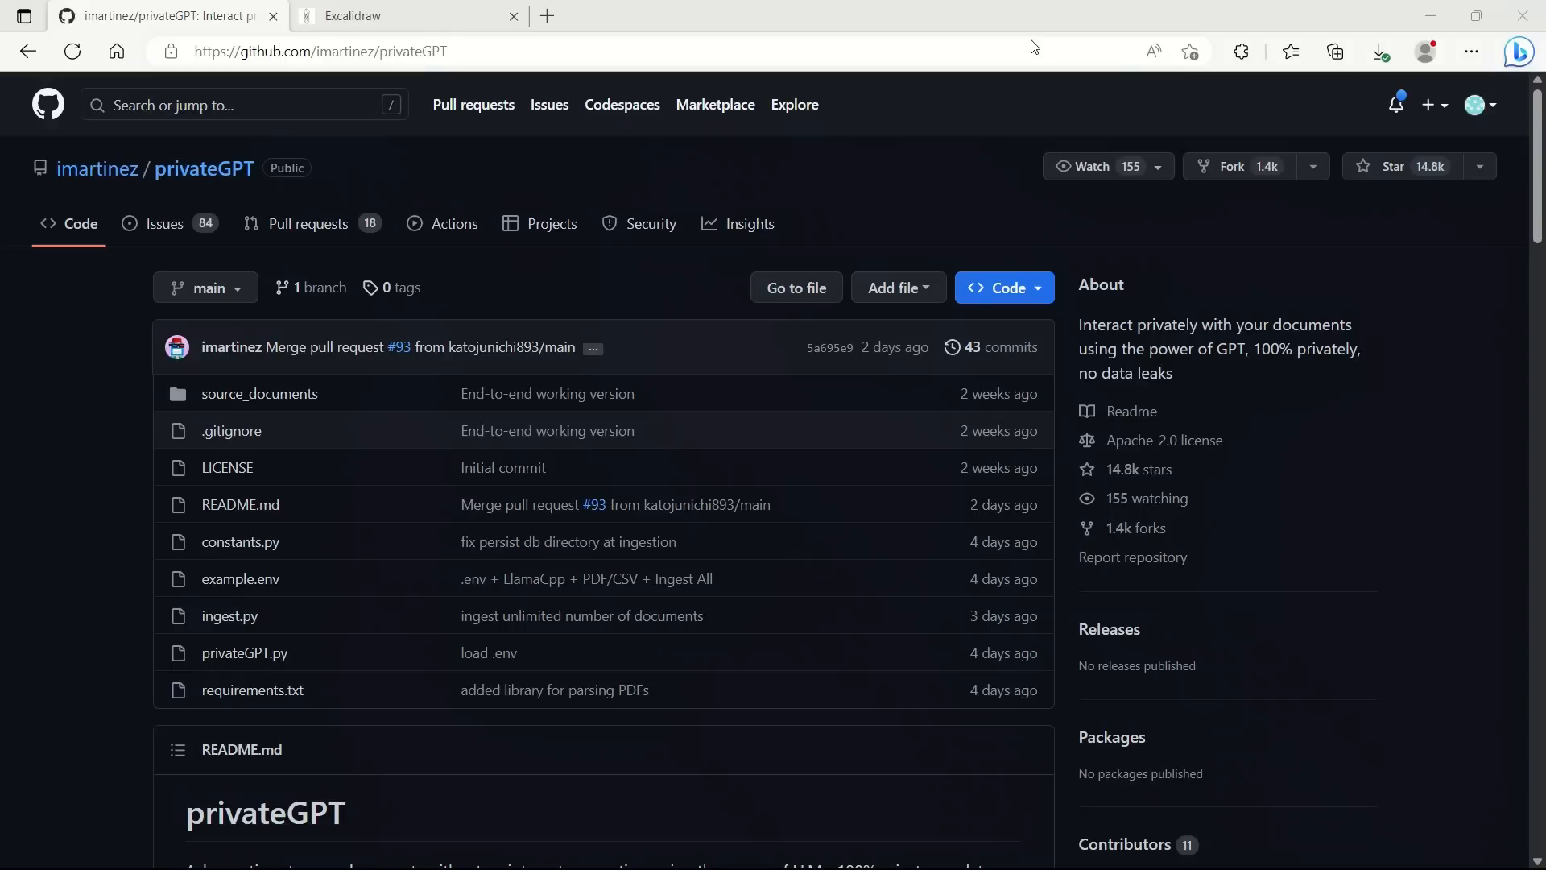
pyautogui.moveTo(1016, 147)
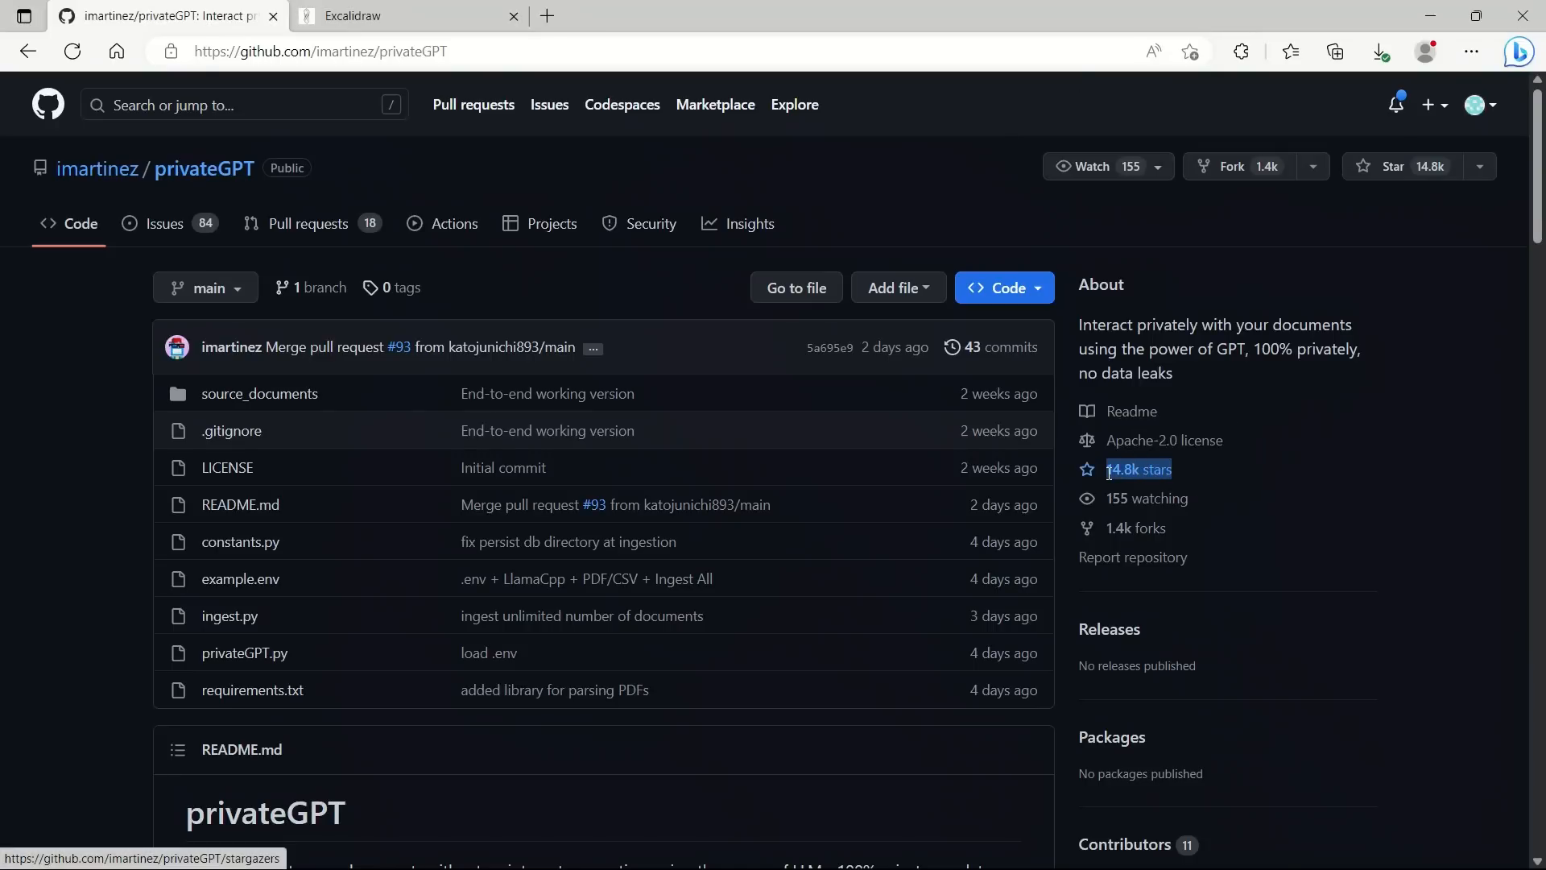
pyautogui.moveTo(1276, 503)
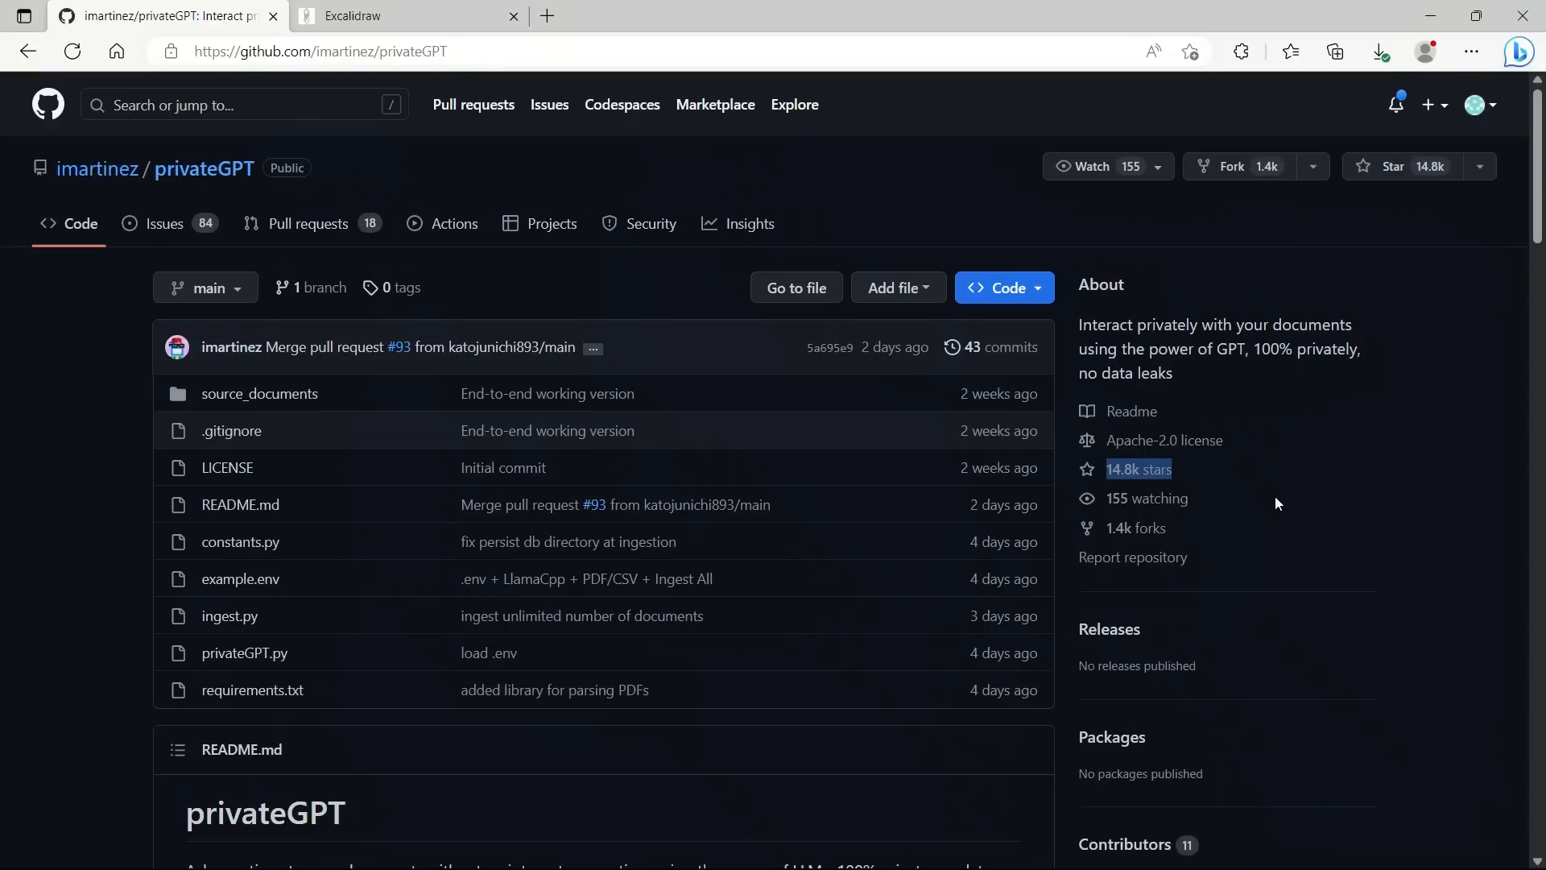
# Step: Scroll through the privateGPT README, then return to the repository's main page
pyautogui.scroll(-3)
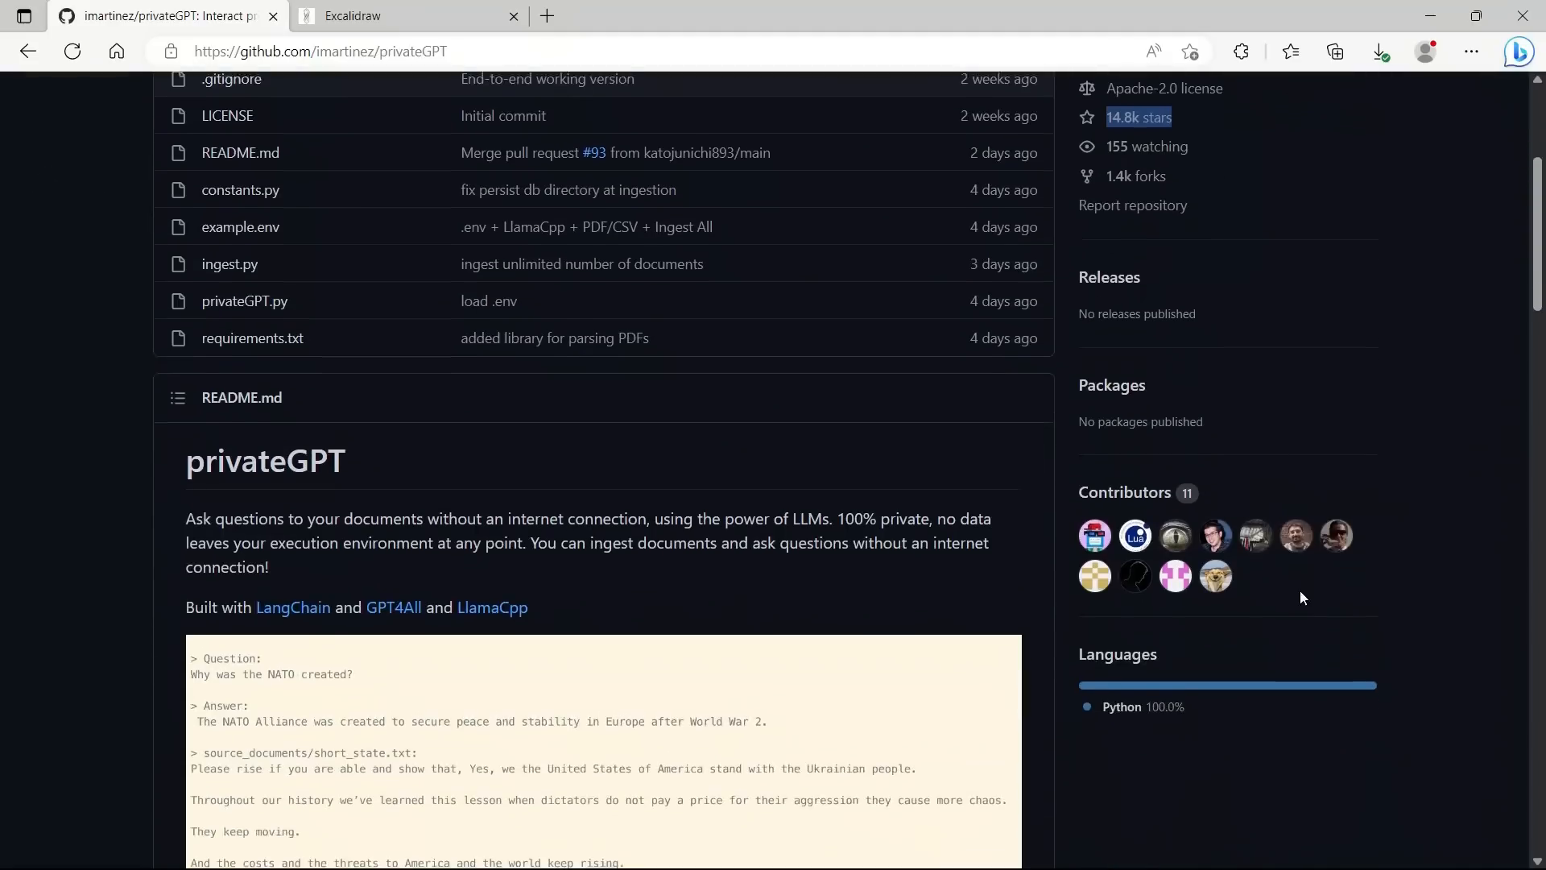
pyautogui.scroll(-3)
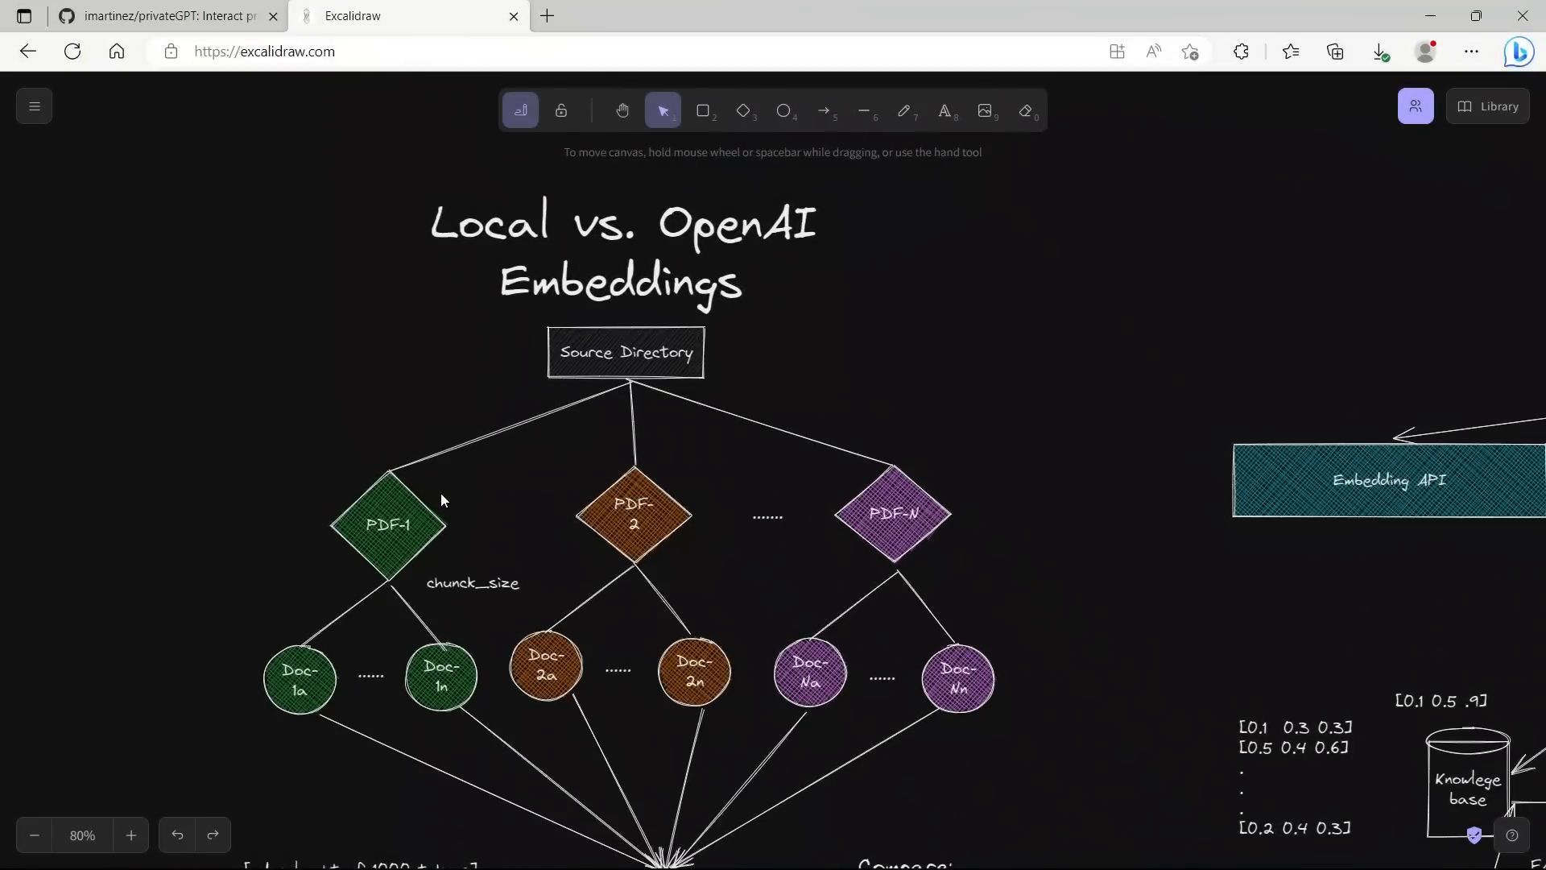
pyautogui.scroll(-3)
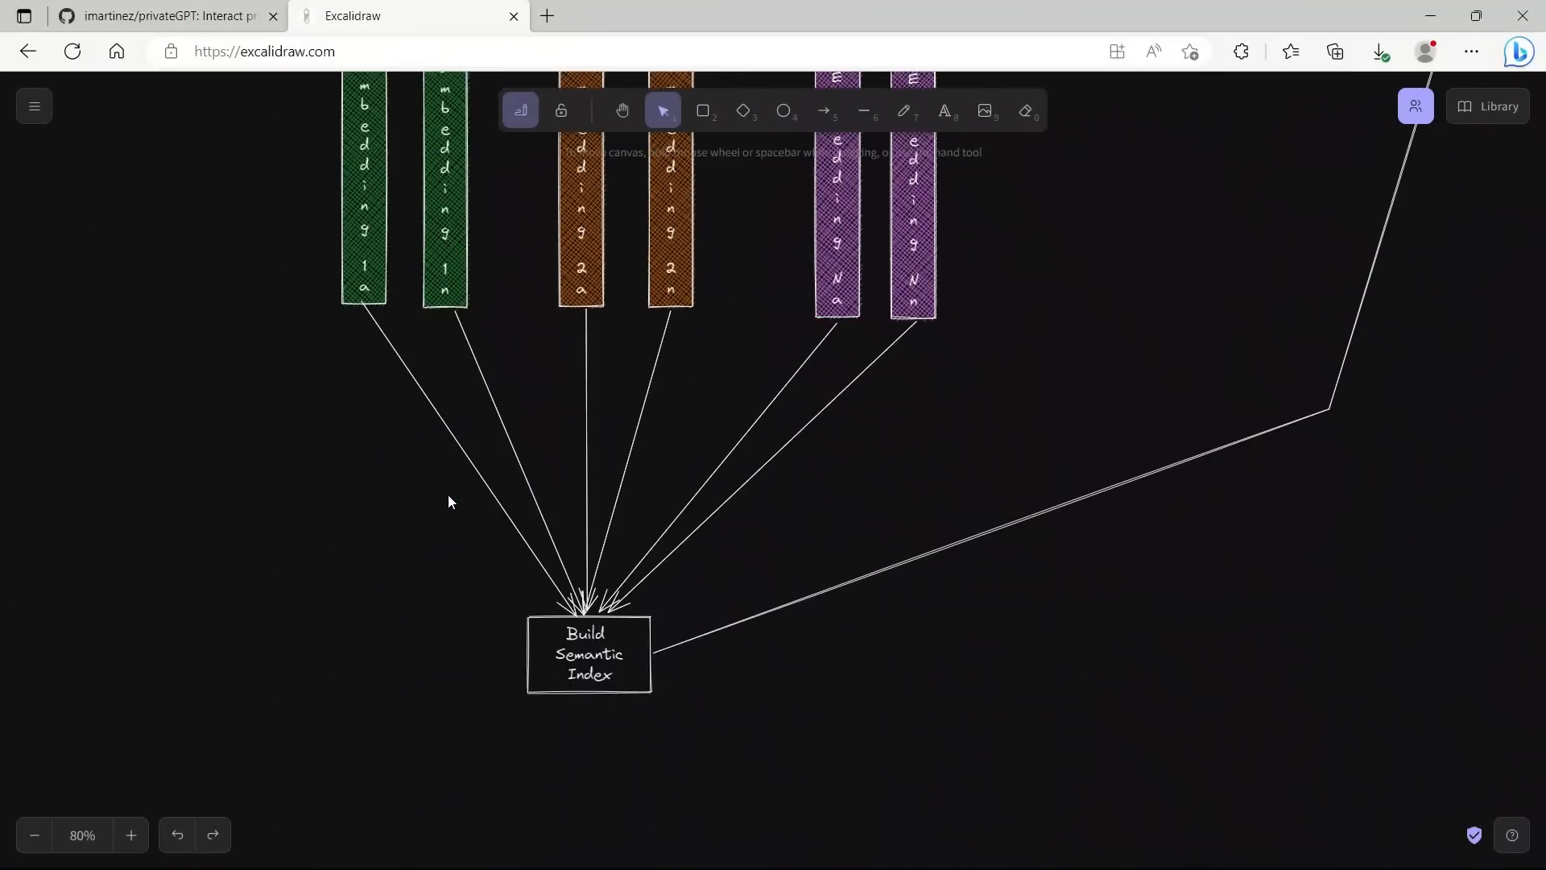
pyautogui.click(167, 16)
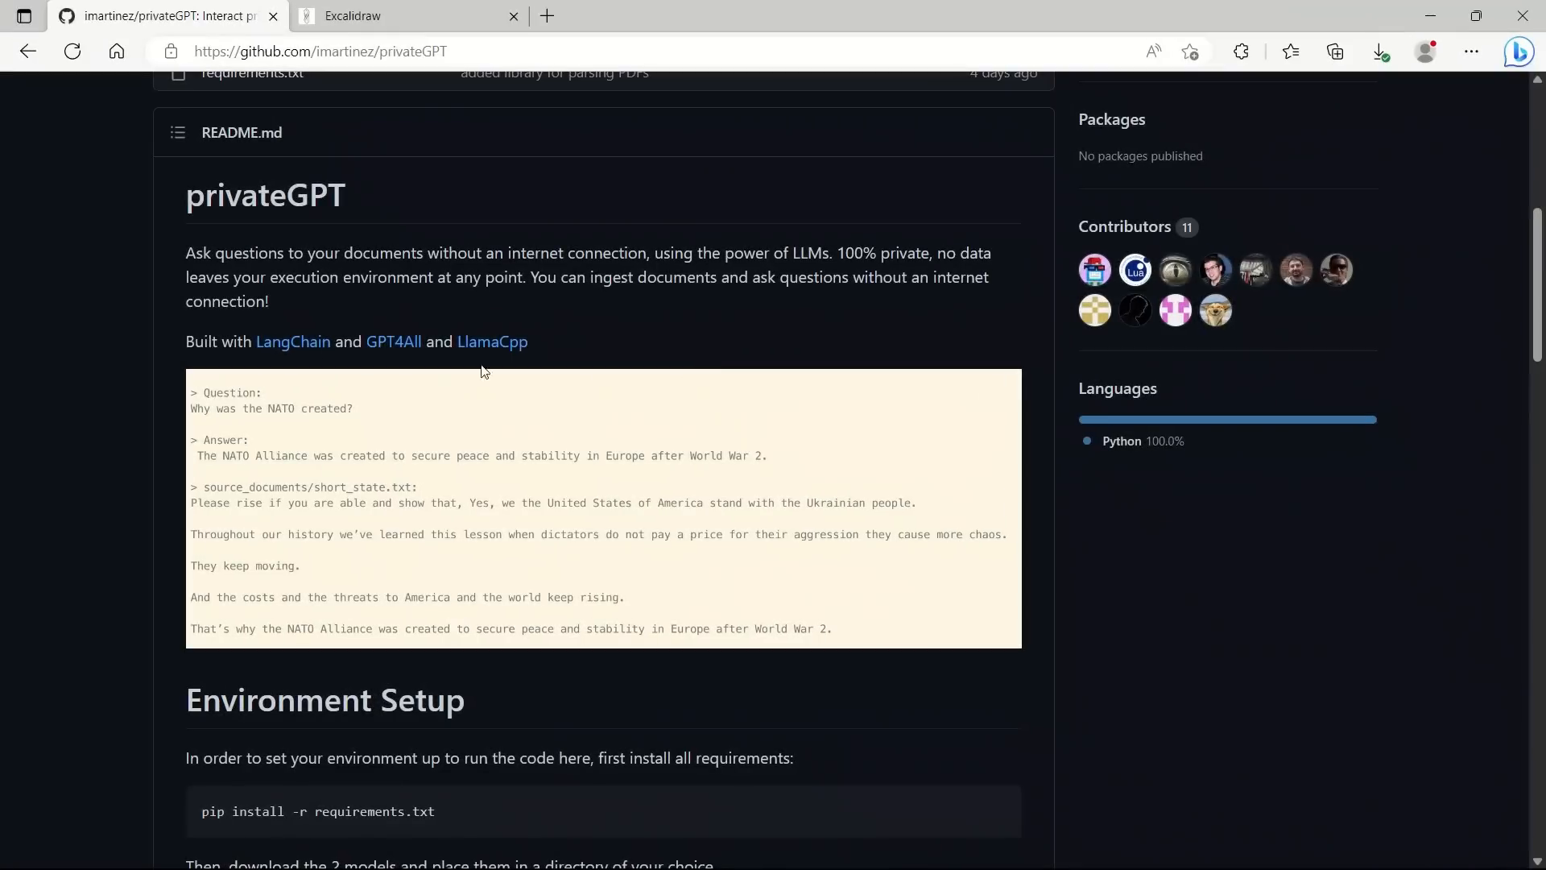
pyautogui.moveTo(753, 345)
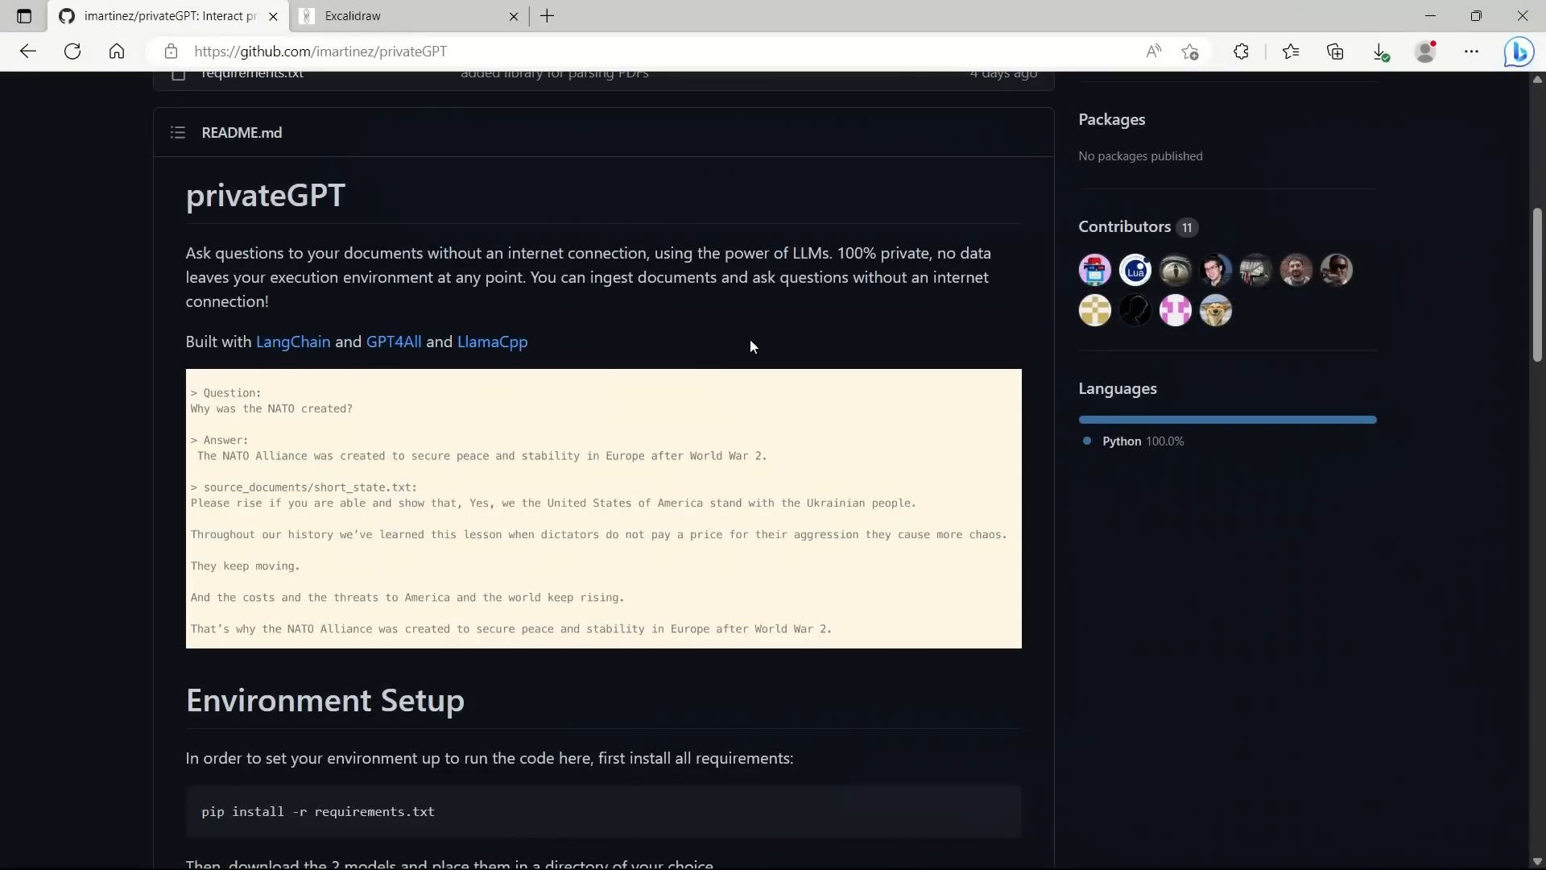
pyautogui.scroll(-3)
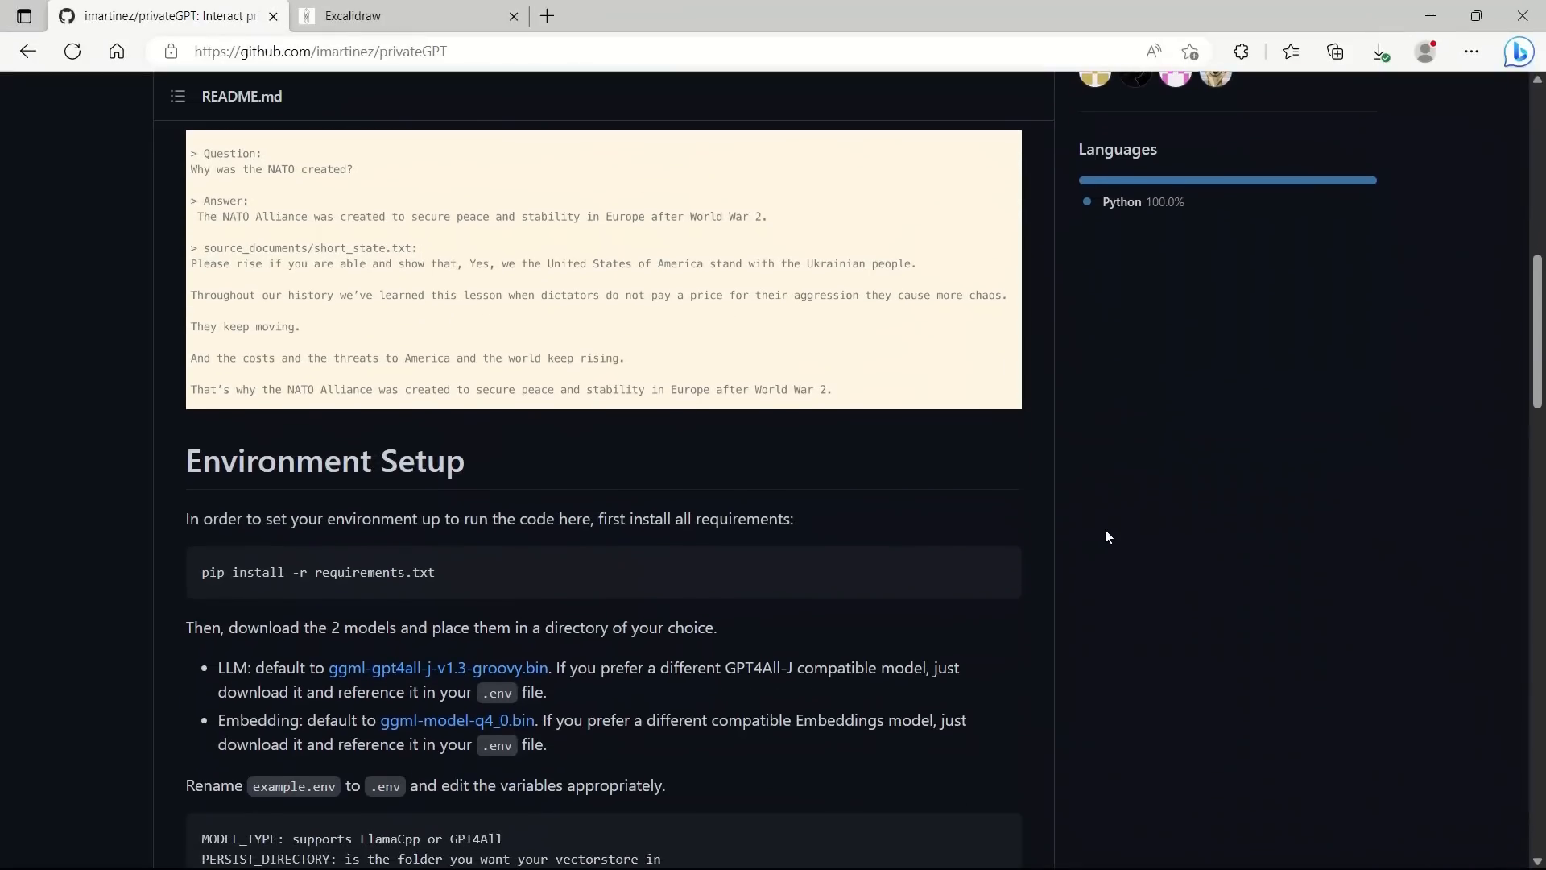
pyautogui.scroll(-3)
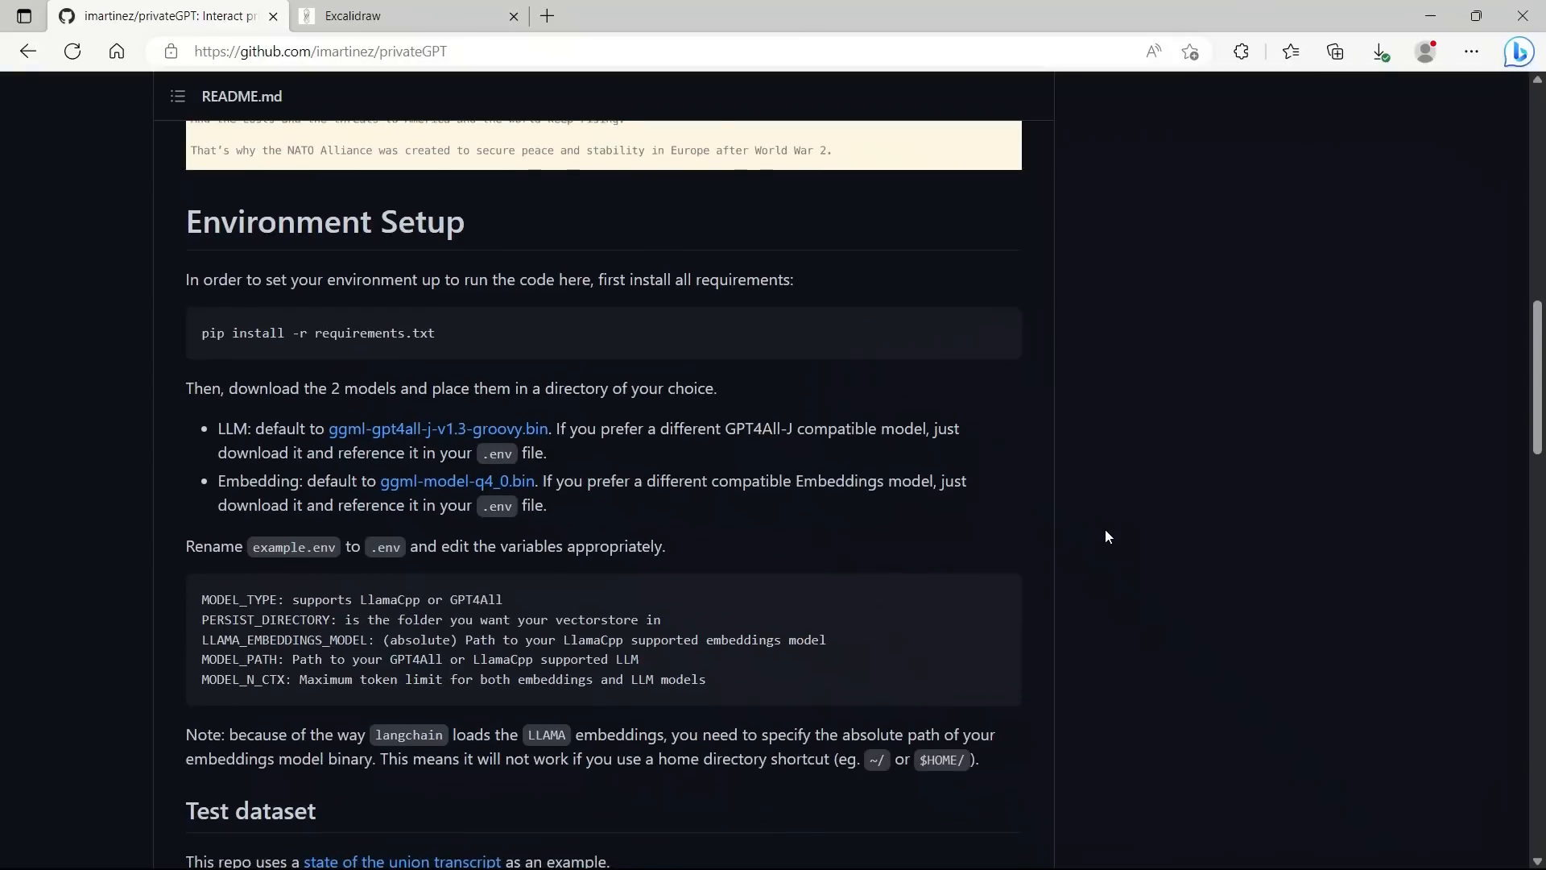
pyautogui.scroll(-3)
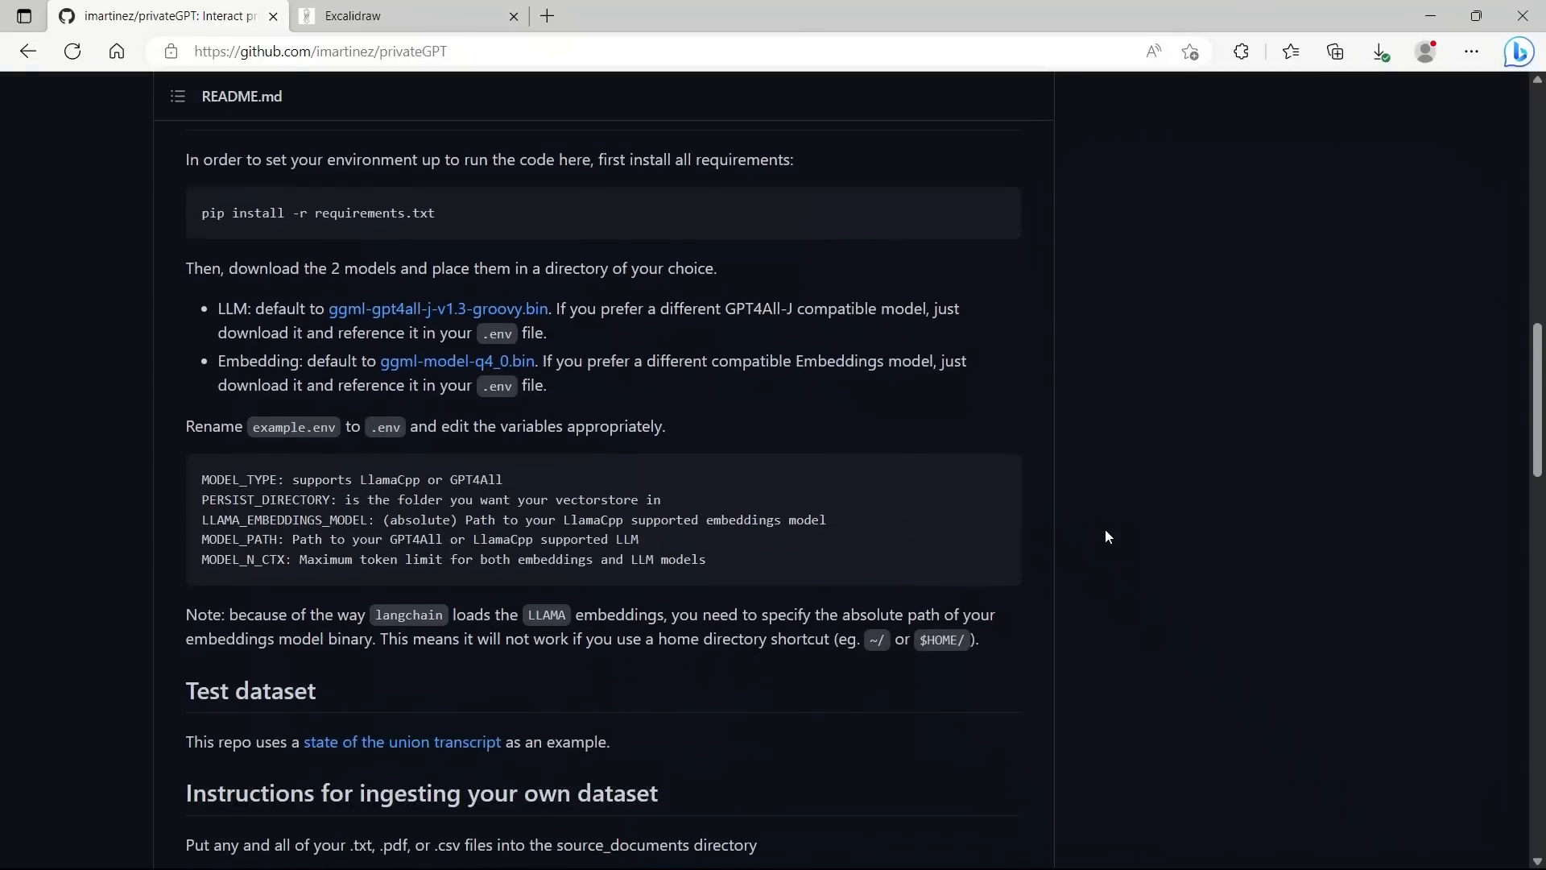
pyautogui.scroll(-3)
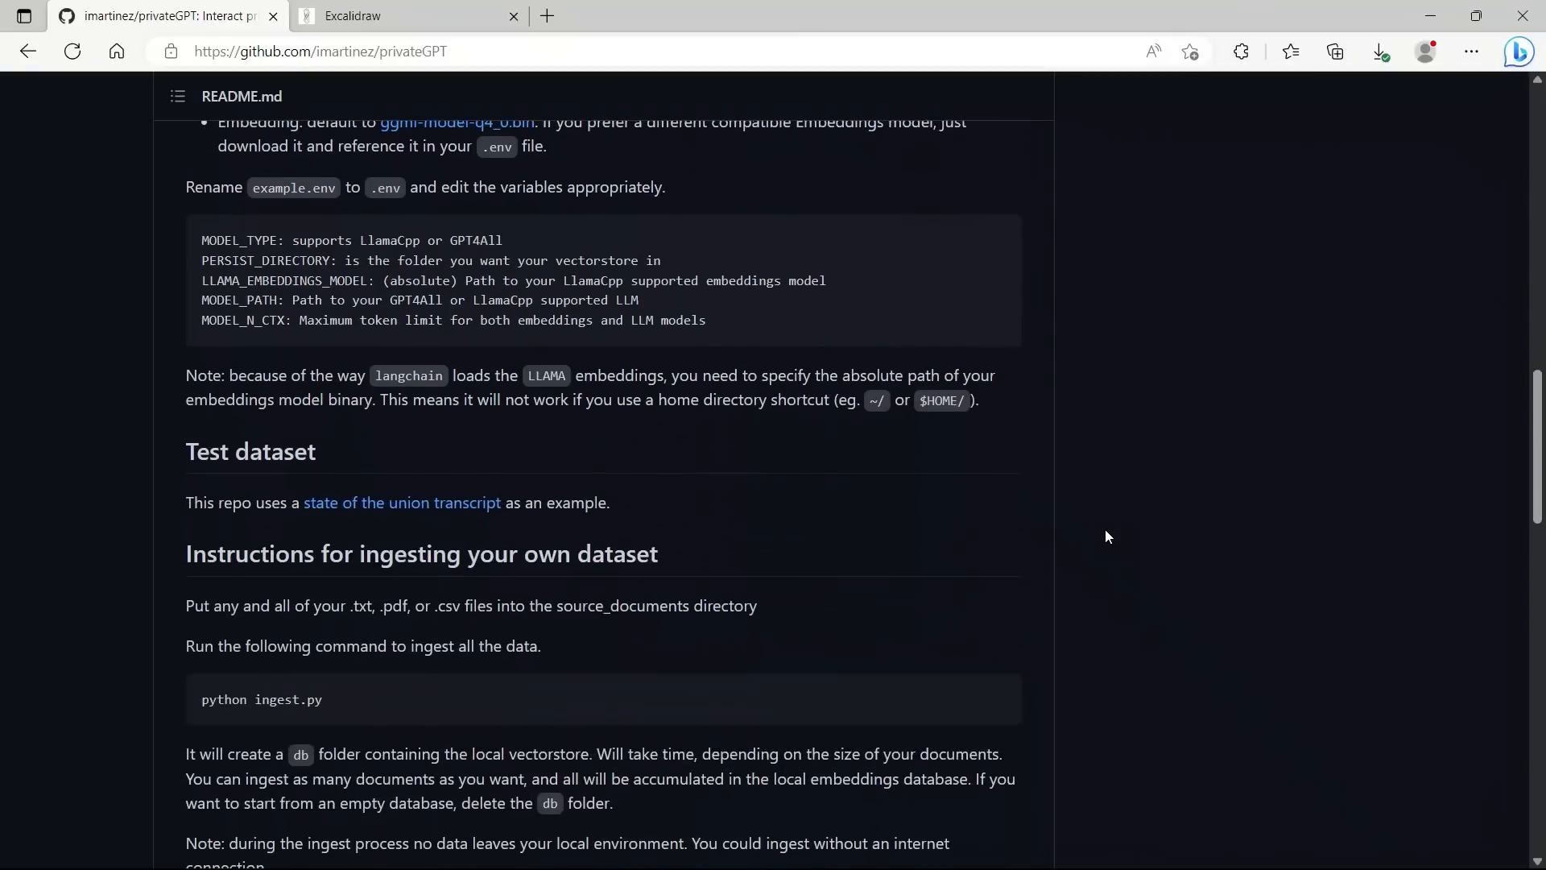
pyautogui.scroll(-3)
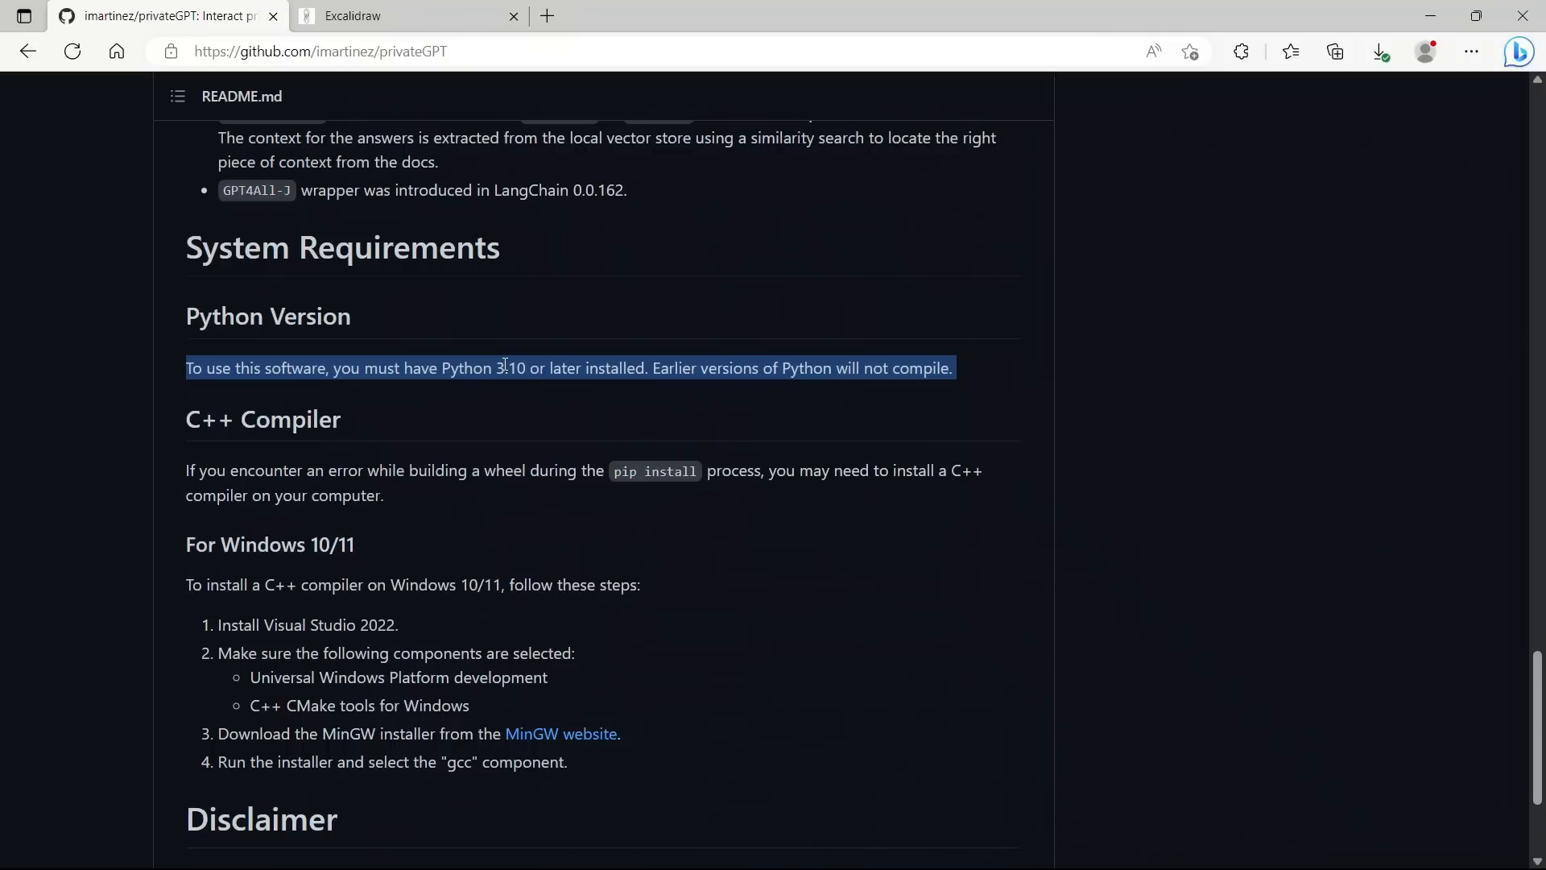
pyautogui.click(444, 367)
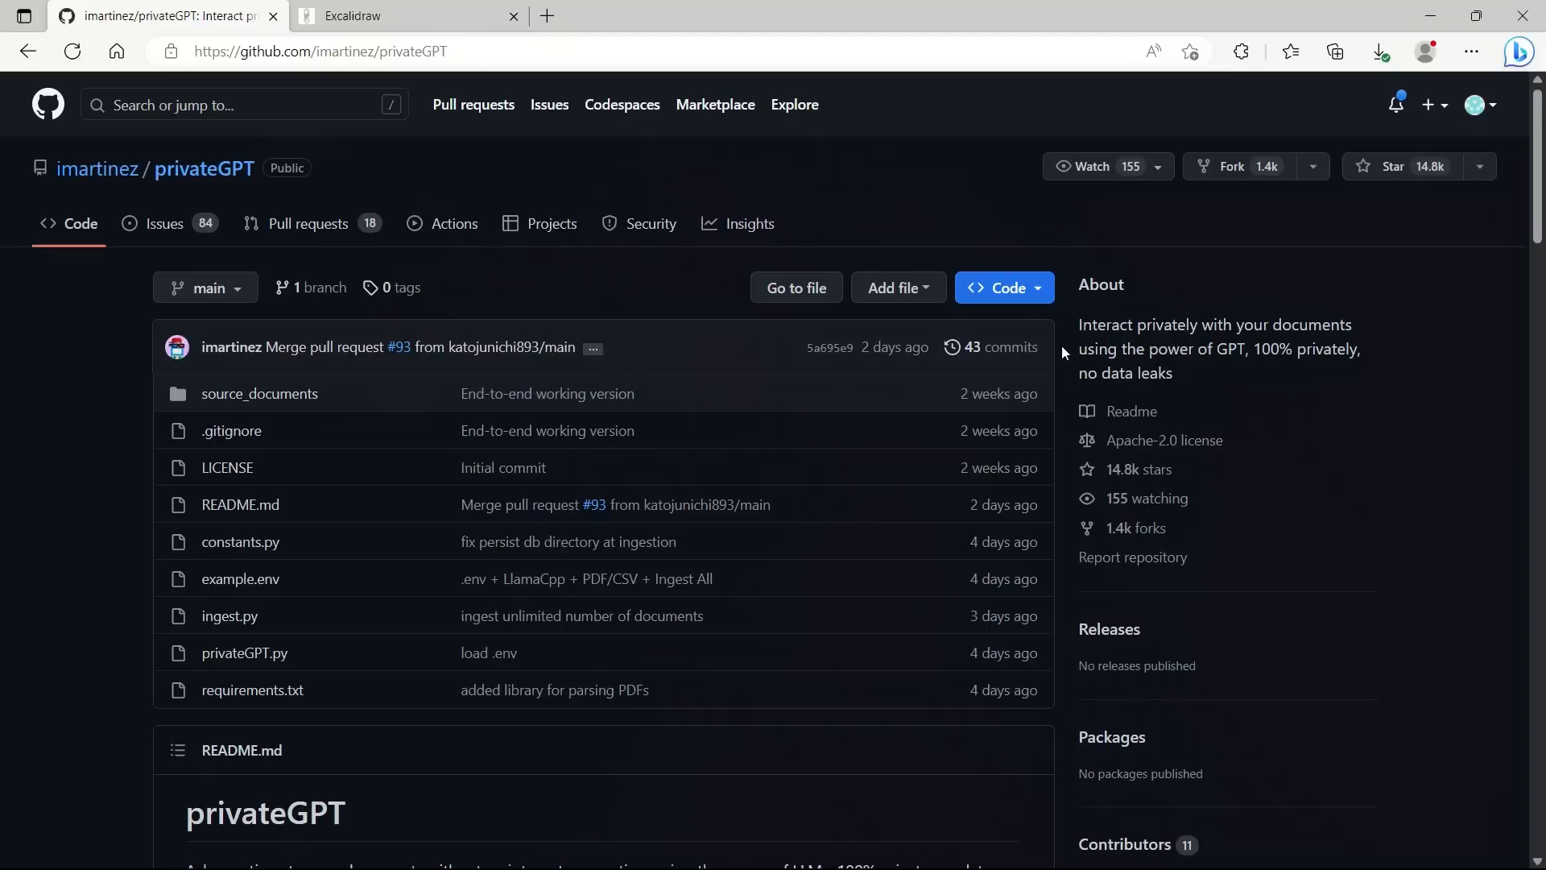
# Step: Show the Code menu's HTTPS clone address for the privateGPT repository
pyautogui.click(1003, 288)
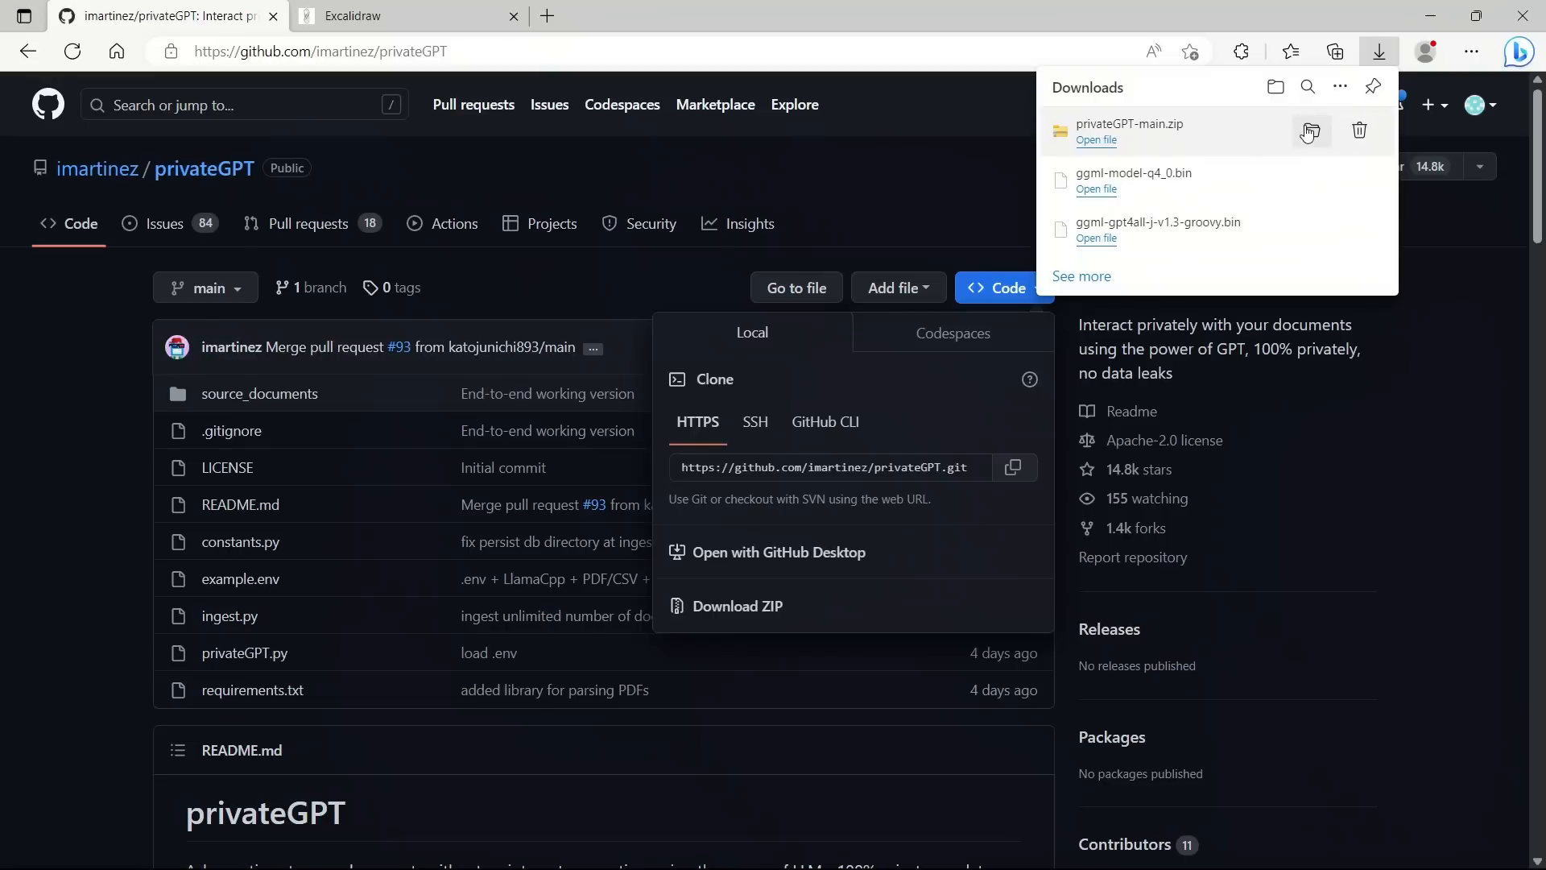
pyautogui.moveTo(334, 553)
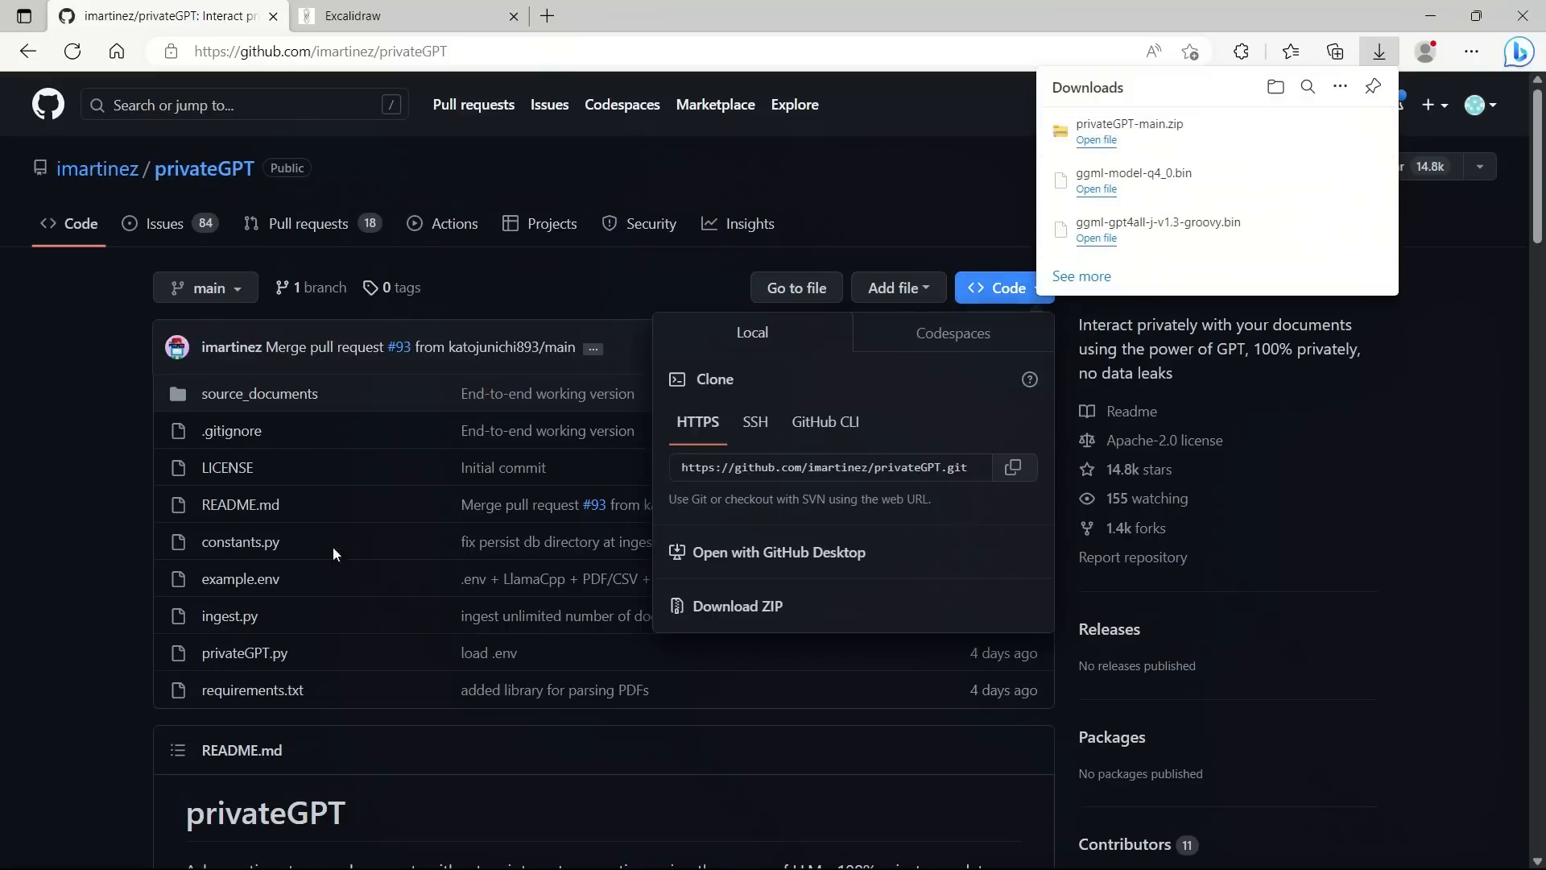
pyautogui.moveTo(738, 605)
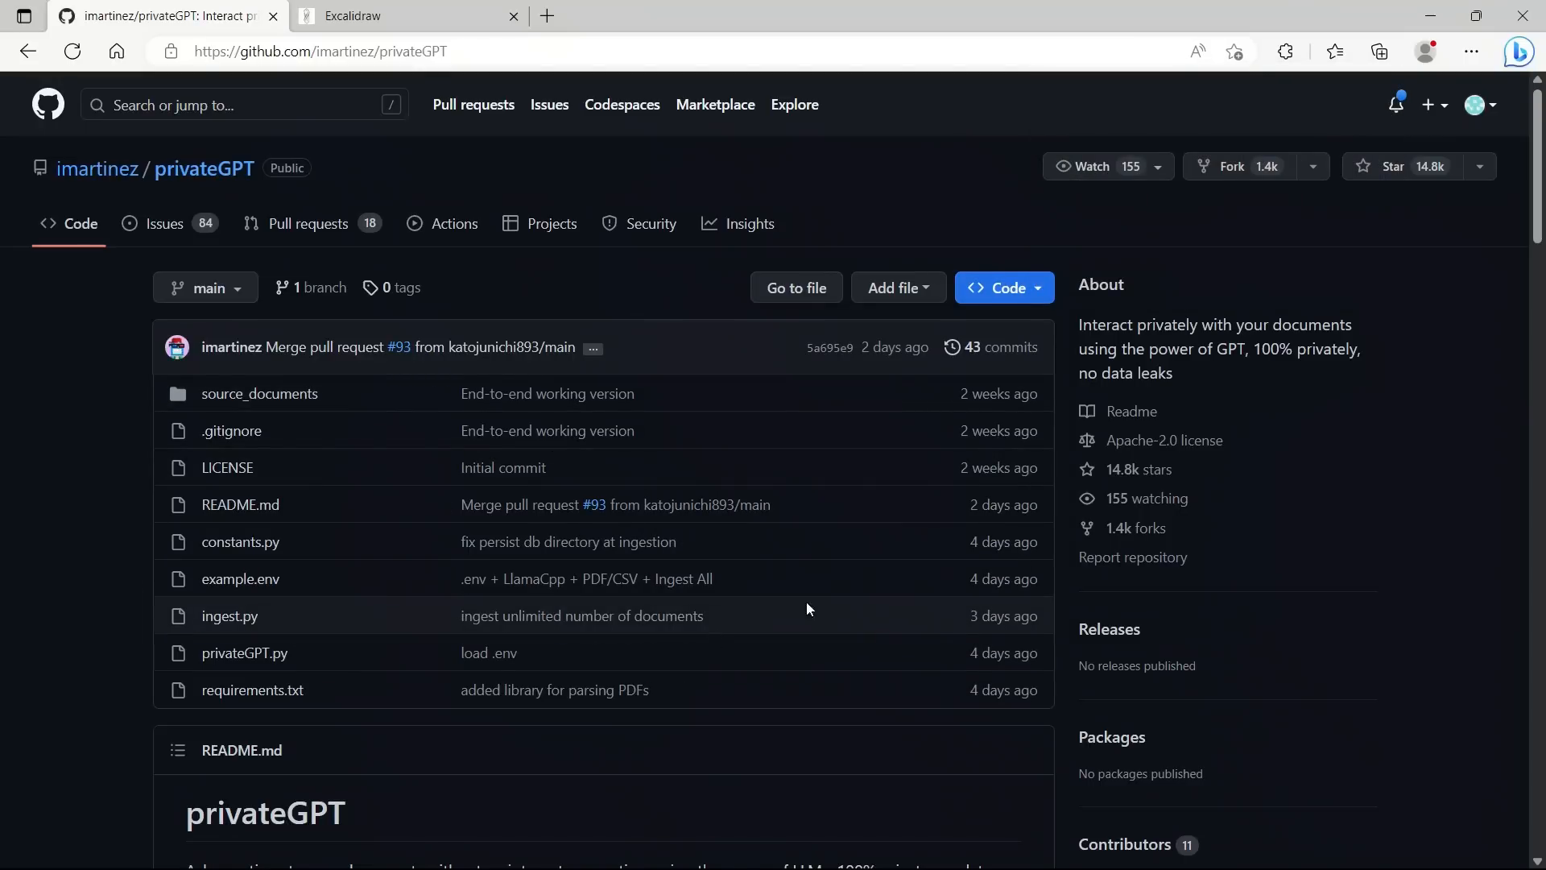
pyautogui.moveTo(240, 504)
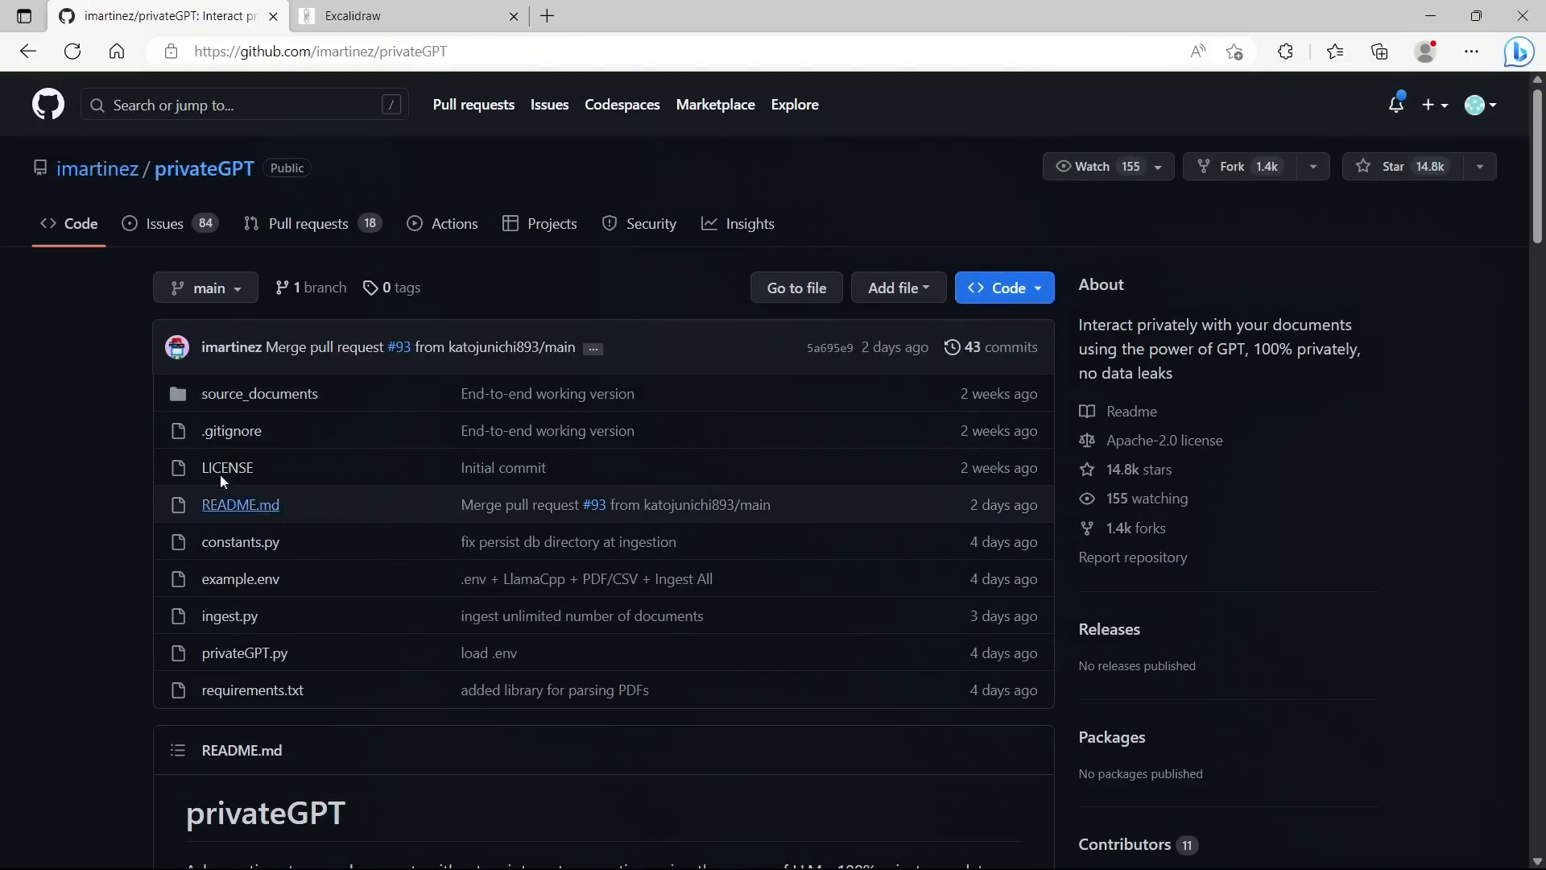
pyautogui.scroll(-3)
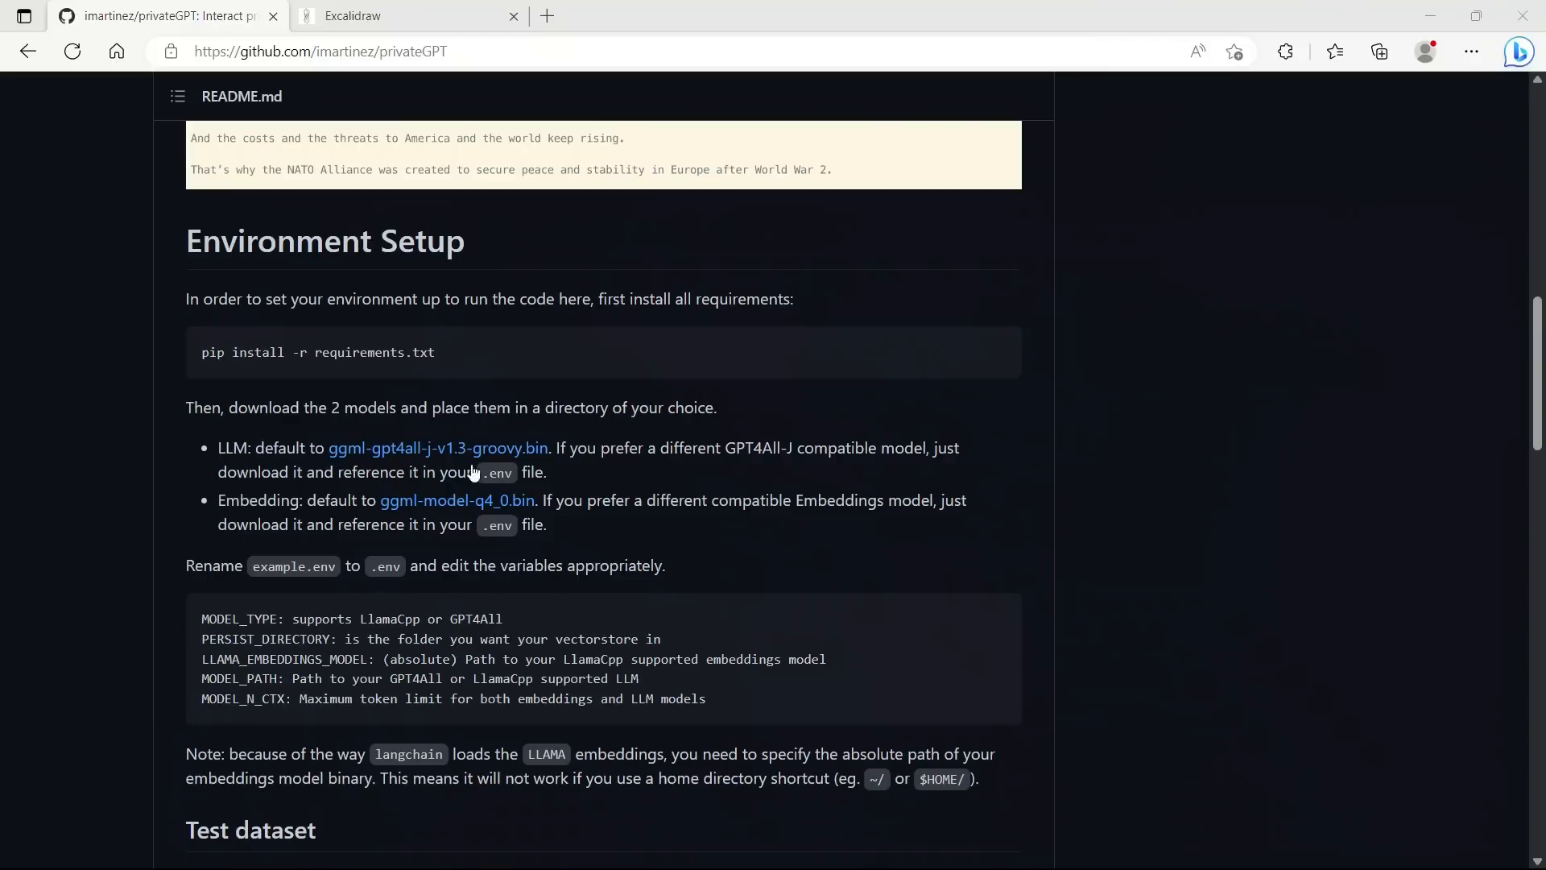
pyautogui.moveTo(431, 463)
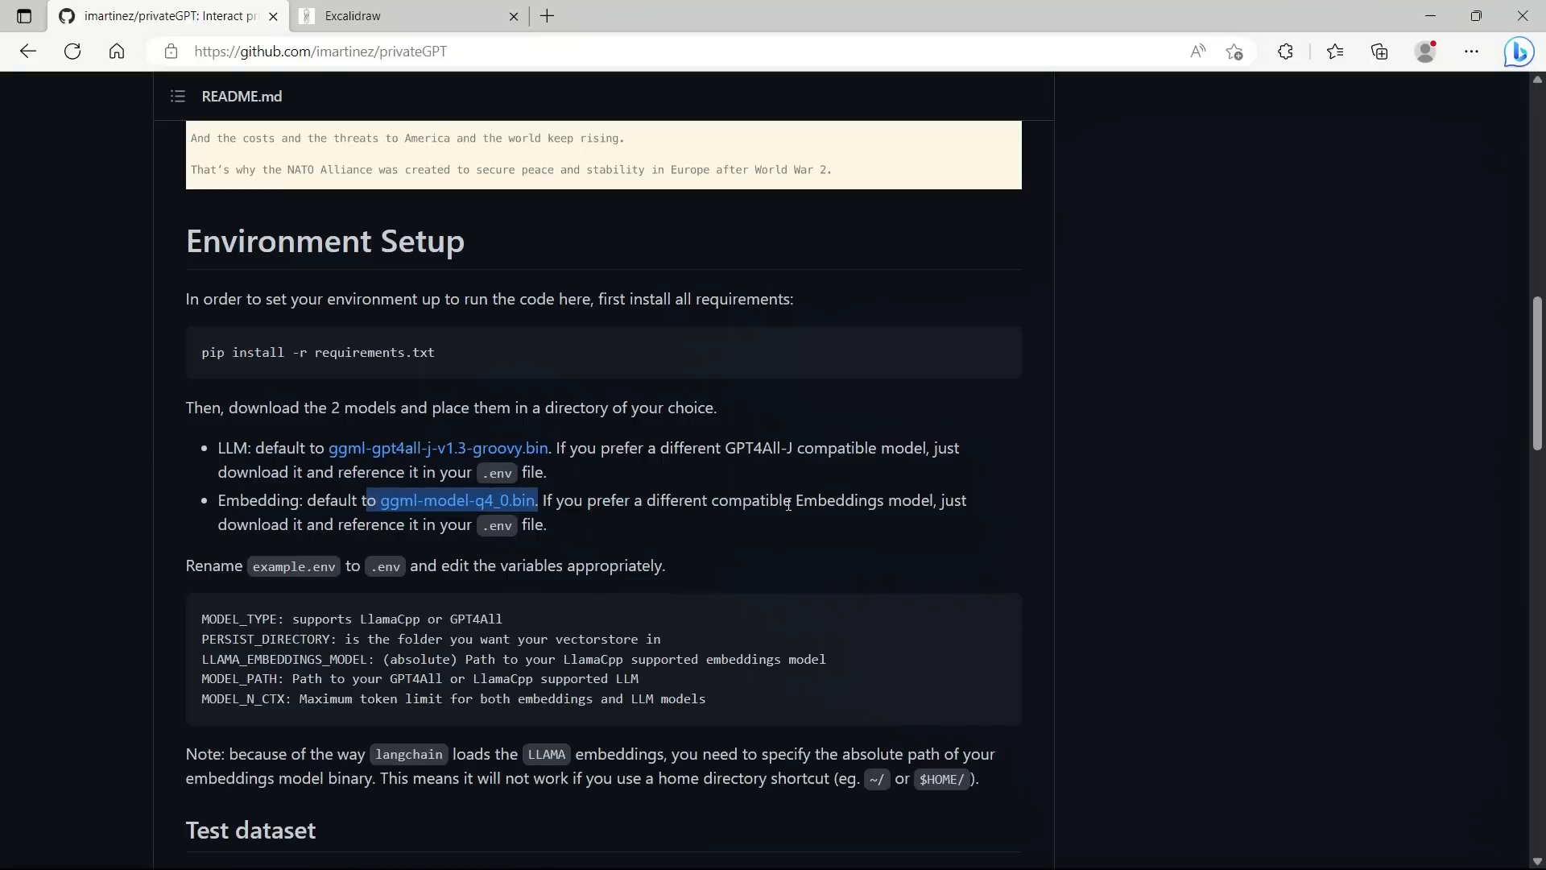
pyautogui.moveTo(919, 393)
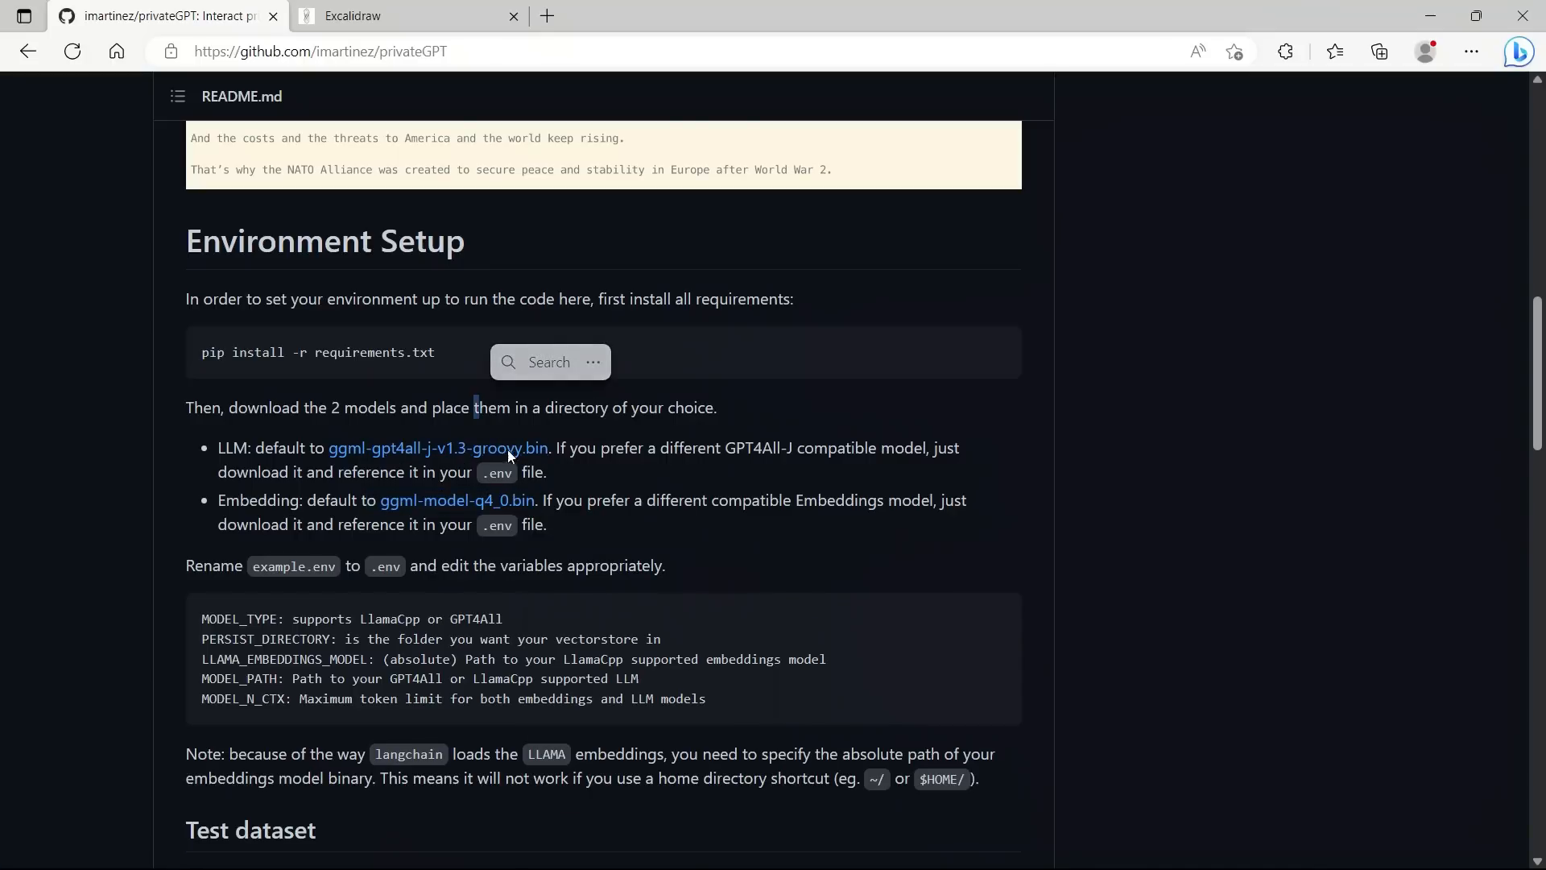
pyautogui.moveTo(559, 511)
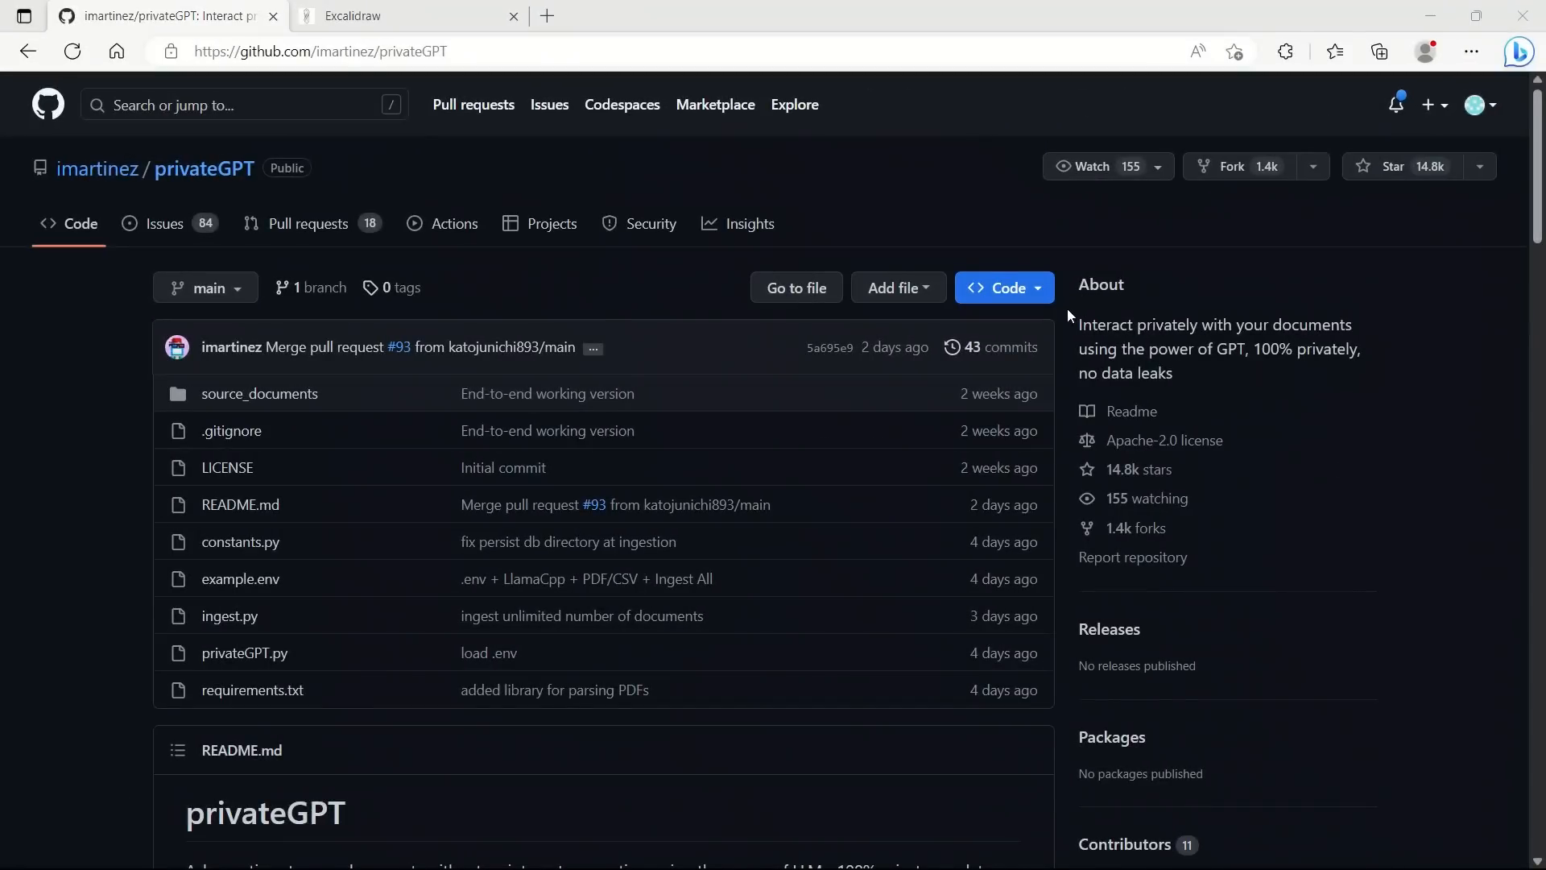
pyautogui.click(1004, 287)
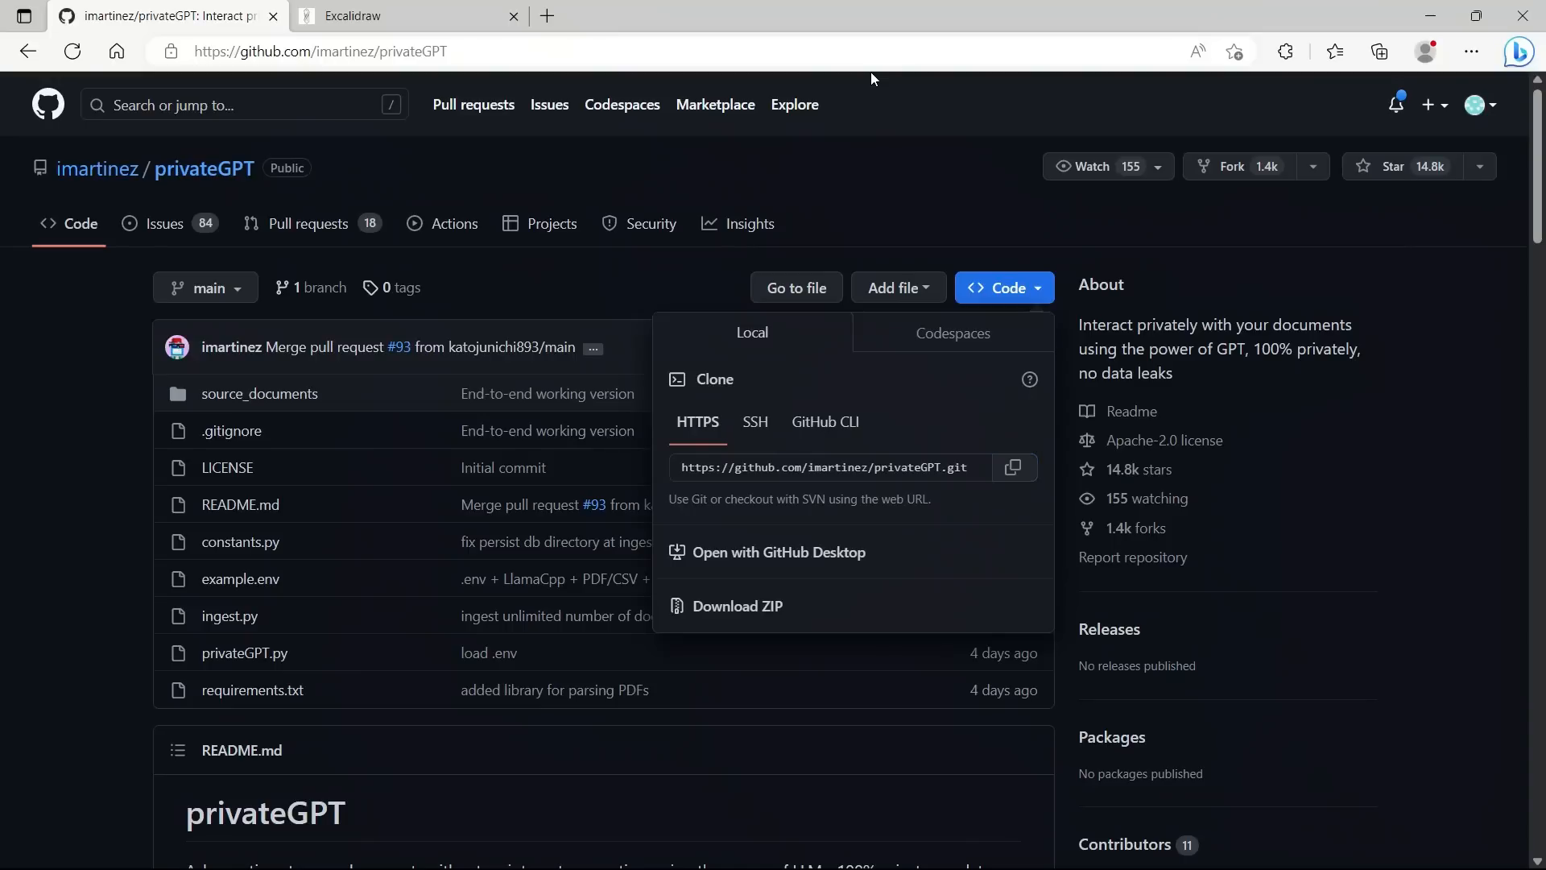
pyautogui.moveTo(820, 29)
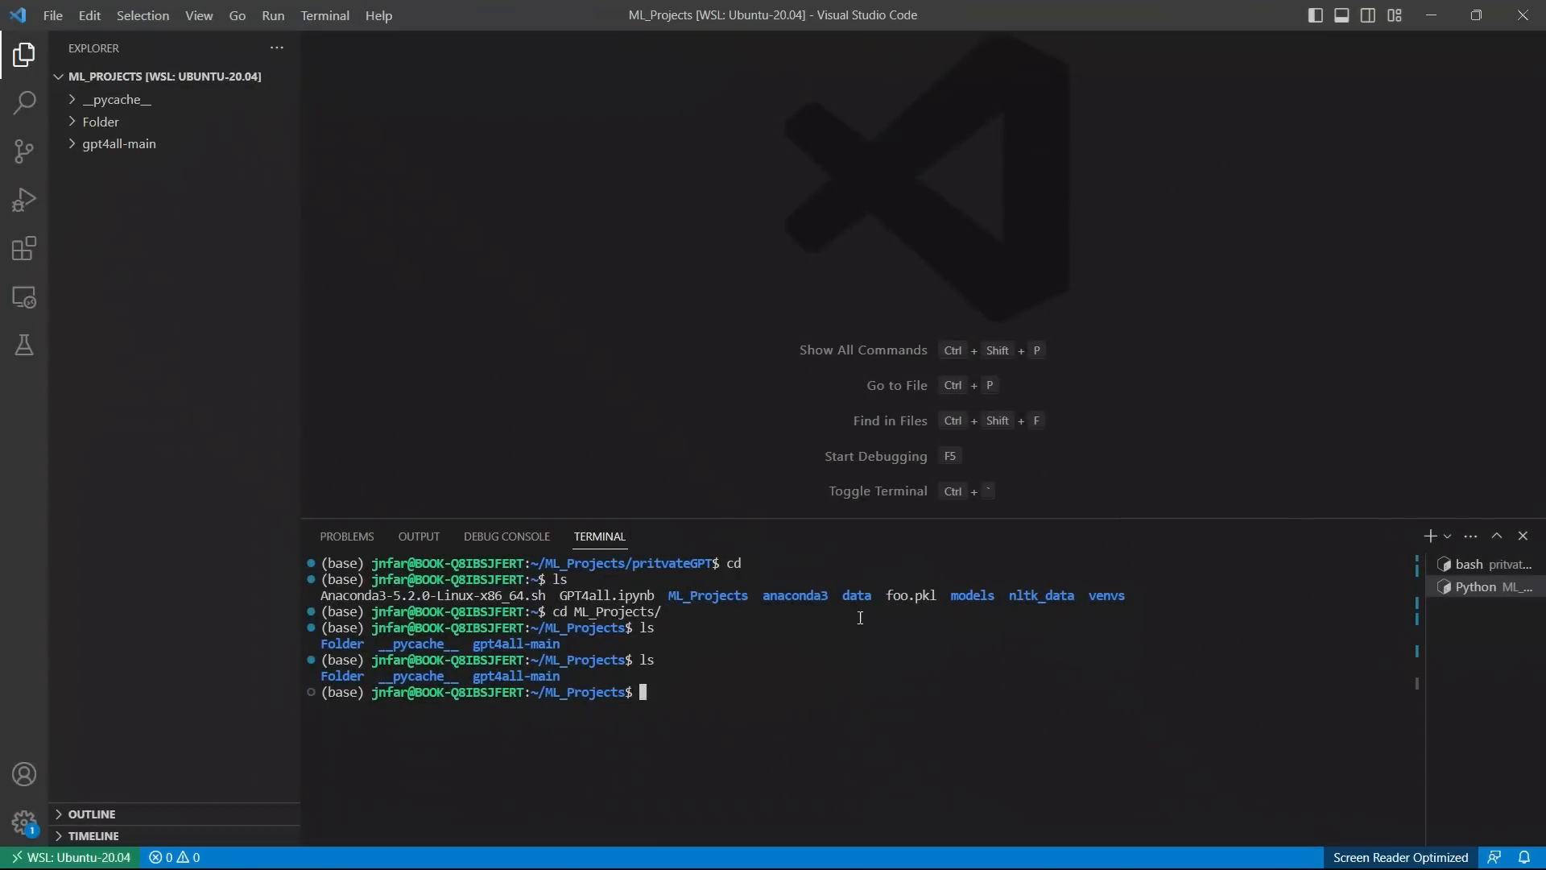
pyautogui.write('https://github.com/imartinez/privateGPT.git')
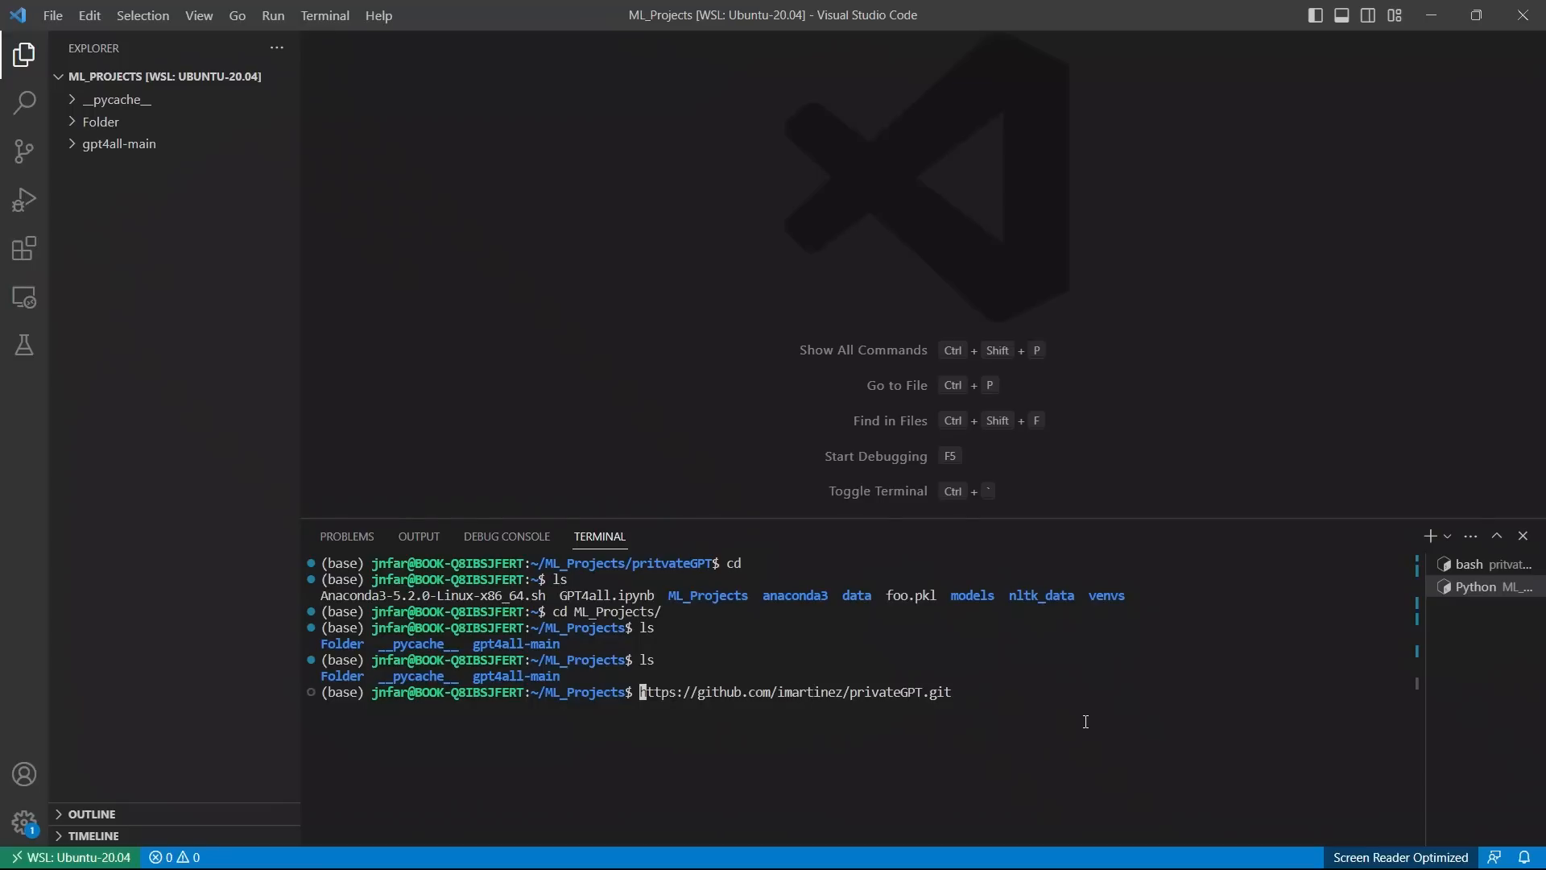
pyautogui.write('git clone')
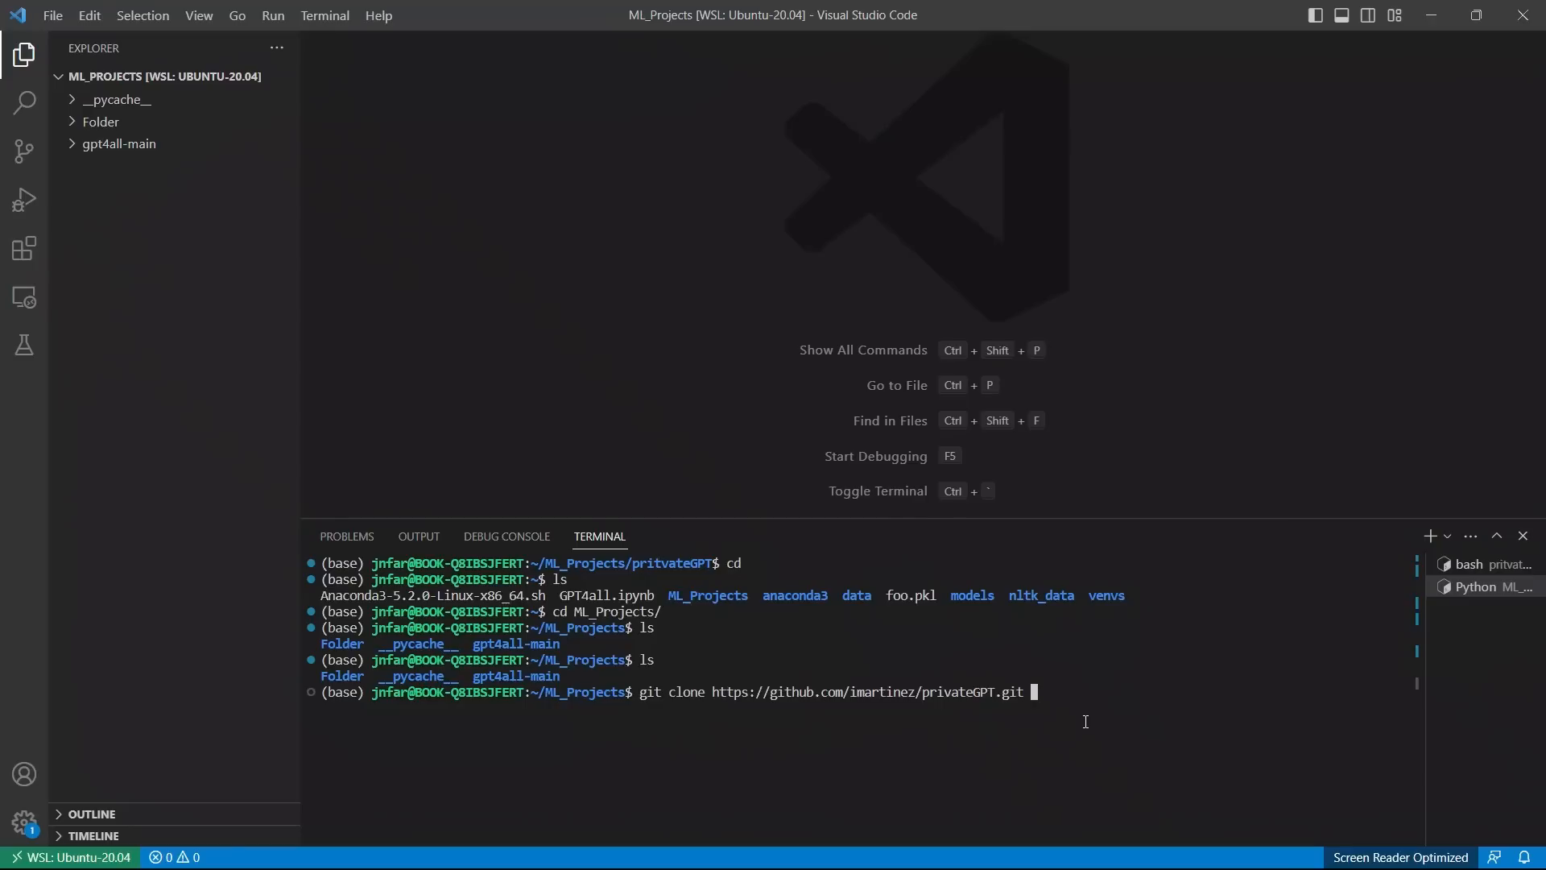
pyautogui.moveTo(105, 243)
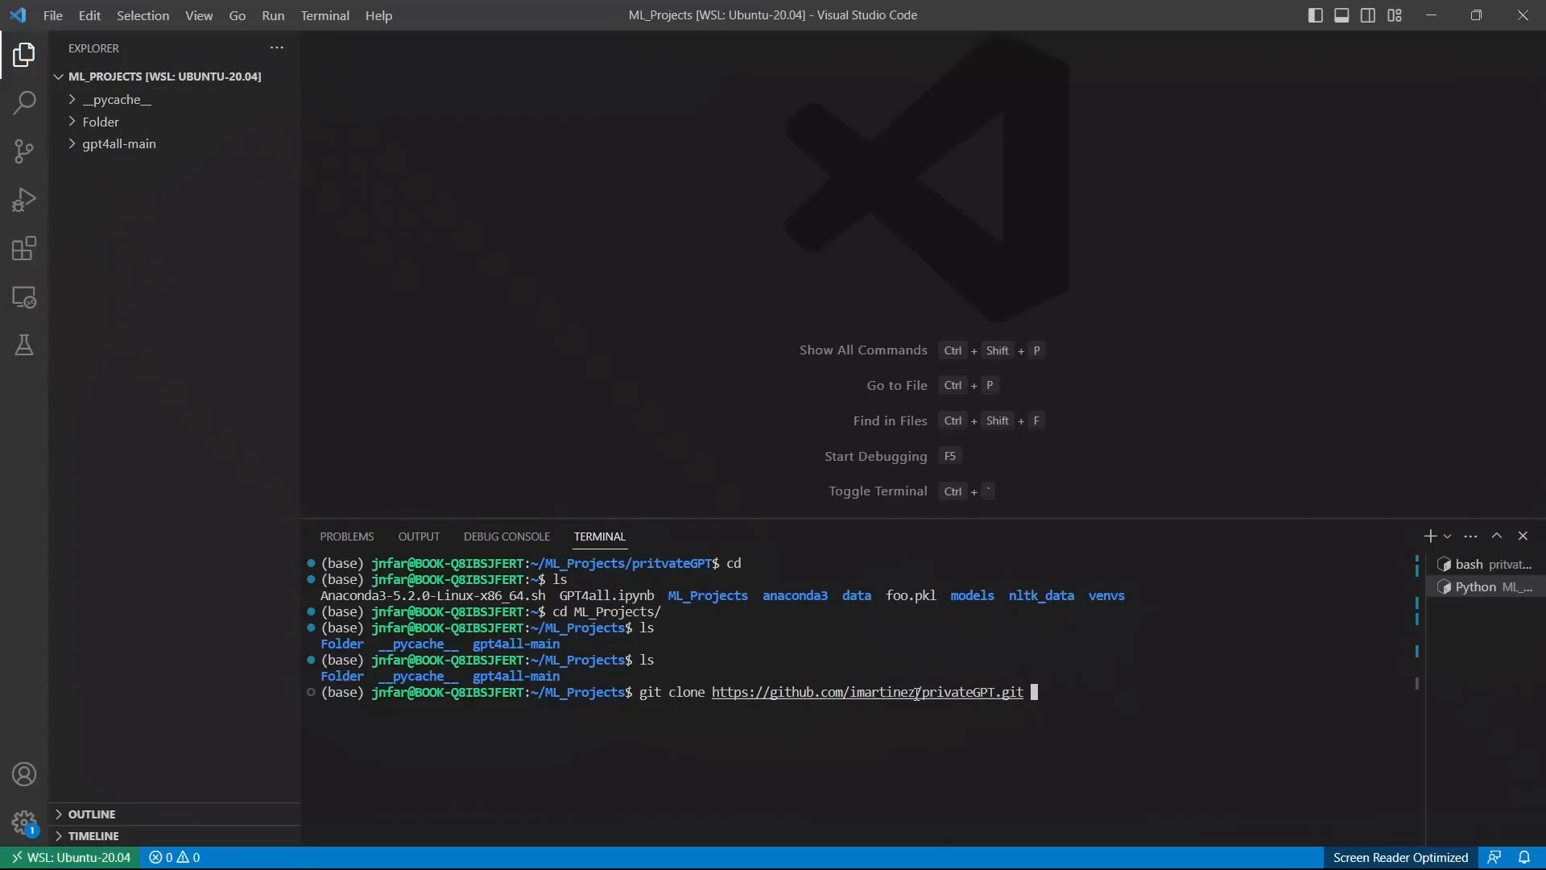
pyautogui.doubleClick(955, 691)
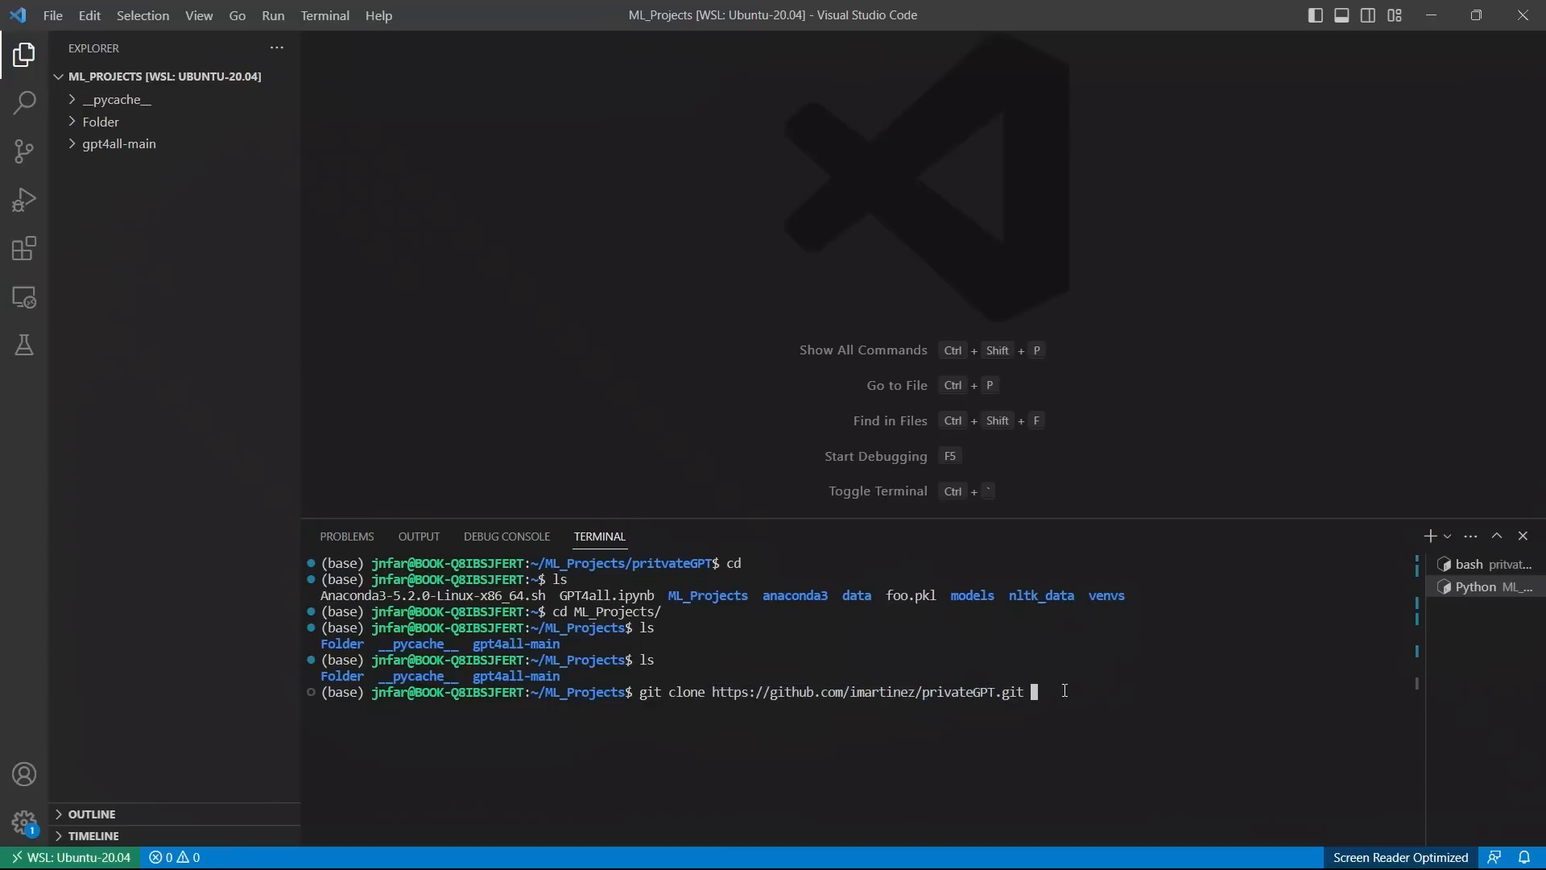
pyautogui.write('p')
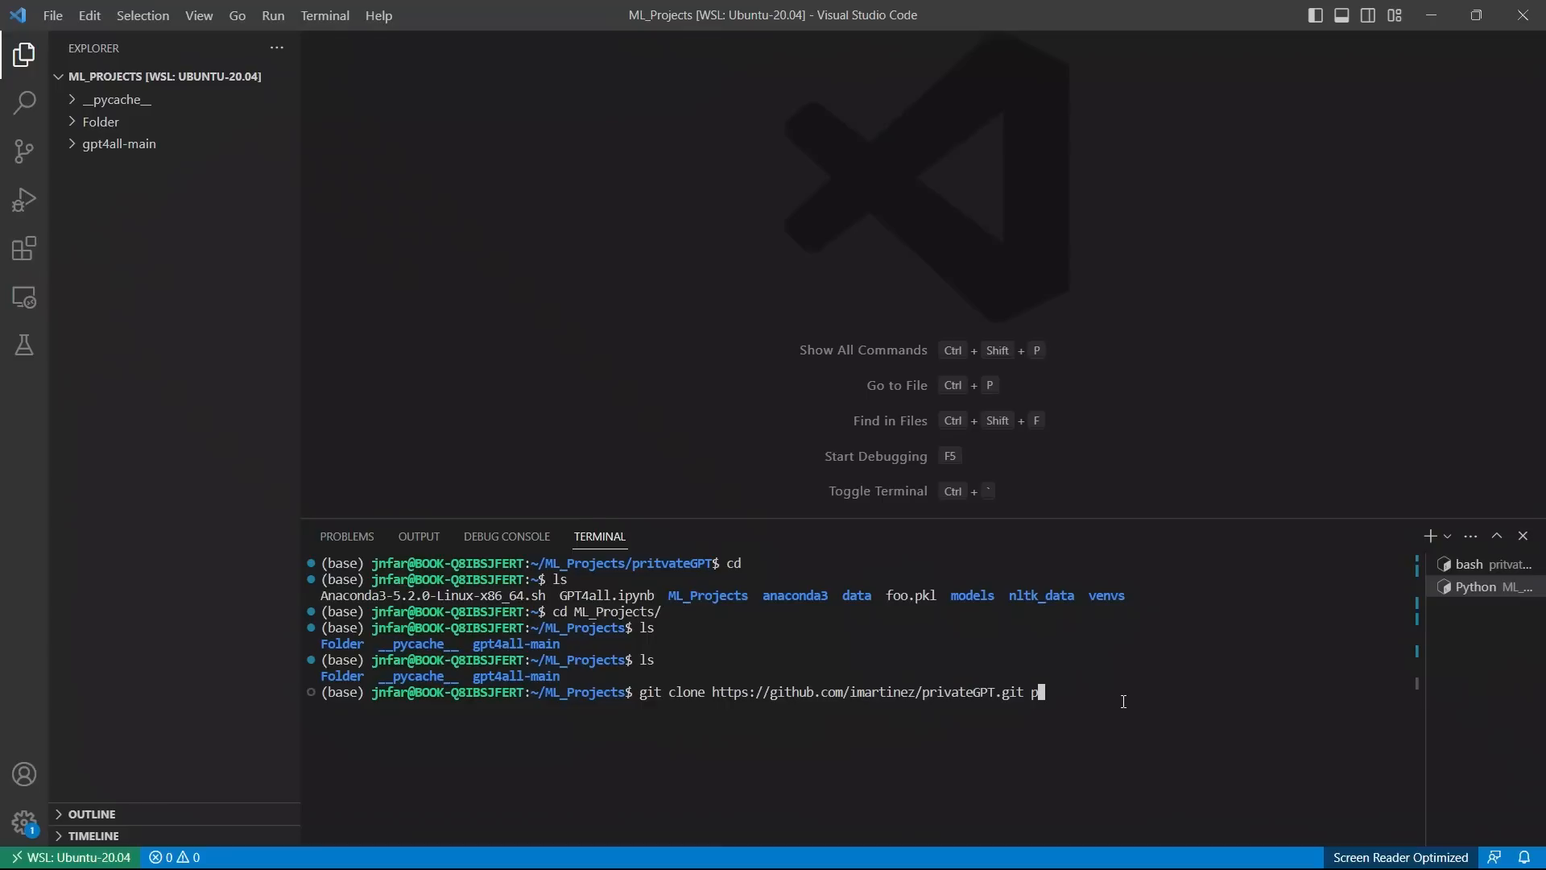
pyautogui.write('riva')
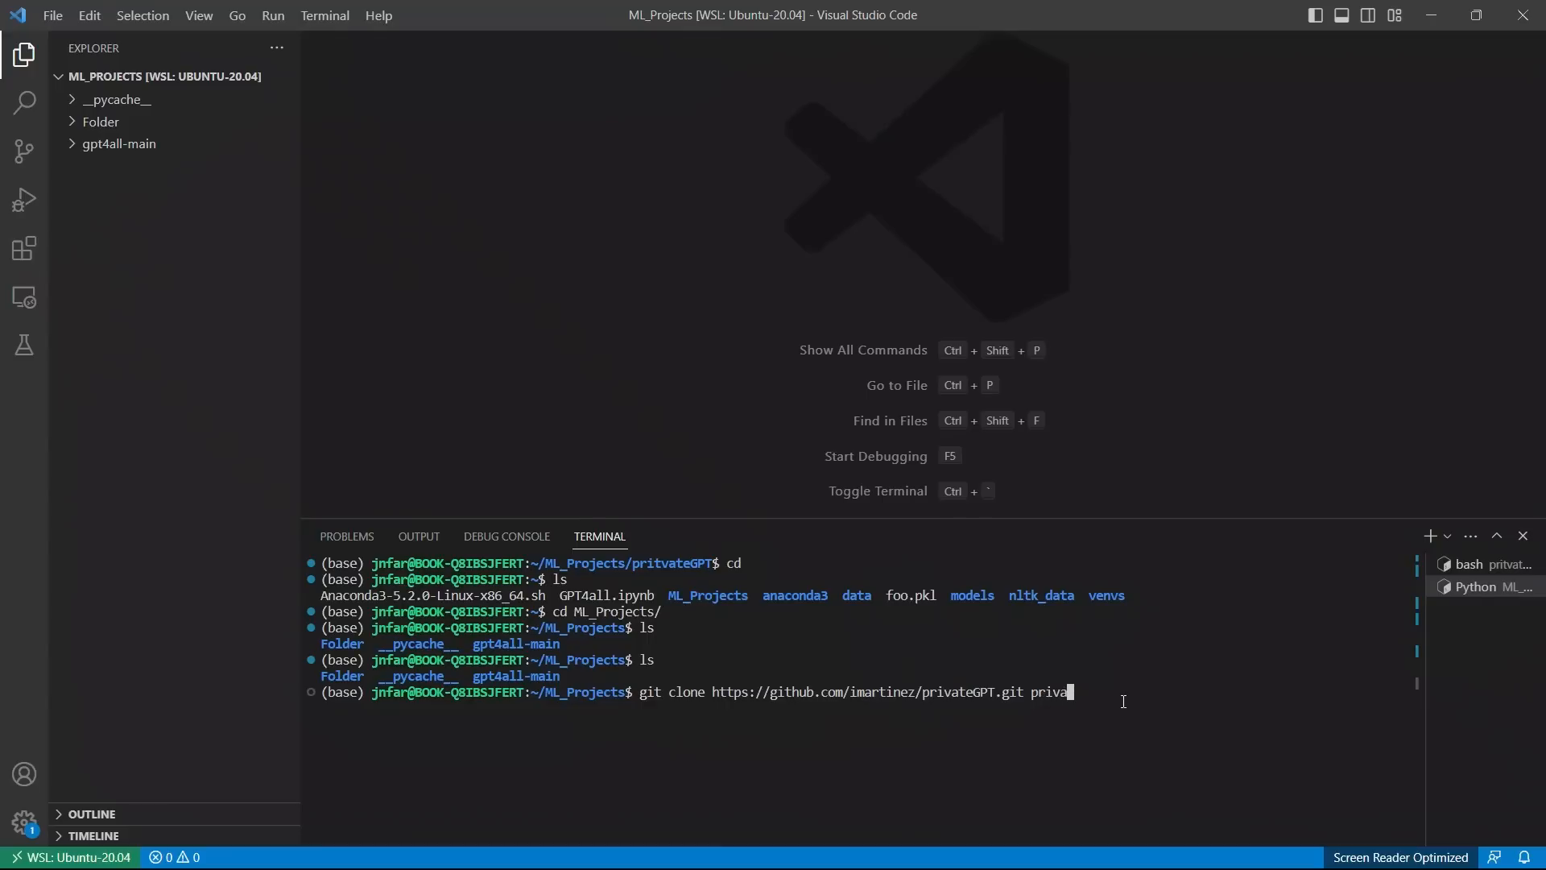
pyautogui.write('teGPT')
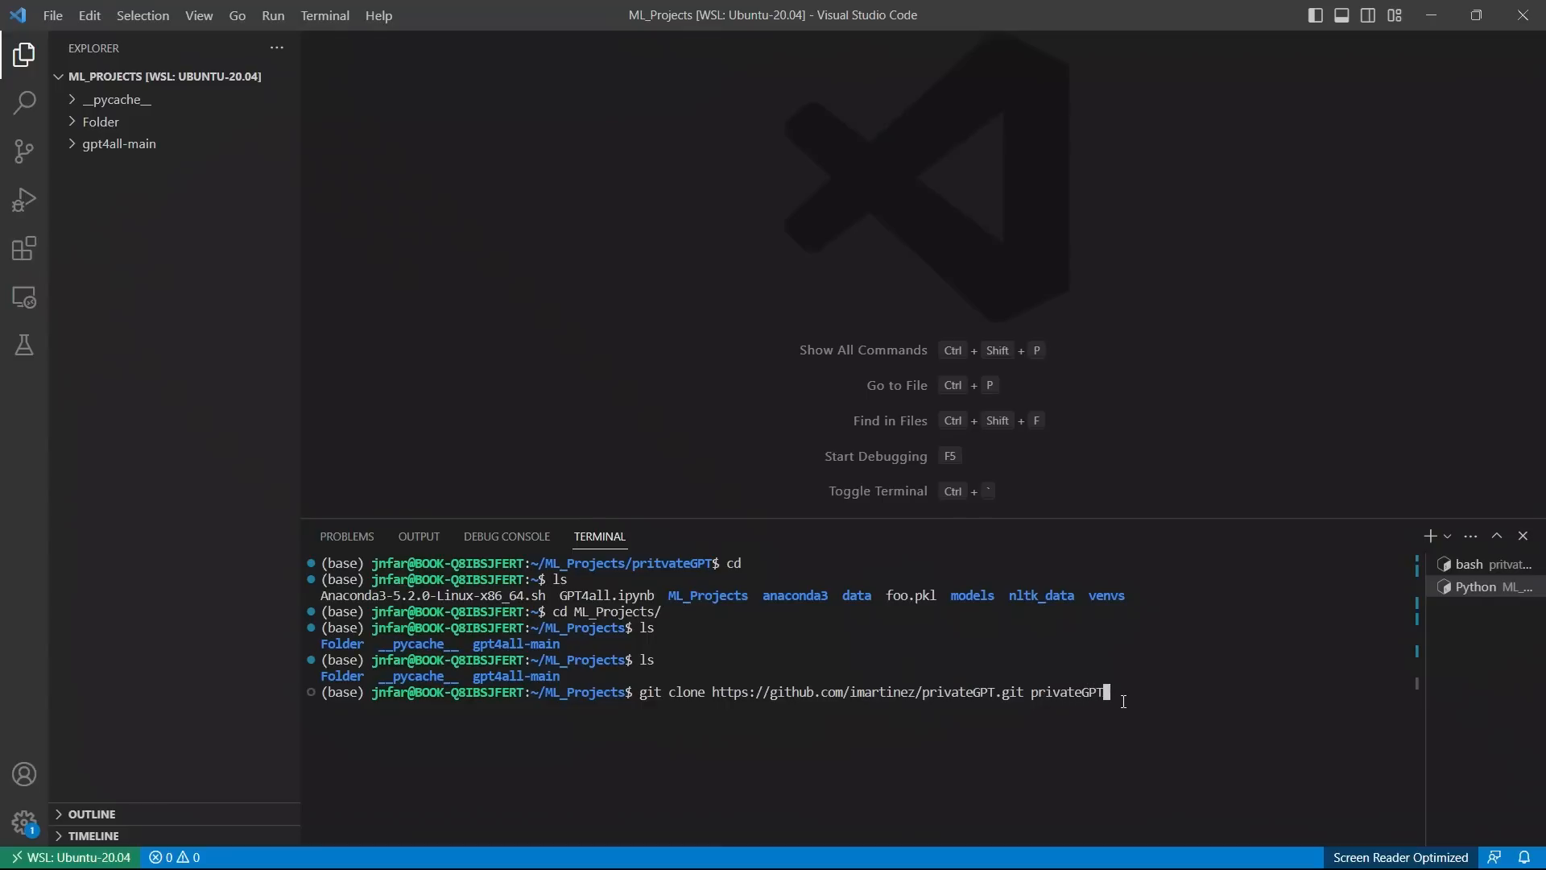
pyautogui.write('-1')
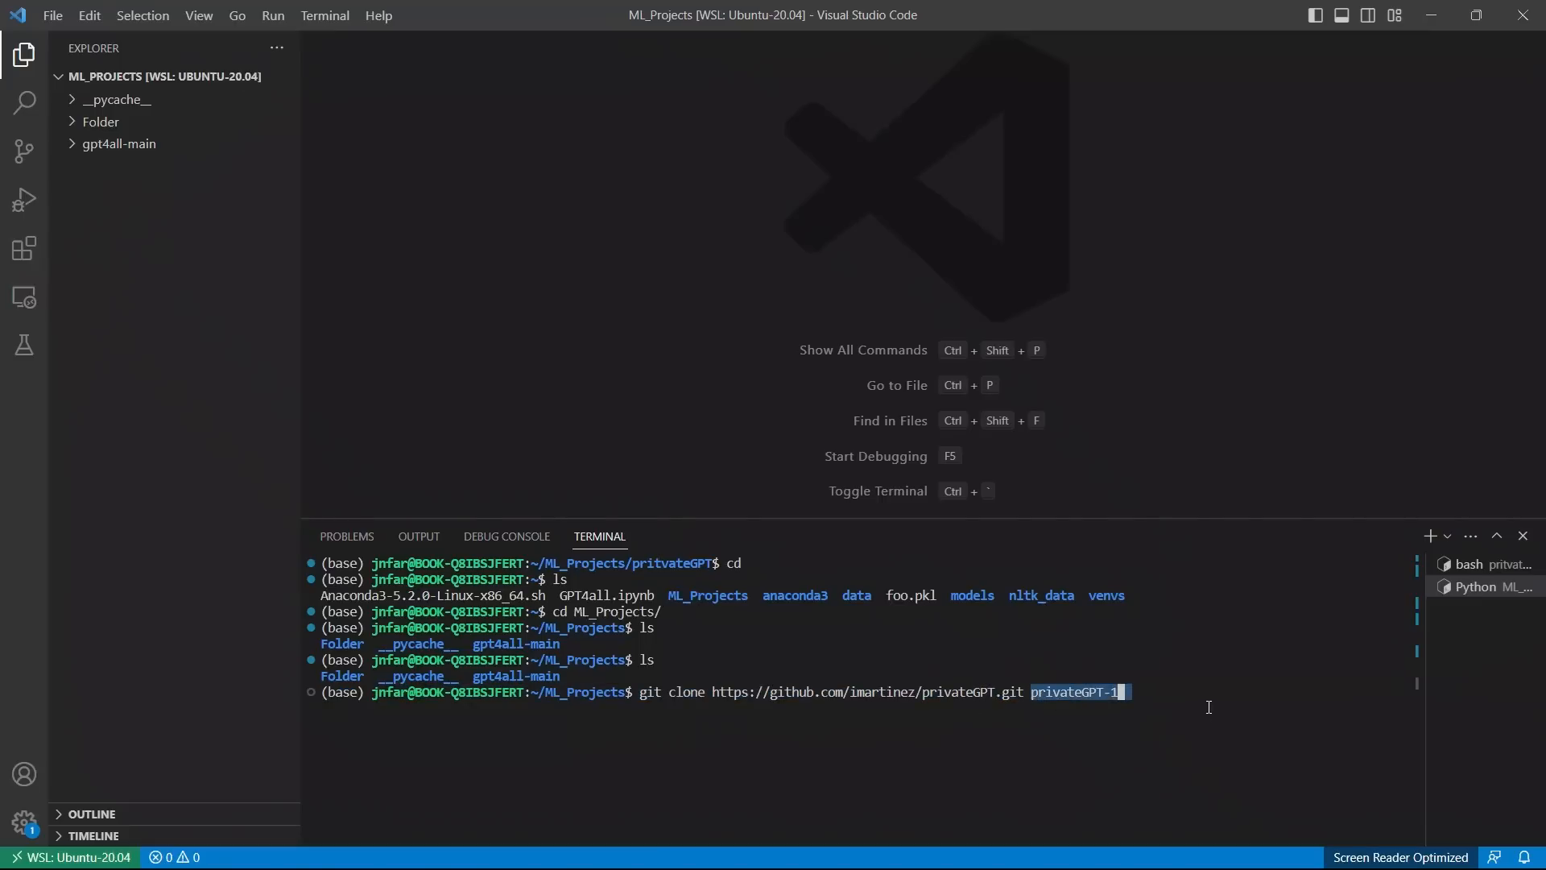
pyautogui.write('p')
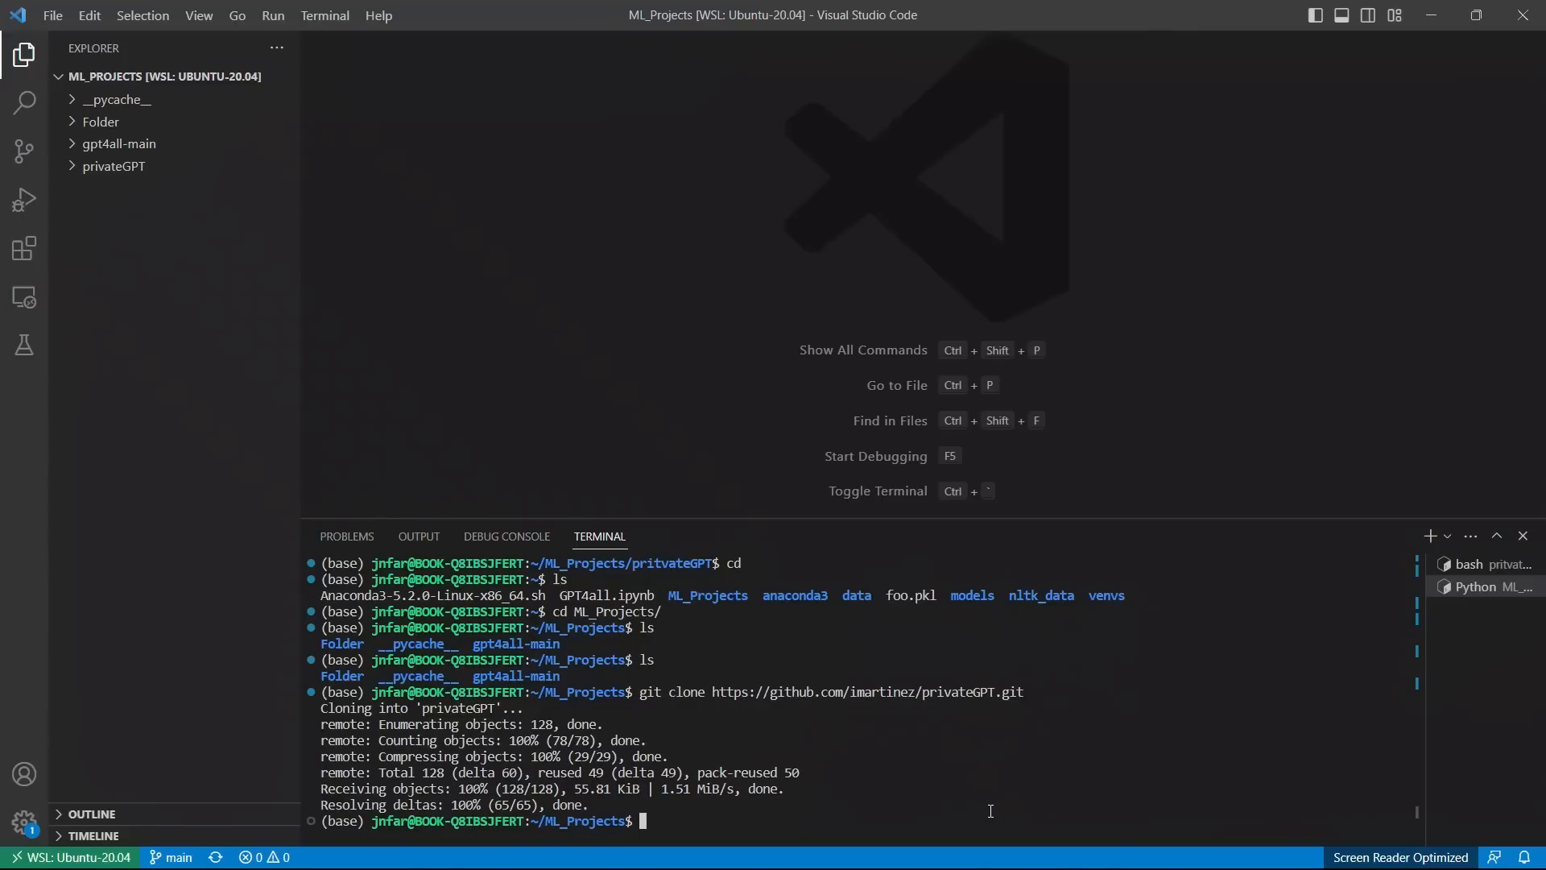
# Step: Create a new models folder inside the cloned privateGPT project
pyautogui.click(114, 166)
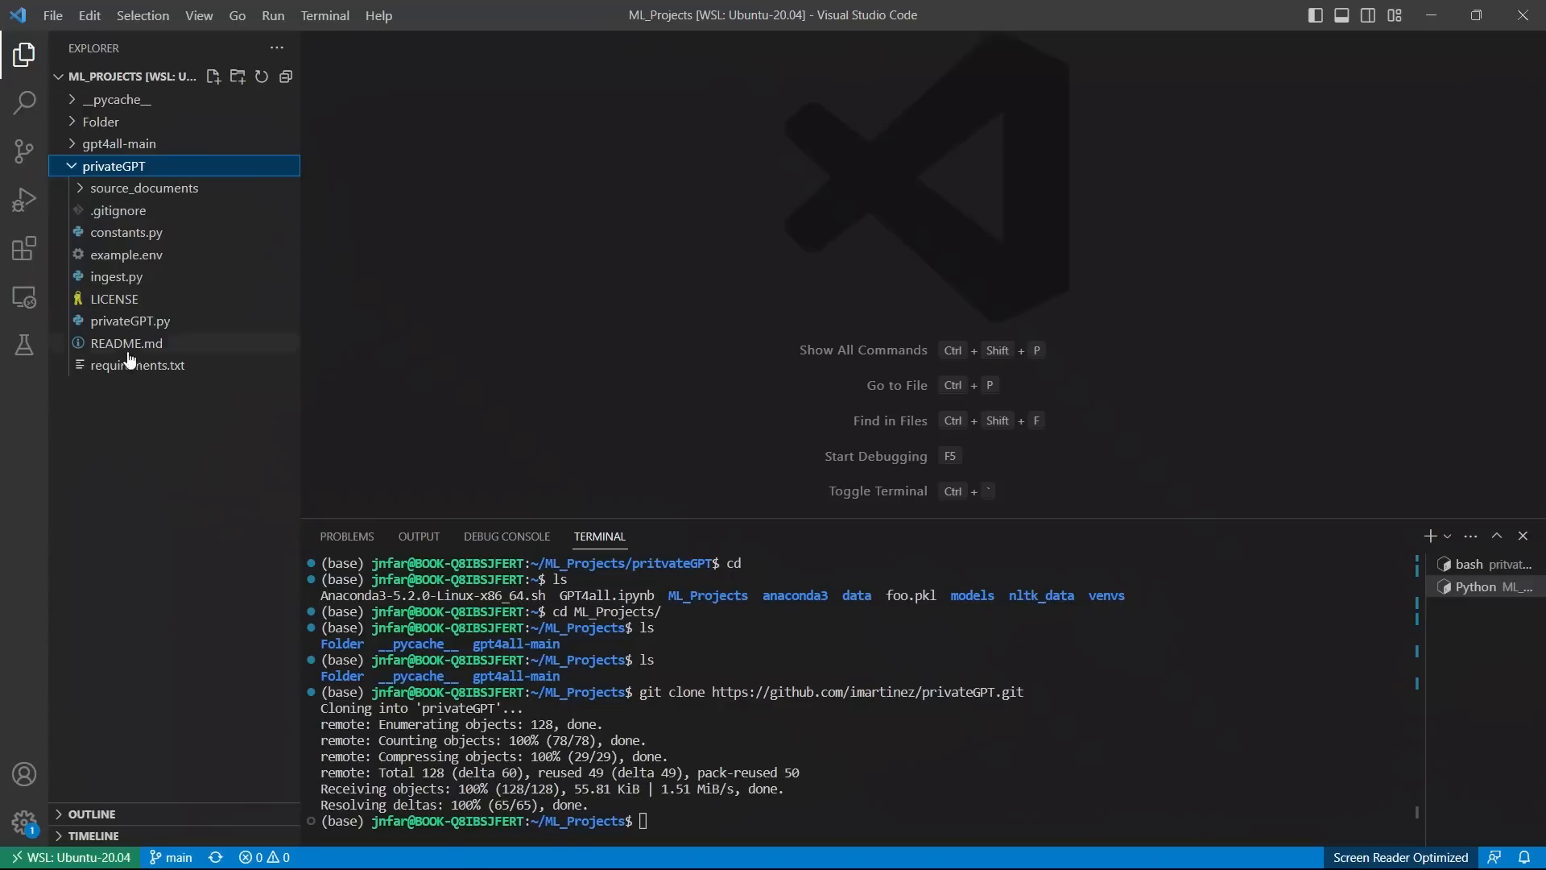
pyautogui.moveTo(137, 366)
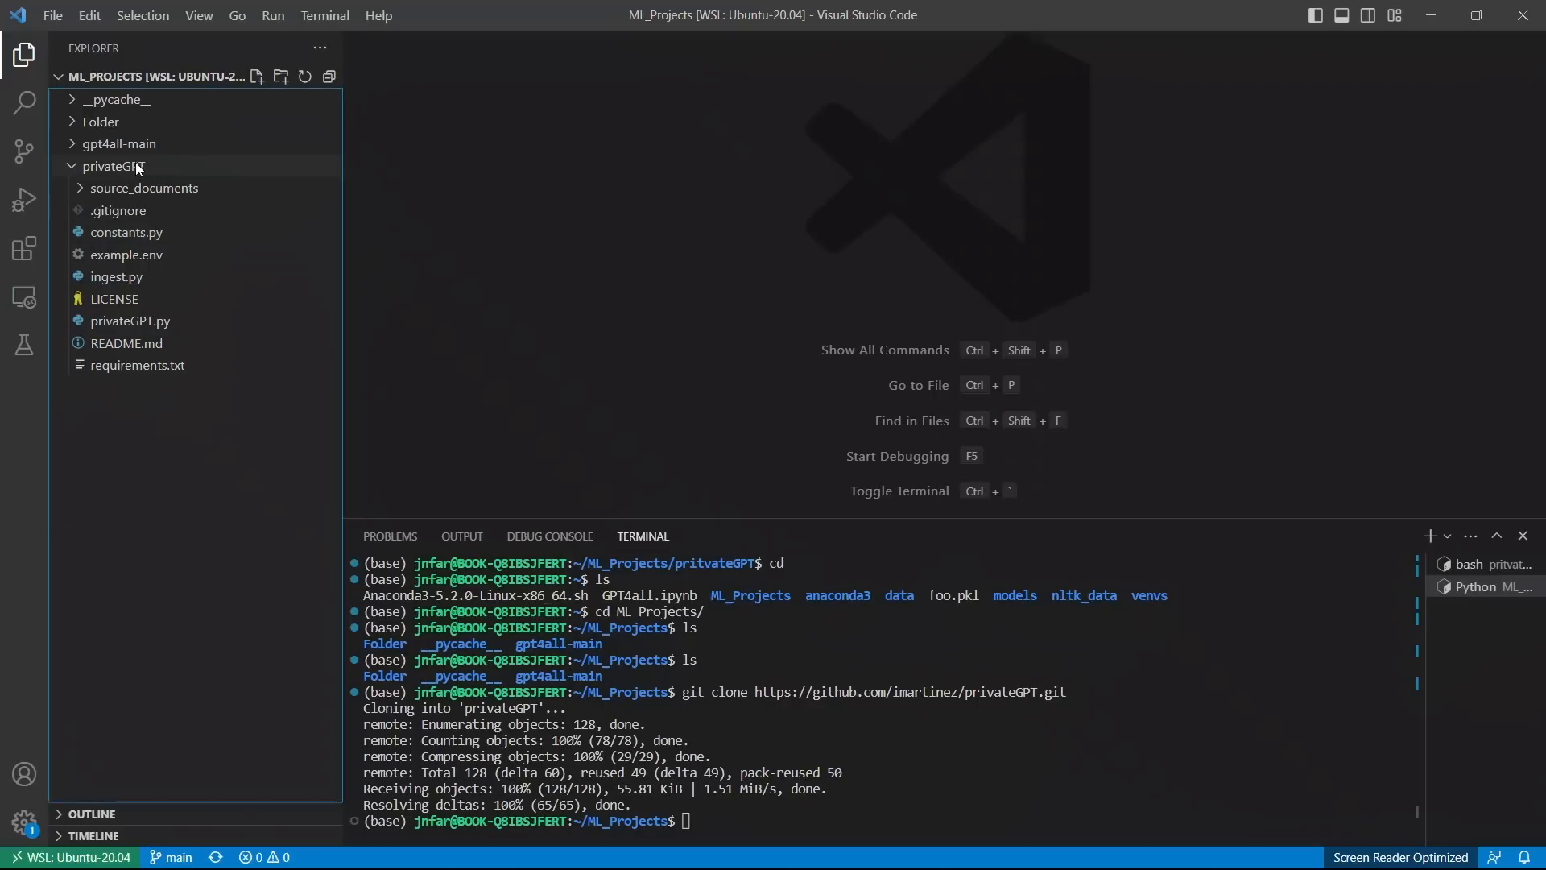
pyautogui.click(281, 76)
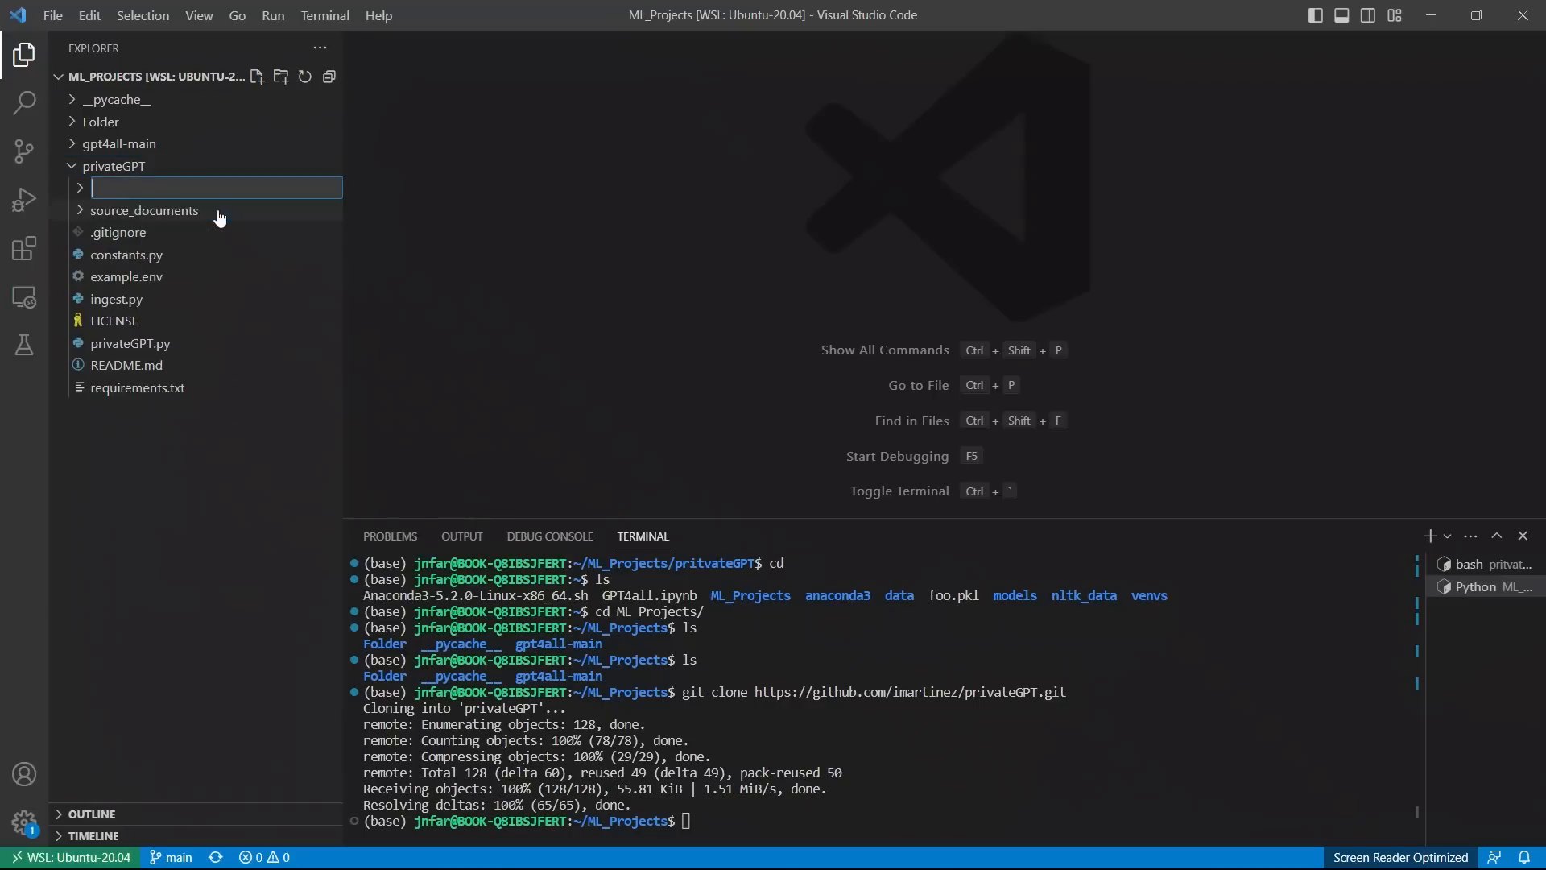
pyautogui.write('model')
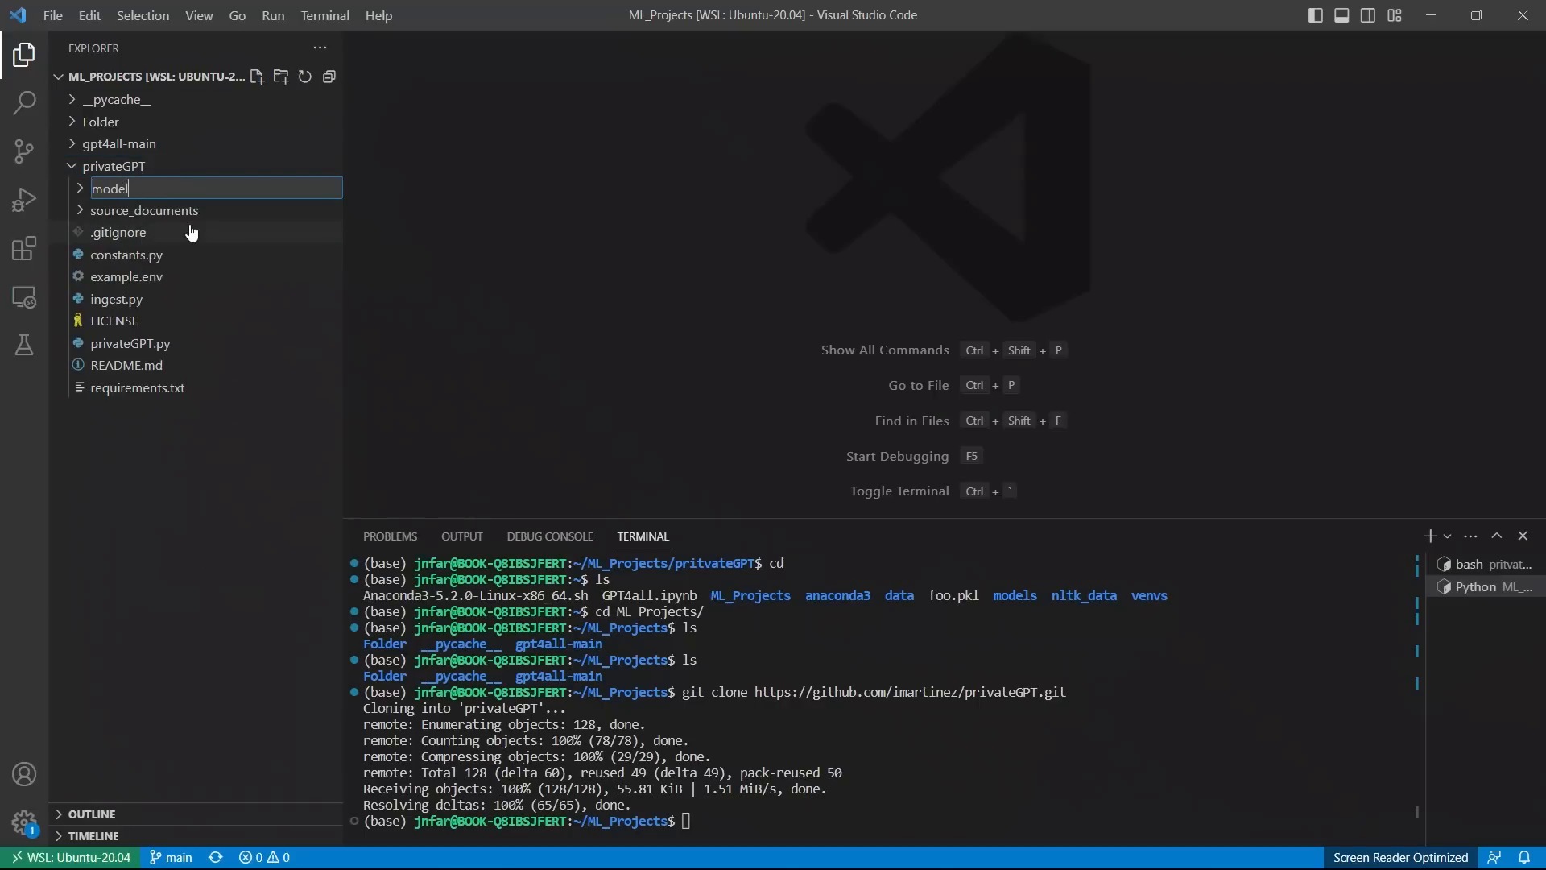
pyautogui.press('Enter')
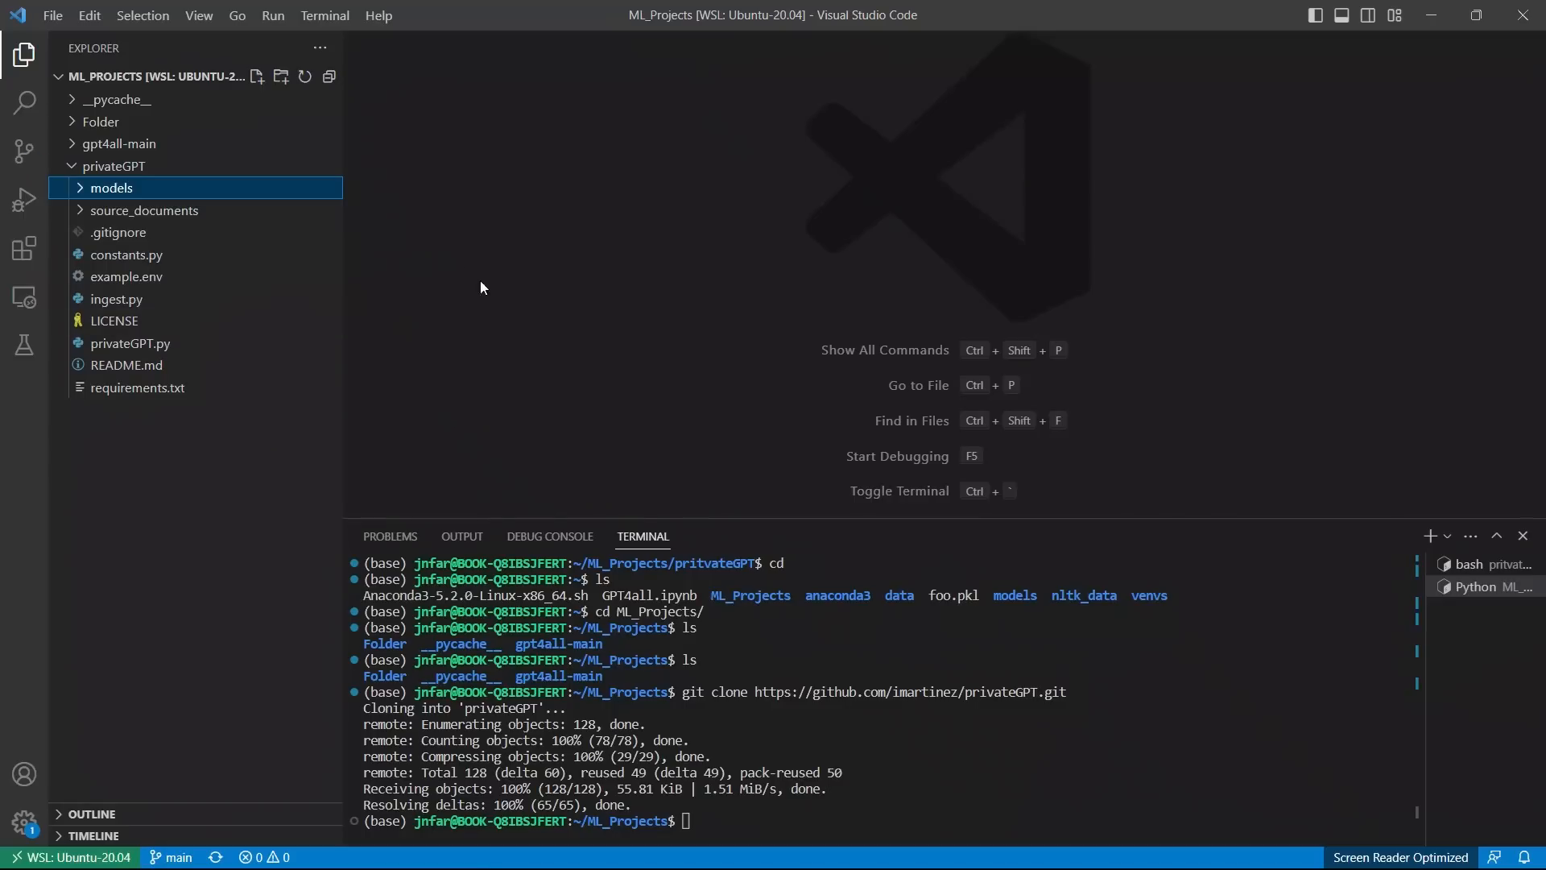
pyautogui.moveTo(777, 165)
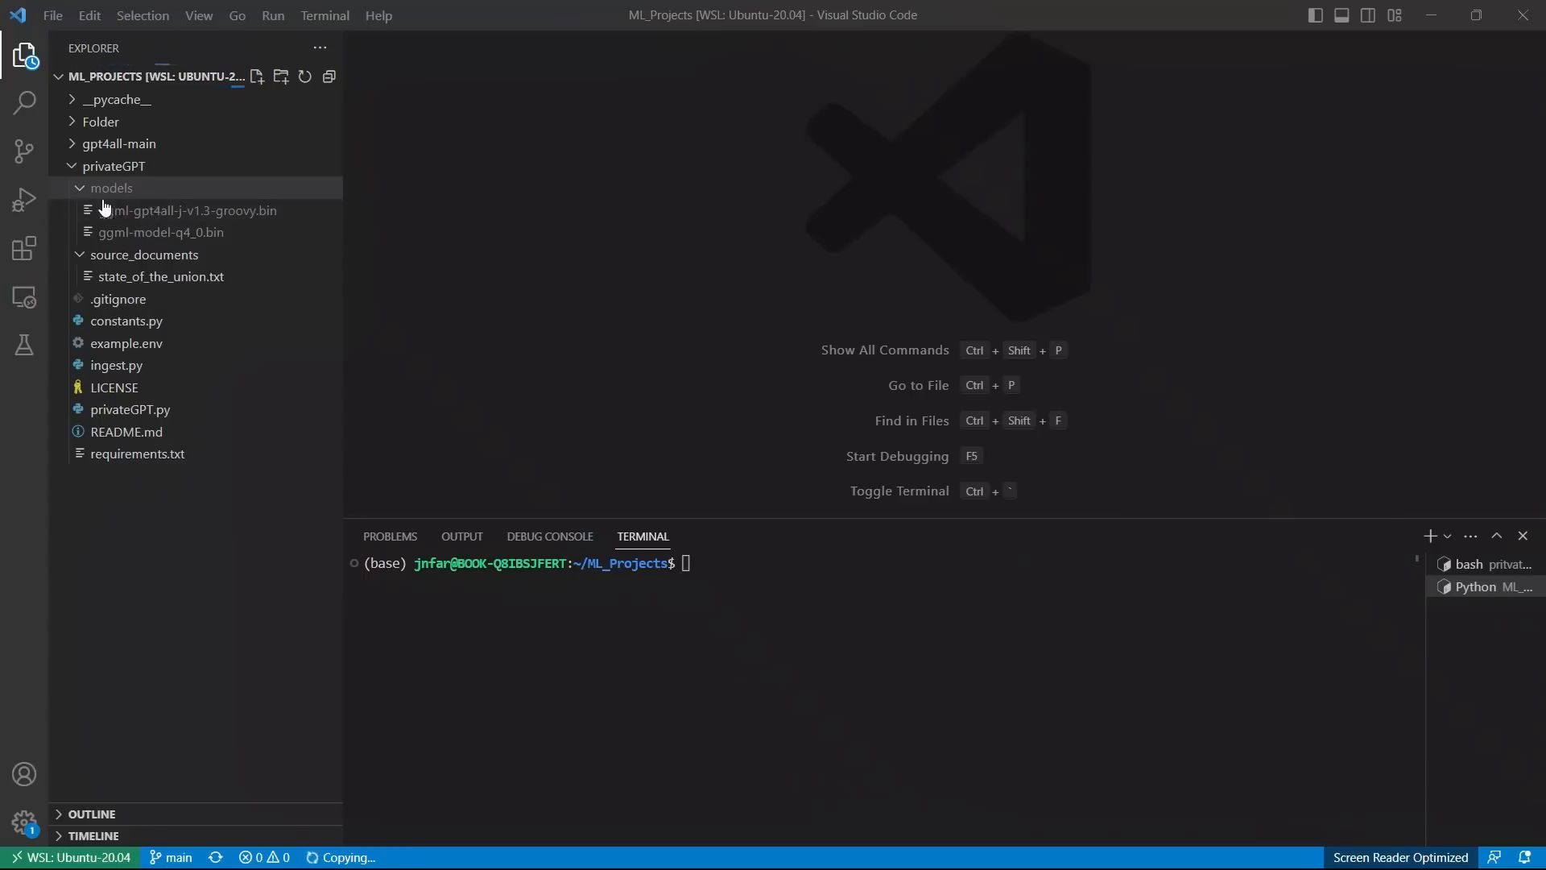
pyautogui.moveTo(248, 243)
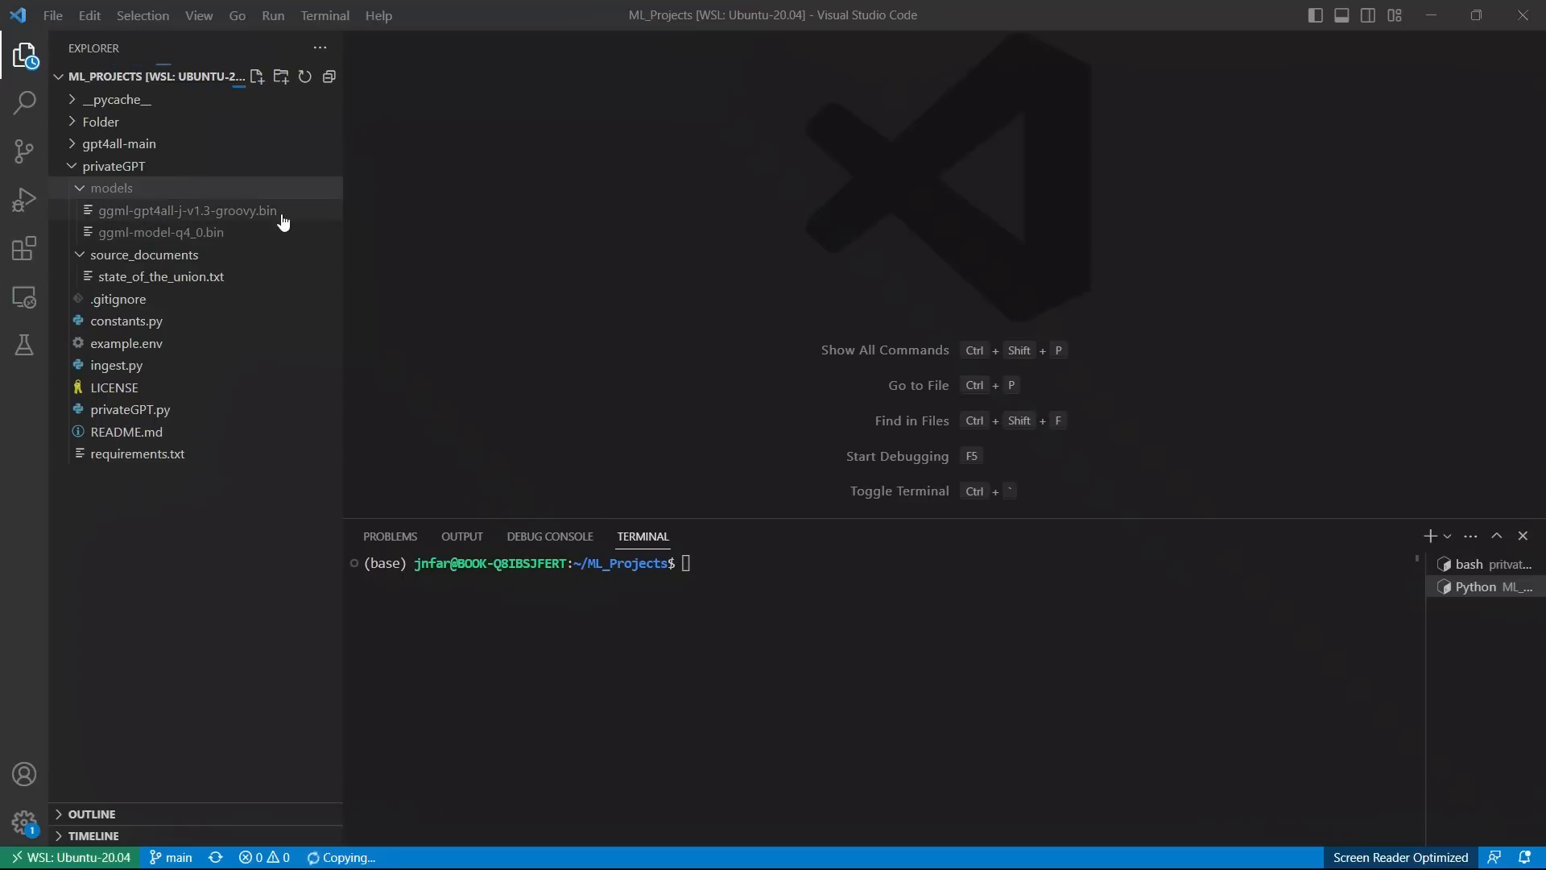
pyautogui.moveTo(253, 245)
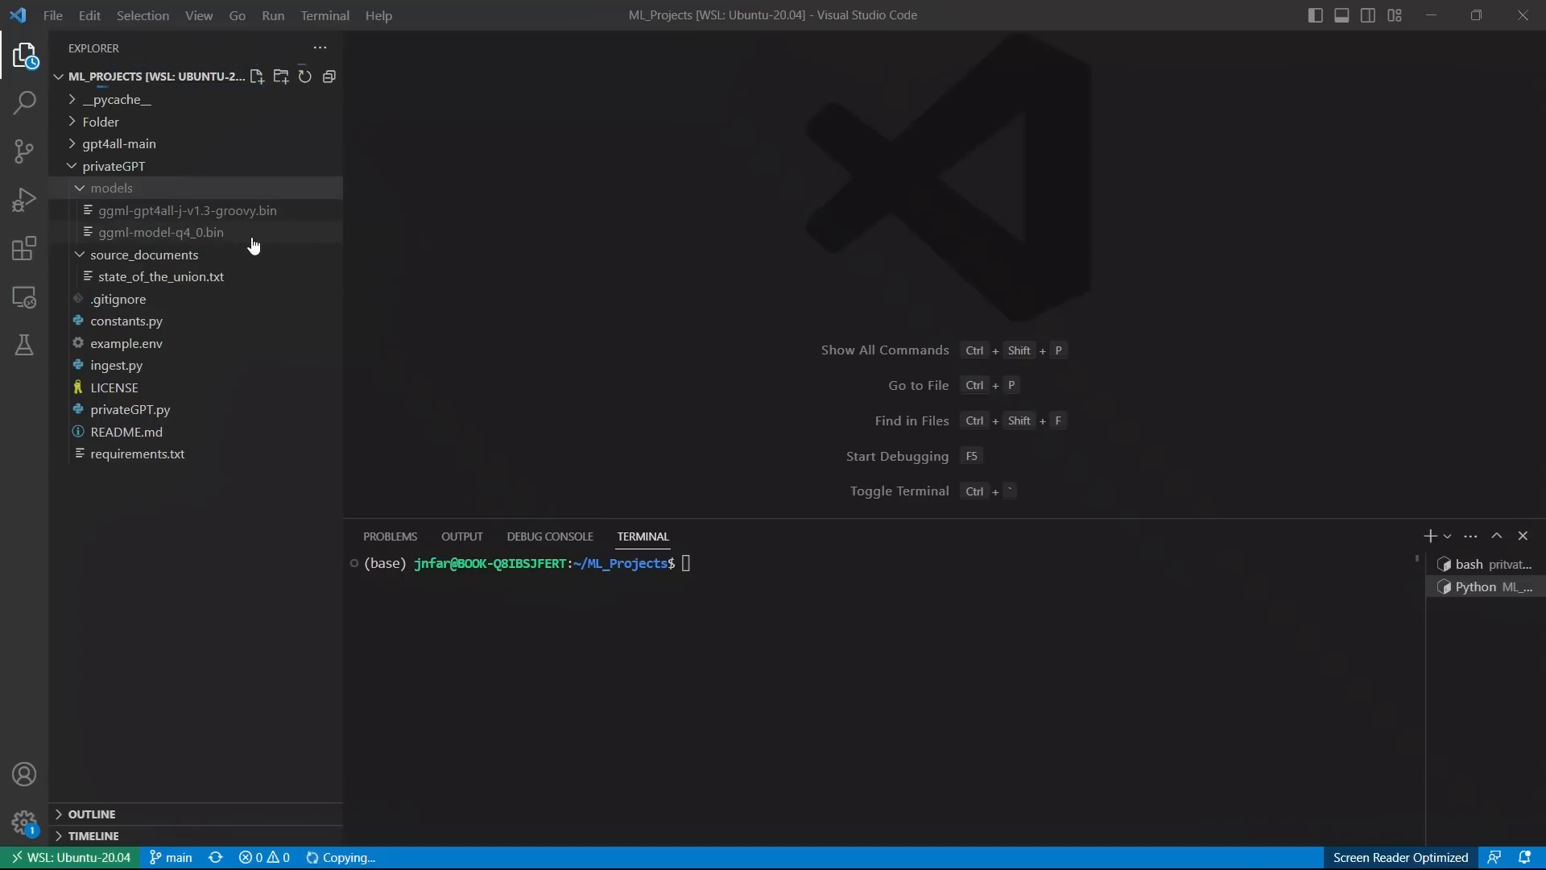
pyautogui.moveTo(159, 232)
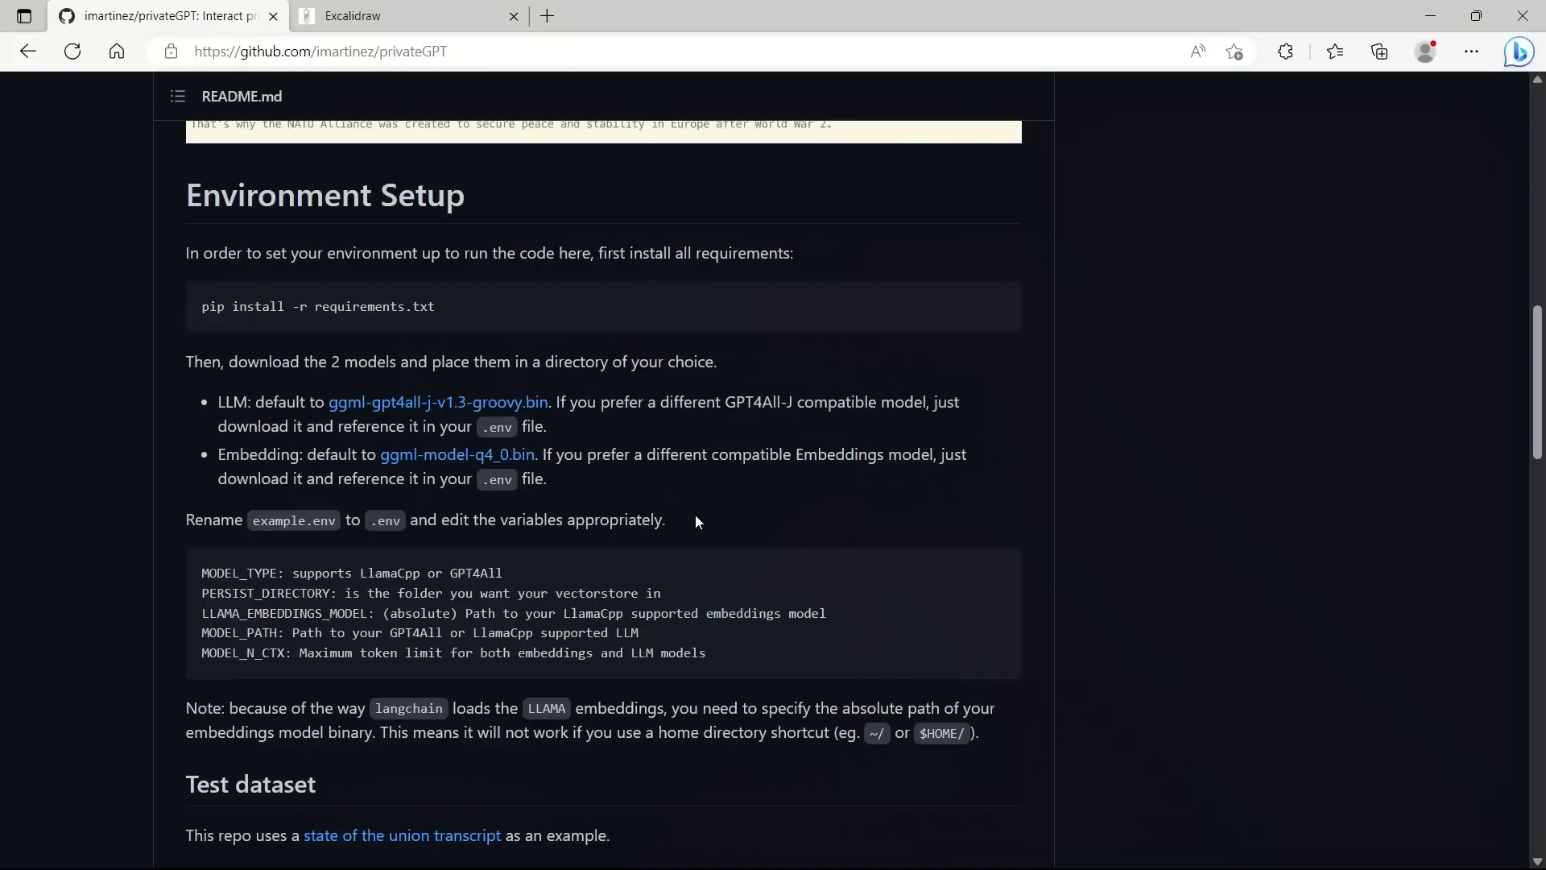
pyautogui.moveTo(494, 568)
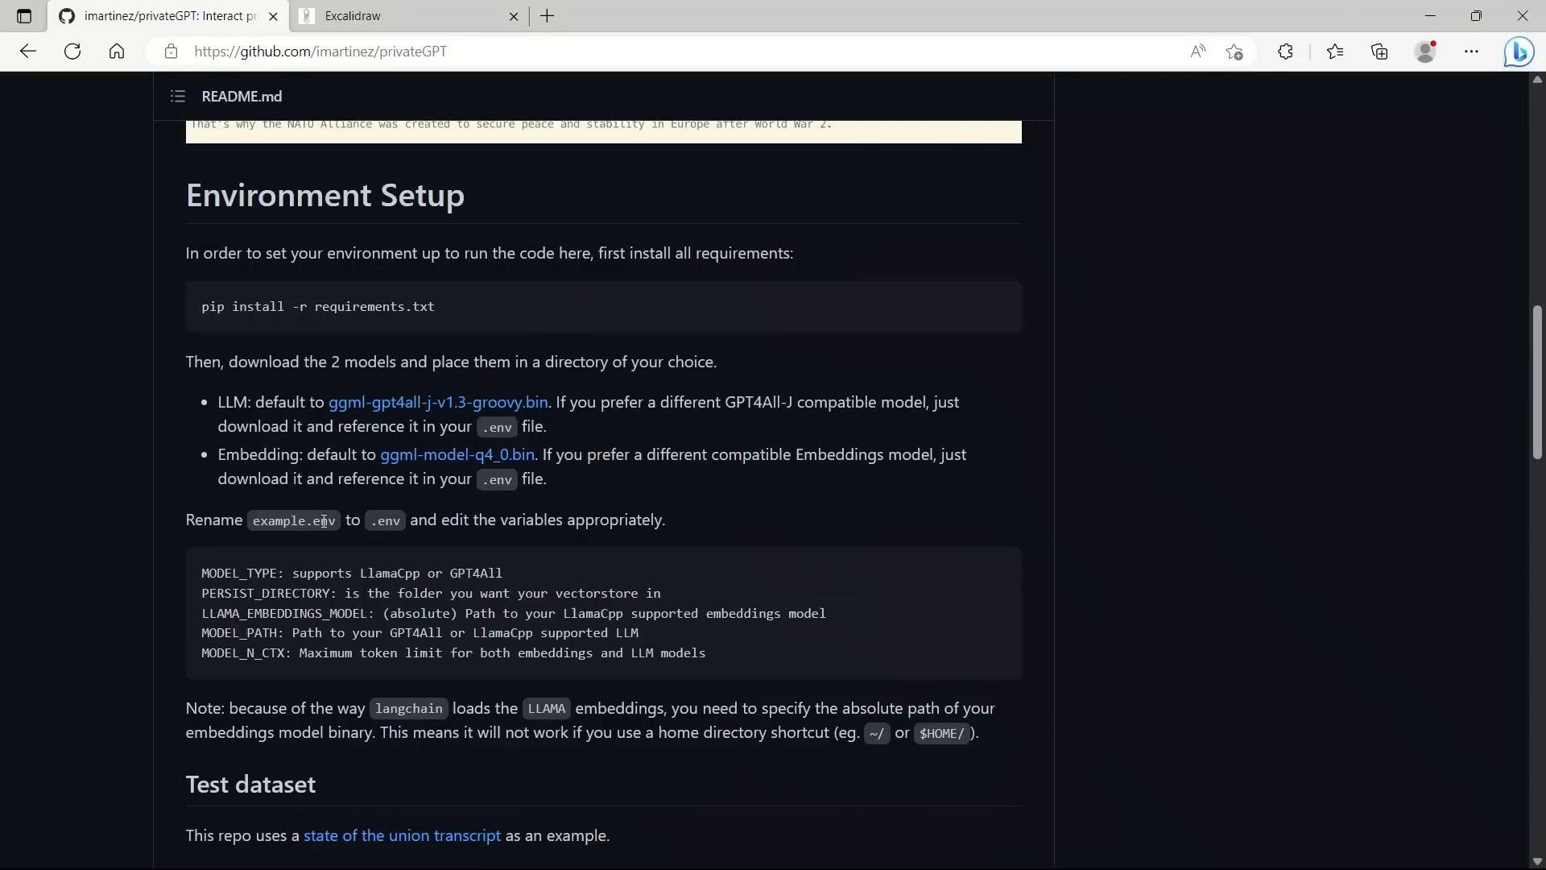
pyautogui.moveTo(807, 533)
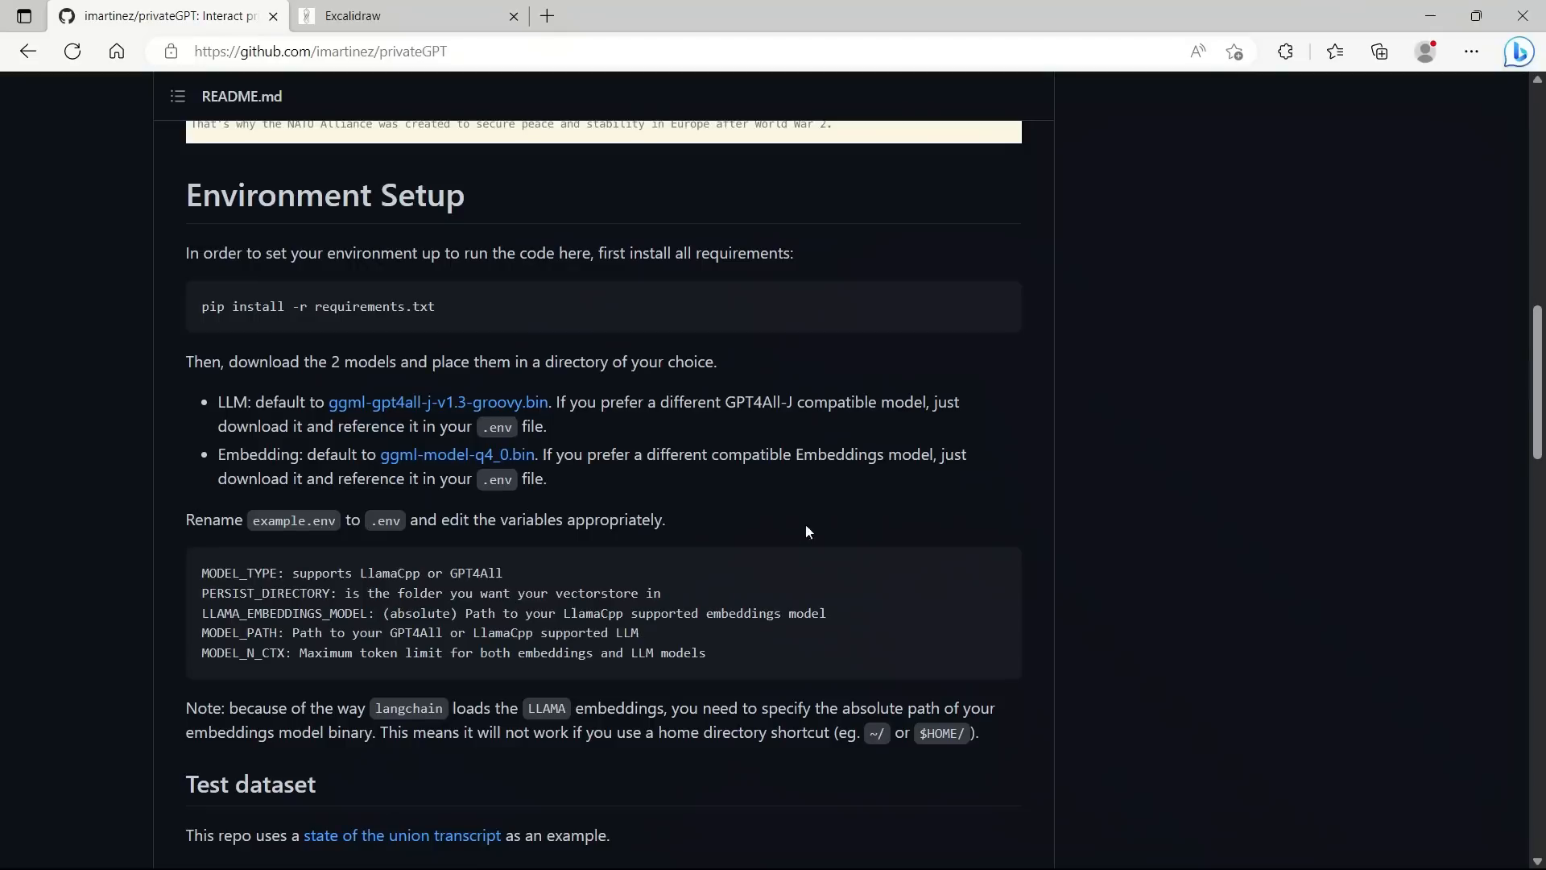
pyautogui.moveTo(776, 506)
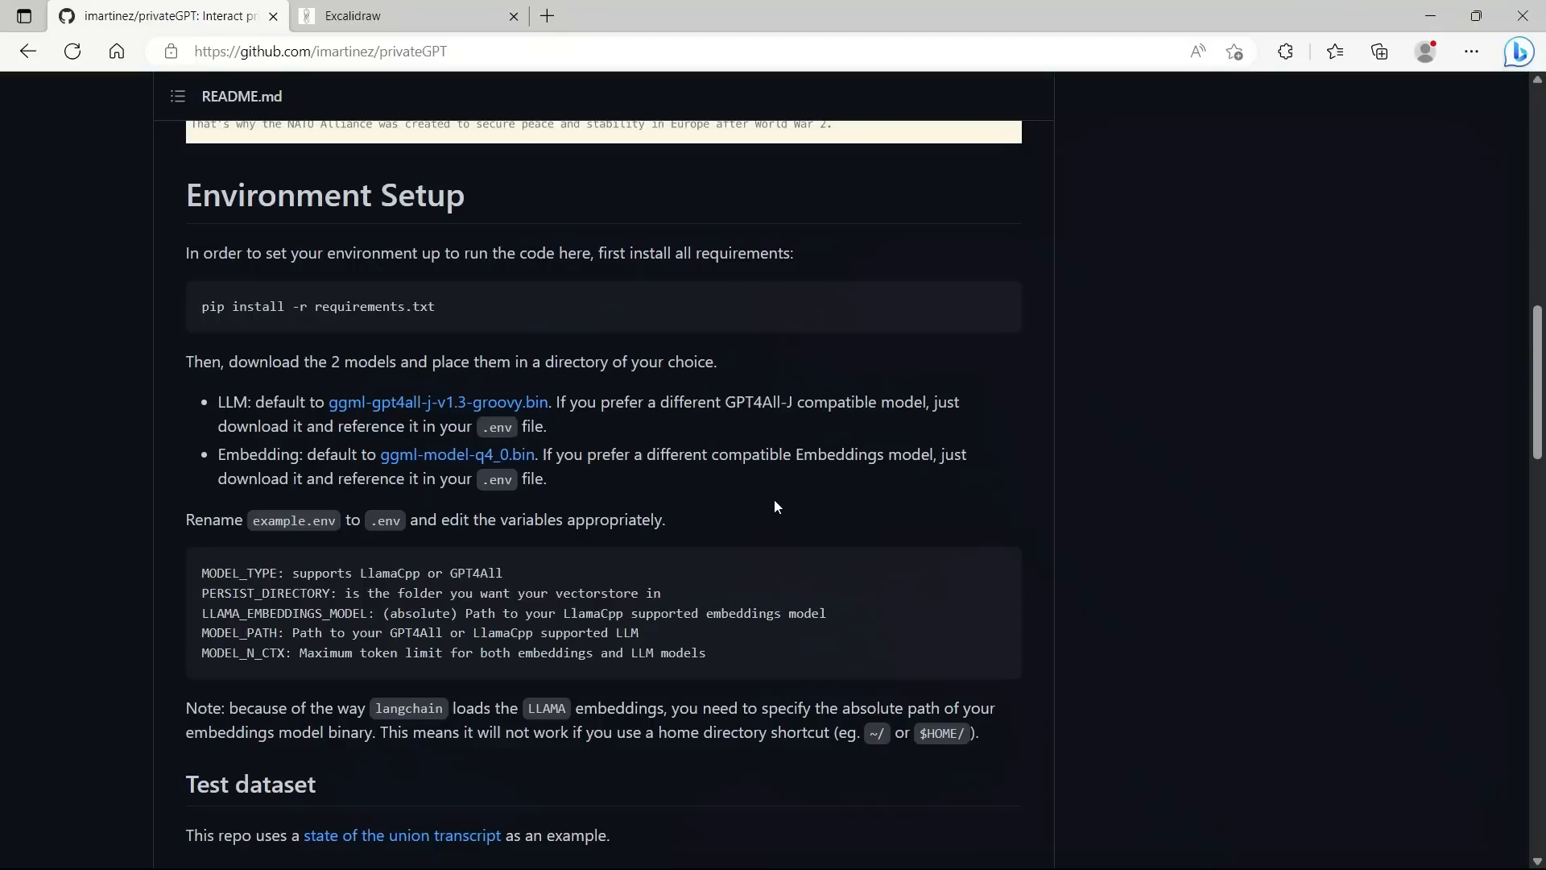
pyautogui.moveTo(606, 562)
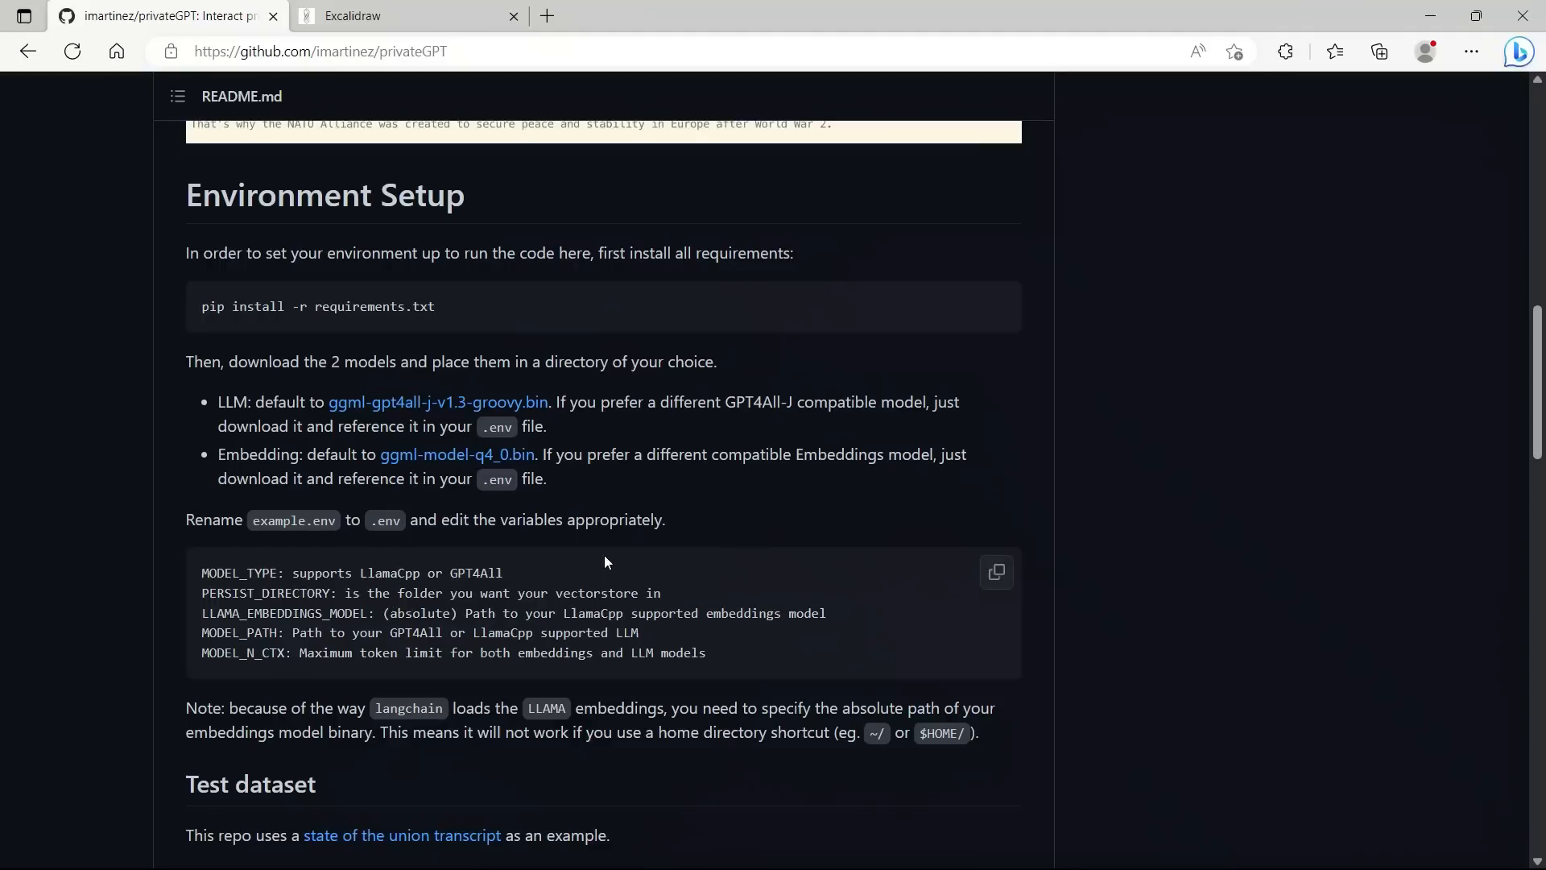
pyautogui.moveTo(664, 528)
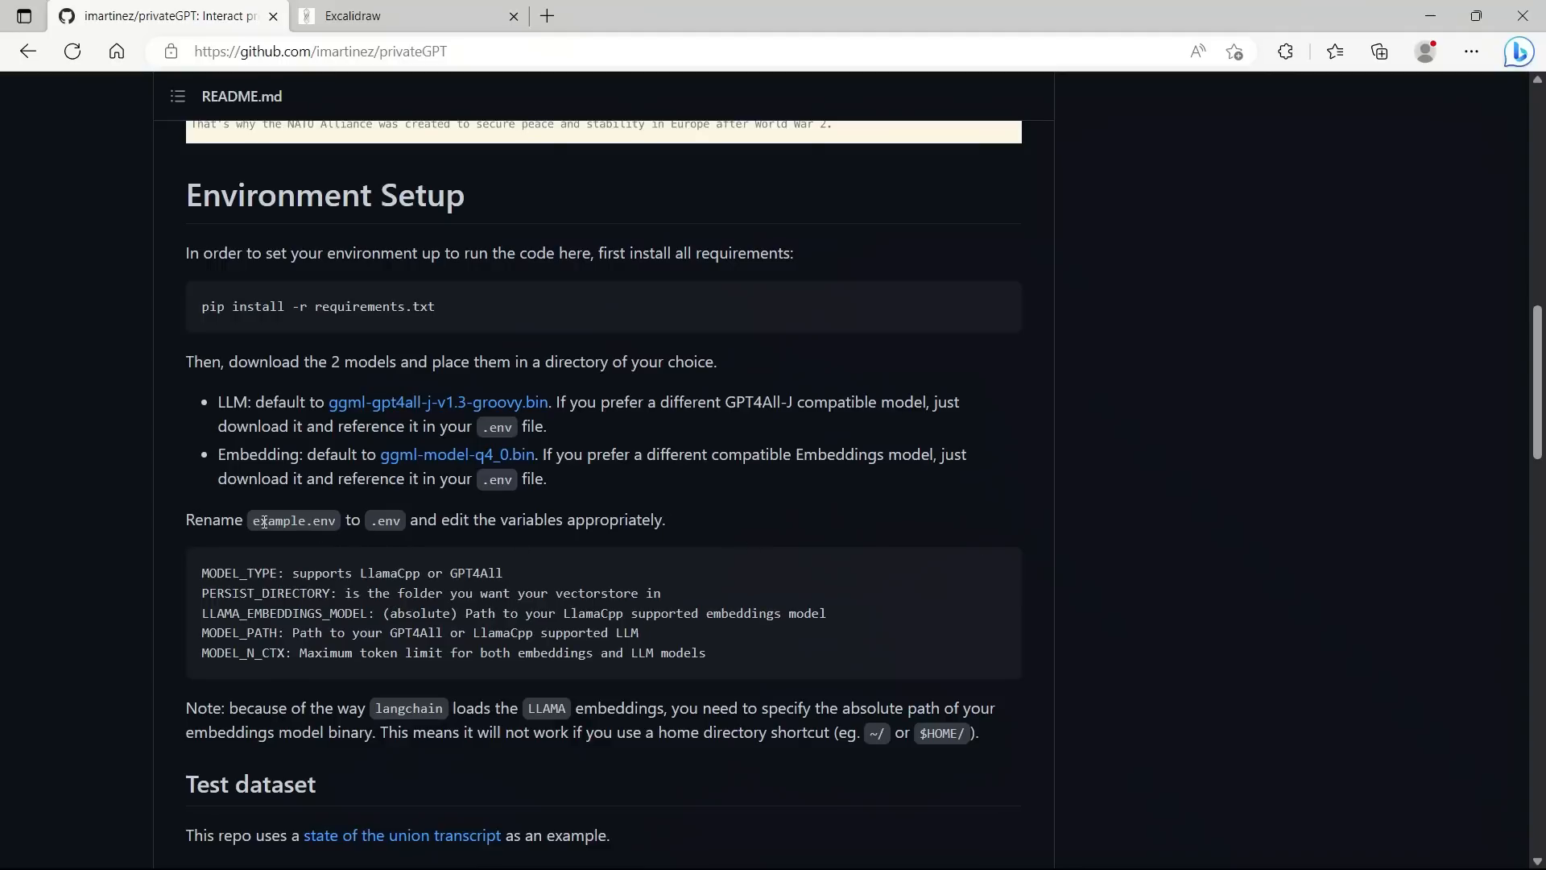
pyautogui.doubleClick(293, 521)
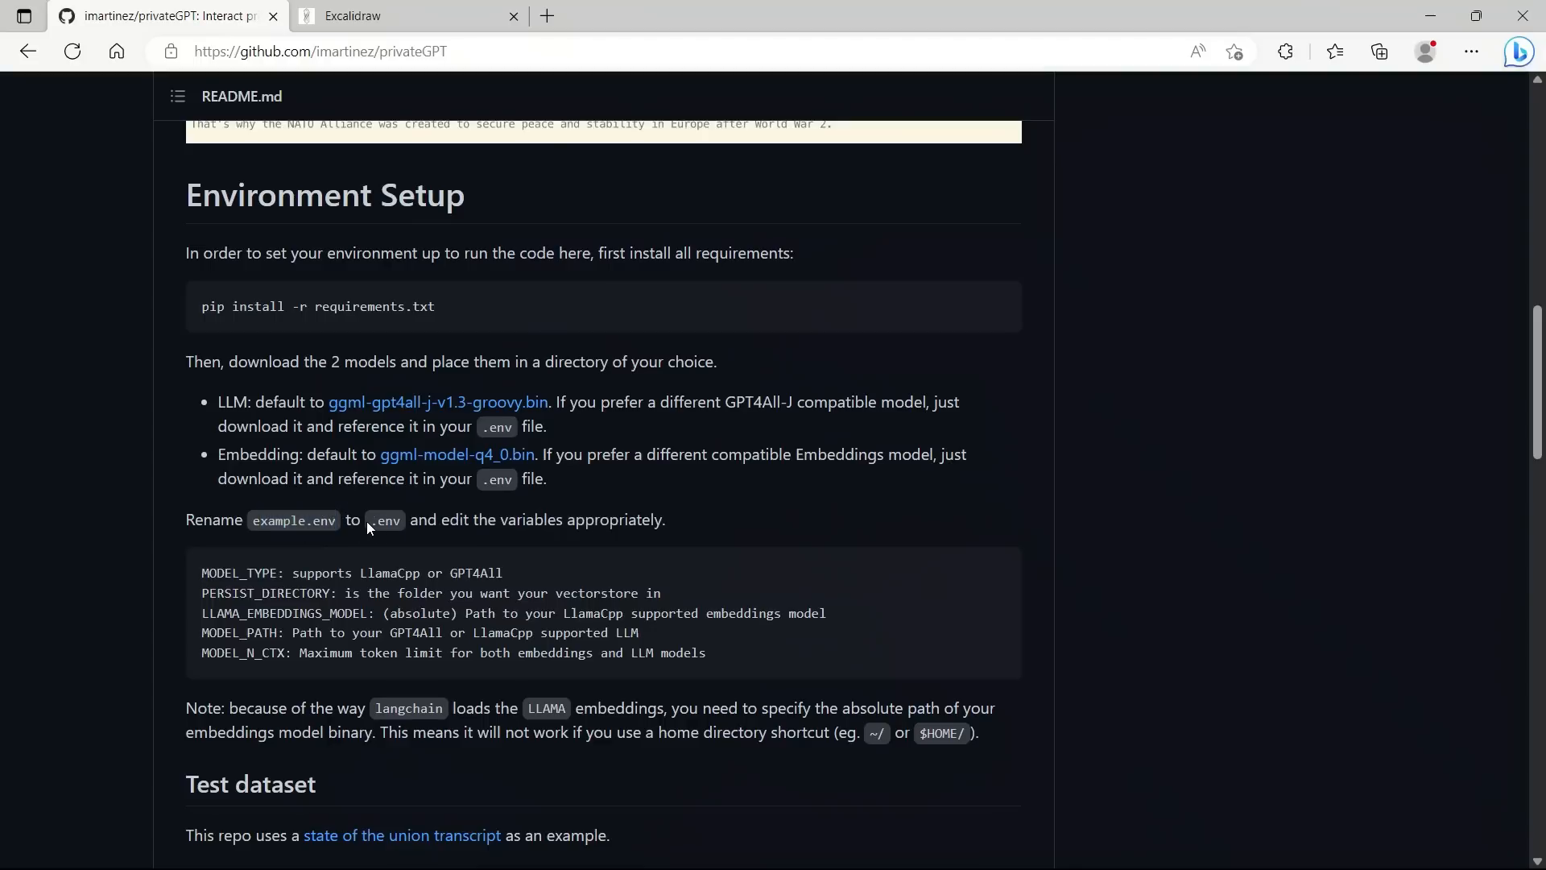
pyautogui.doubleClick(385, 521)
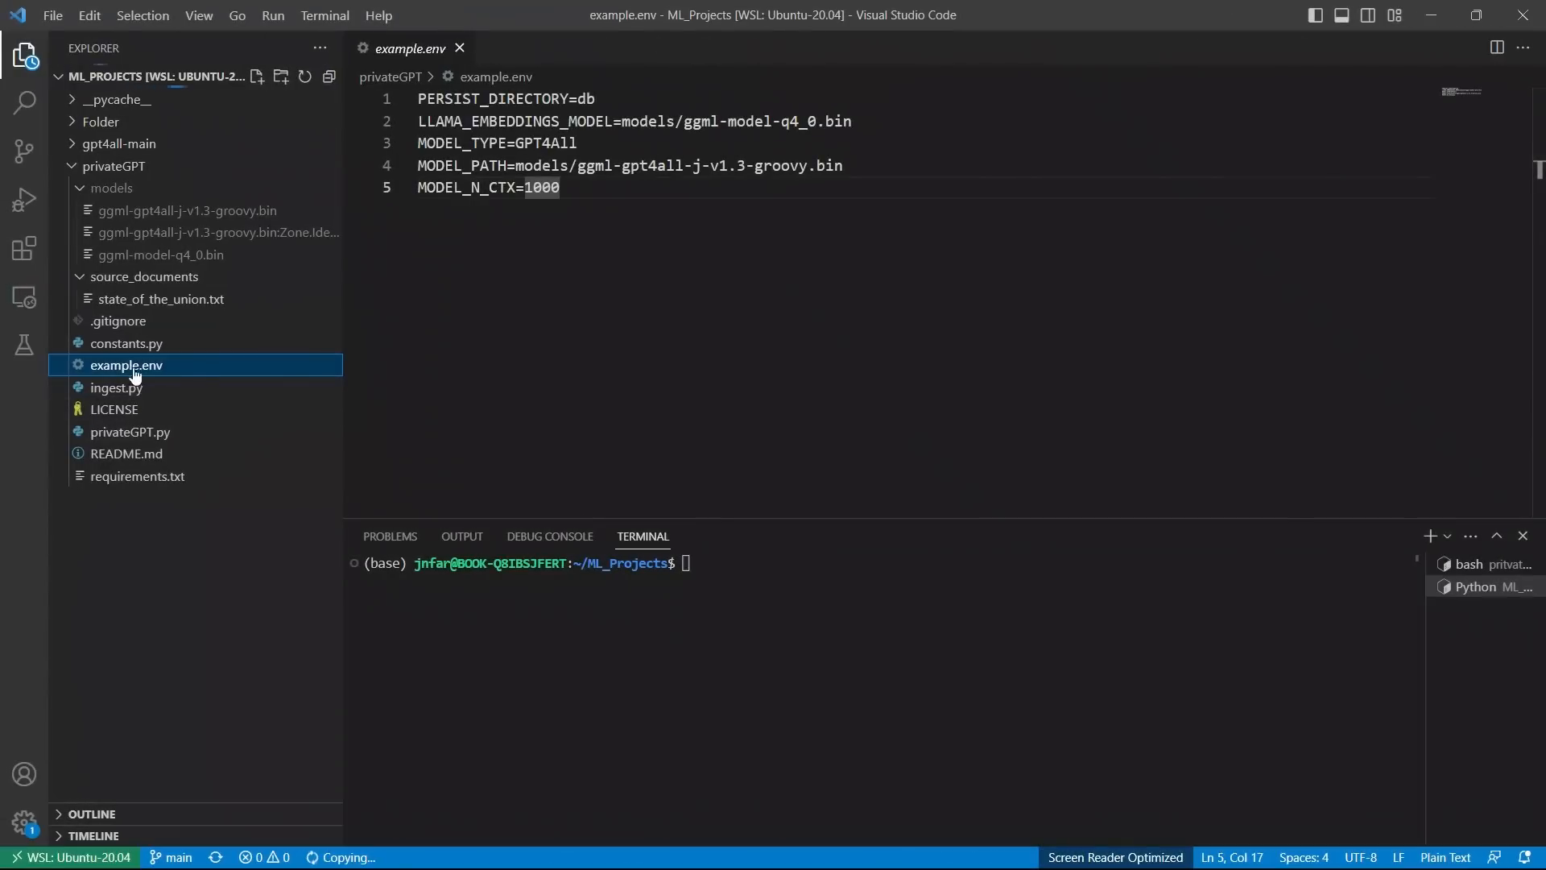
# Step: Rename example.env to .env and review the PERSIST_DIRECTORY db and embeddings lines
pyautogui.rightClick(126, 366)
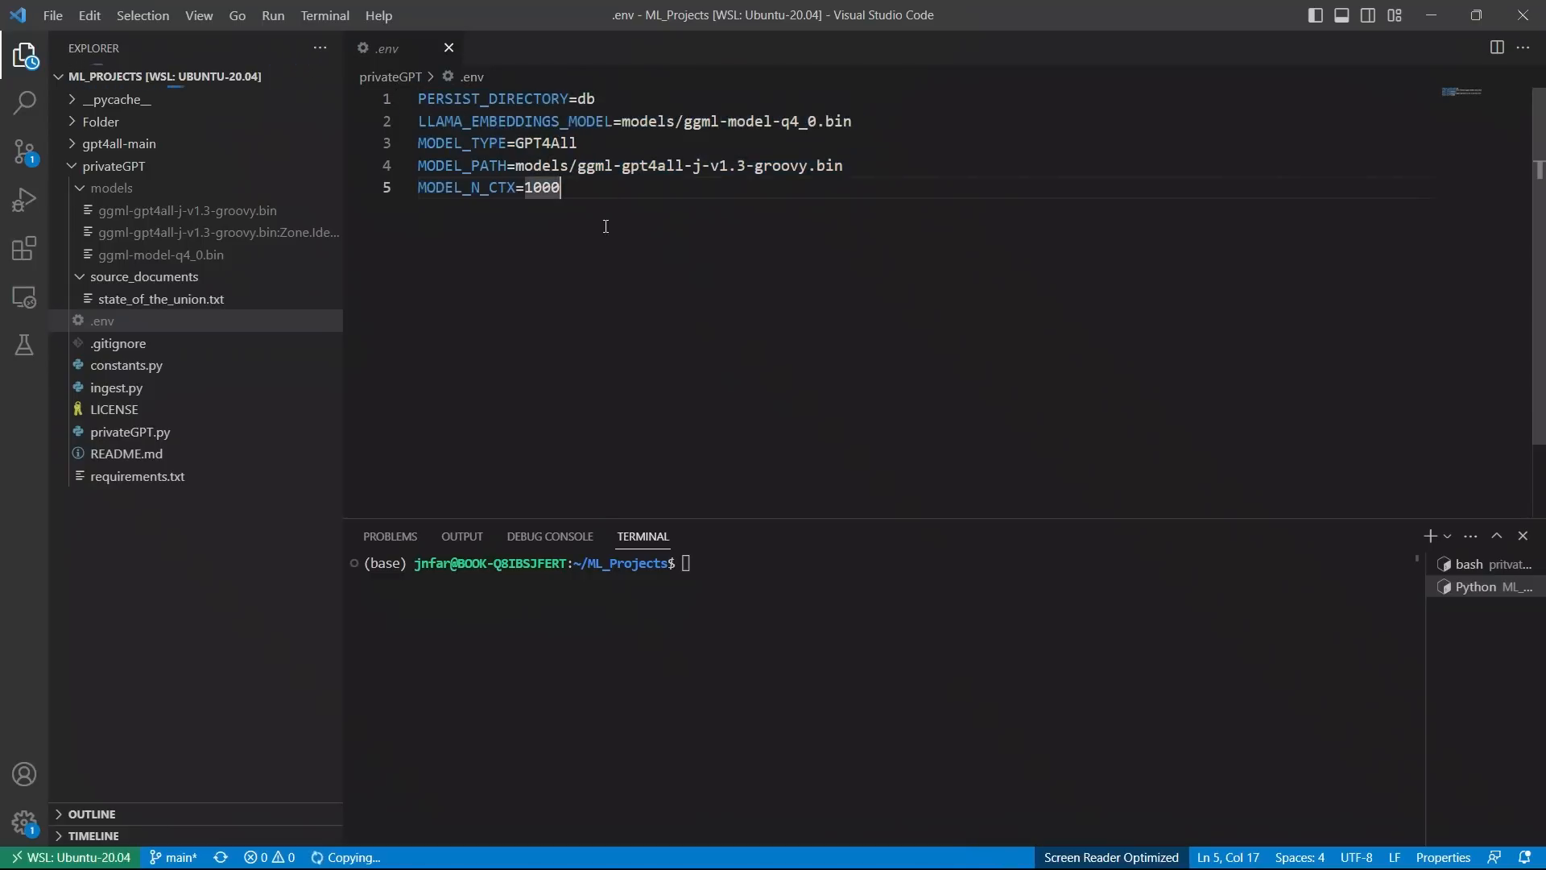
pyautogui.click(596, 98)
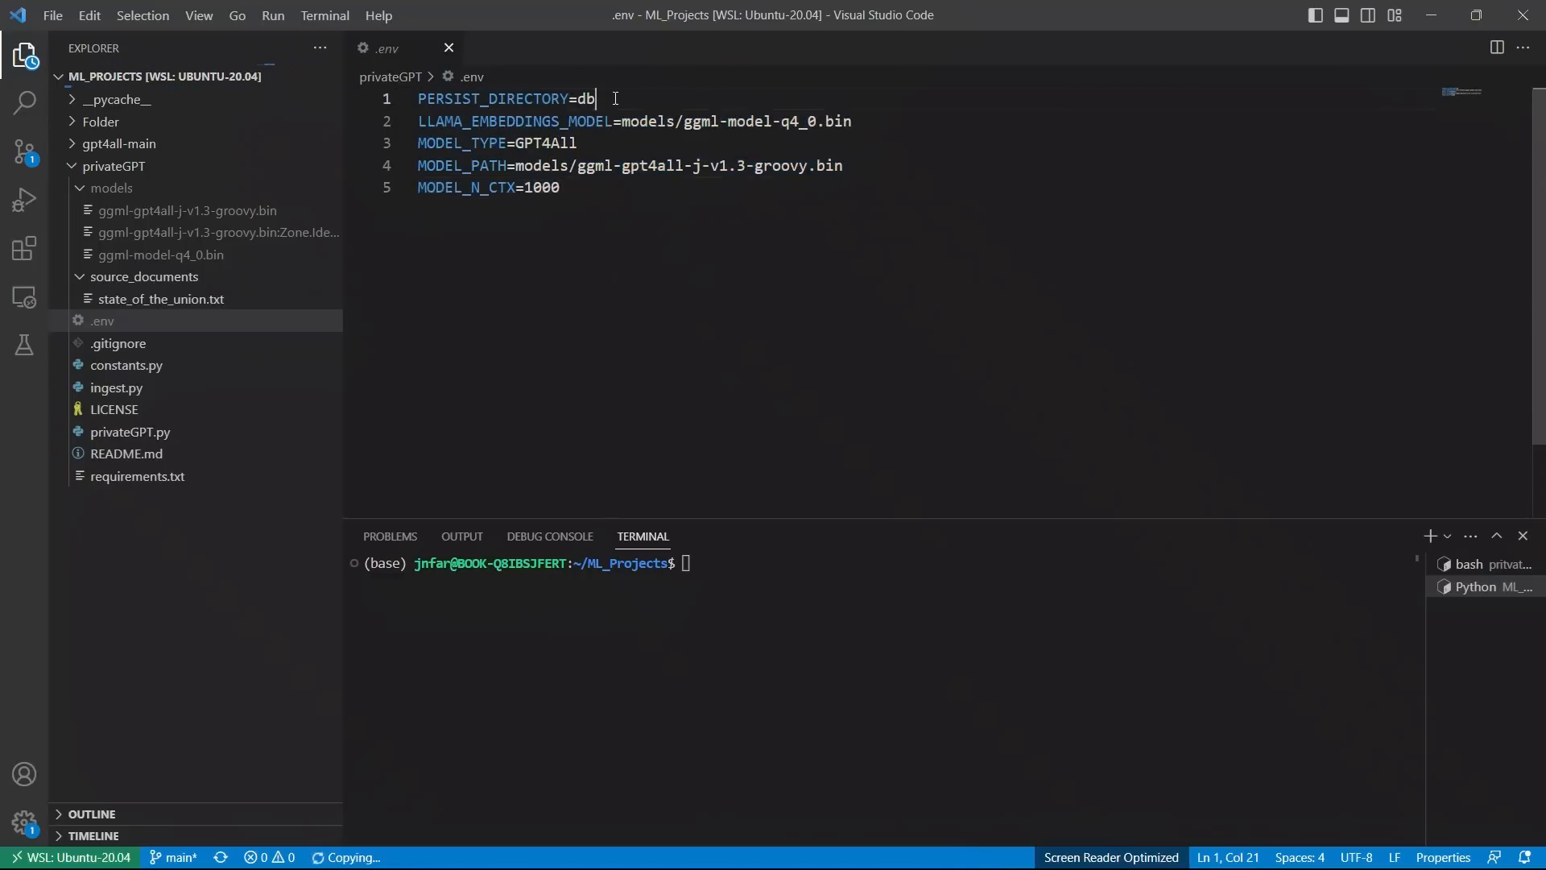
pyautogui.moveTo(596, 98); pyautogui.dragTo(578, 98)
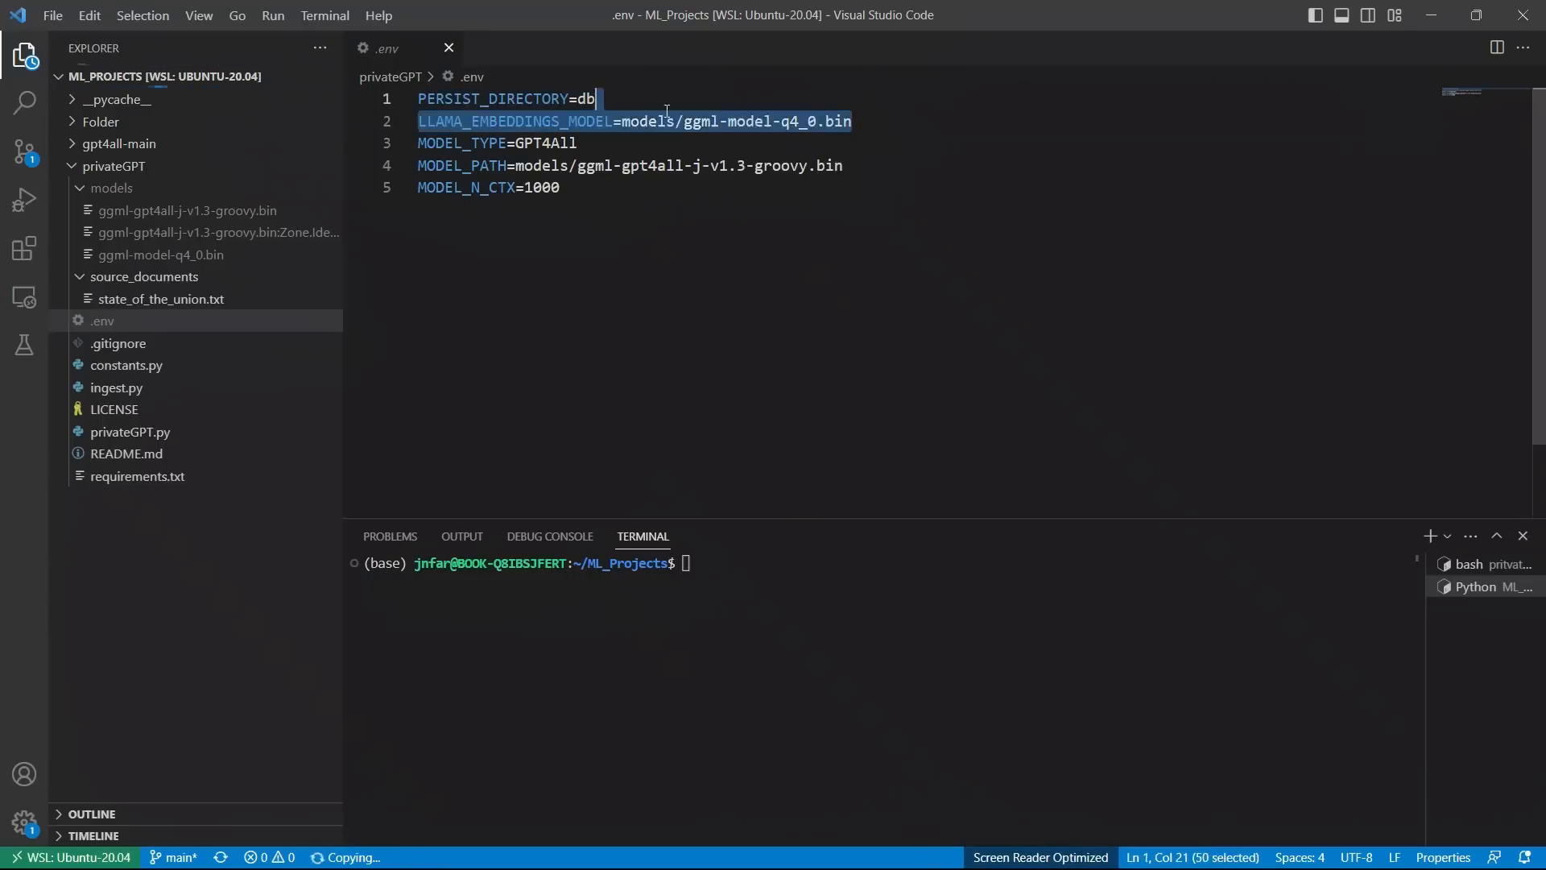
pyautogui.click(692, 121)
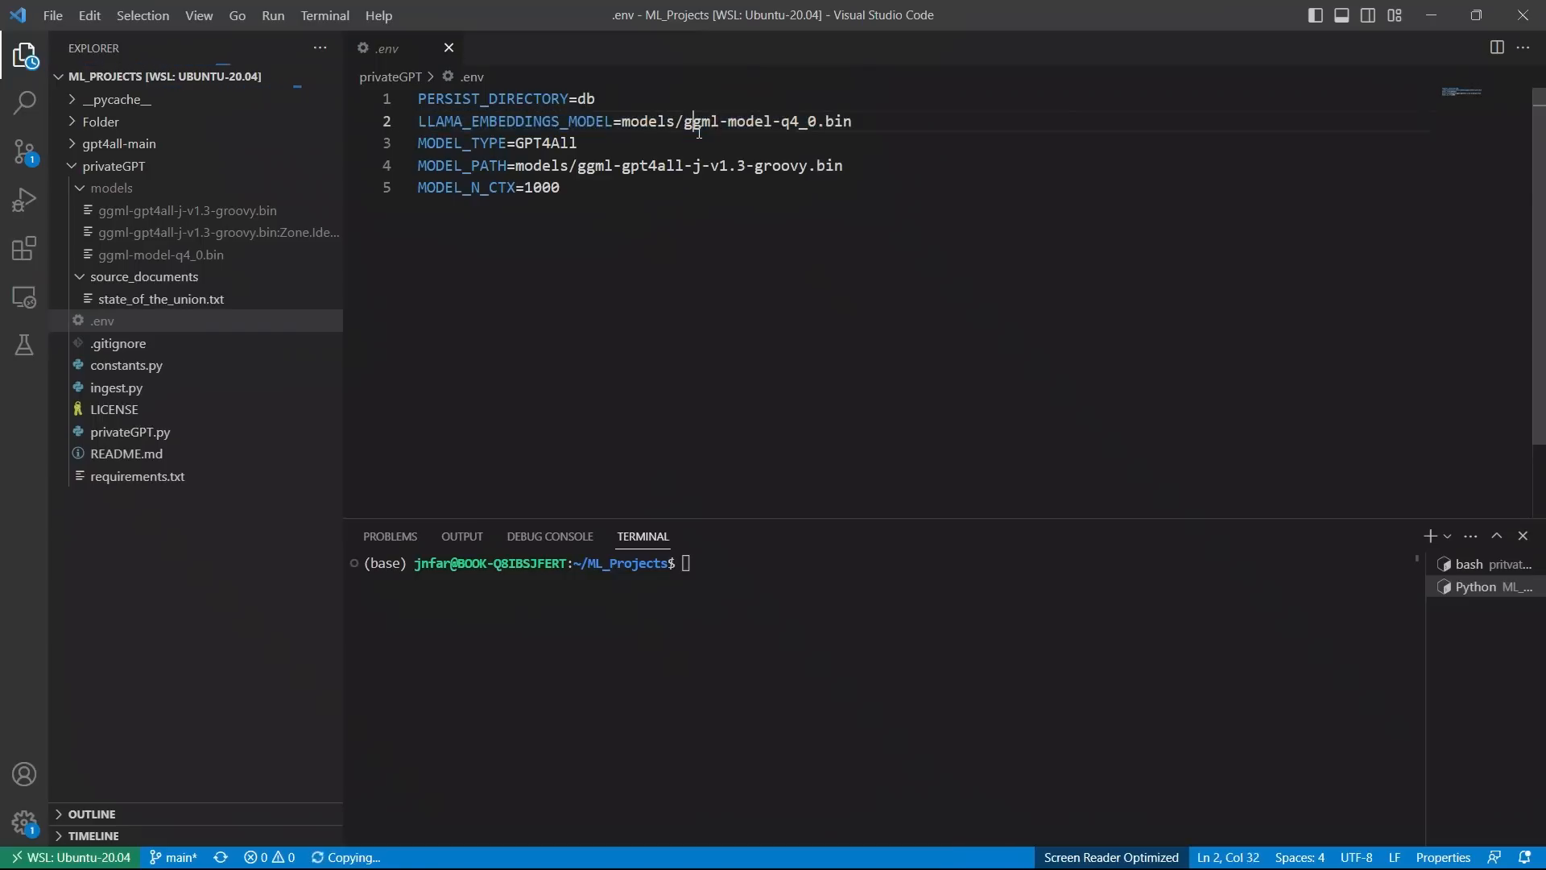
# Step: Inspect the embeddings model path and the GPT4All MODEL_TYPE setting in .env
pyautogui.click(111, 187)
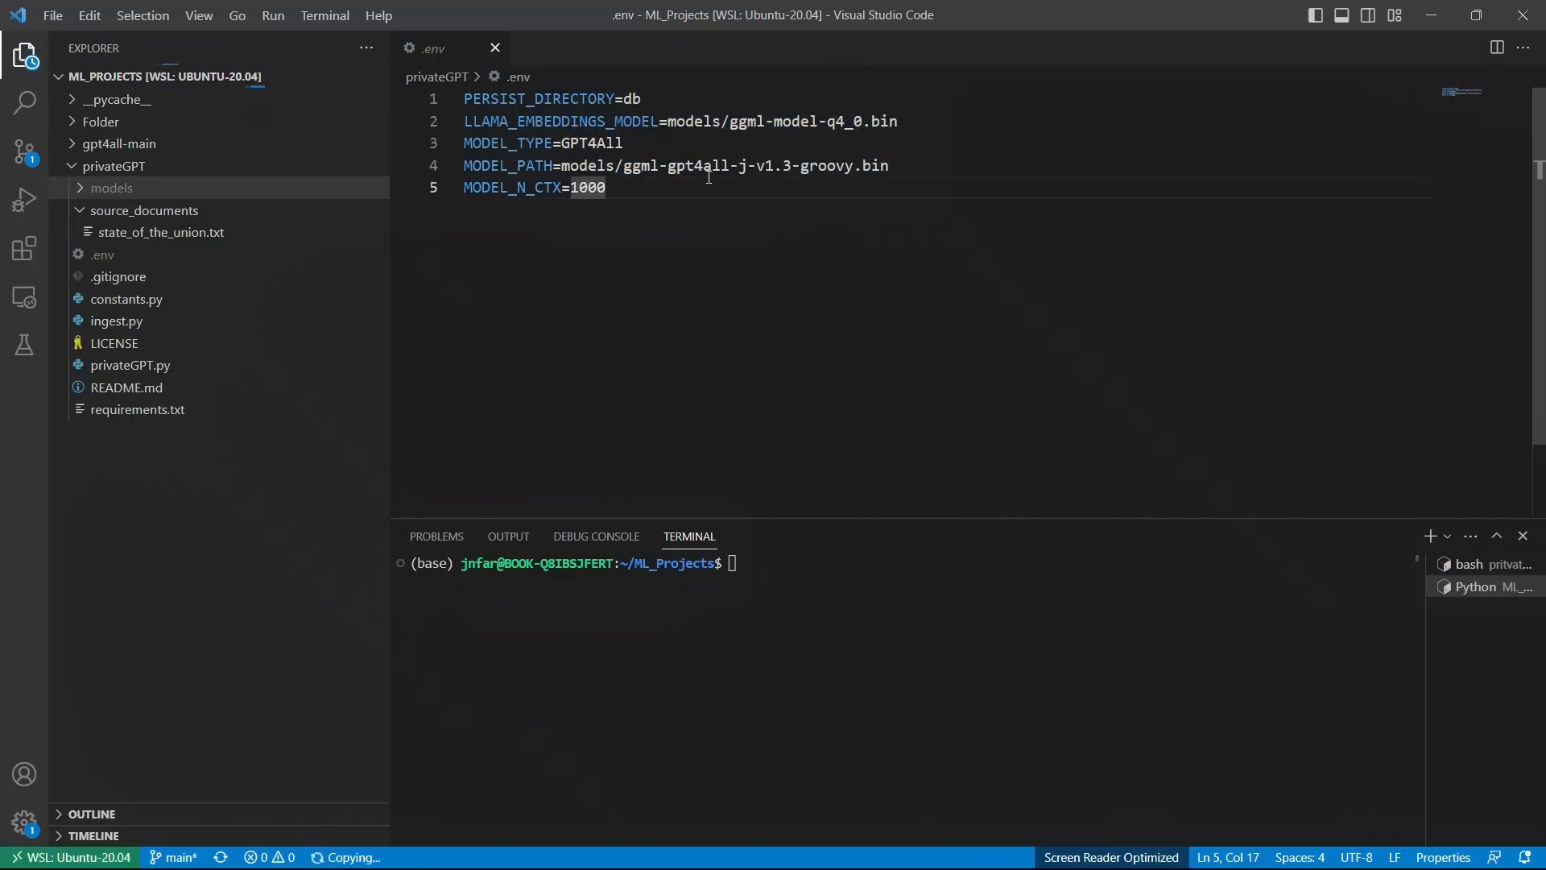
pyautogui.moveTo(617, 166); pyautogui.dragTo(888, 166)
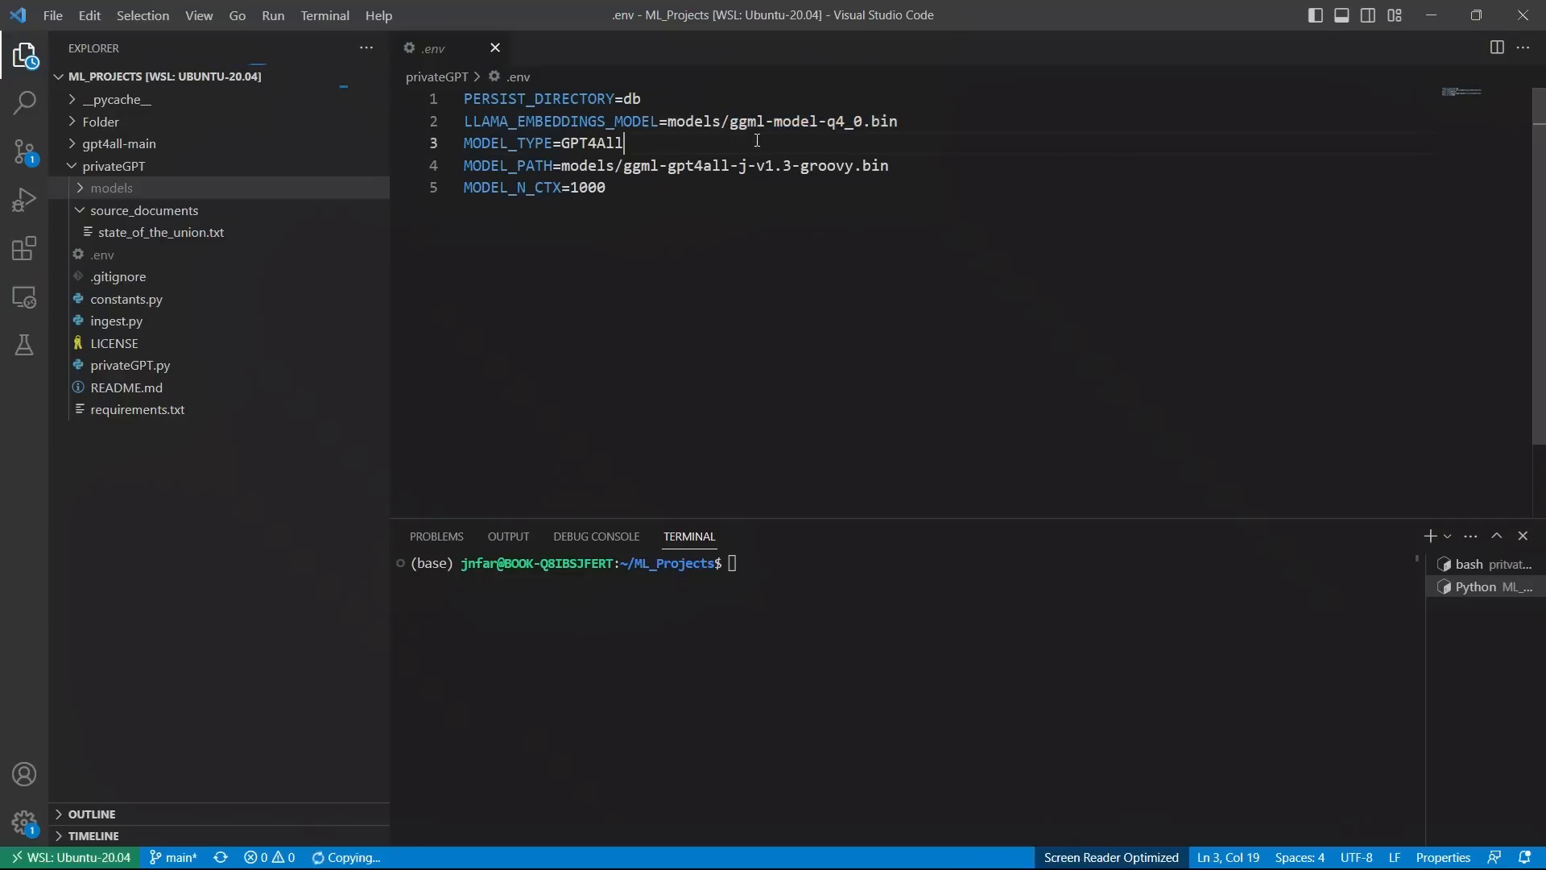
pyautogui.doubleClick(590, 144)
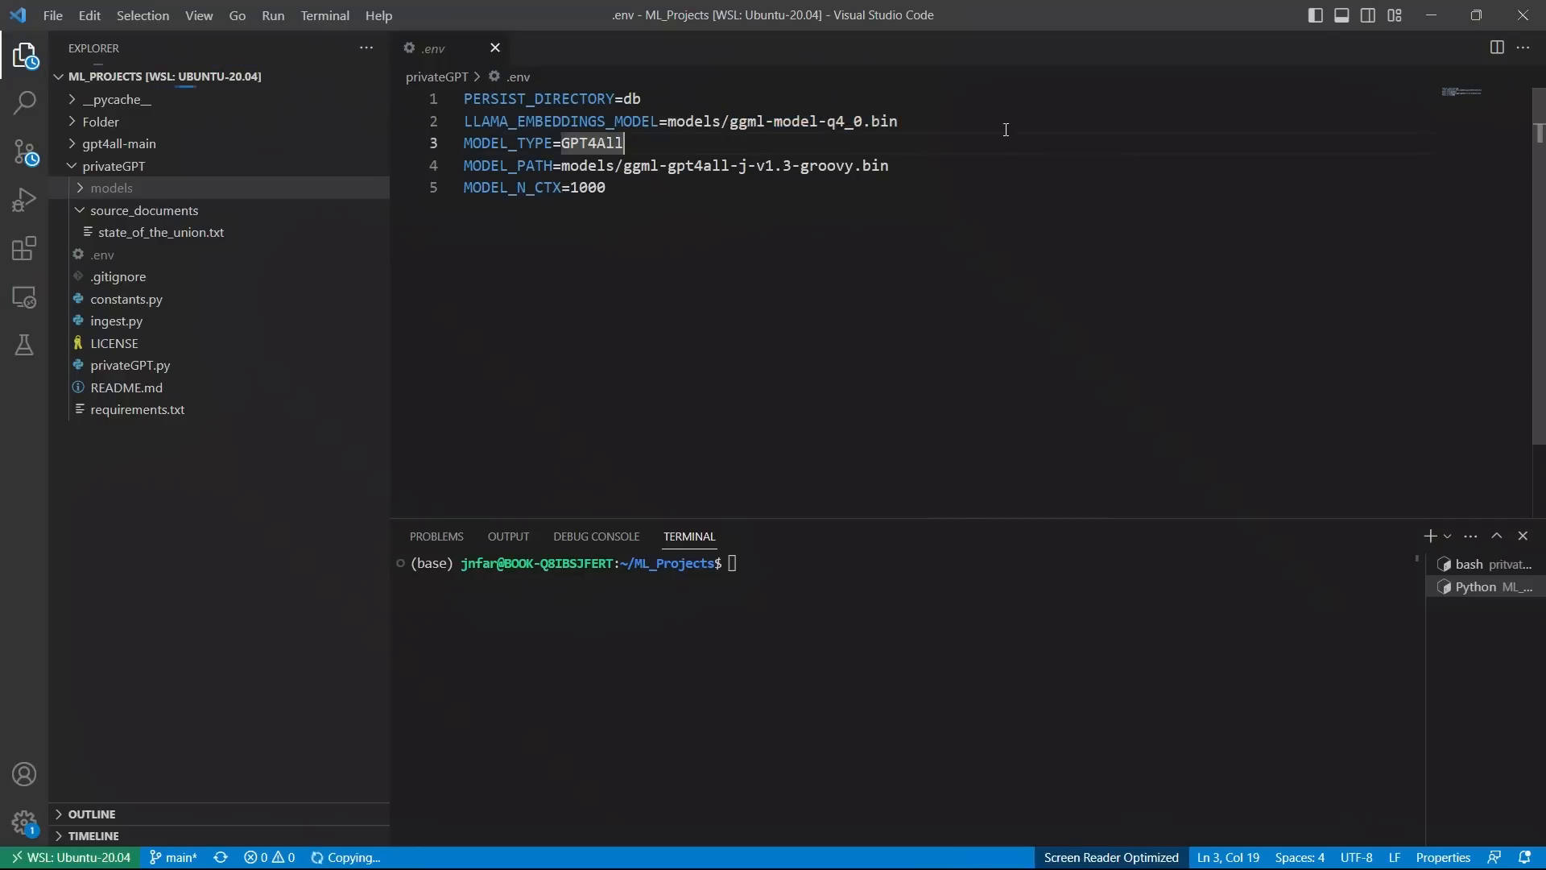
pyautogui.tripleClick(543, 143)
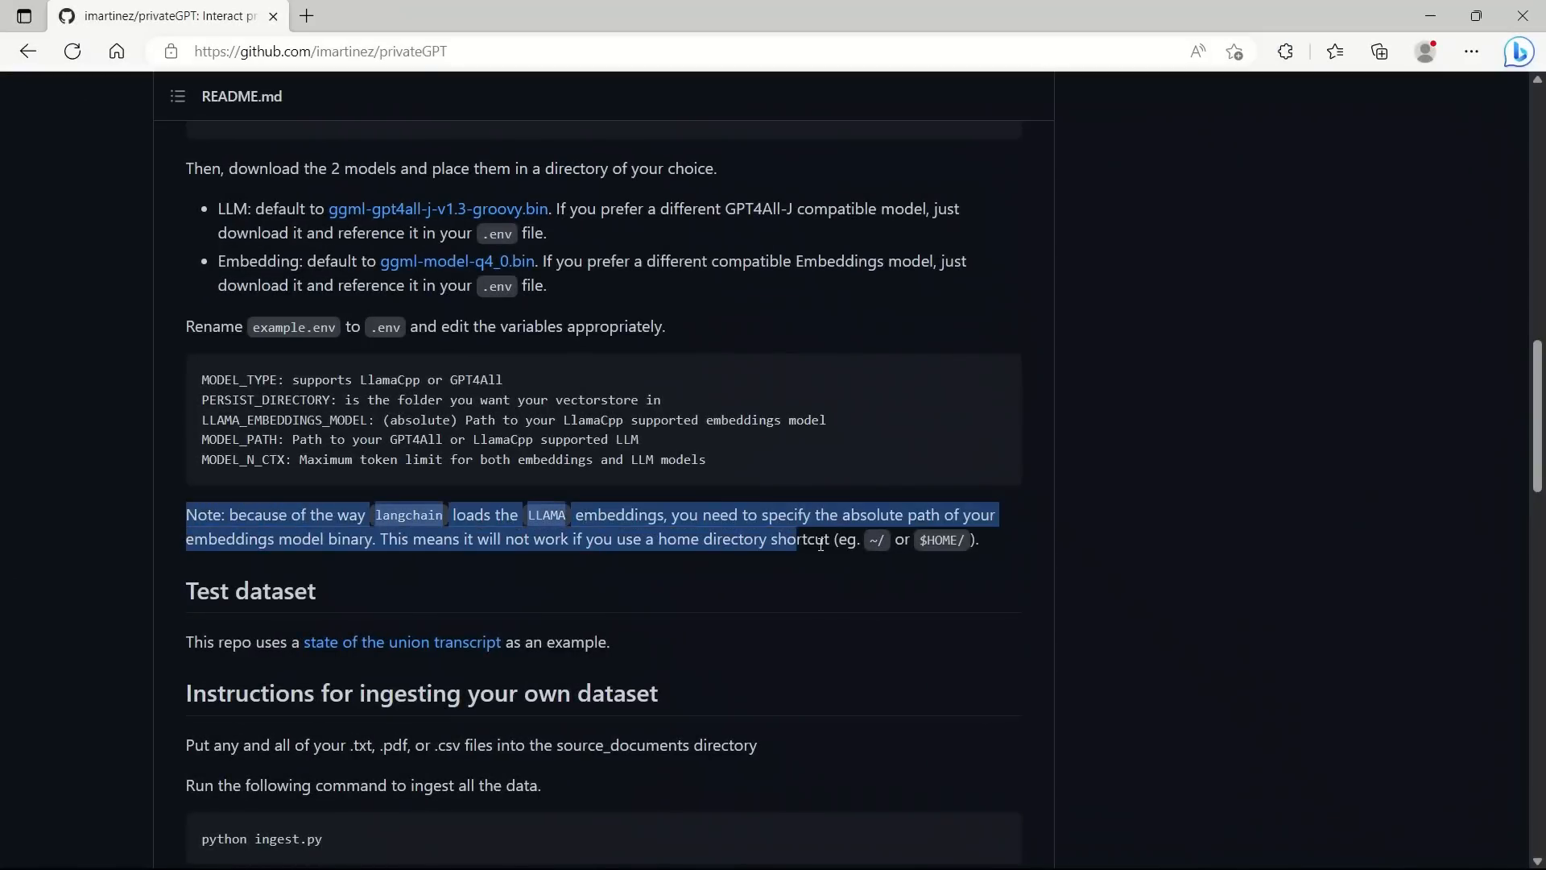
pyautogui.click(617, 525)
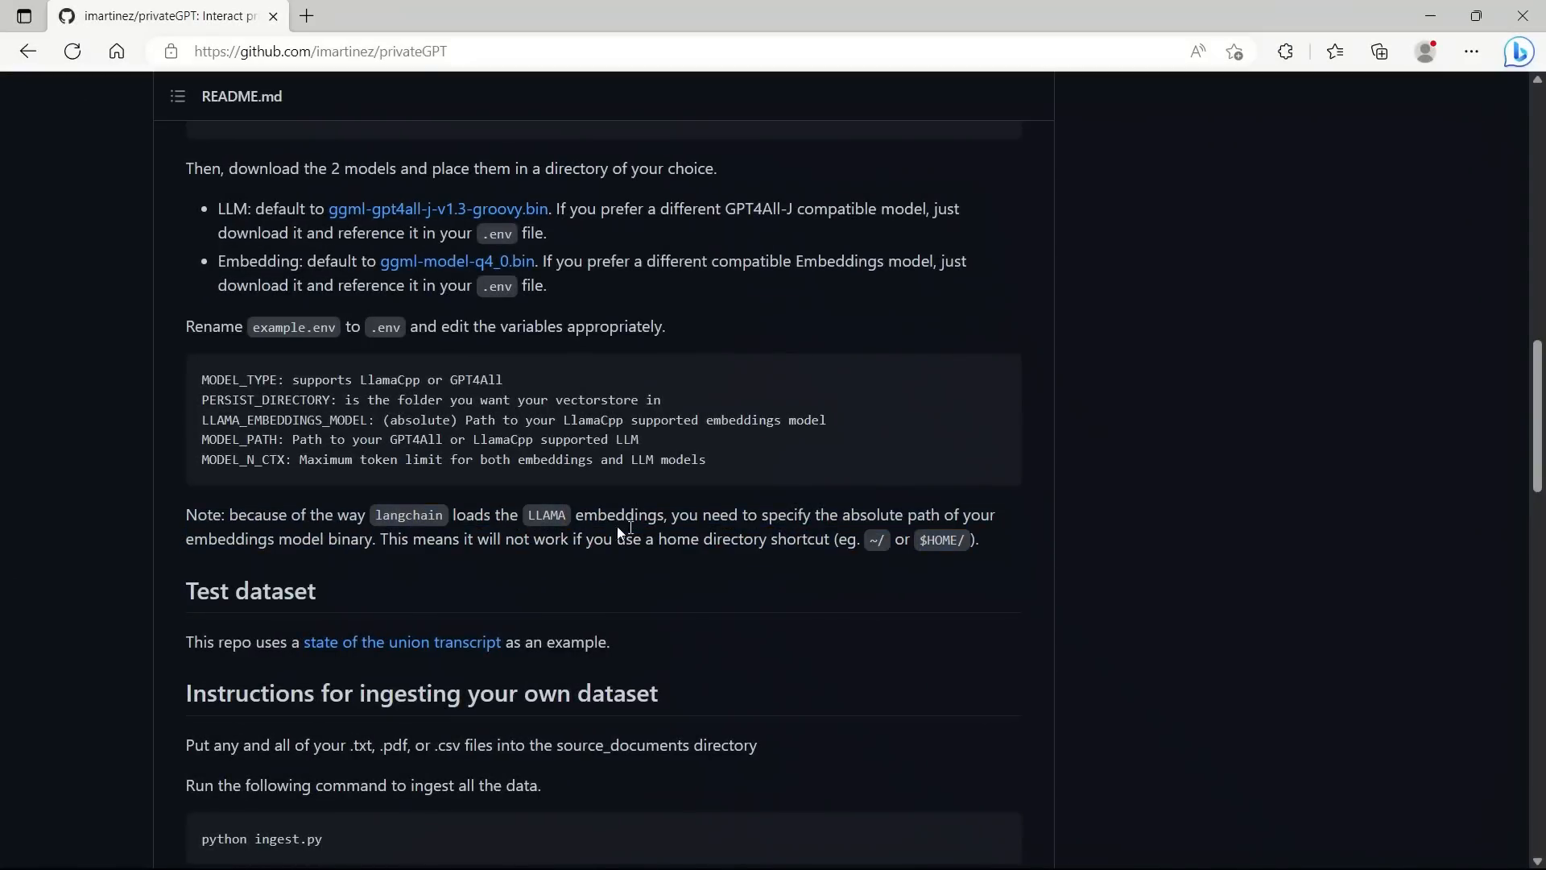
pyautogui.doubleClick(546, 514)
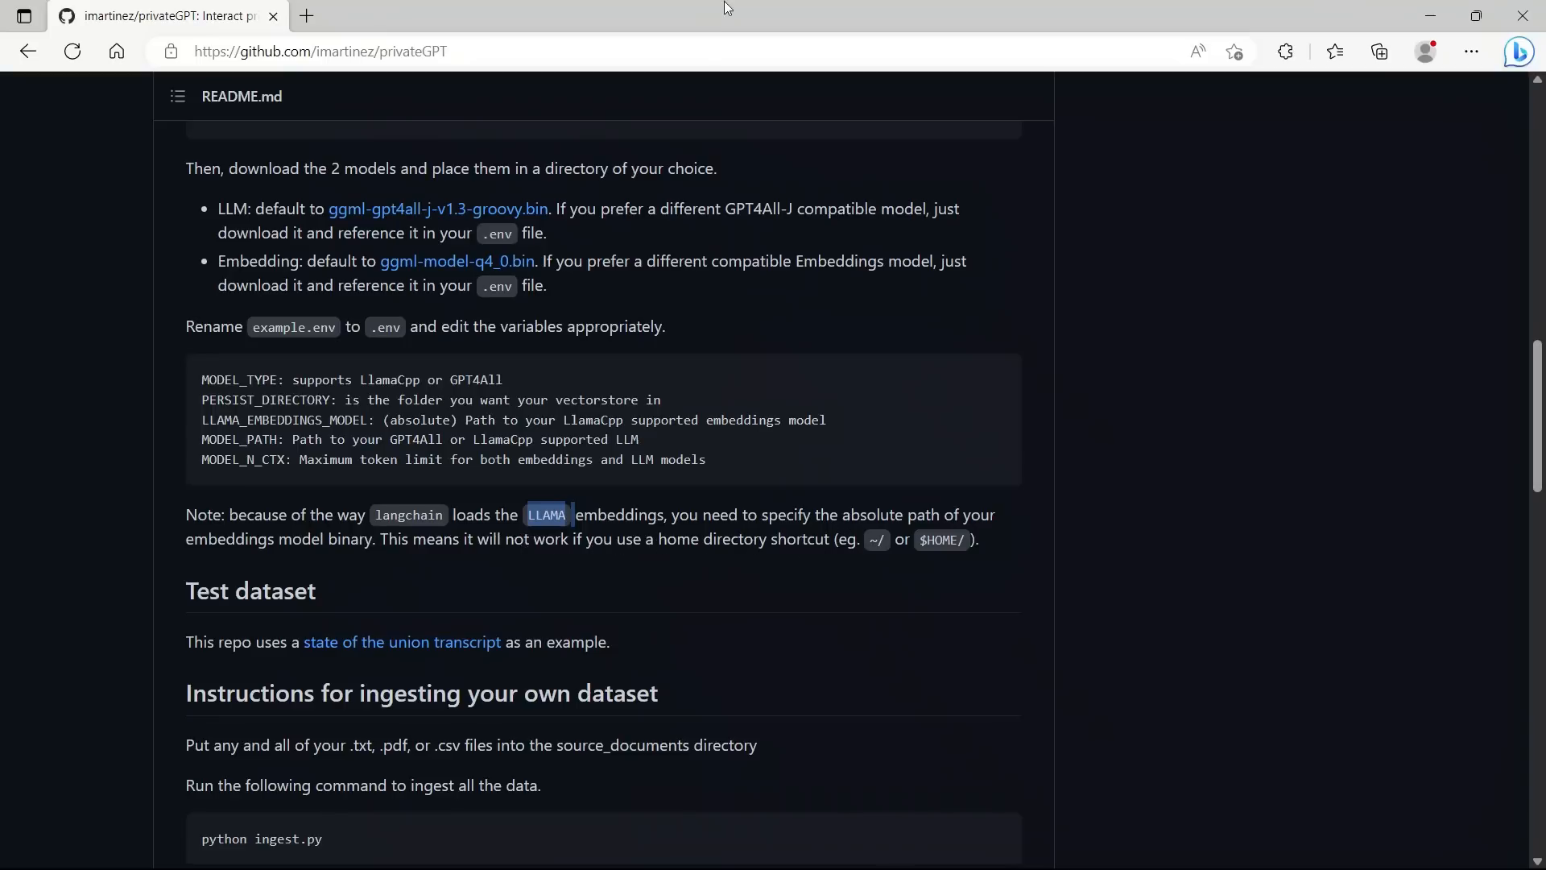
pyautogui.moveTo(683, 33)
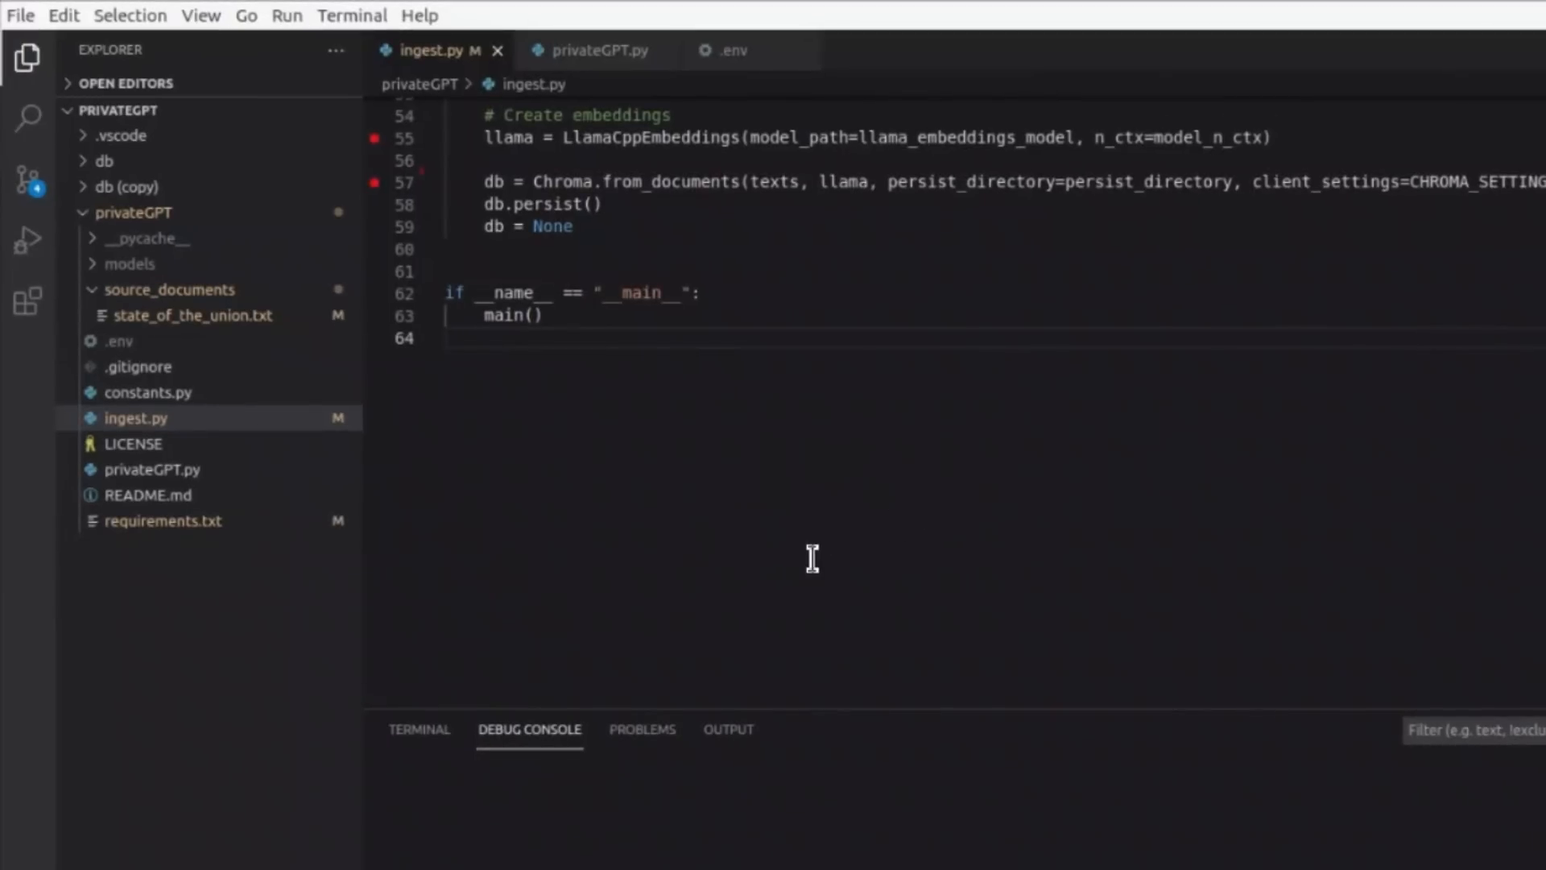
pyautogui.moveTo(494, 559)
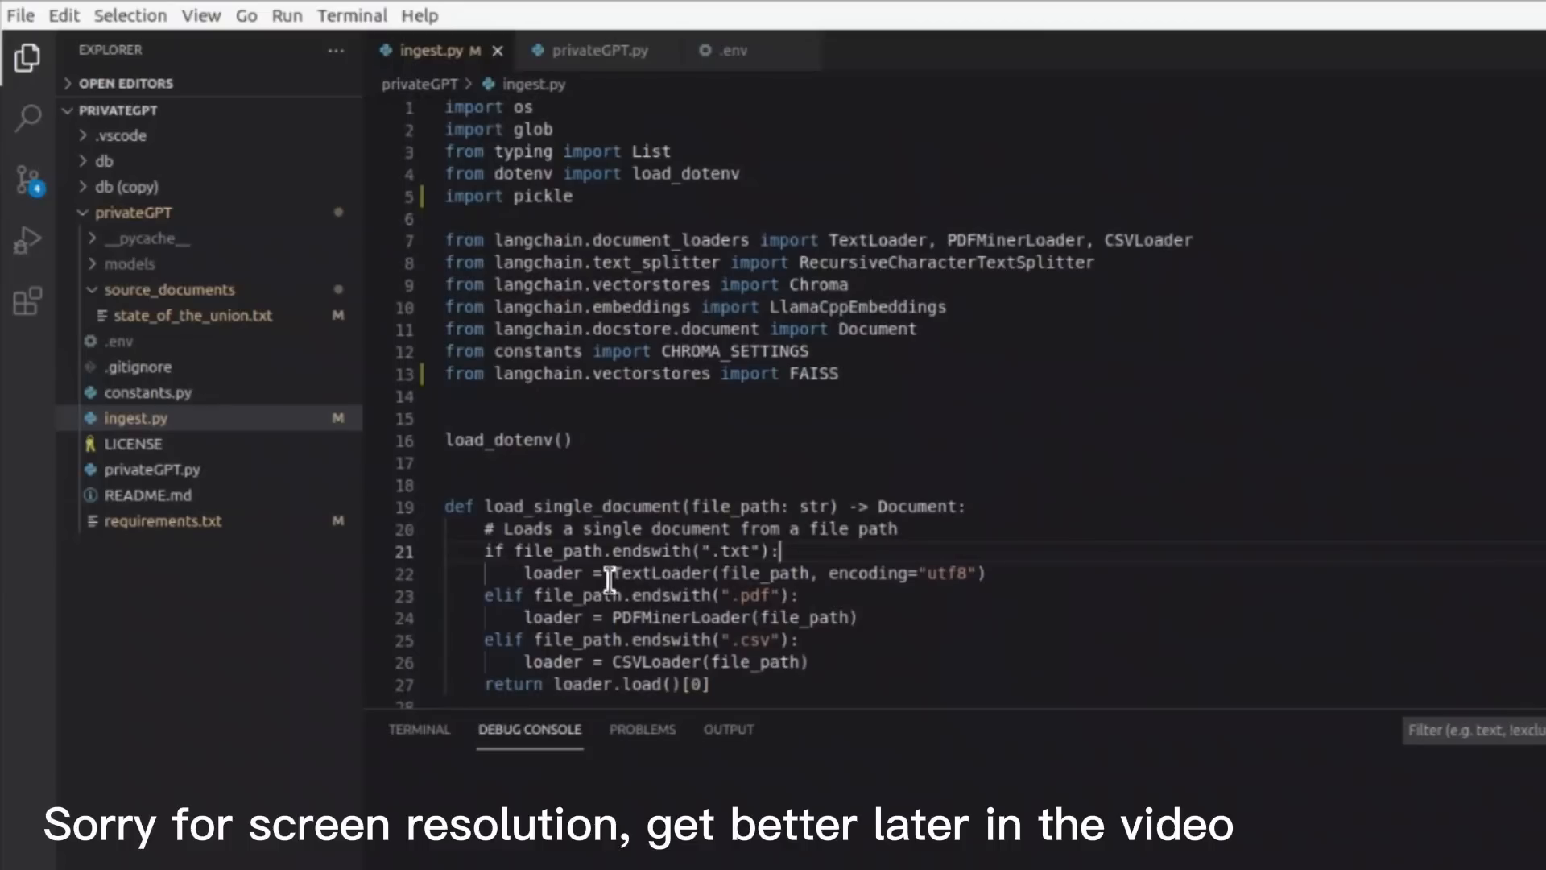
pyautogui.moveTo(153, 442)
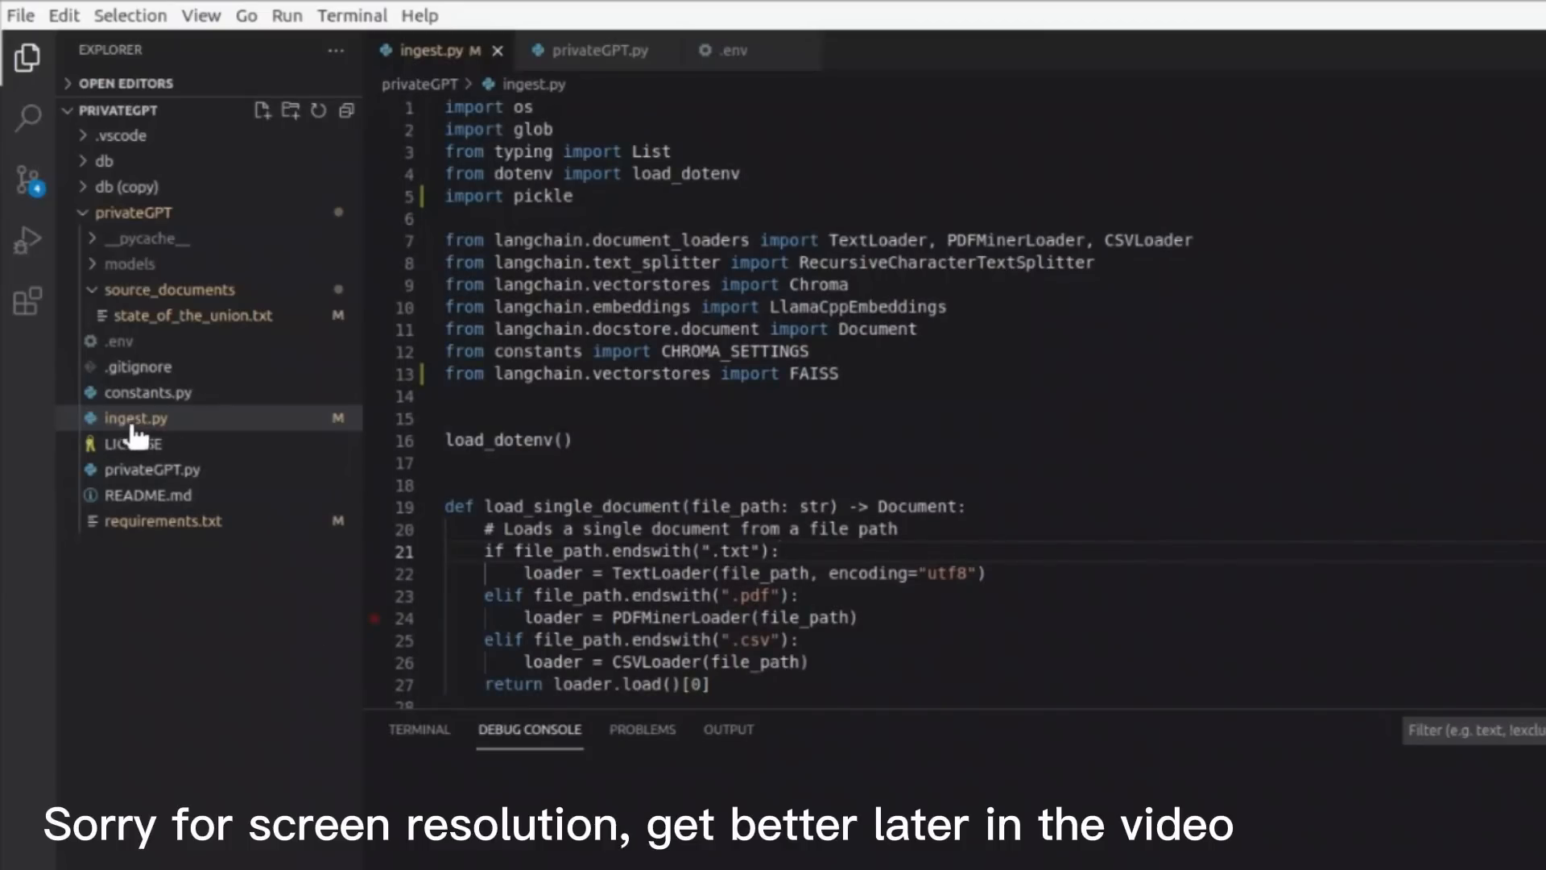
pyautogui.click(594, 50)
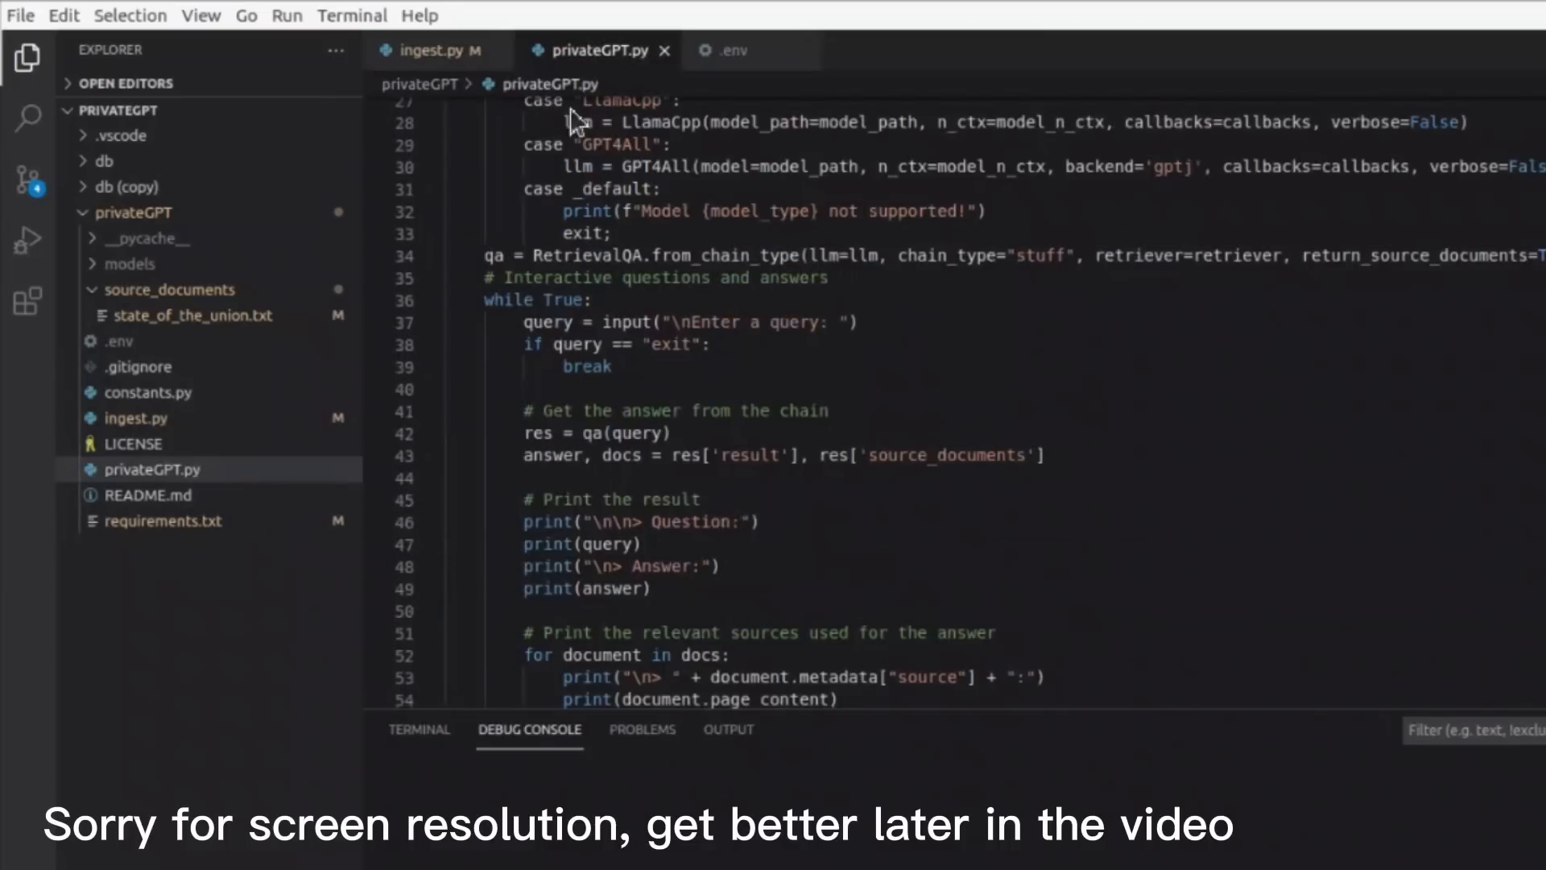
pyautogui.click(429, 49)
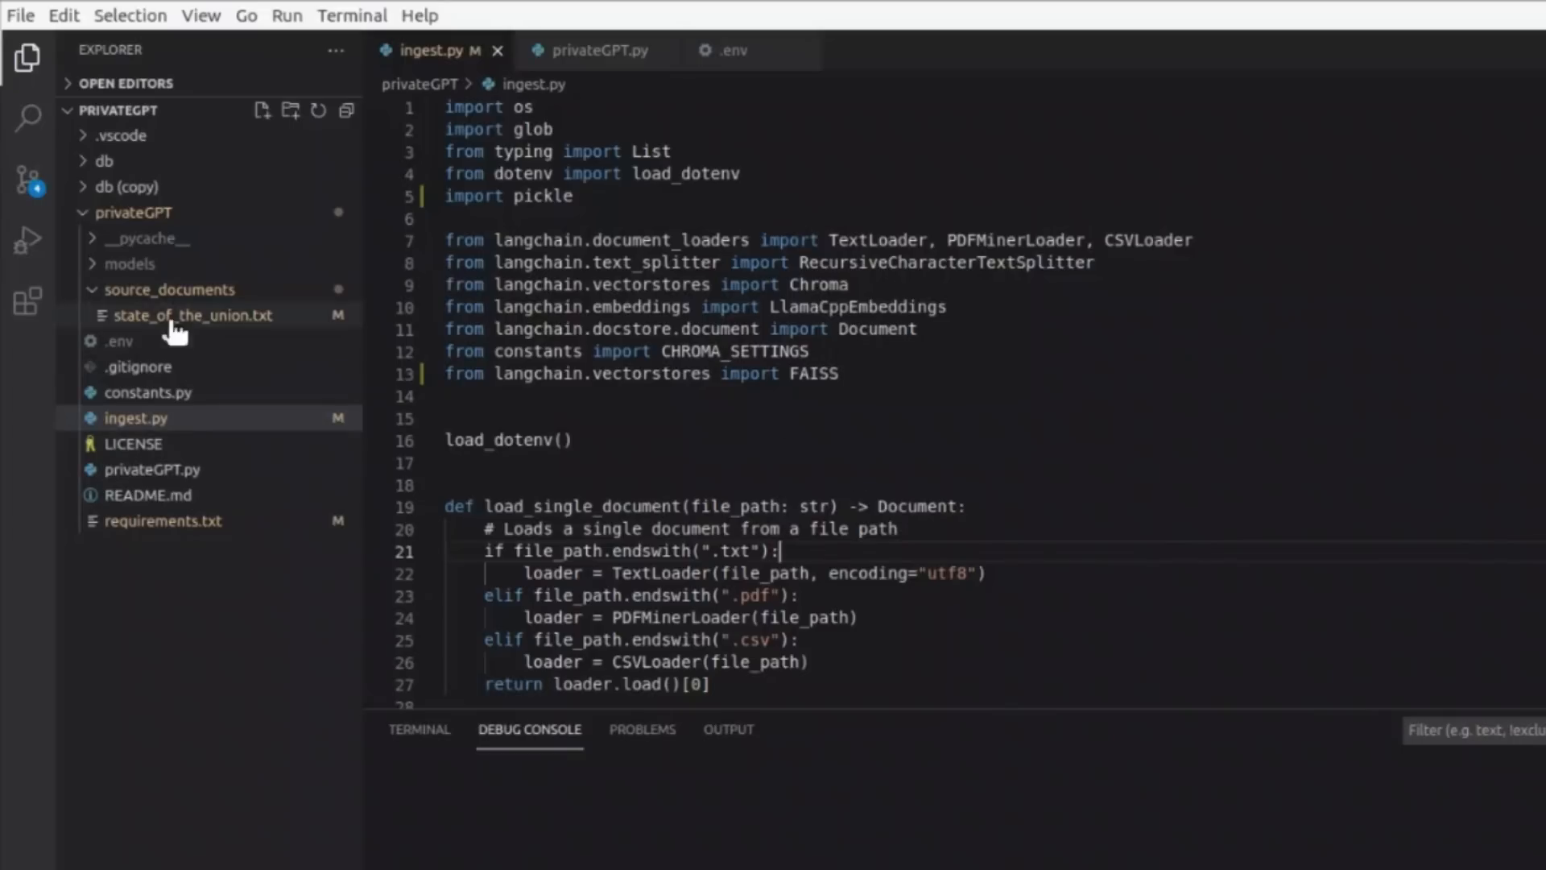
pyautogui.moveTo(242, 332)
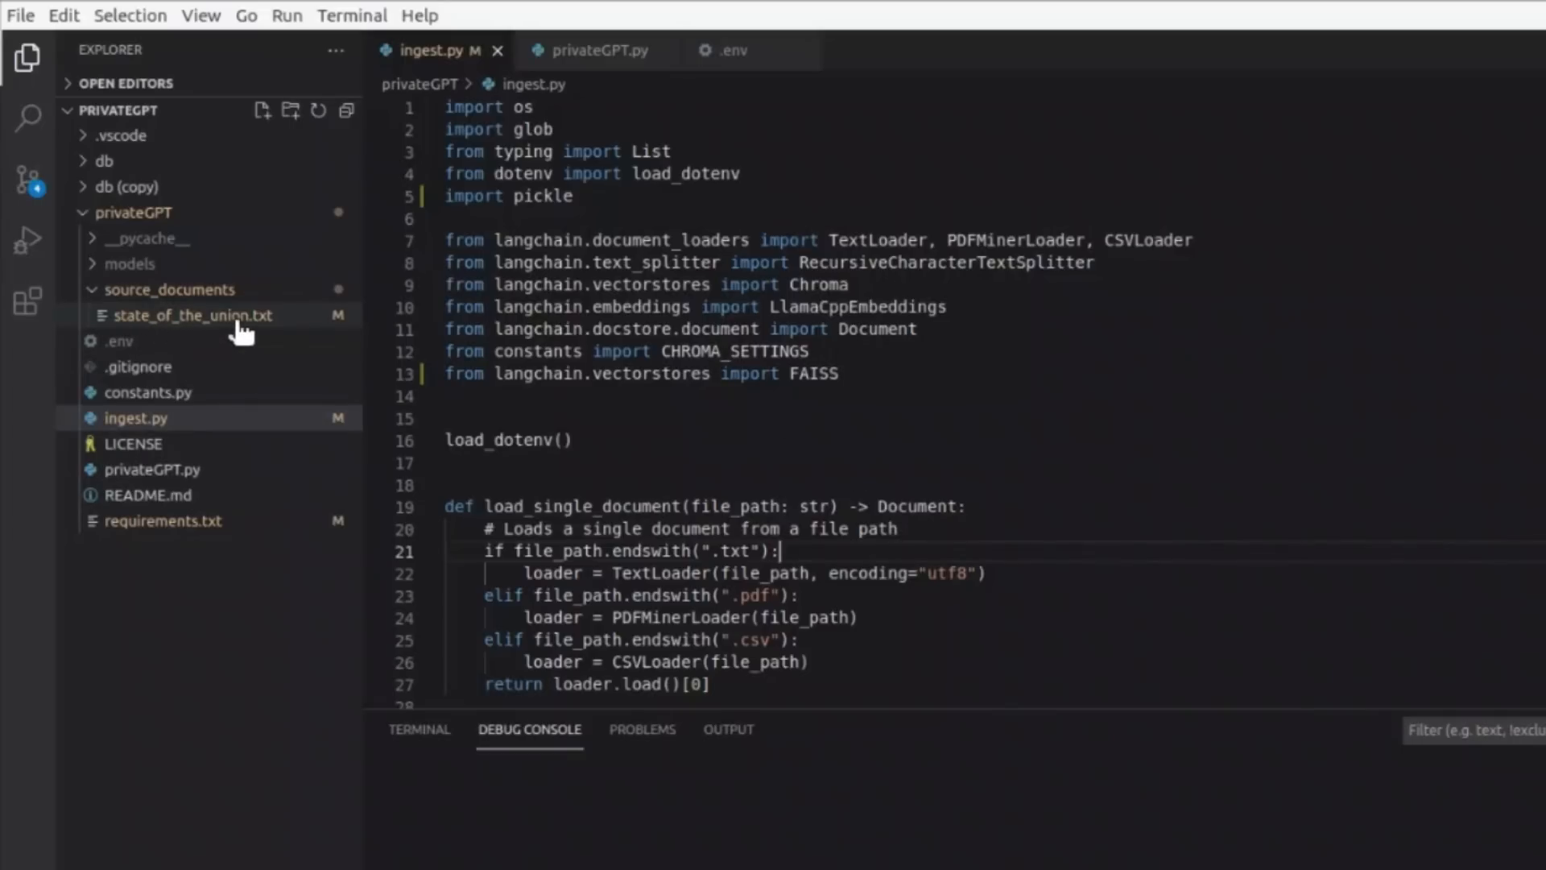
pyautogui.moveTo(190, 314)
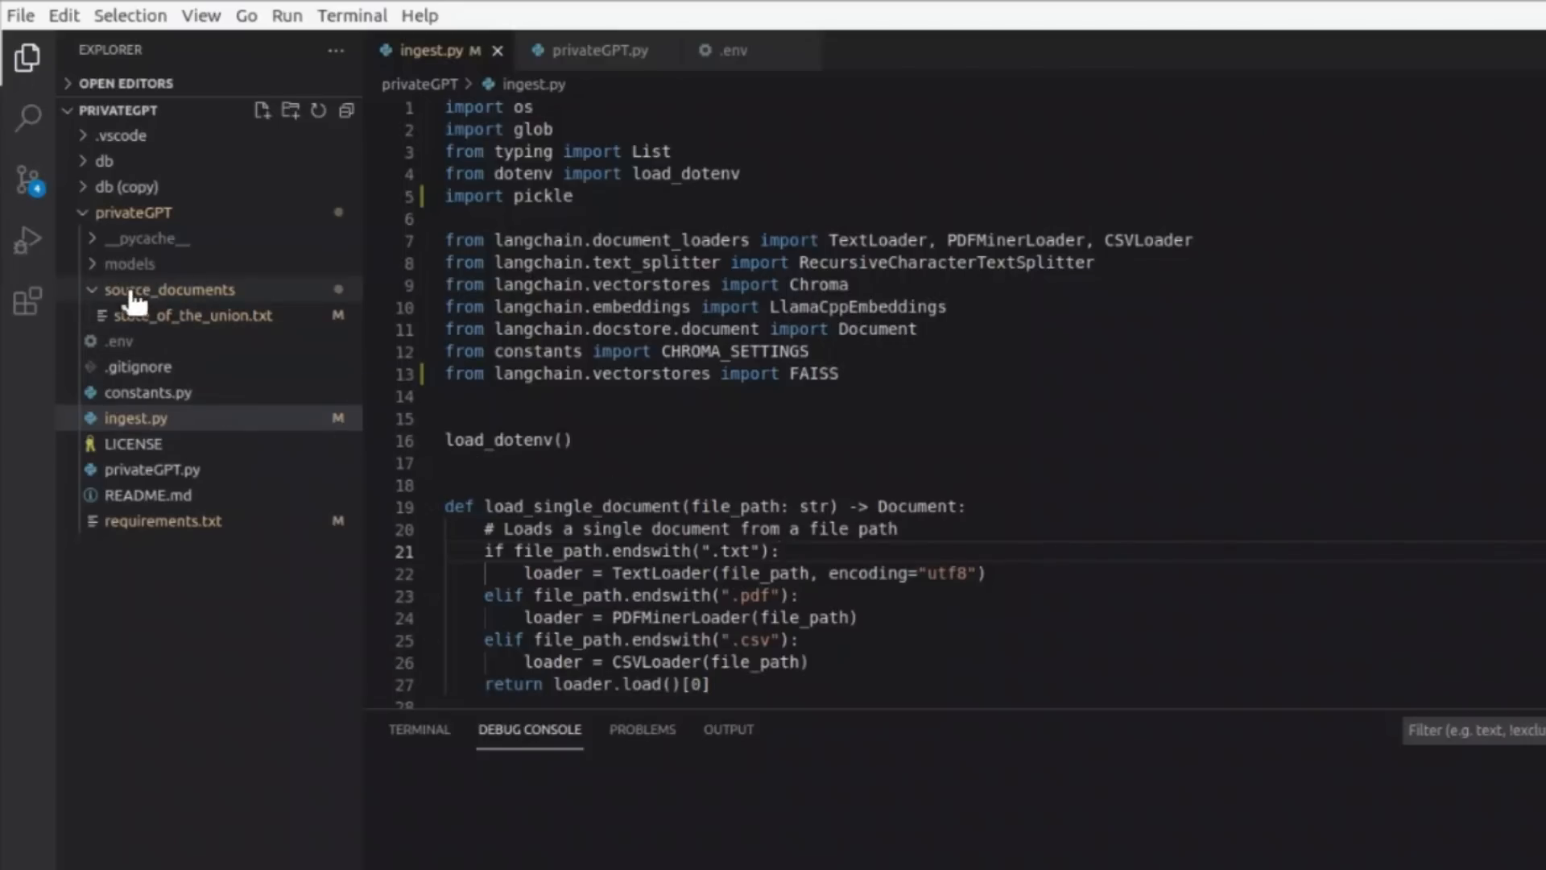
pyautogui.moveTo(190, 321)
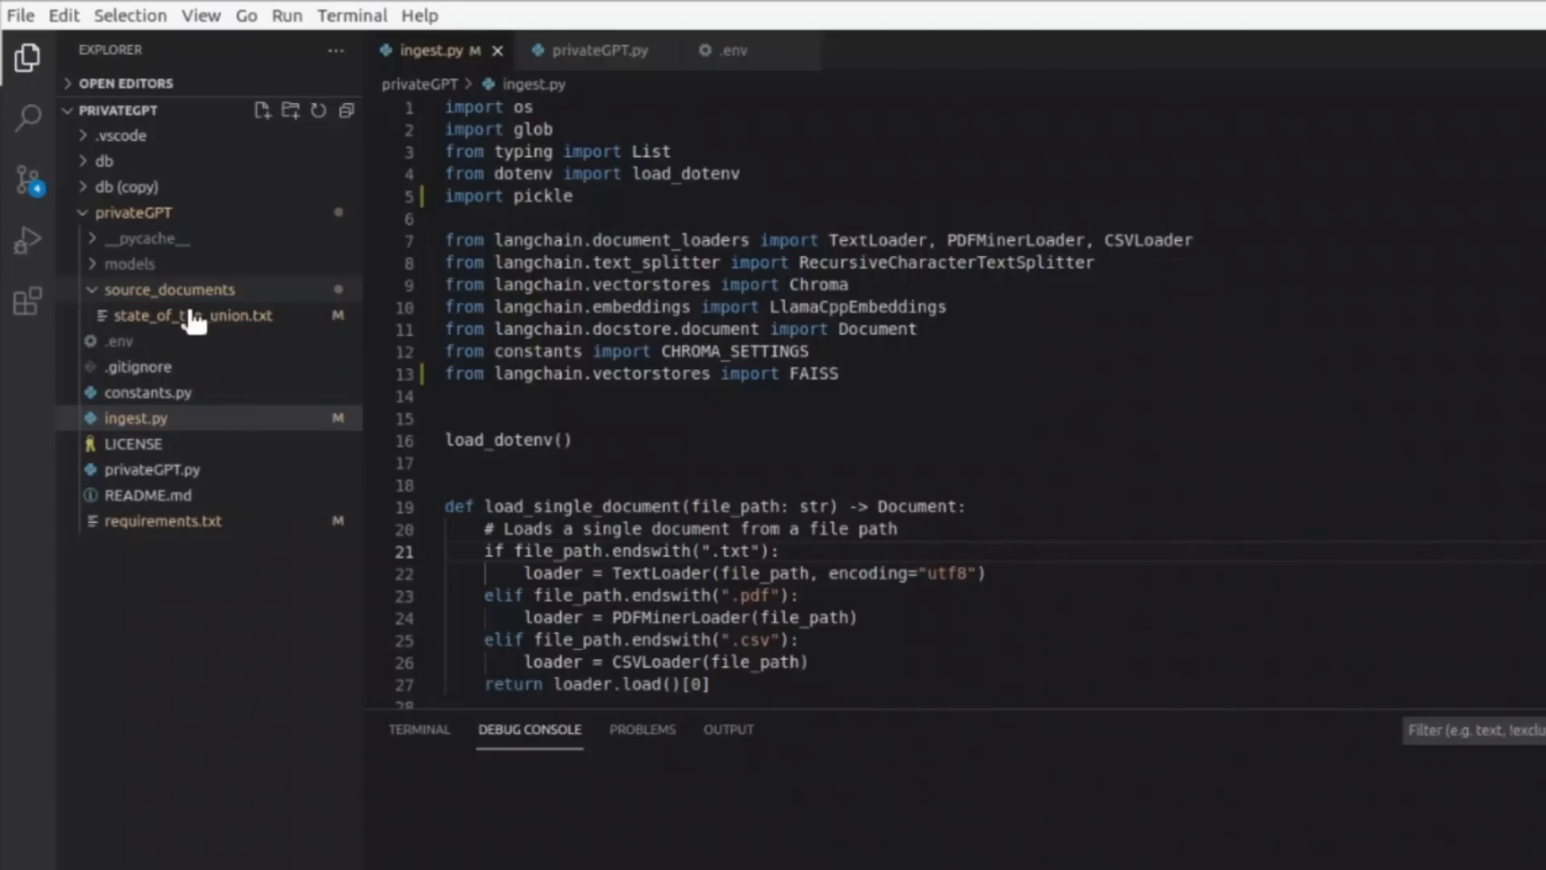
pyautogui.moveTo(195, 316)
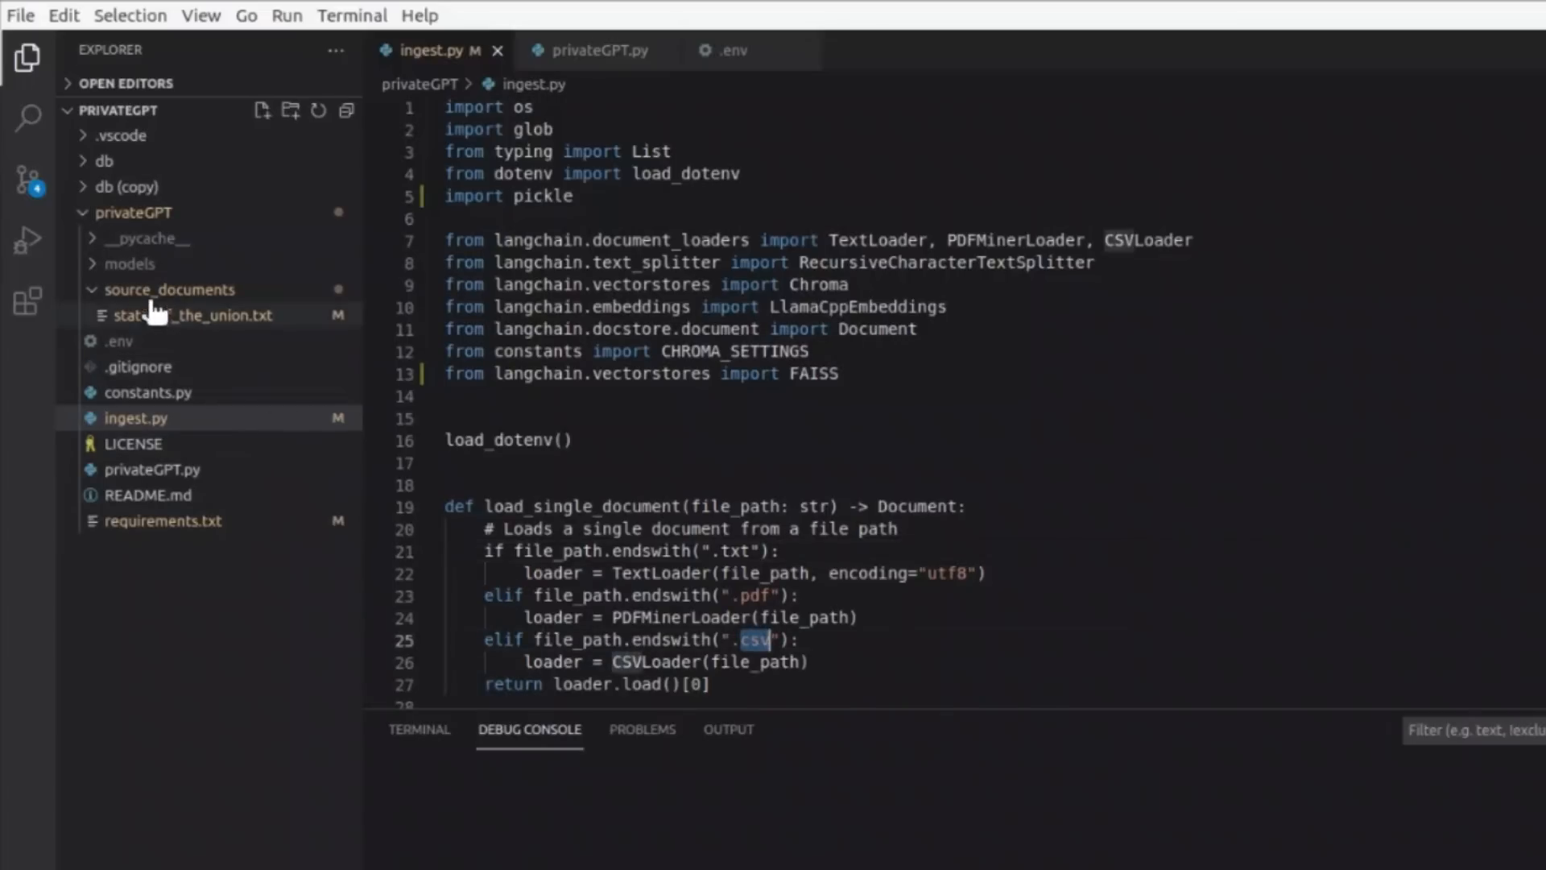
pyautogui.moveTo(242, 325)
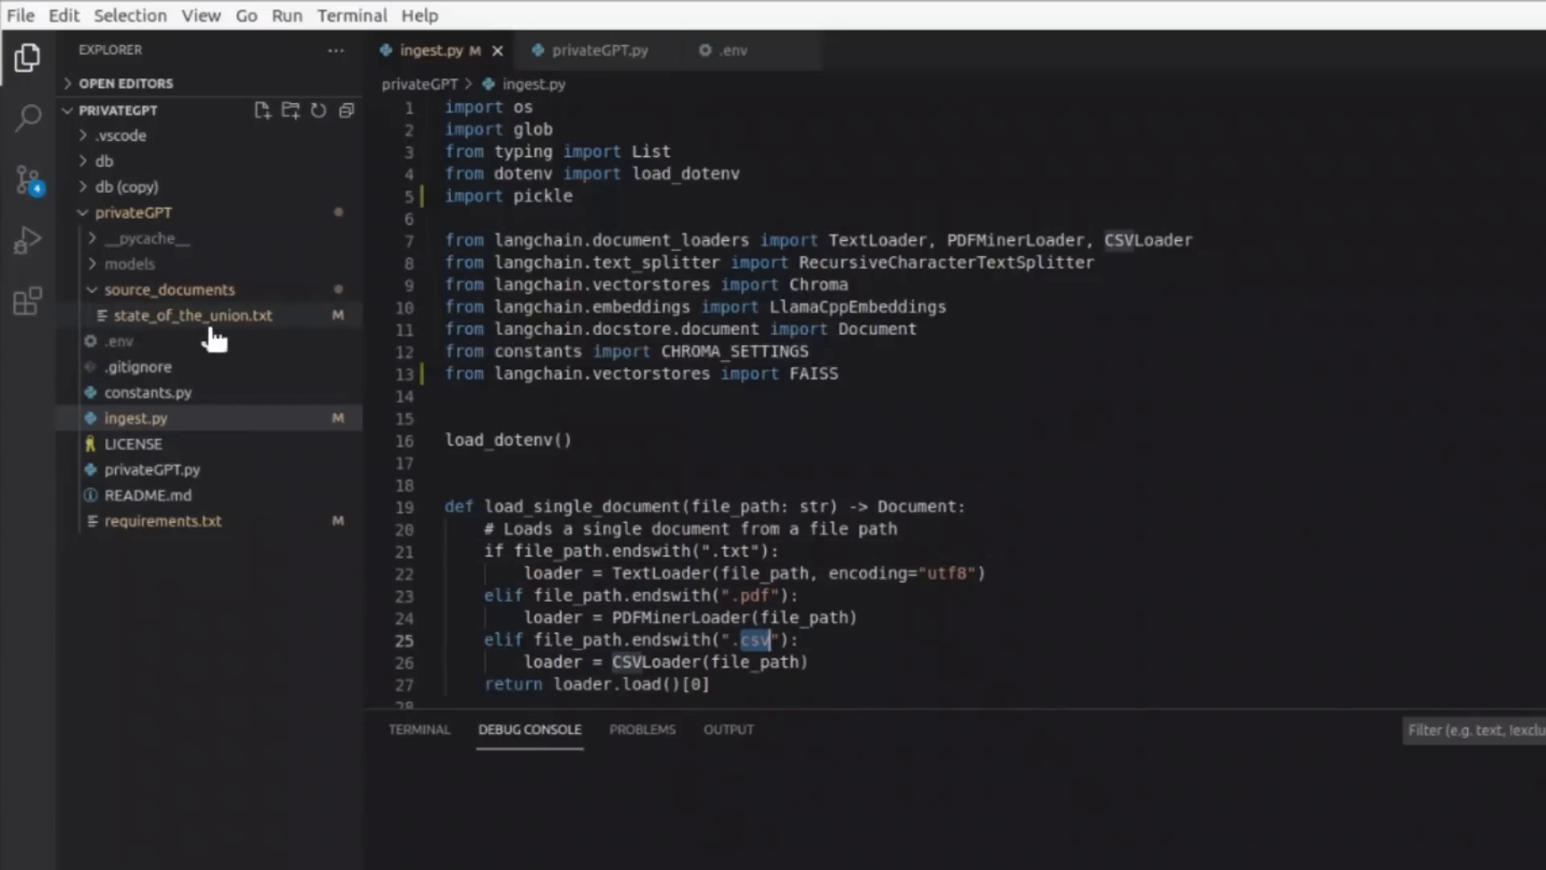
pyautogui.moveTo(265, 330)
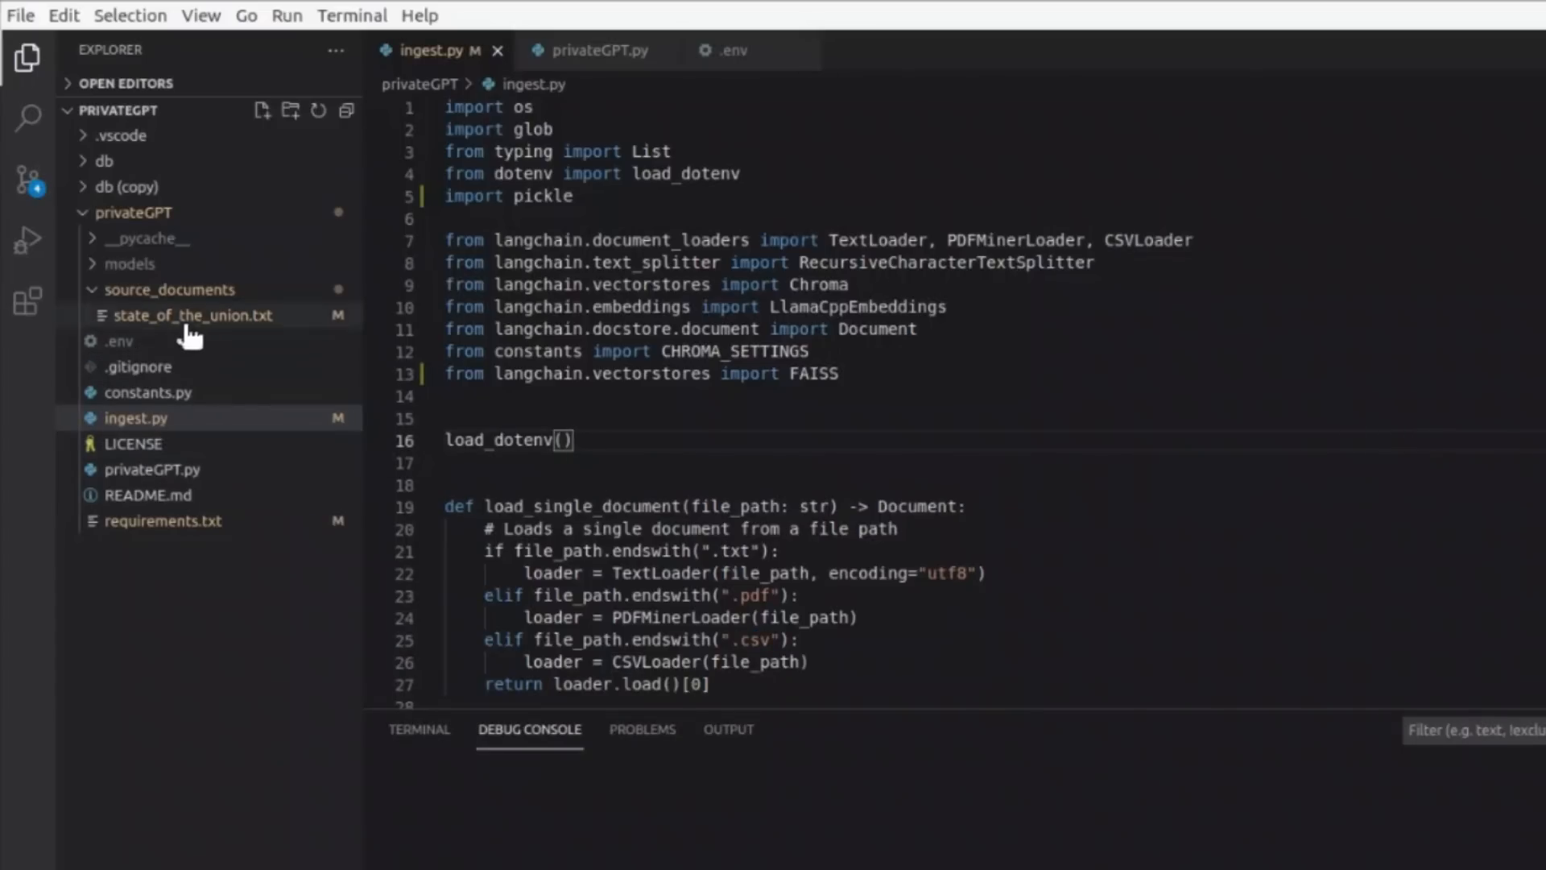
pyautogui.moveTo(203, 335)
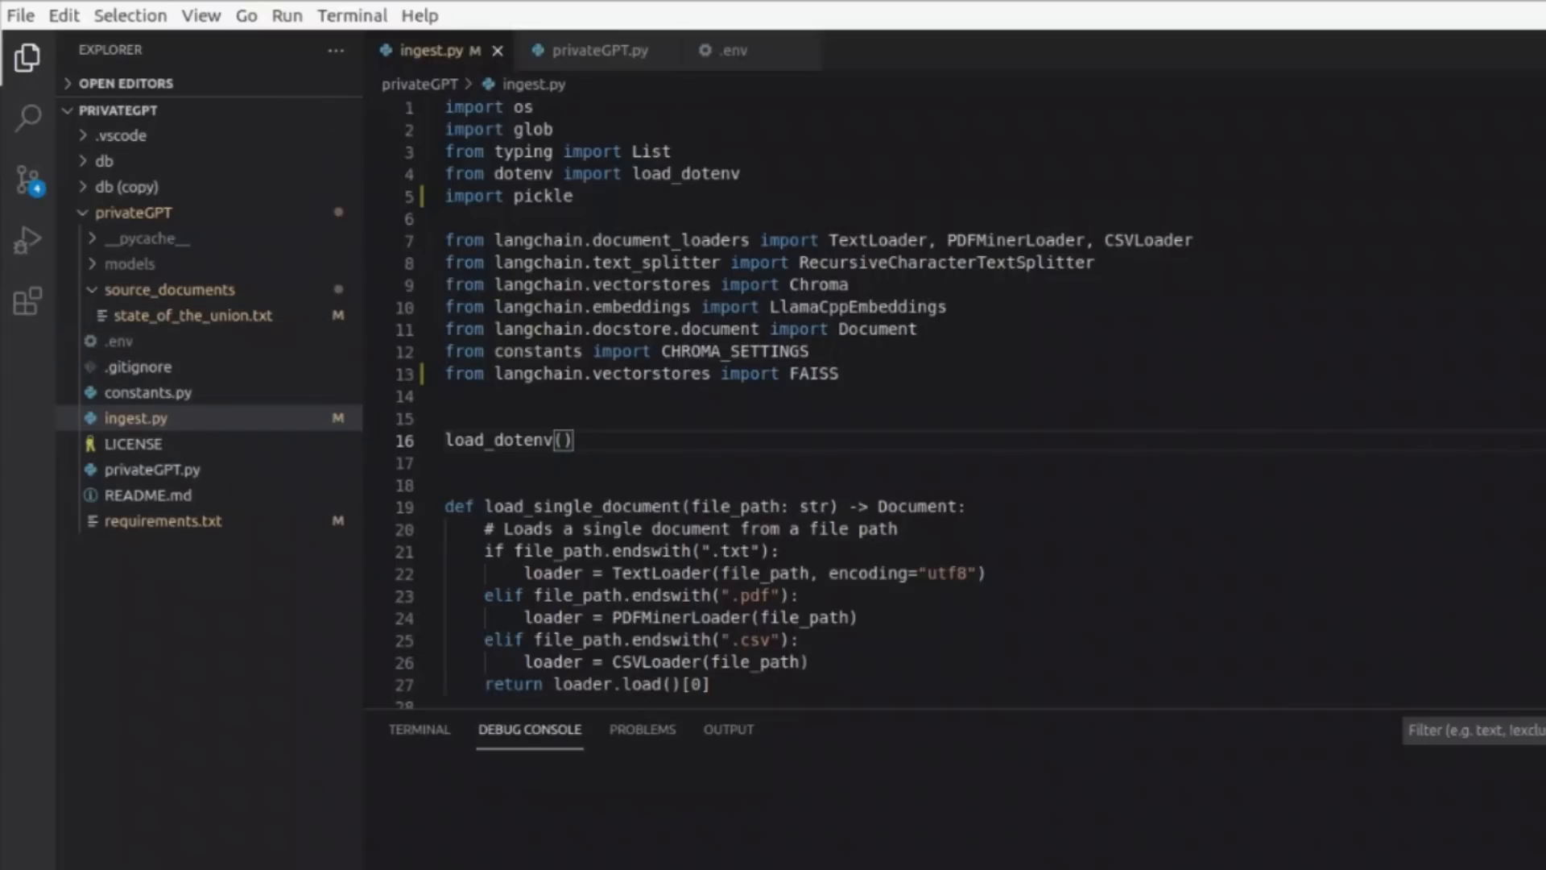
pyautogui.click(27, 60)
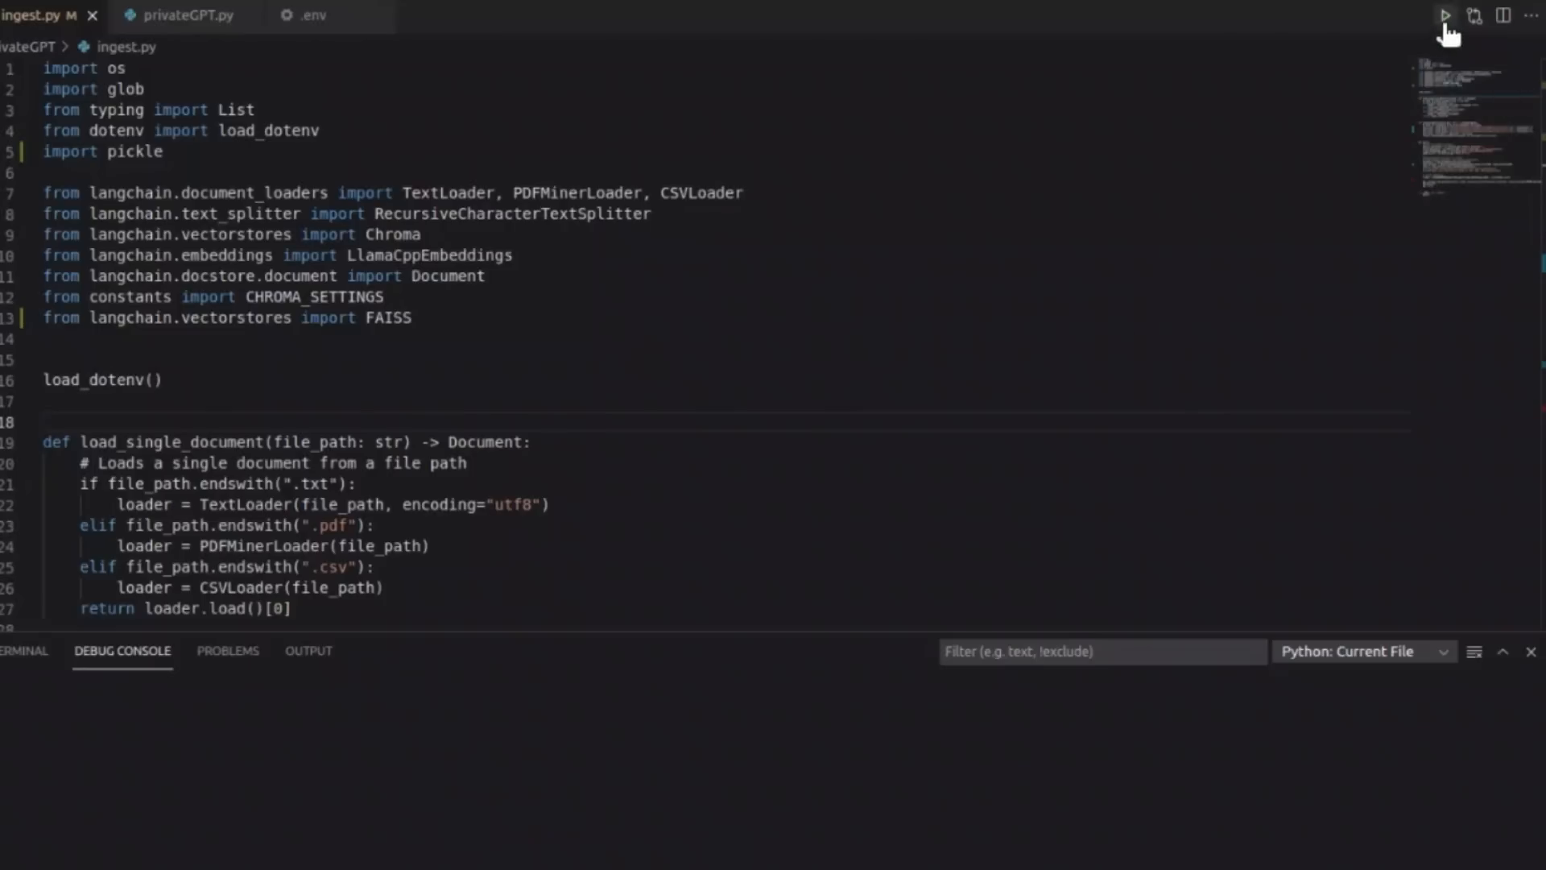
pyautogui.moveTo(1445, 16)
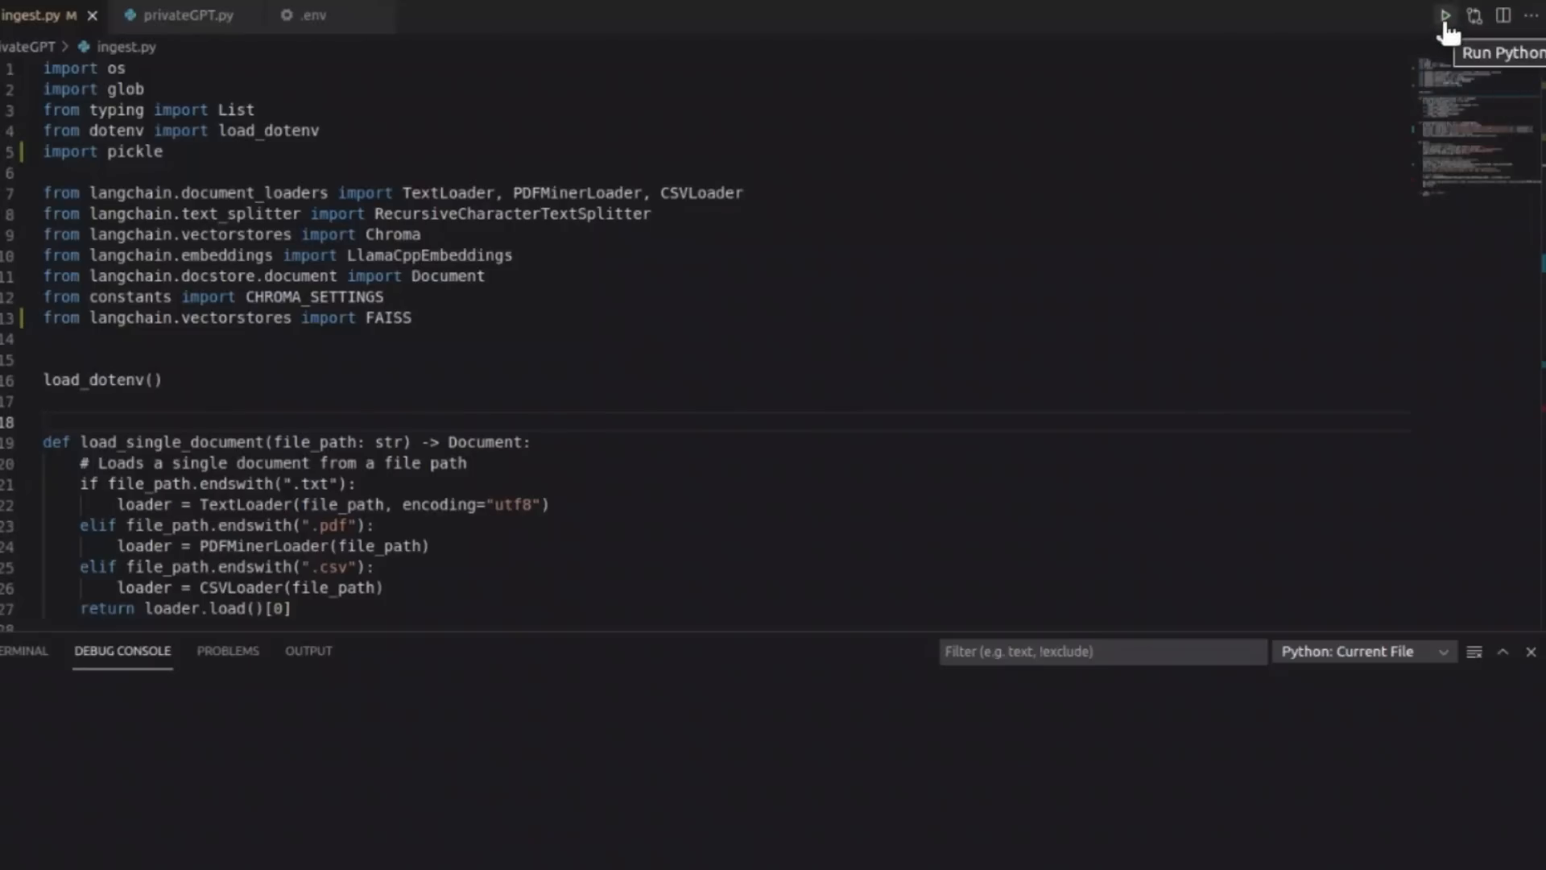
# Step: Run ingest.py with Run Python File to ingest the source documents
pyautogui.click(1447, 16)
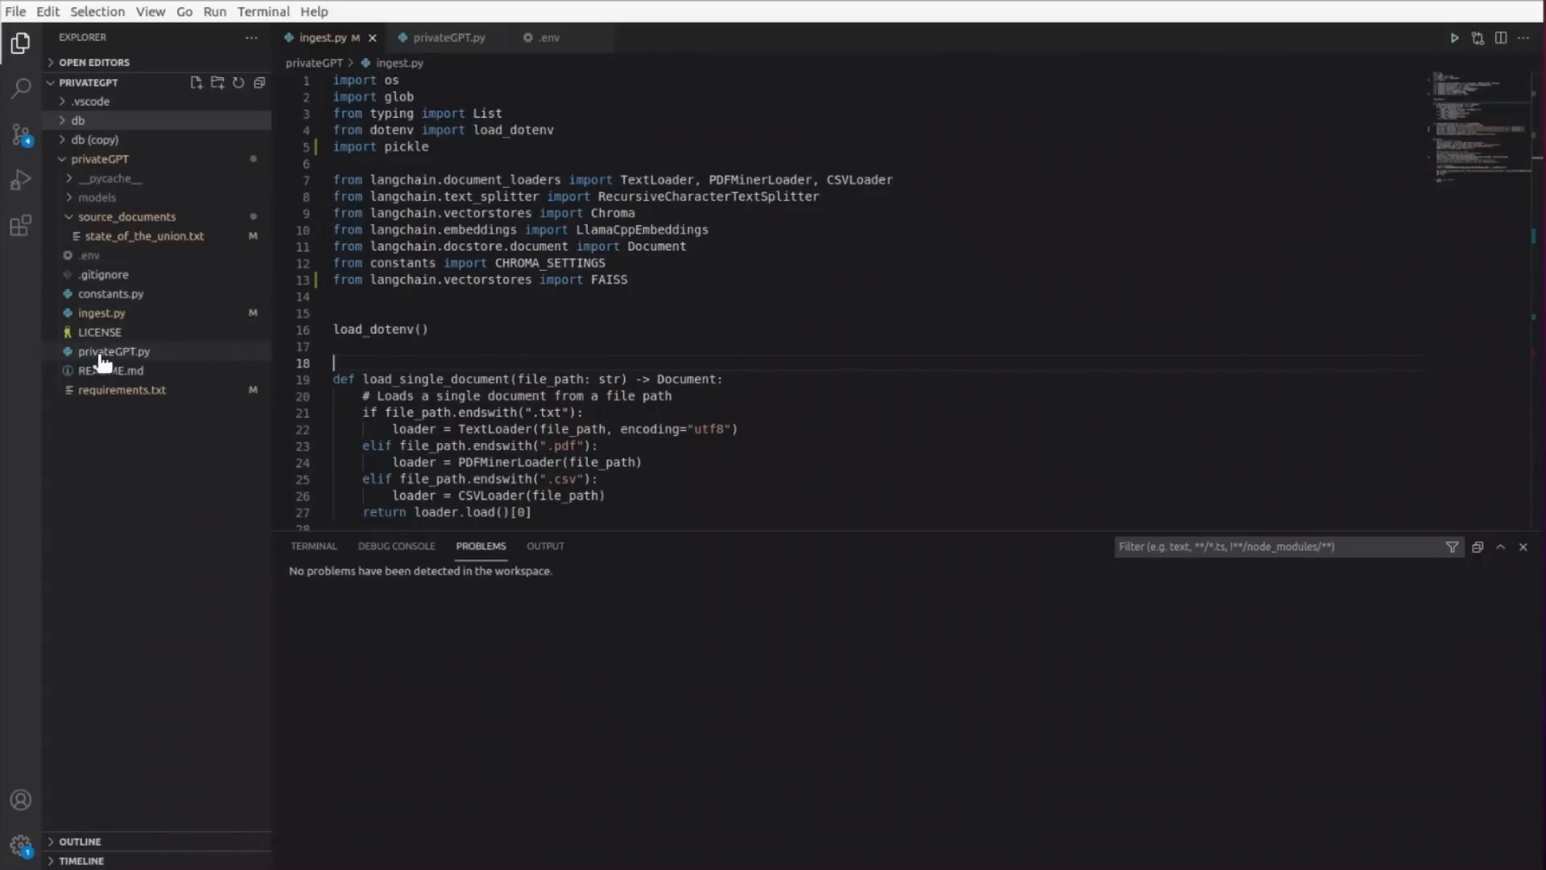
pyautogui.click(78, 120)
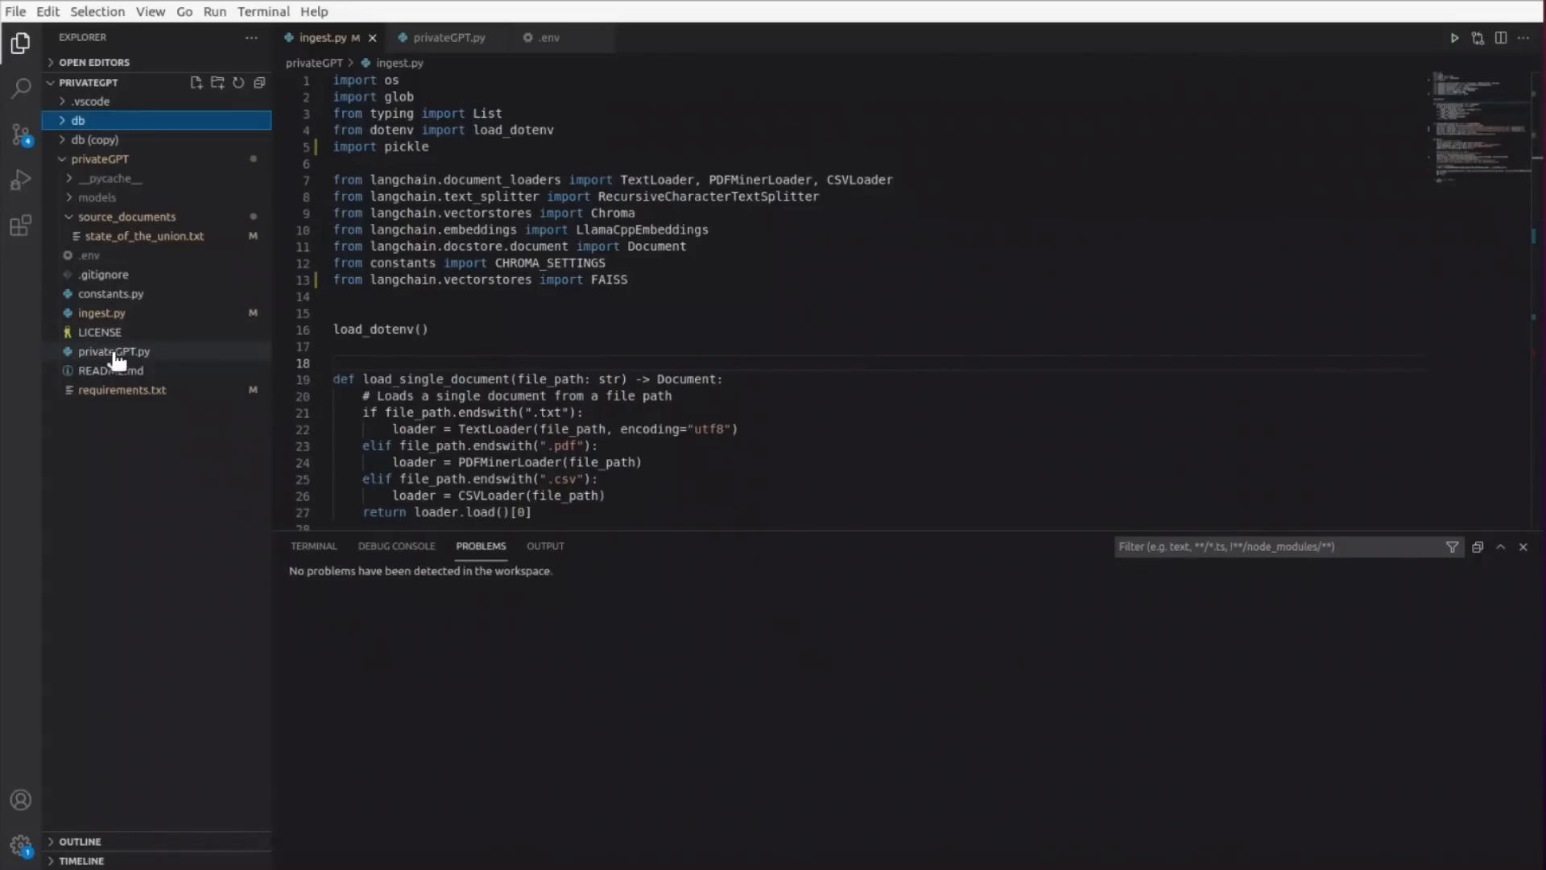
# Step: Run privateGPT.py and start asking 'what did the president' at the query prompt
pyautogui.click(445, 37)
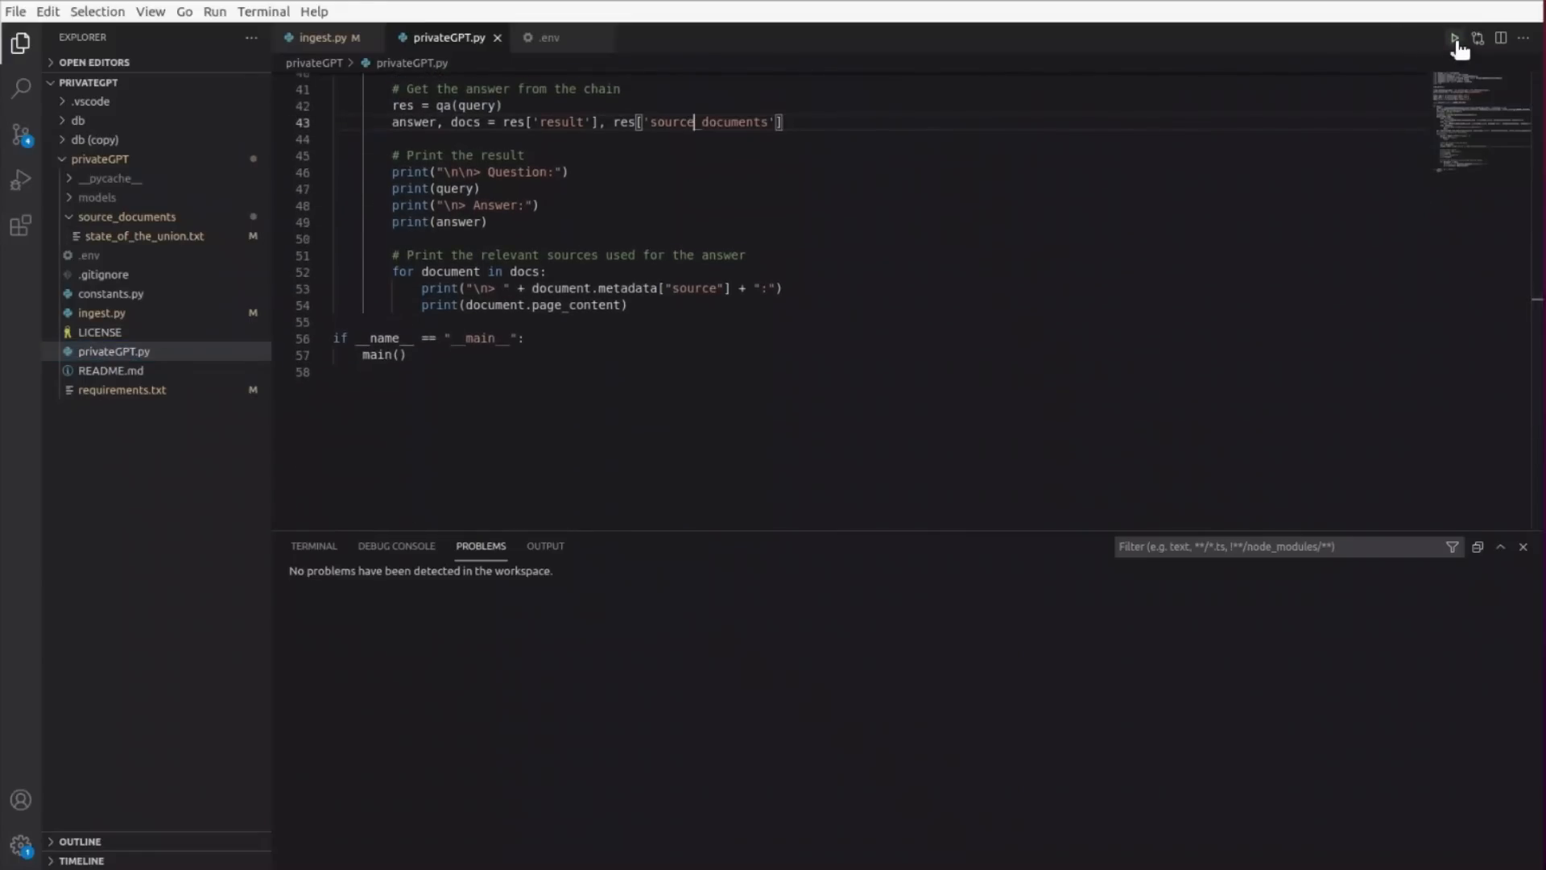
pyautogui.moveTo(1454, 45)
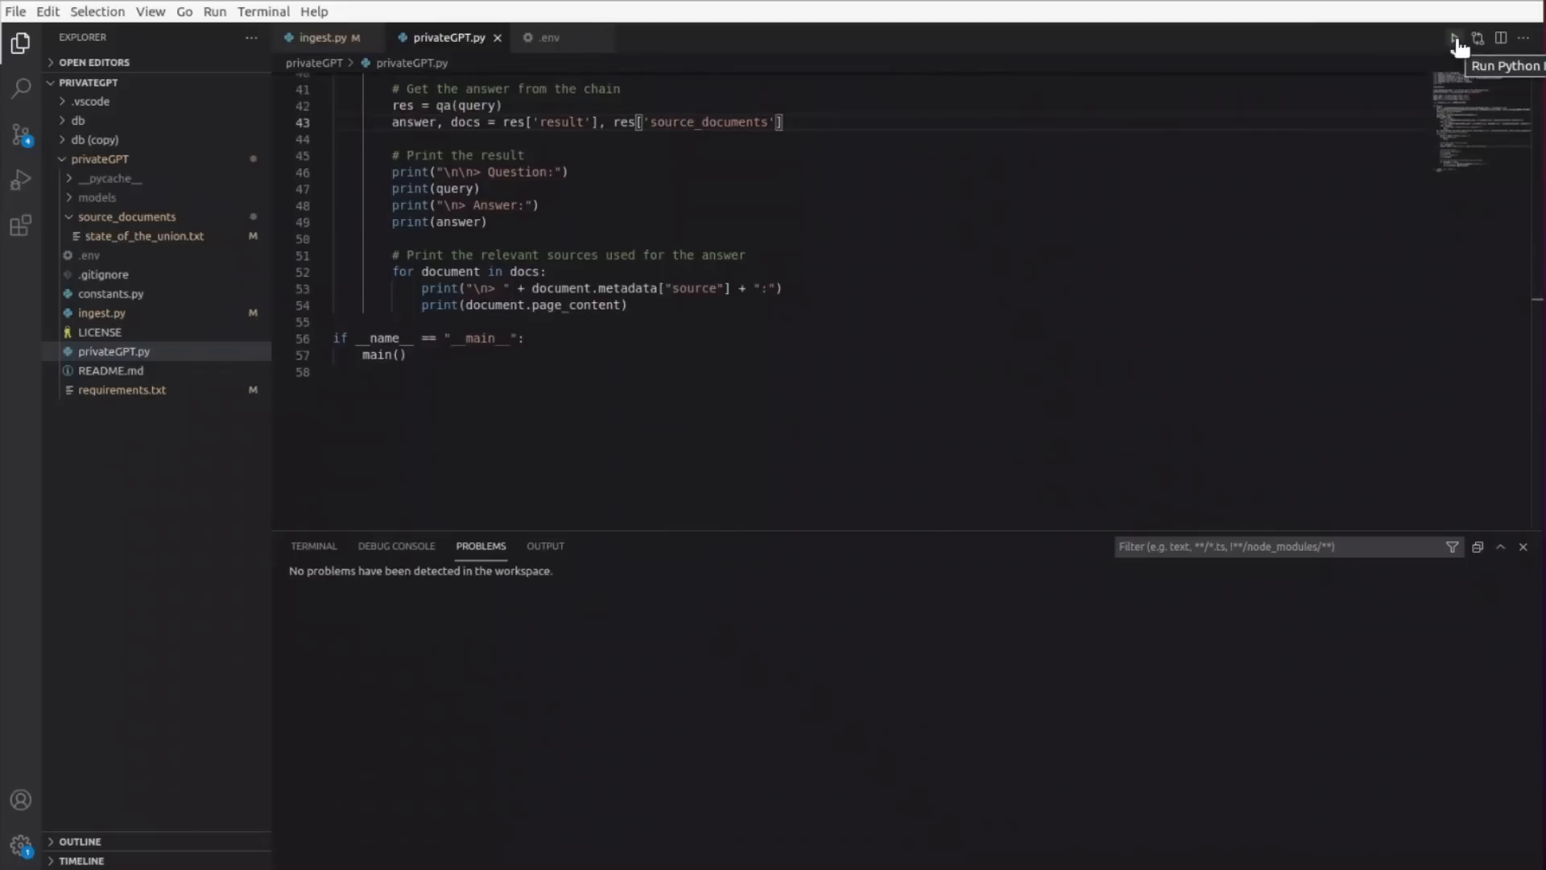
pyautogui.click(1453, 38)
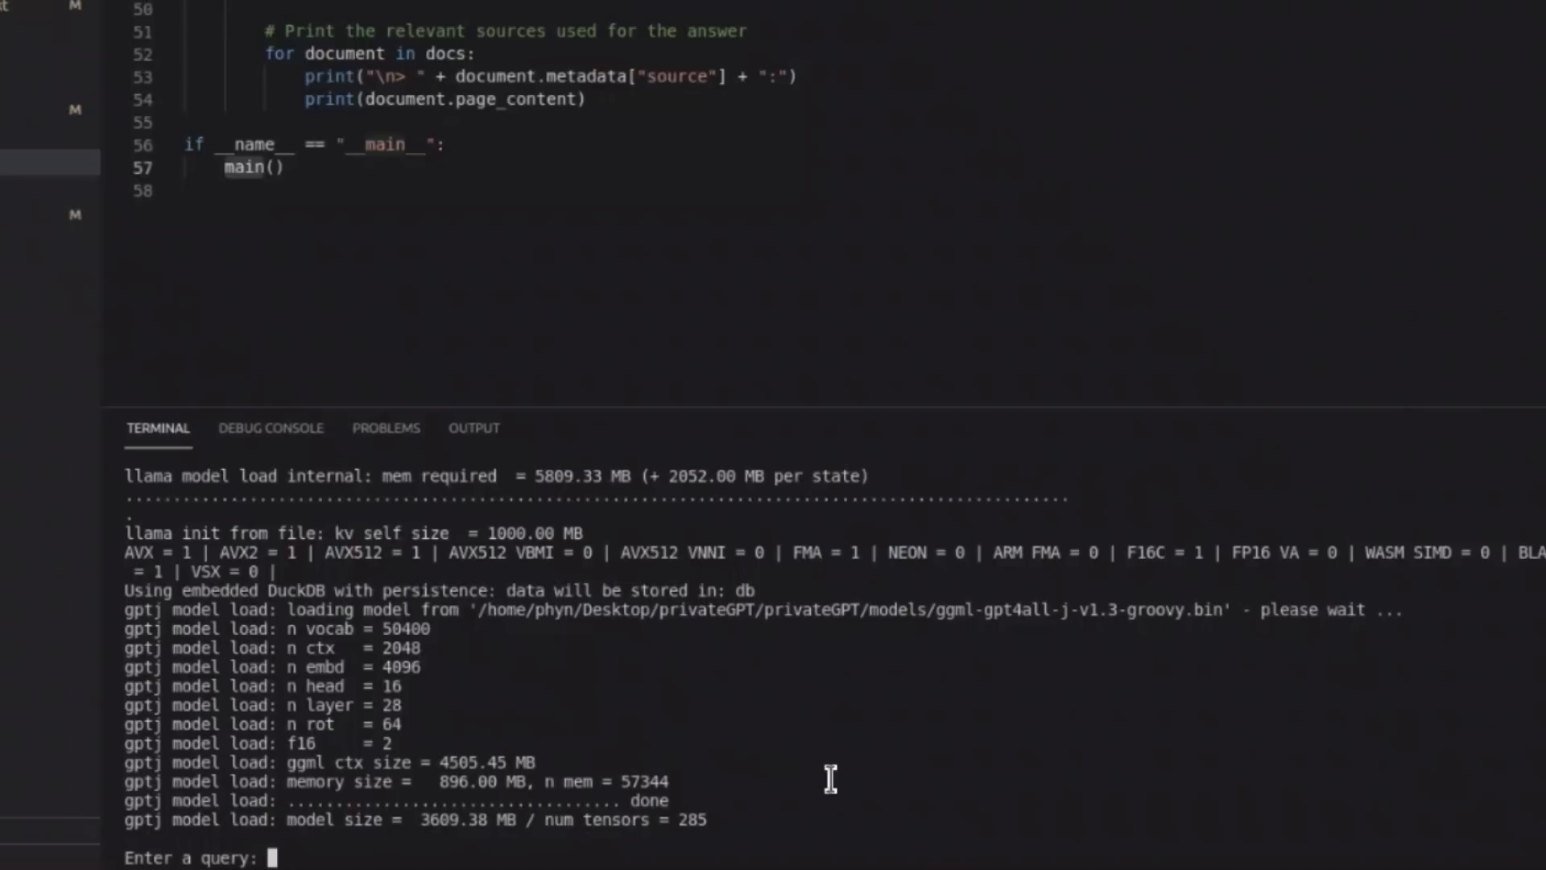
pyautogui.moveTo(841, 823)
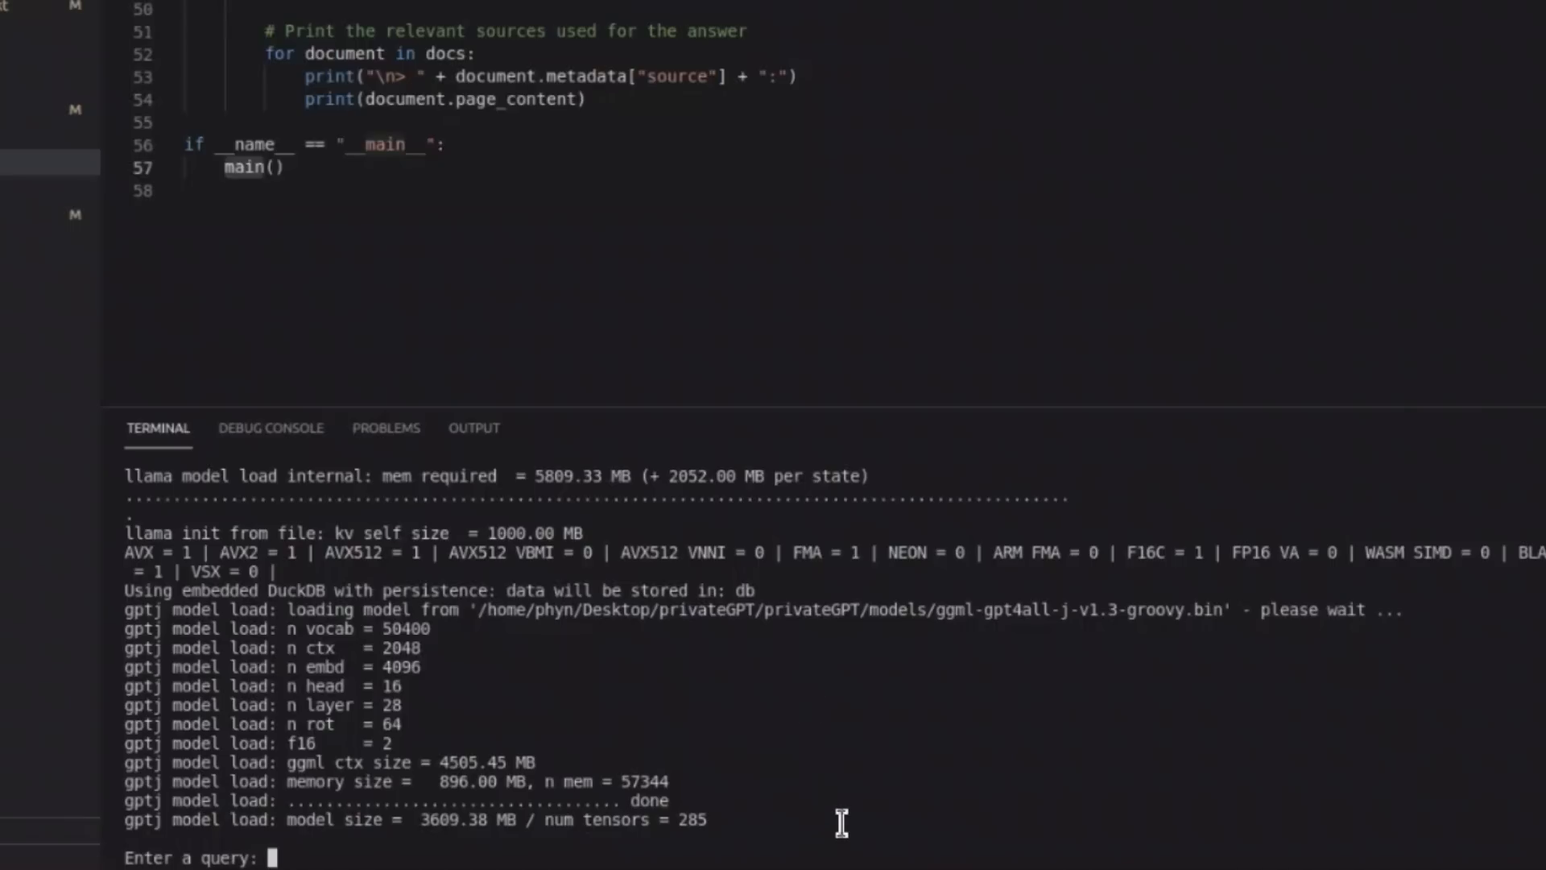
pyautogui.write('what')
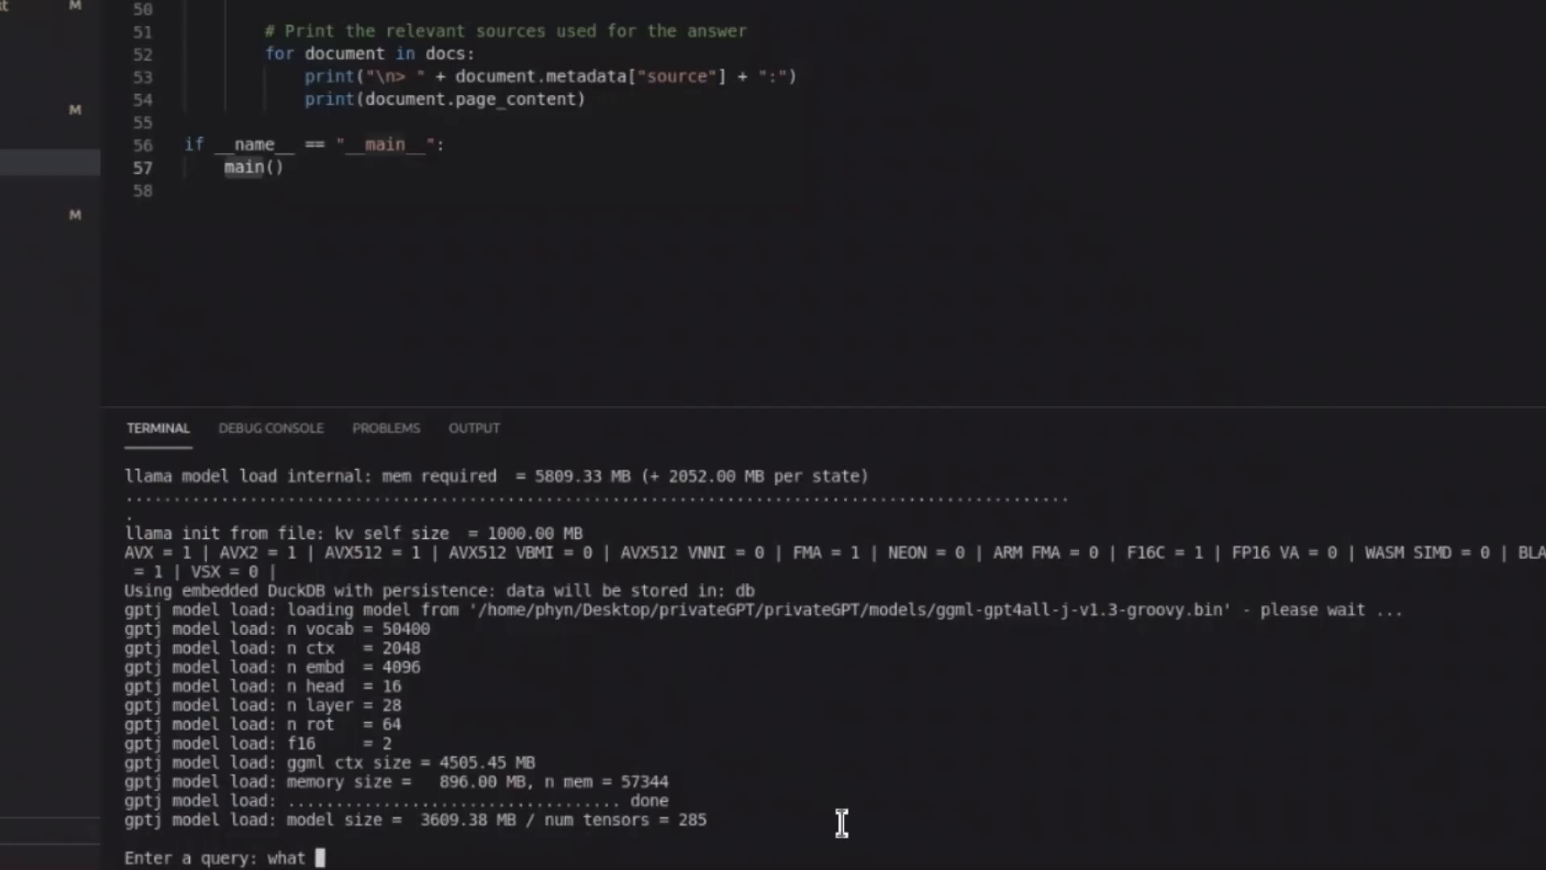
pyautogui.write('did the presiden')
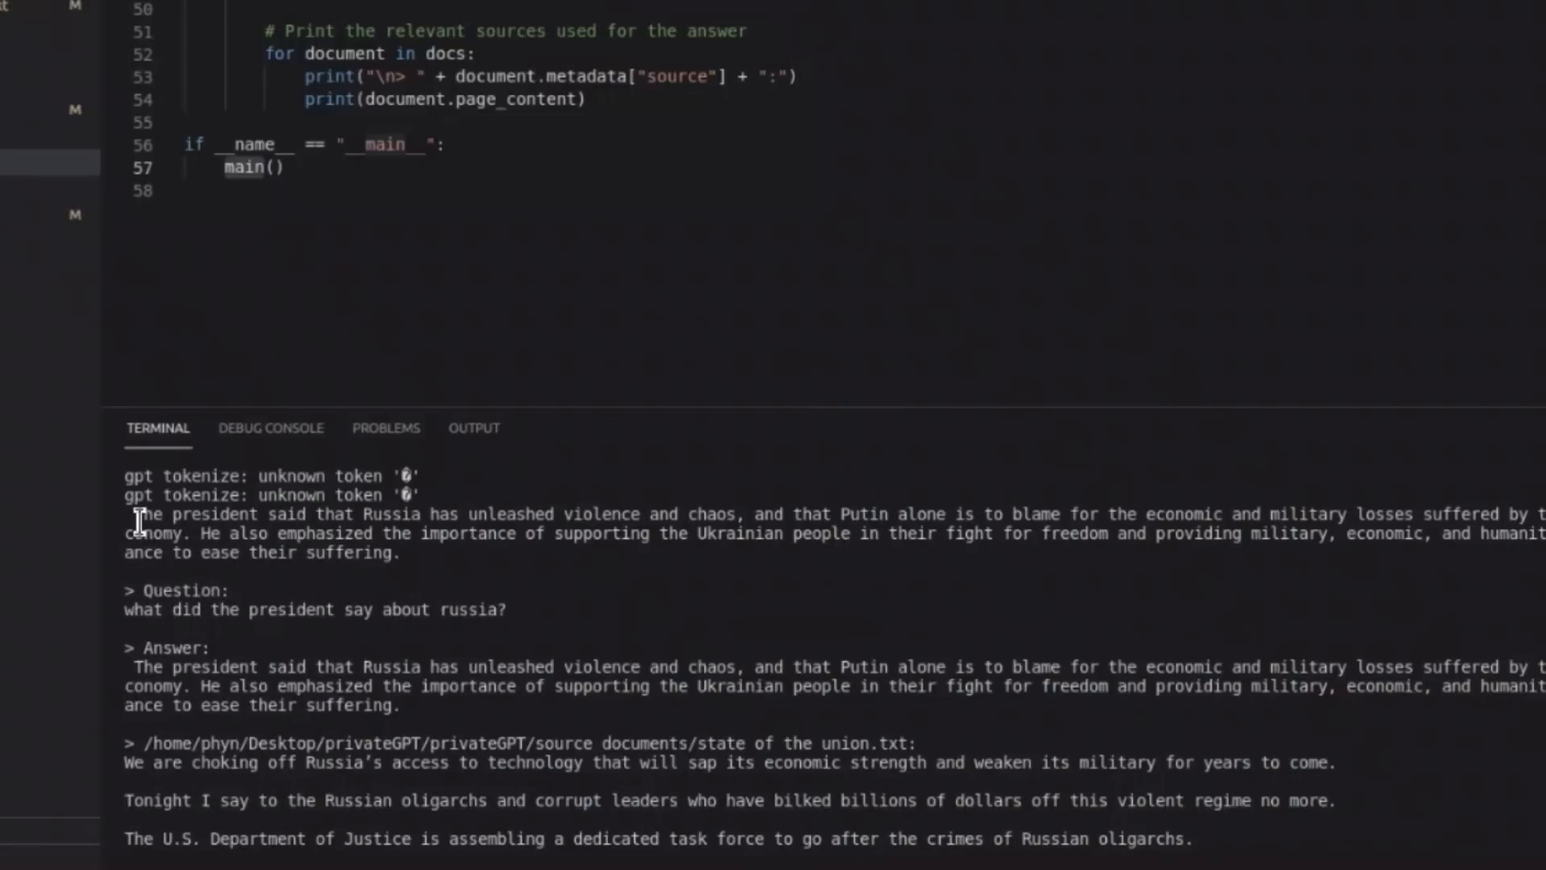
pyautogui.moveTo(131, 512); pyautogui.dragTo(483, 553)
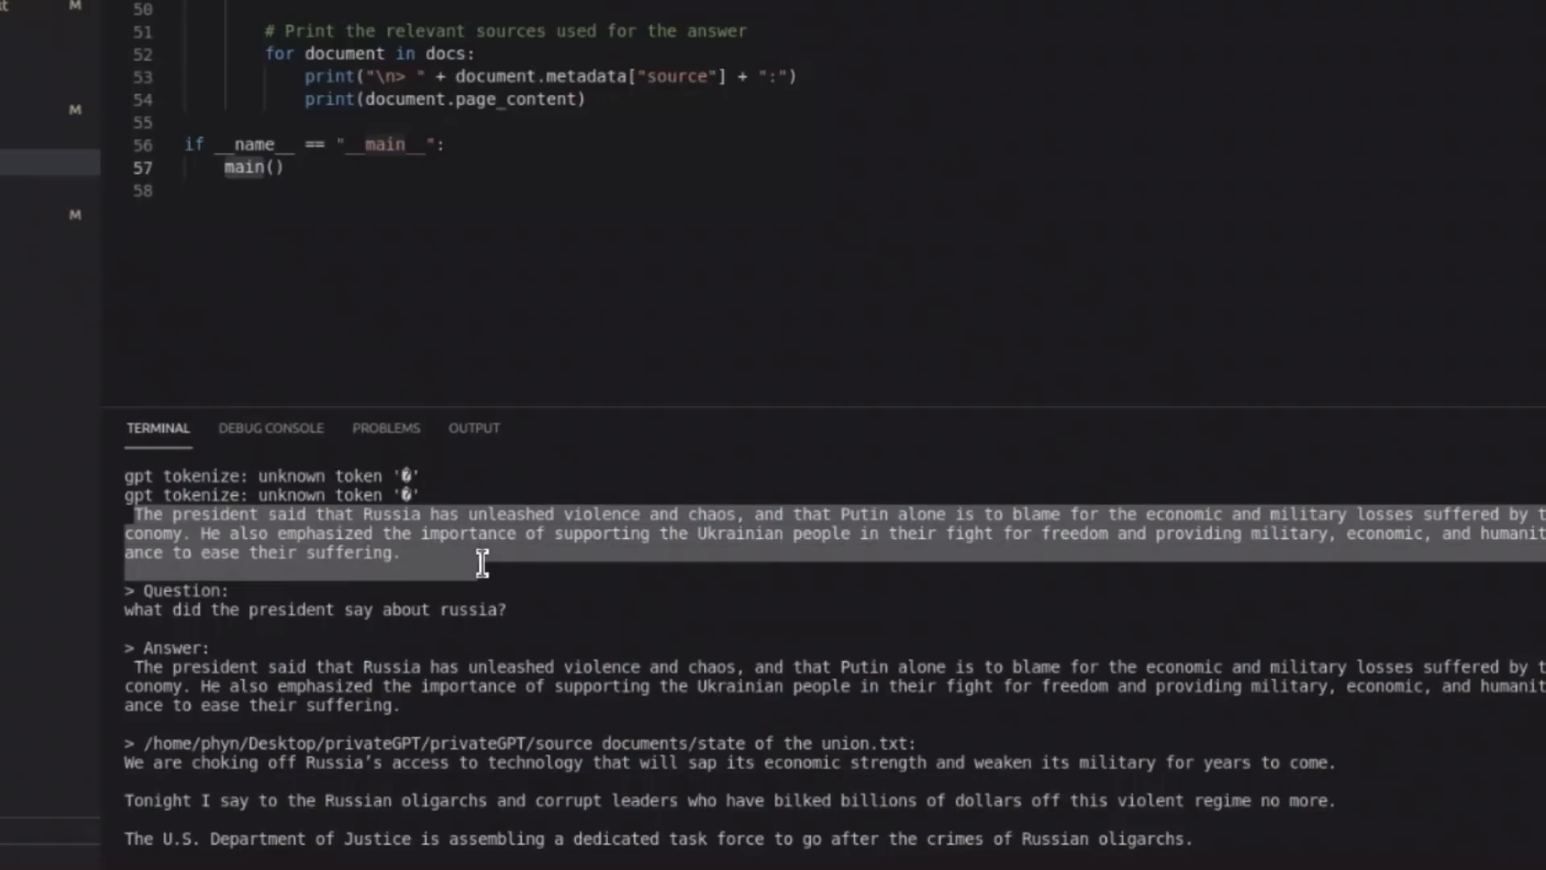
pyautogui.moveTo(938, 553)
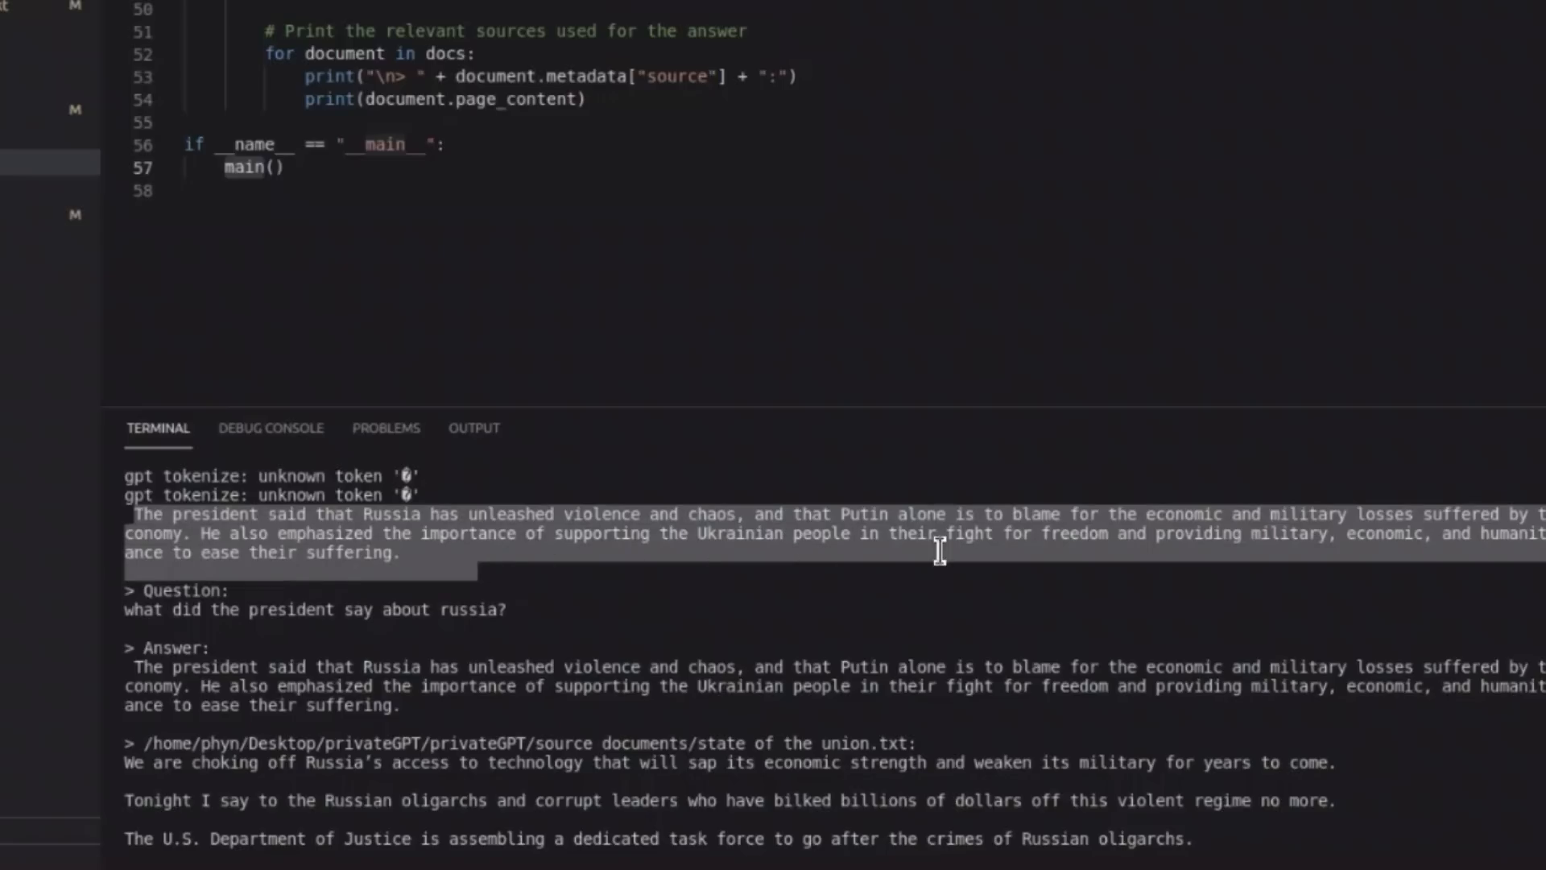
pyautogui.moveTo(1282, 554)
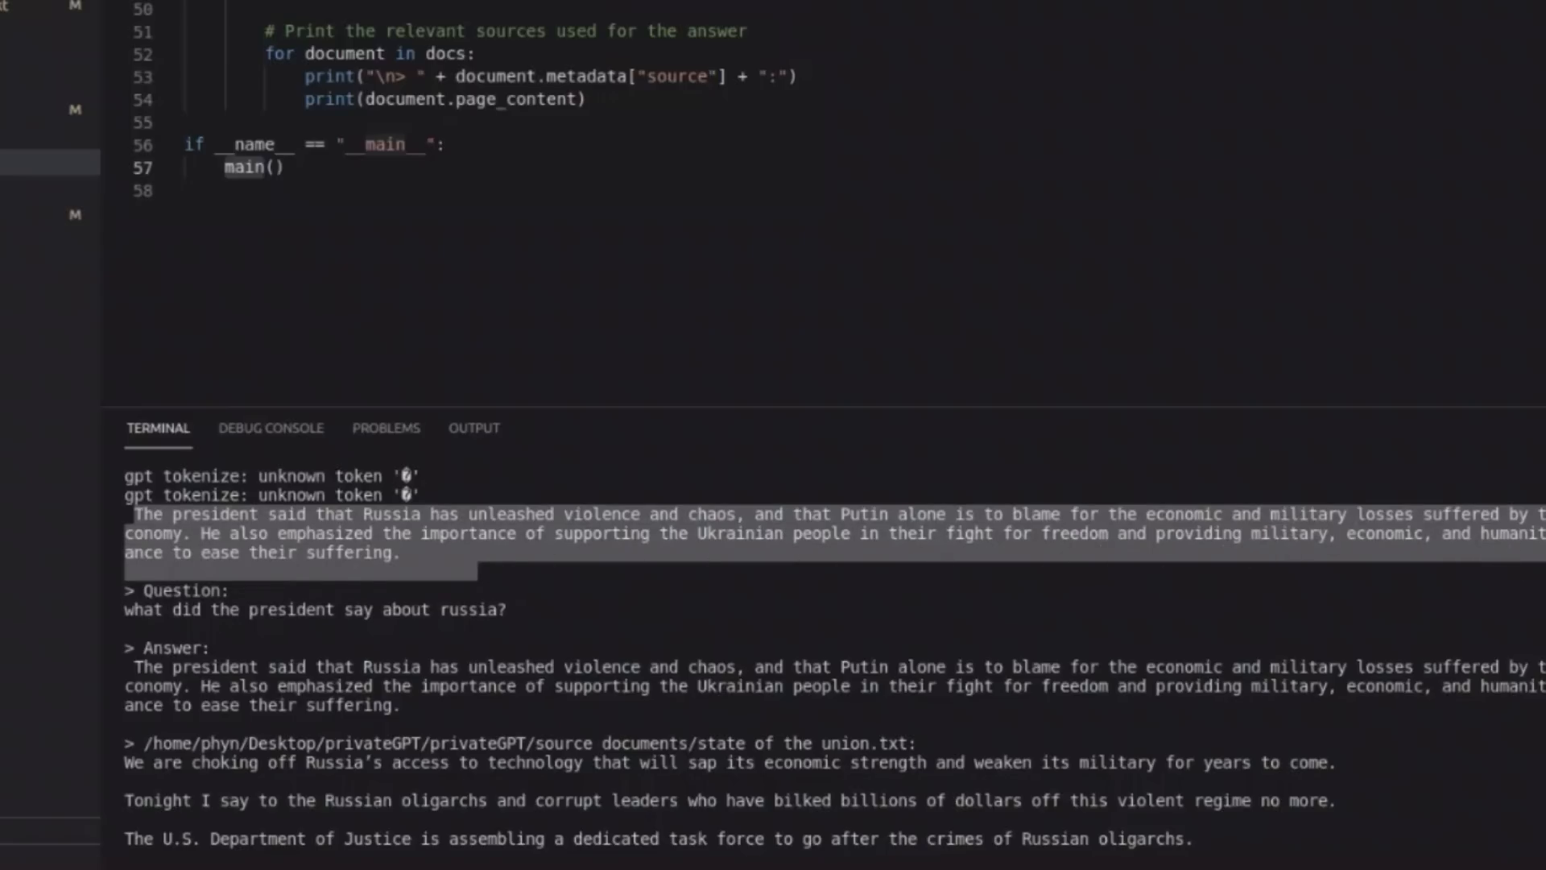
pyautogui.moveTo(361, 581)
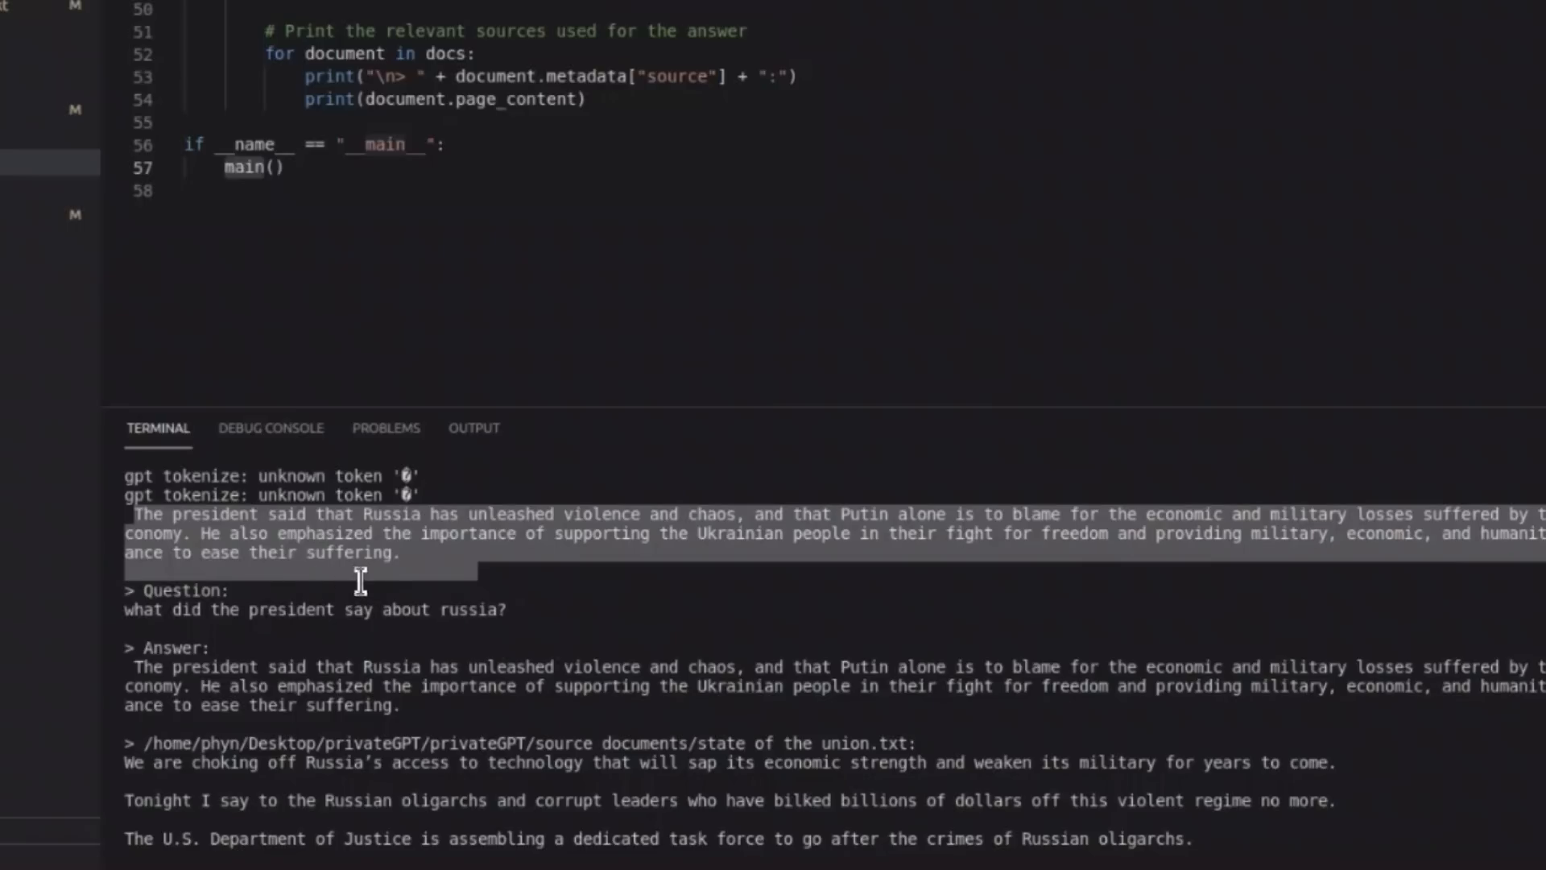
pyautogui.moveTo(561, 649)
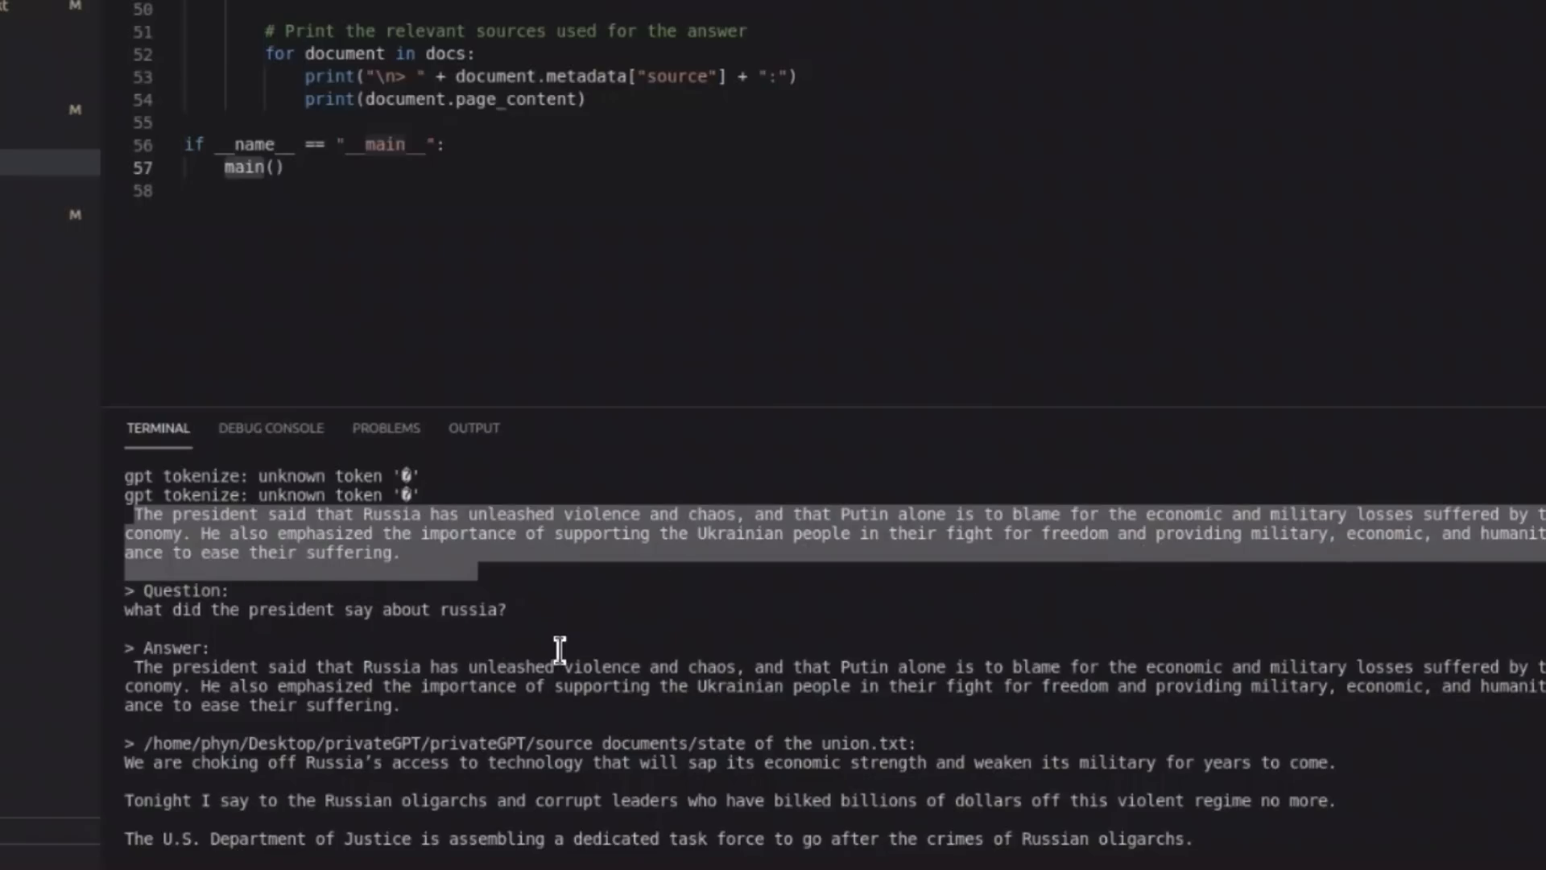
pyautogui.scroll(-3)
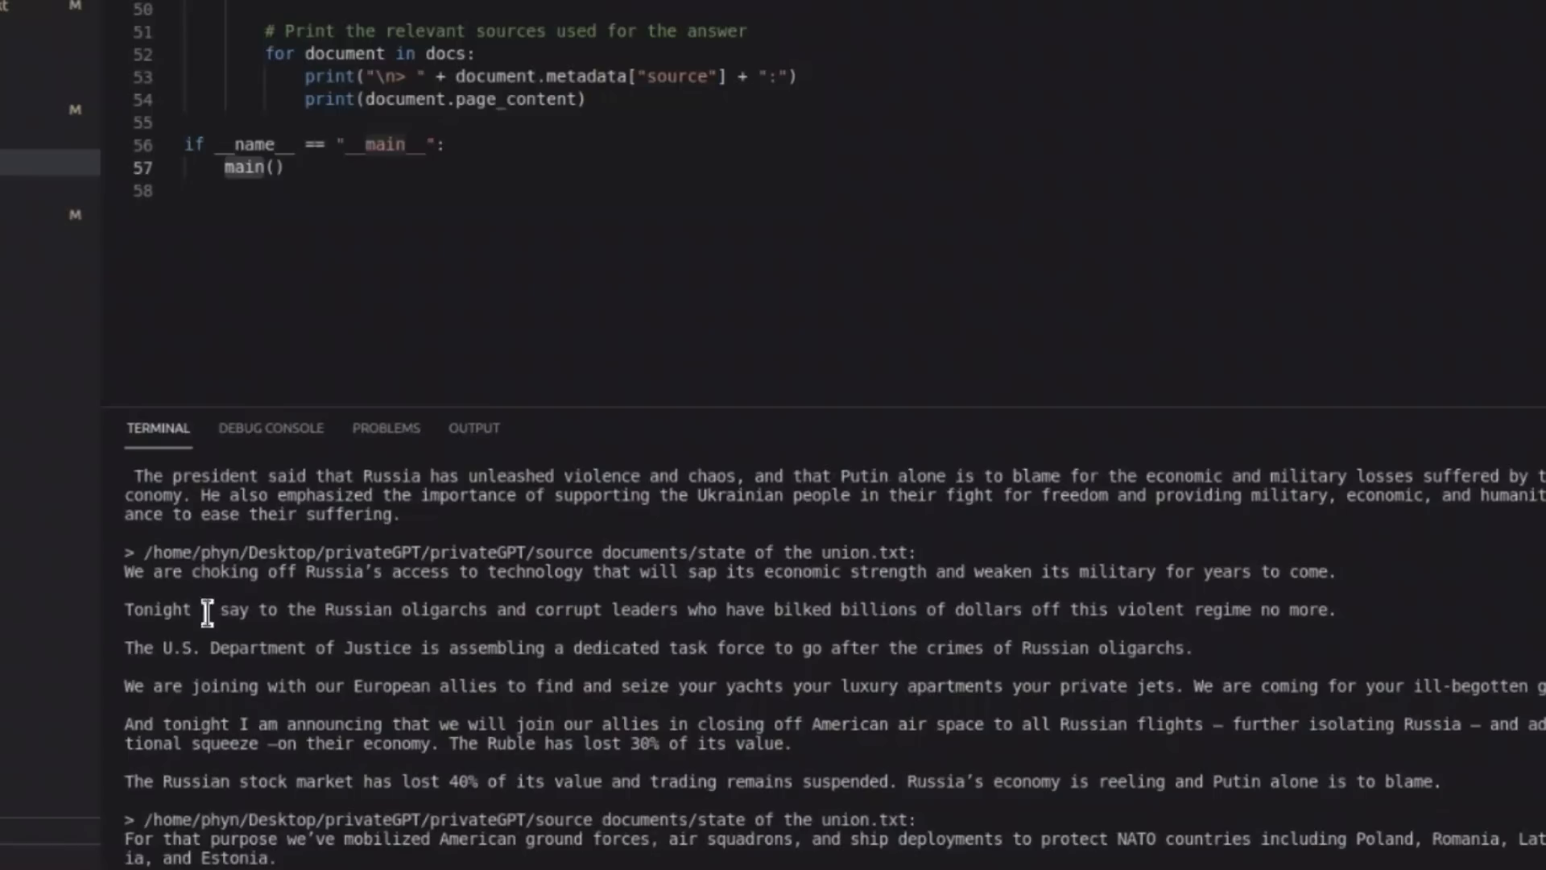
pyautogui.scroll(-3)
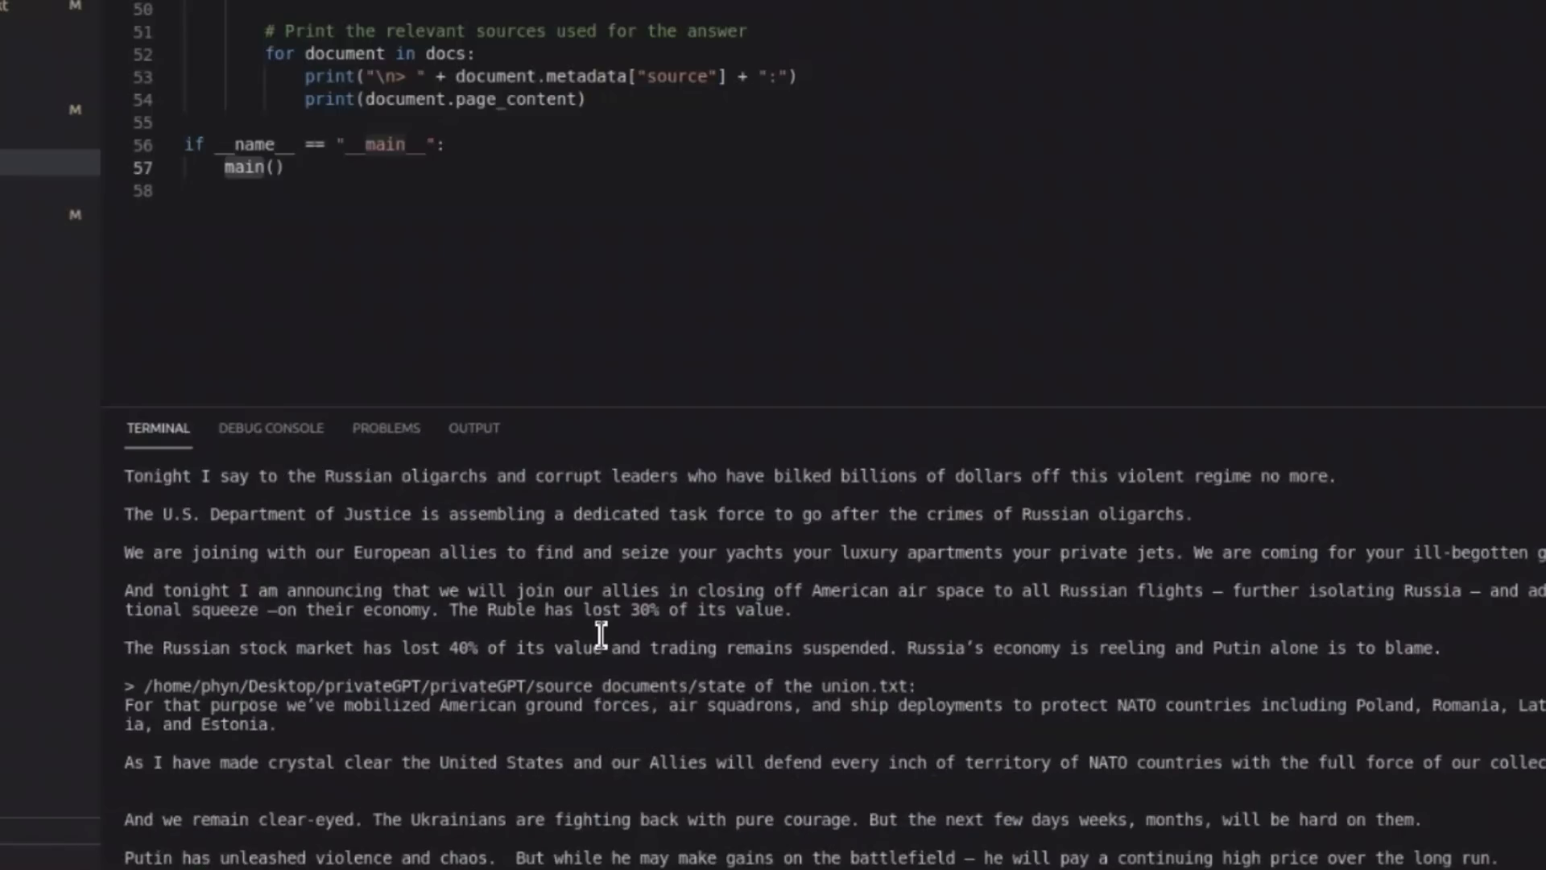
pyautogui.scroll(-3)
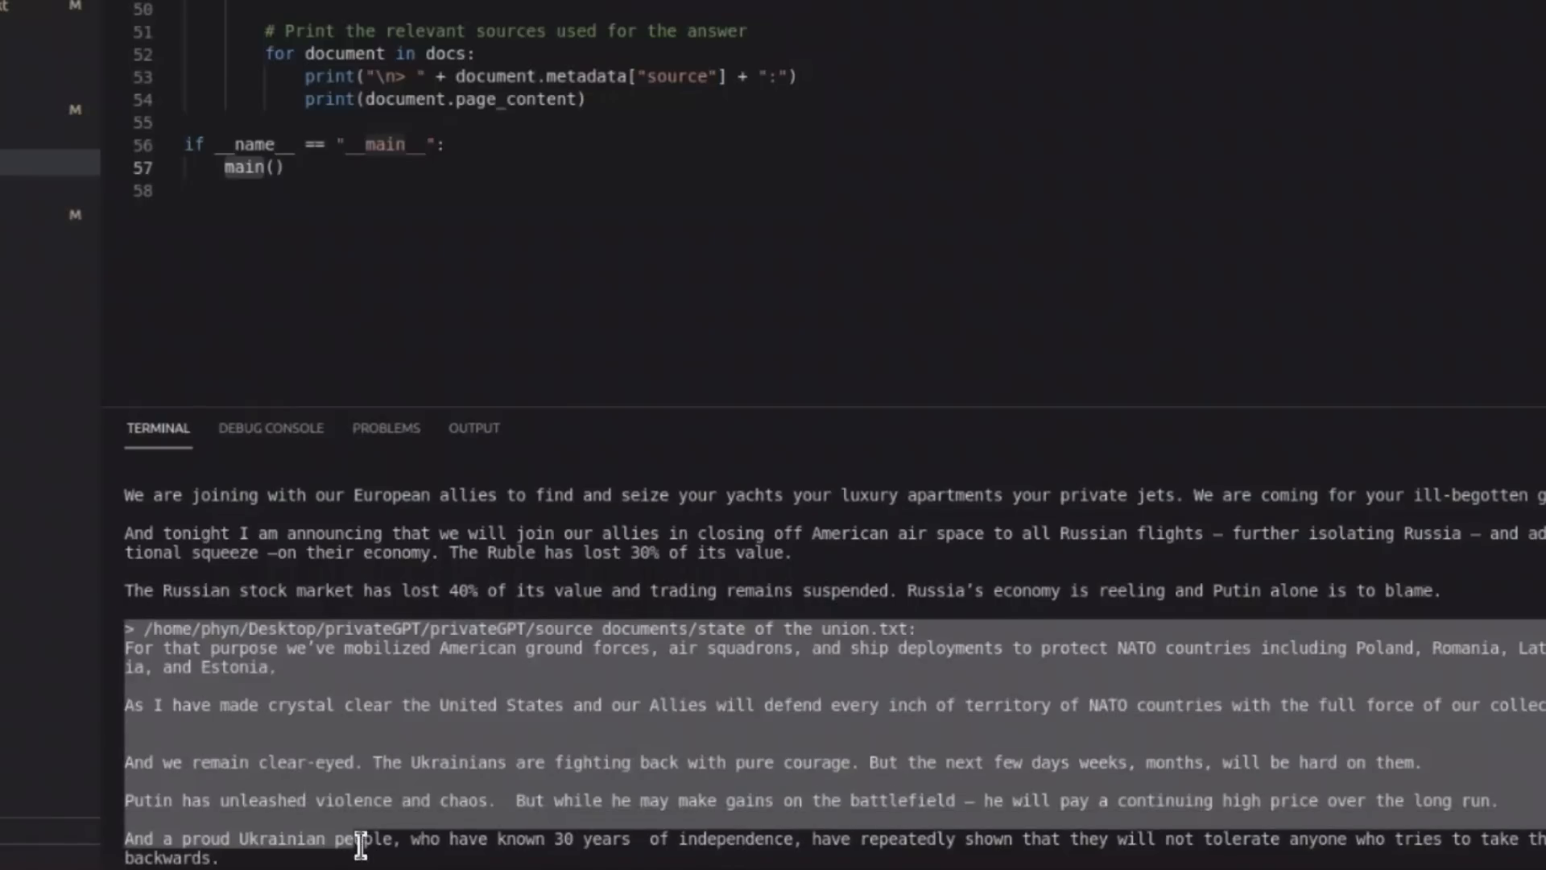
pyautogui.scroll(-3)
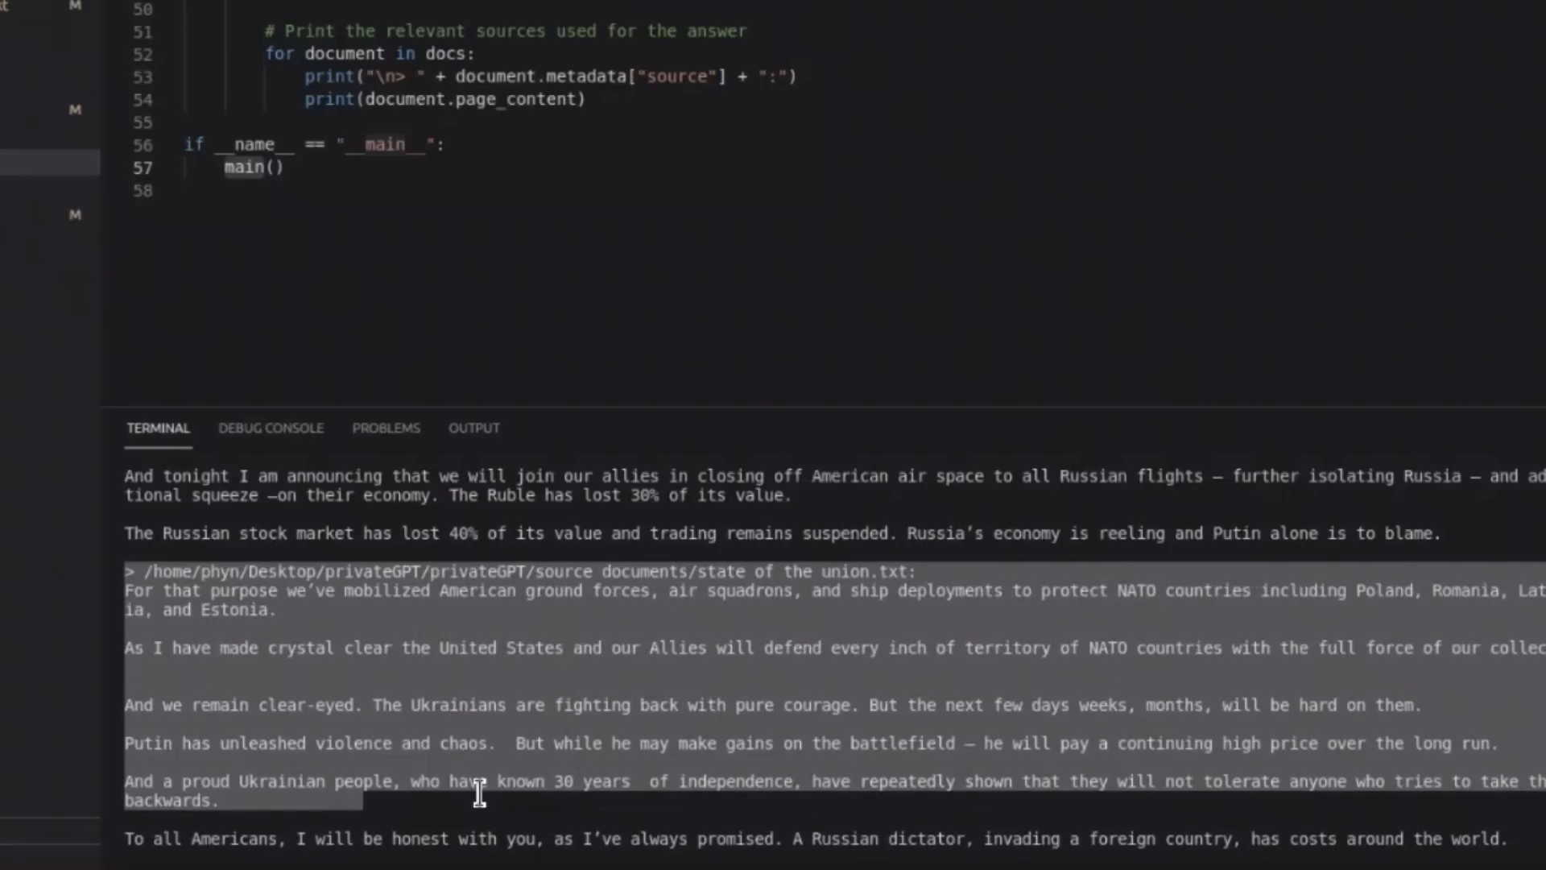
pyautogui.scroll(-3)
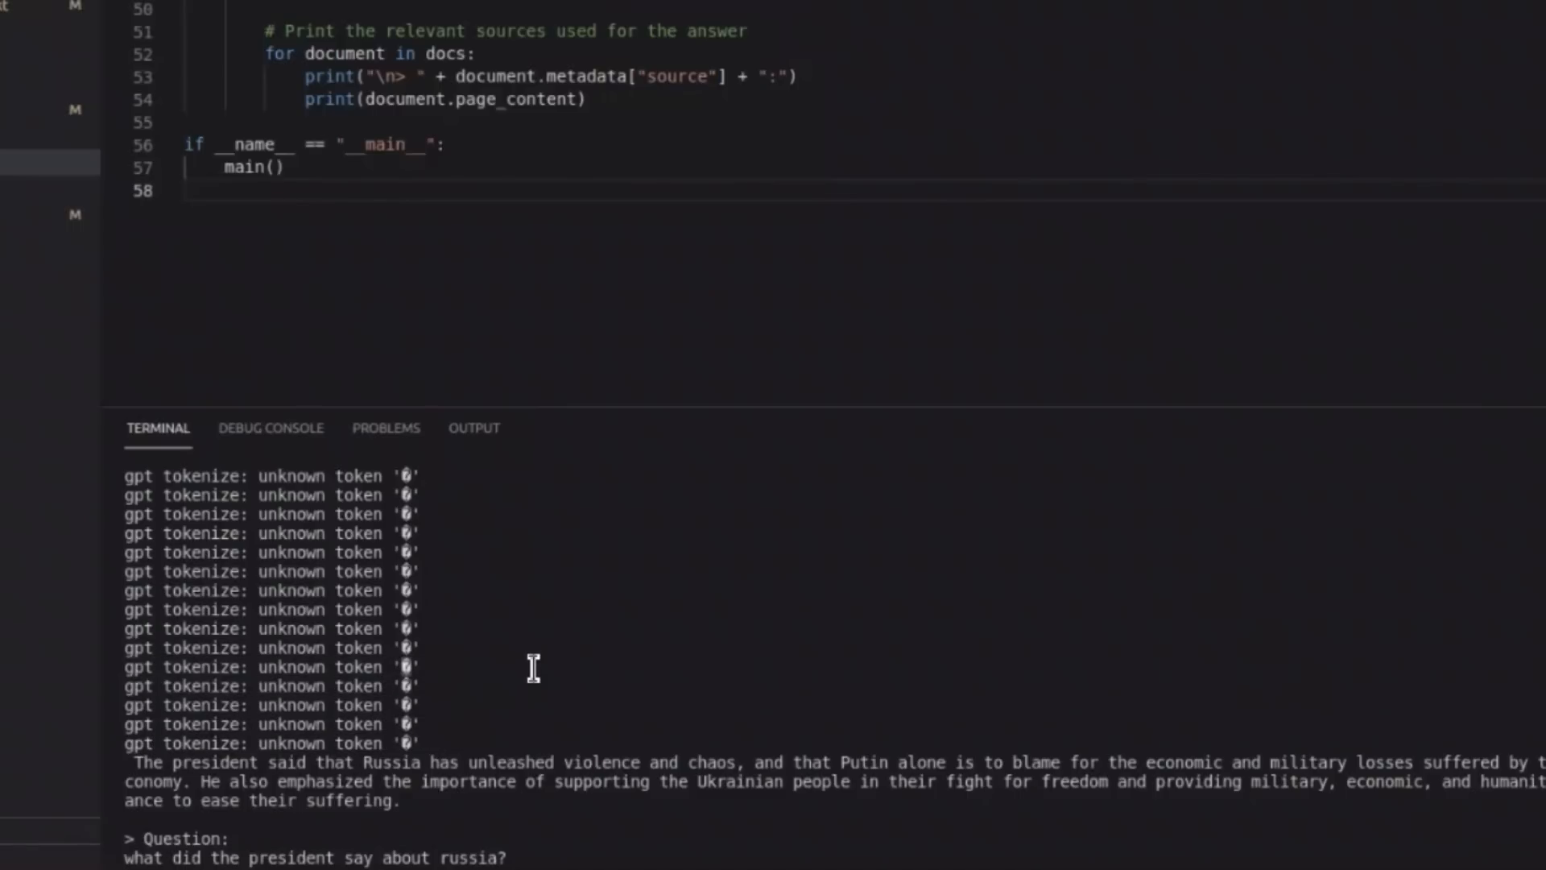
pyautogui.moveTo(443, 714)
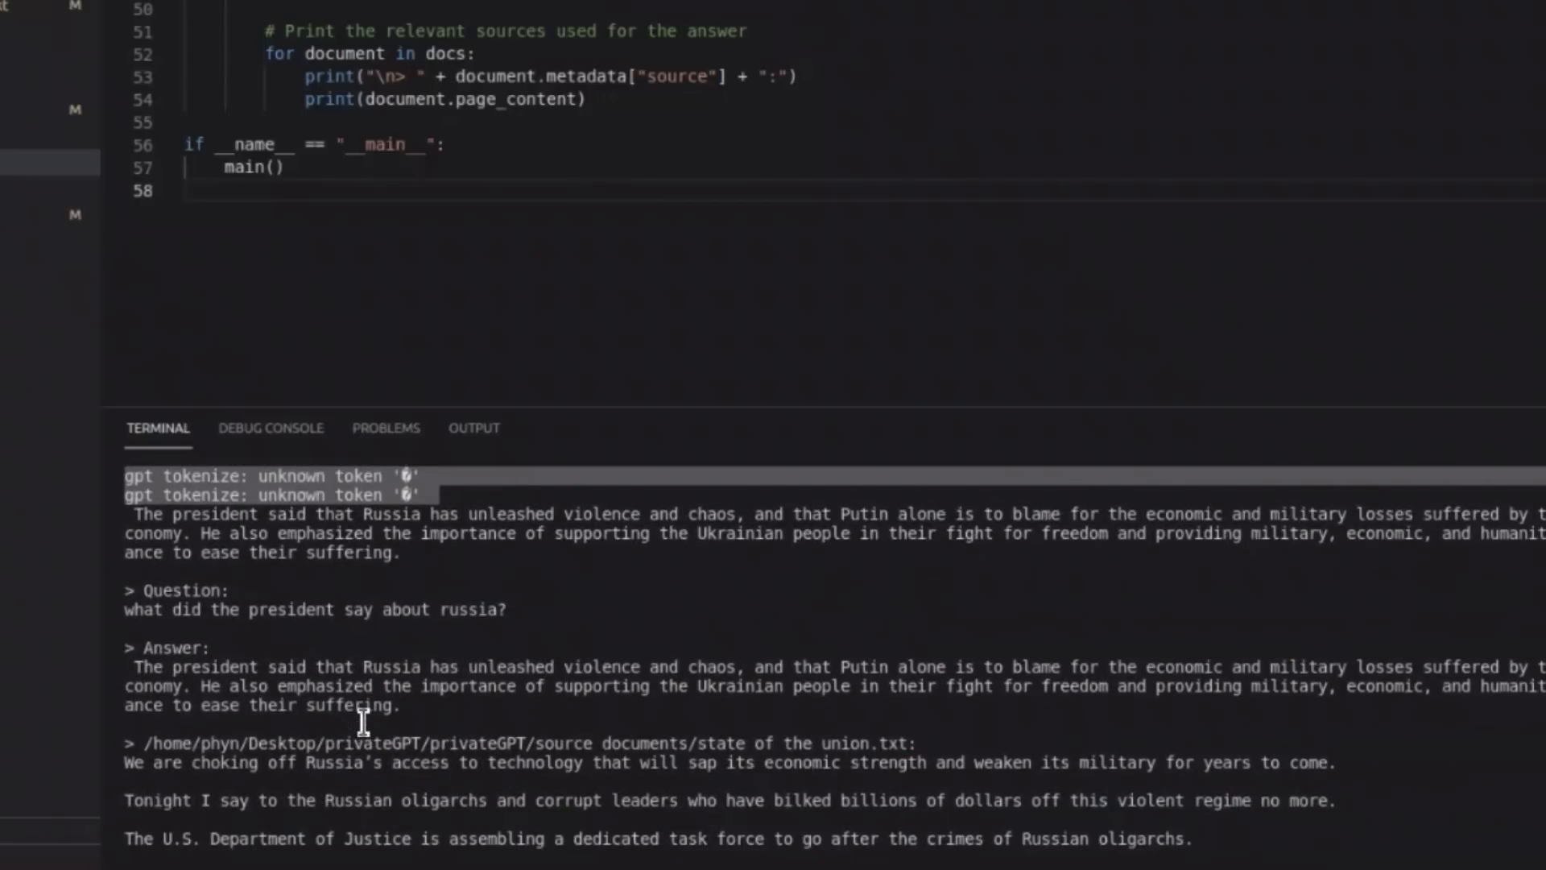
pyautogui.scroll(-3)
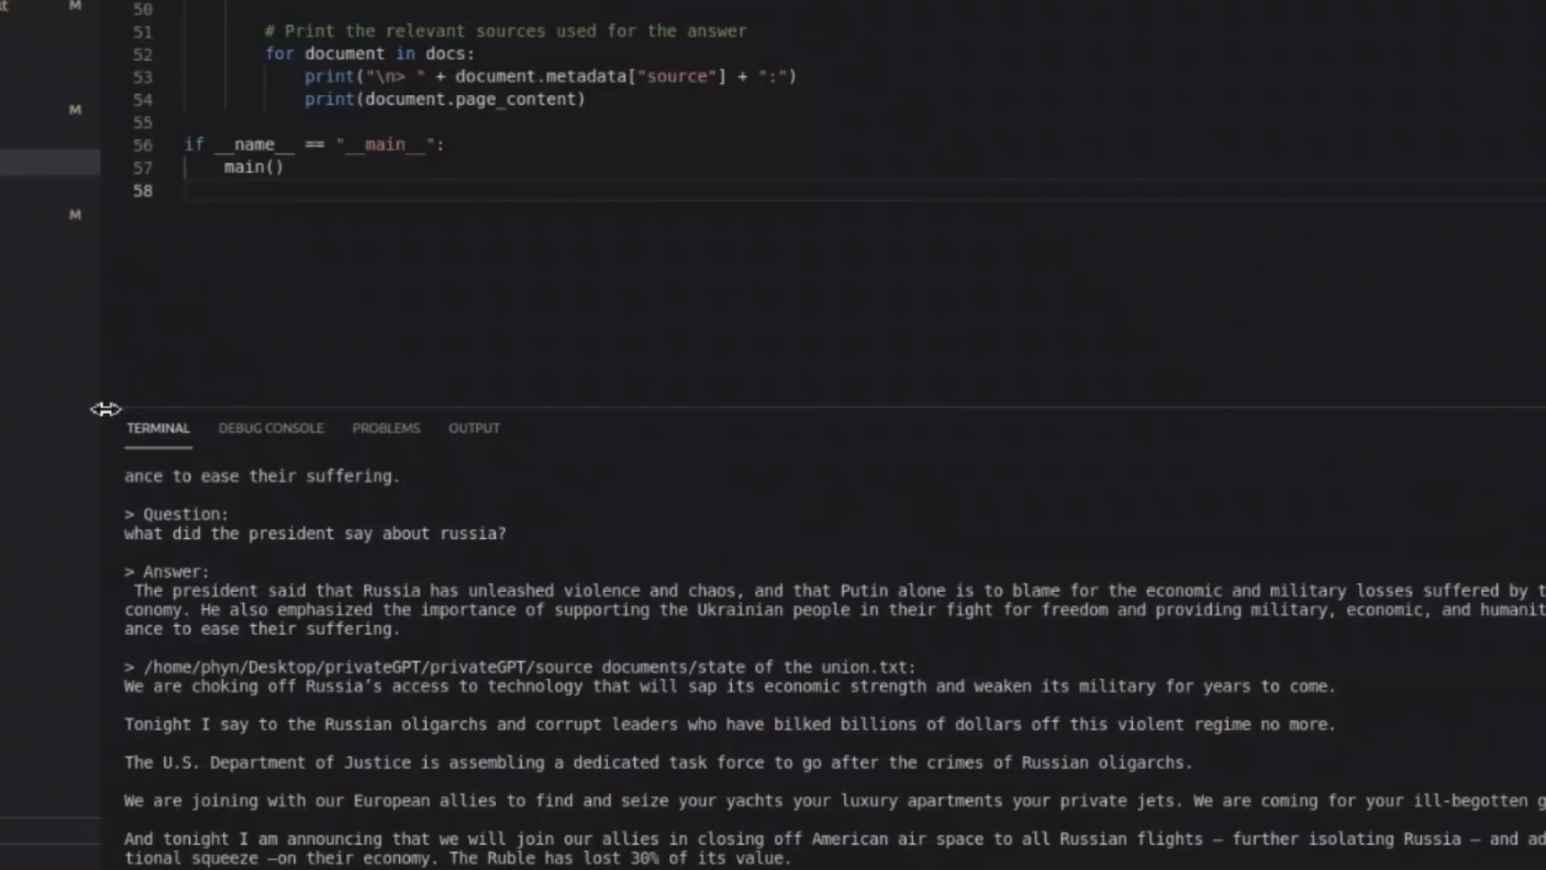
pyautogui.moveTo(587, 136)
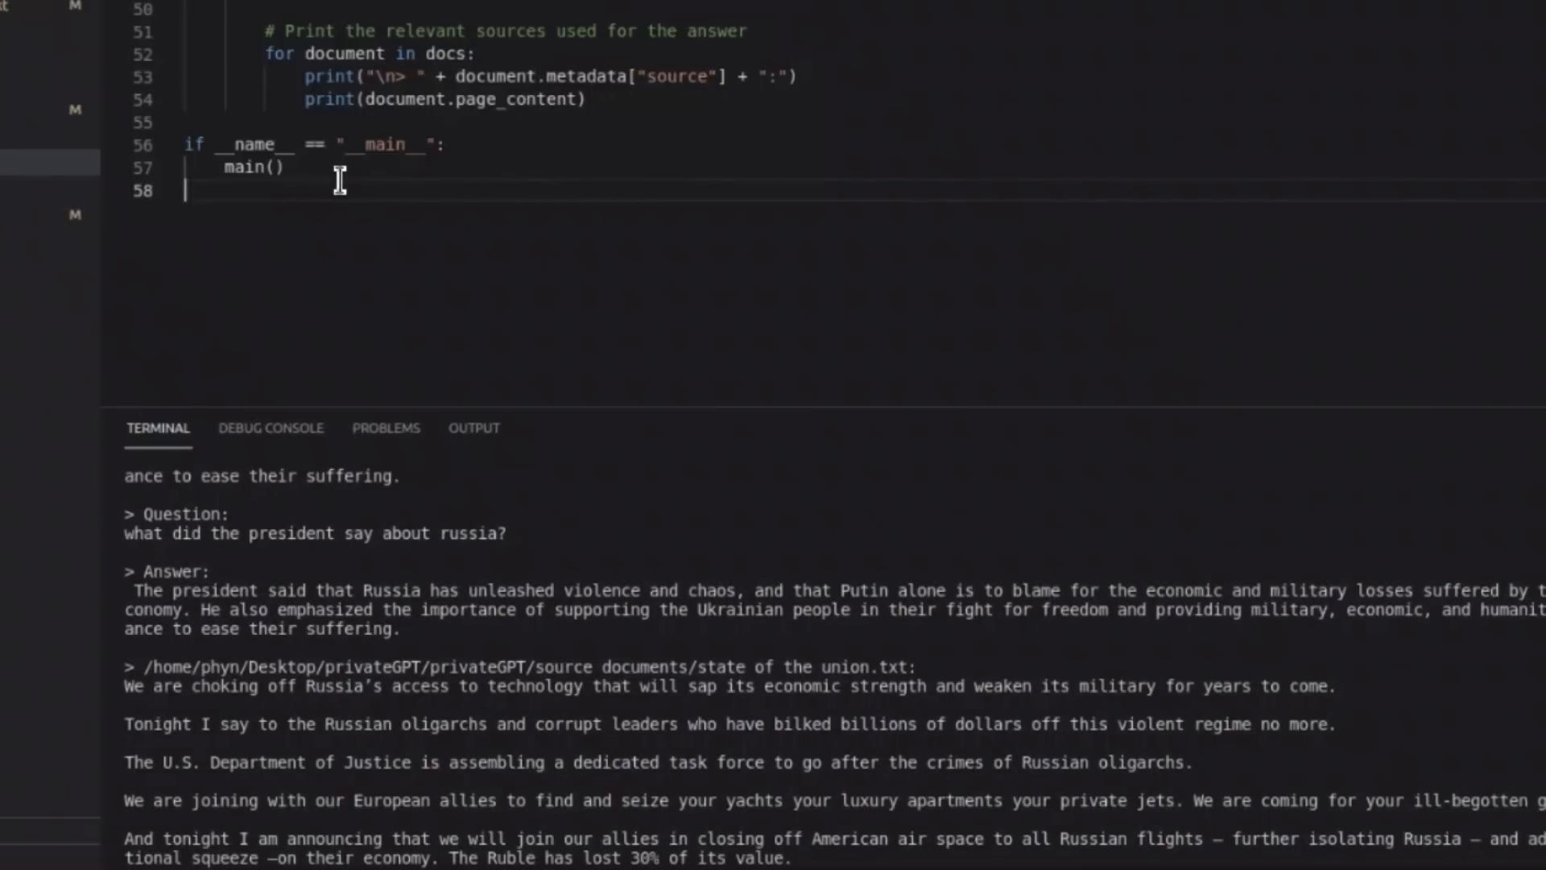
pyautogui.moveTo(372, 203)
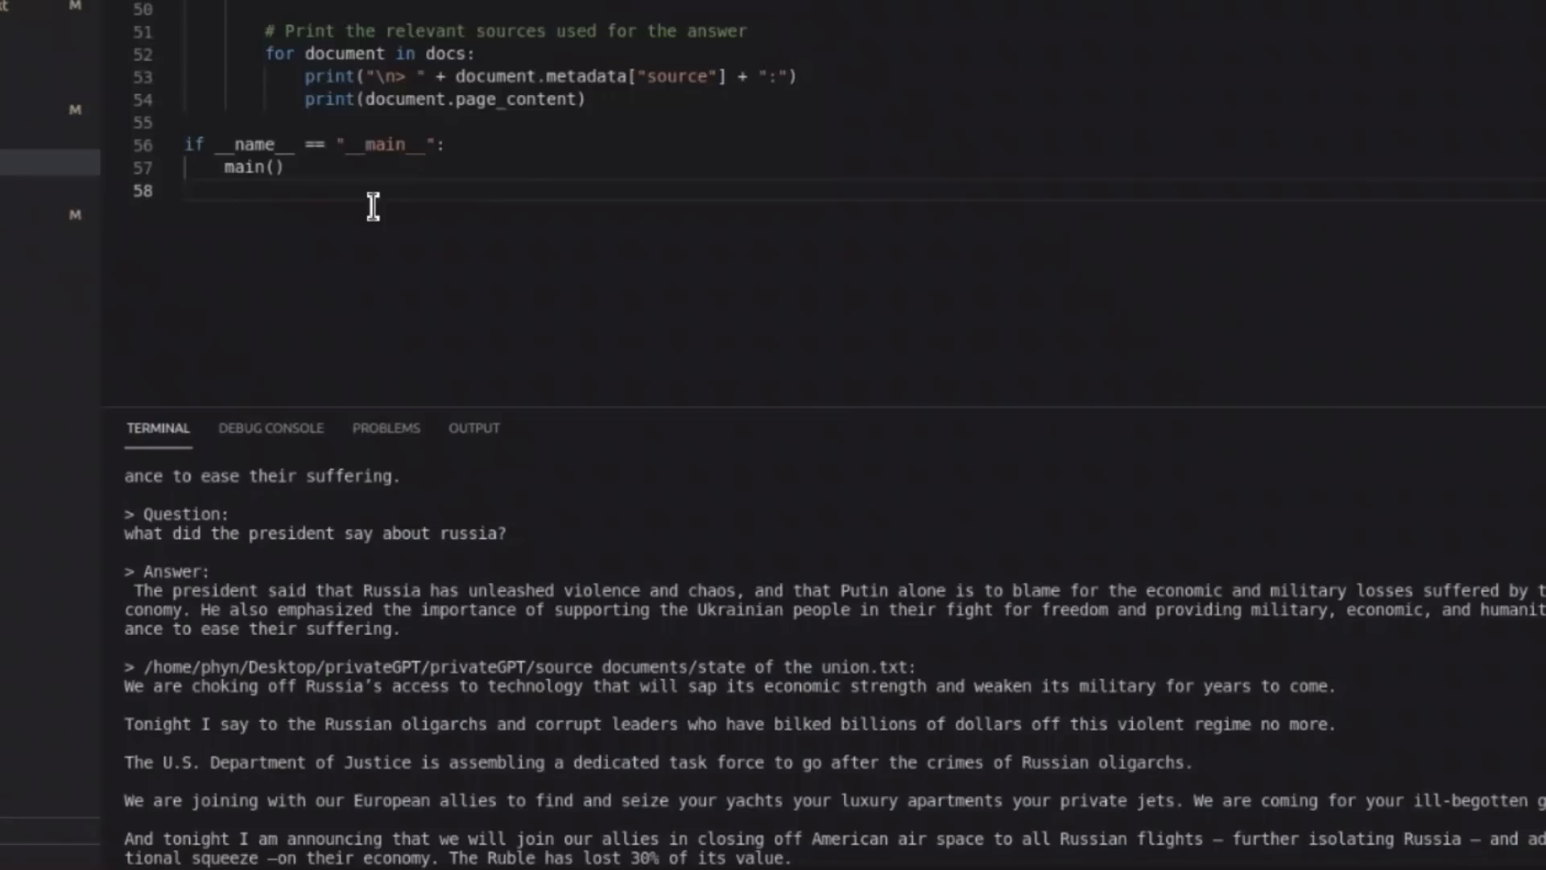
pyautogui.moveTo(543, 348)
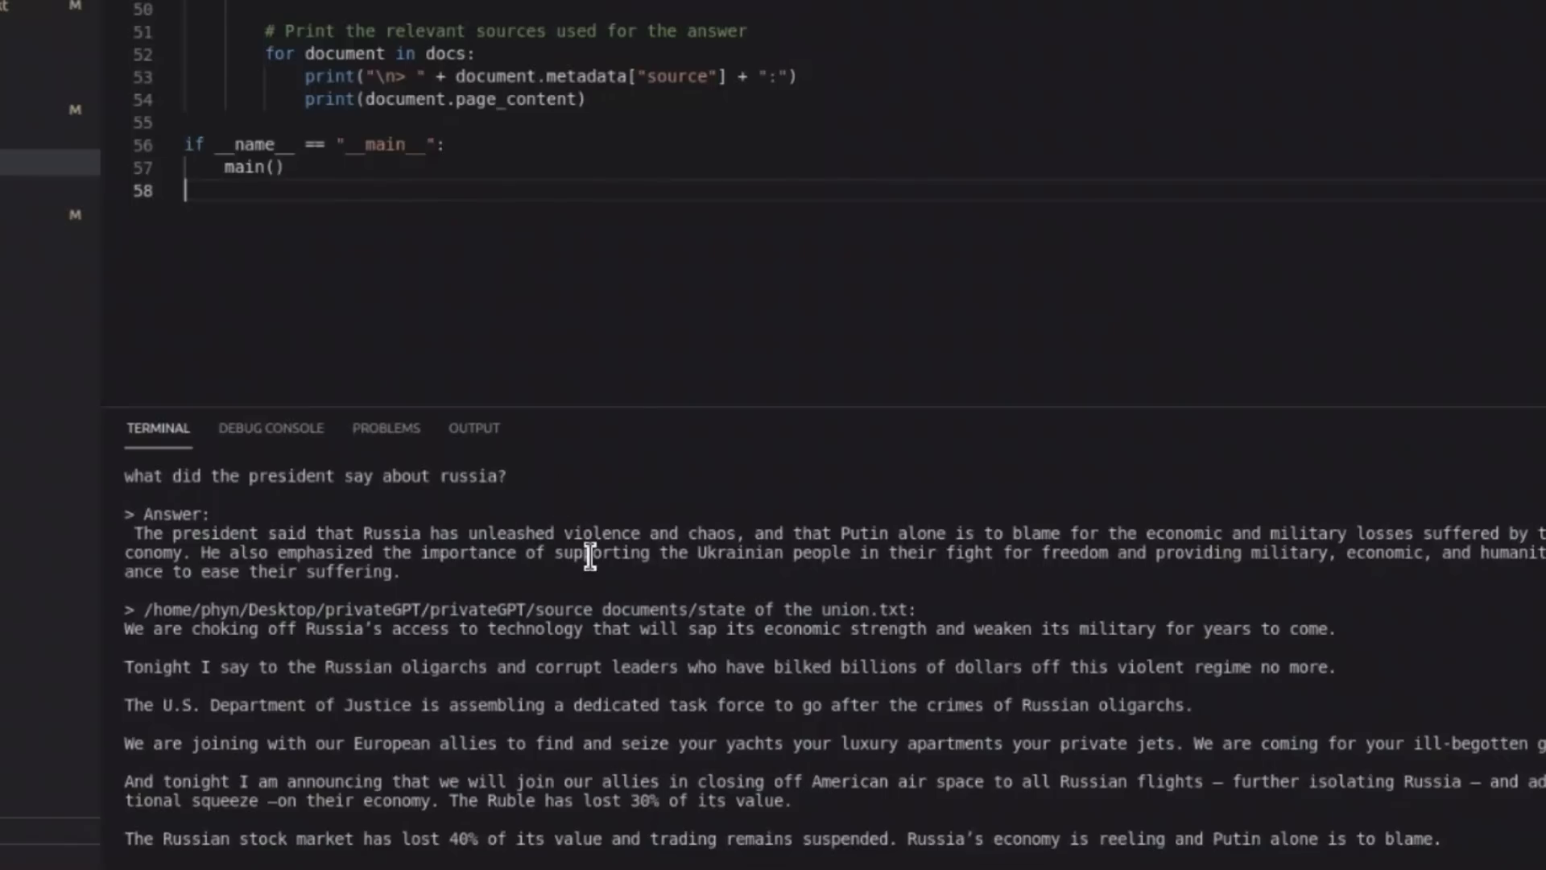
pyautogui.moveTo(411, 213)
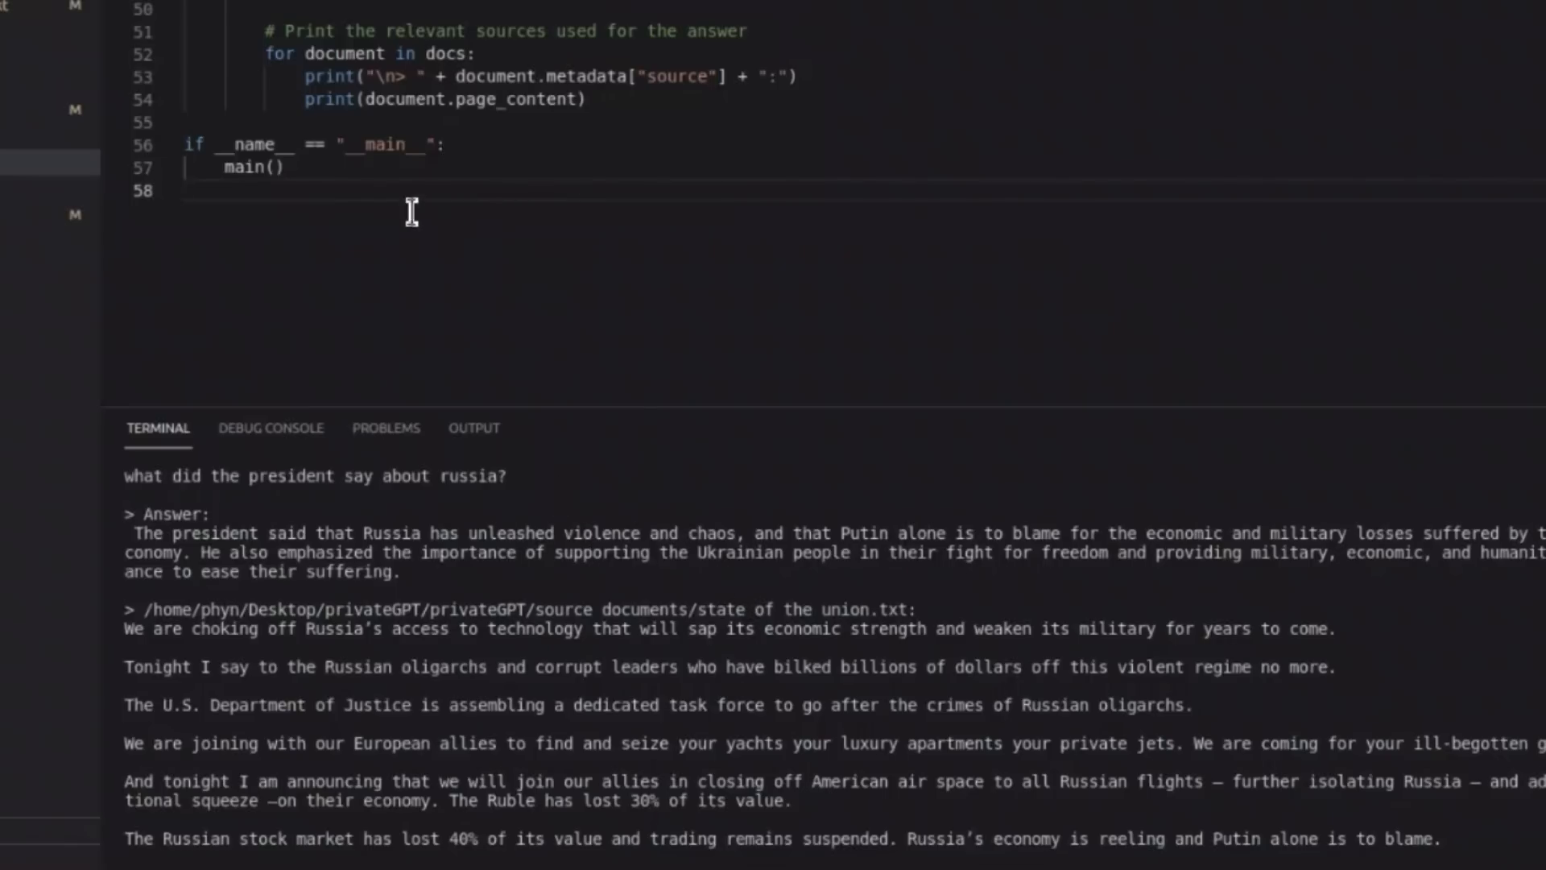
pyautogui.moveTo(331, 209)
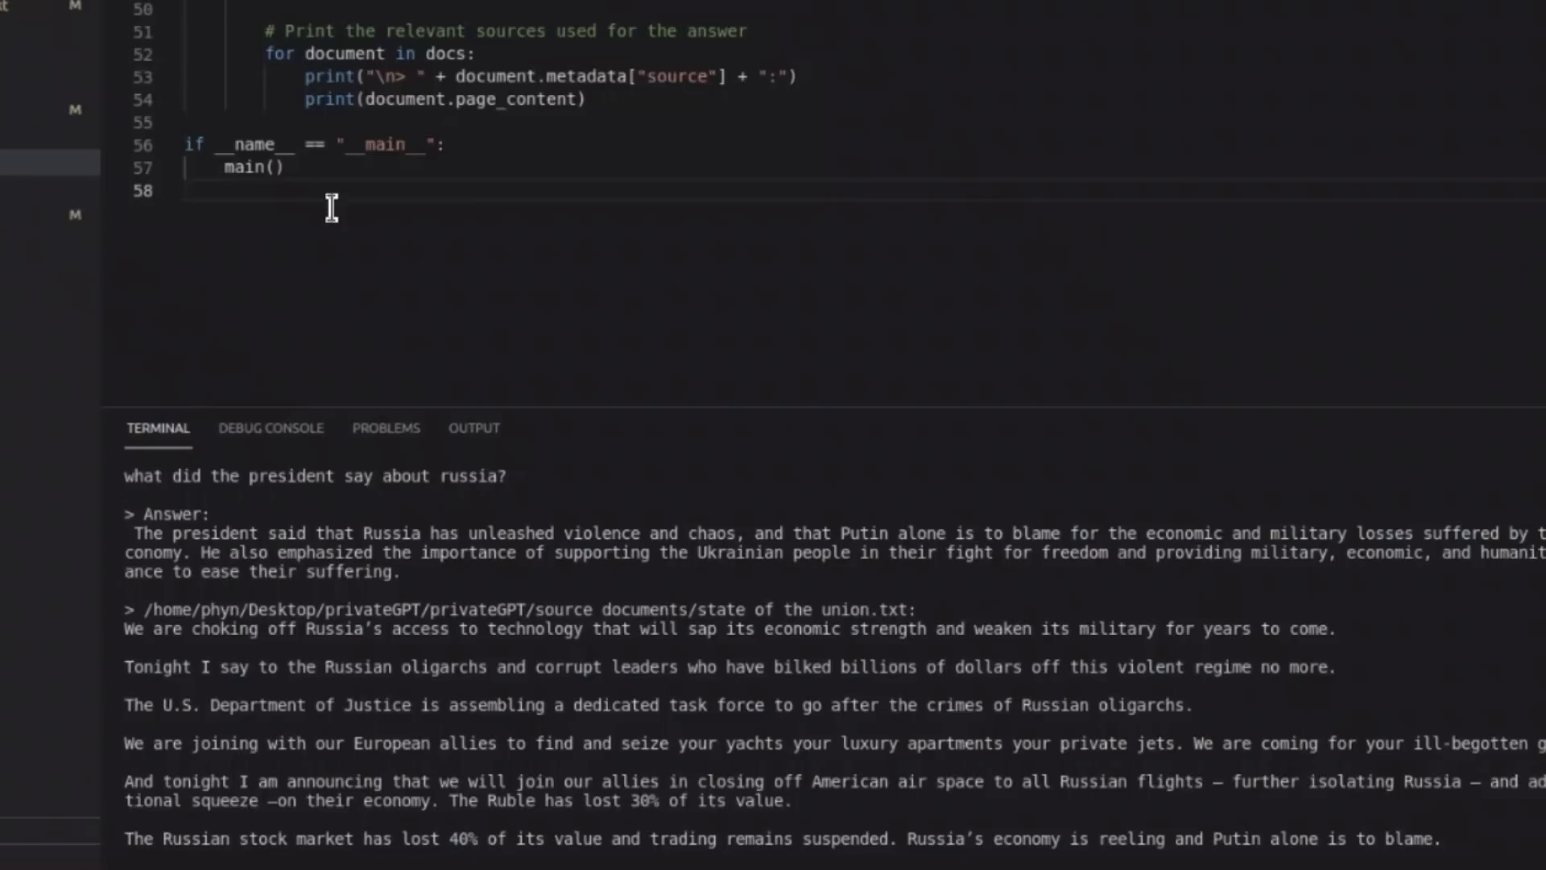
pyautogui.moveTo(422, 208)
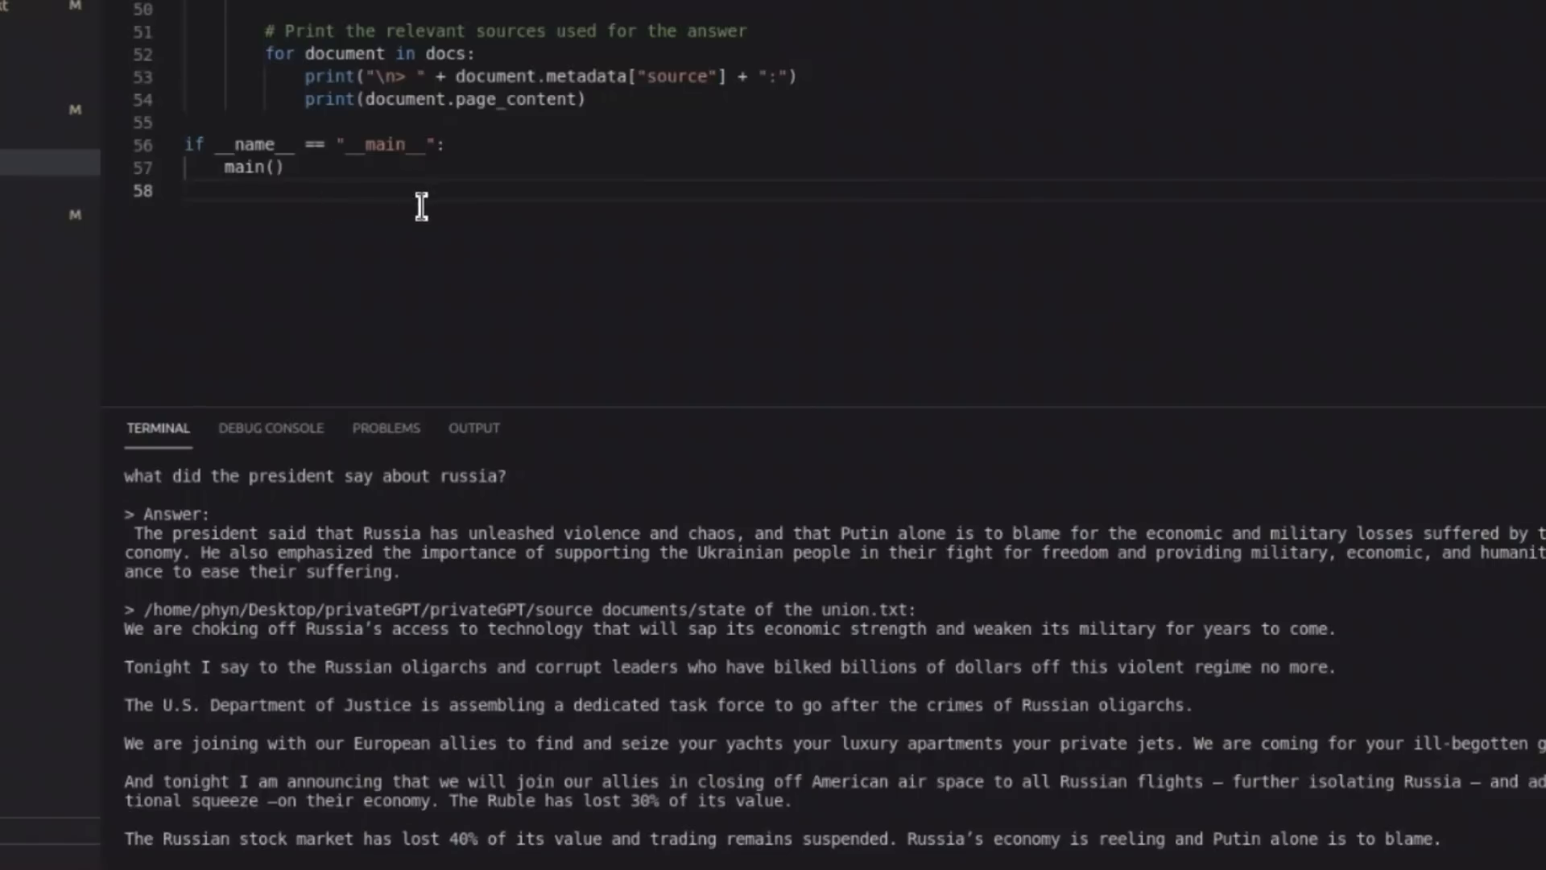
pyautogui.moveTo(246, 187)
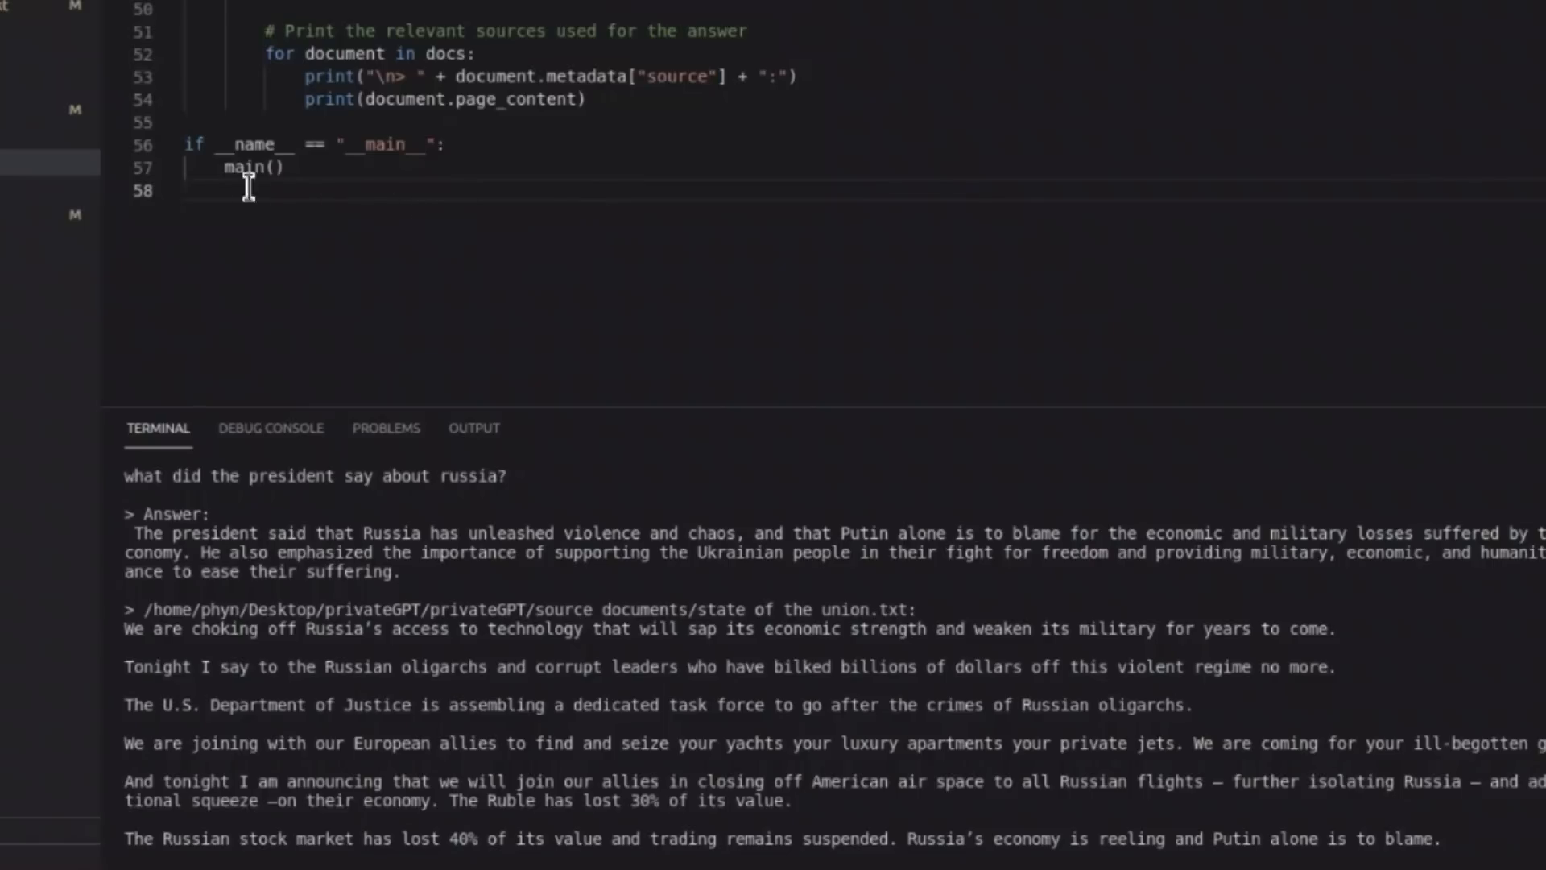
pyautogui.moveTo(301, 75)
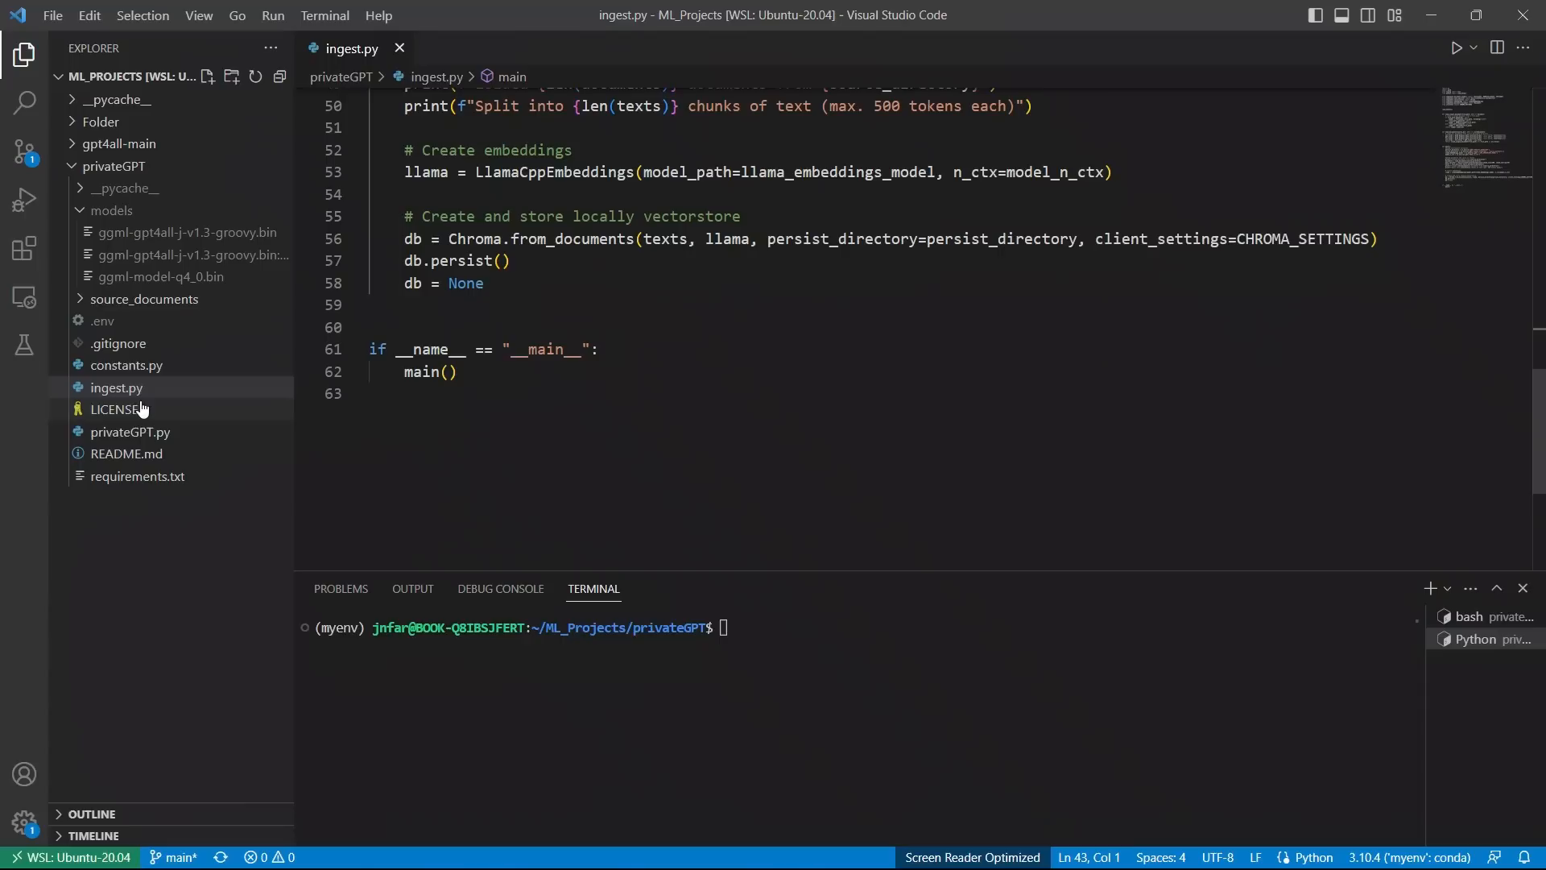
# Step: Trace ingest.py's main() from persist_directory to the load_documents call on the source directory
pyautogui.doubleClick(420, 373)
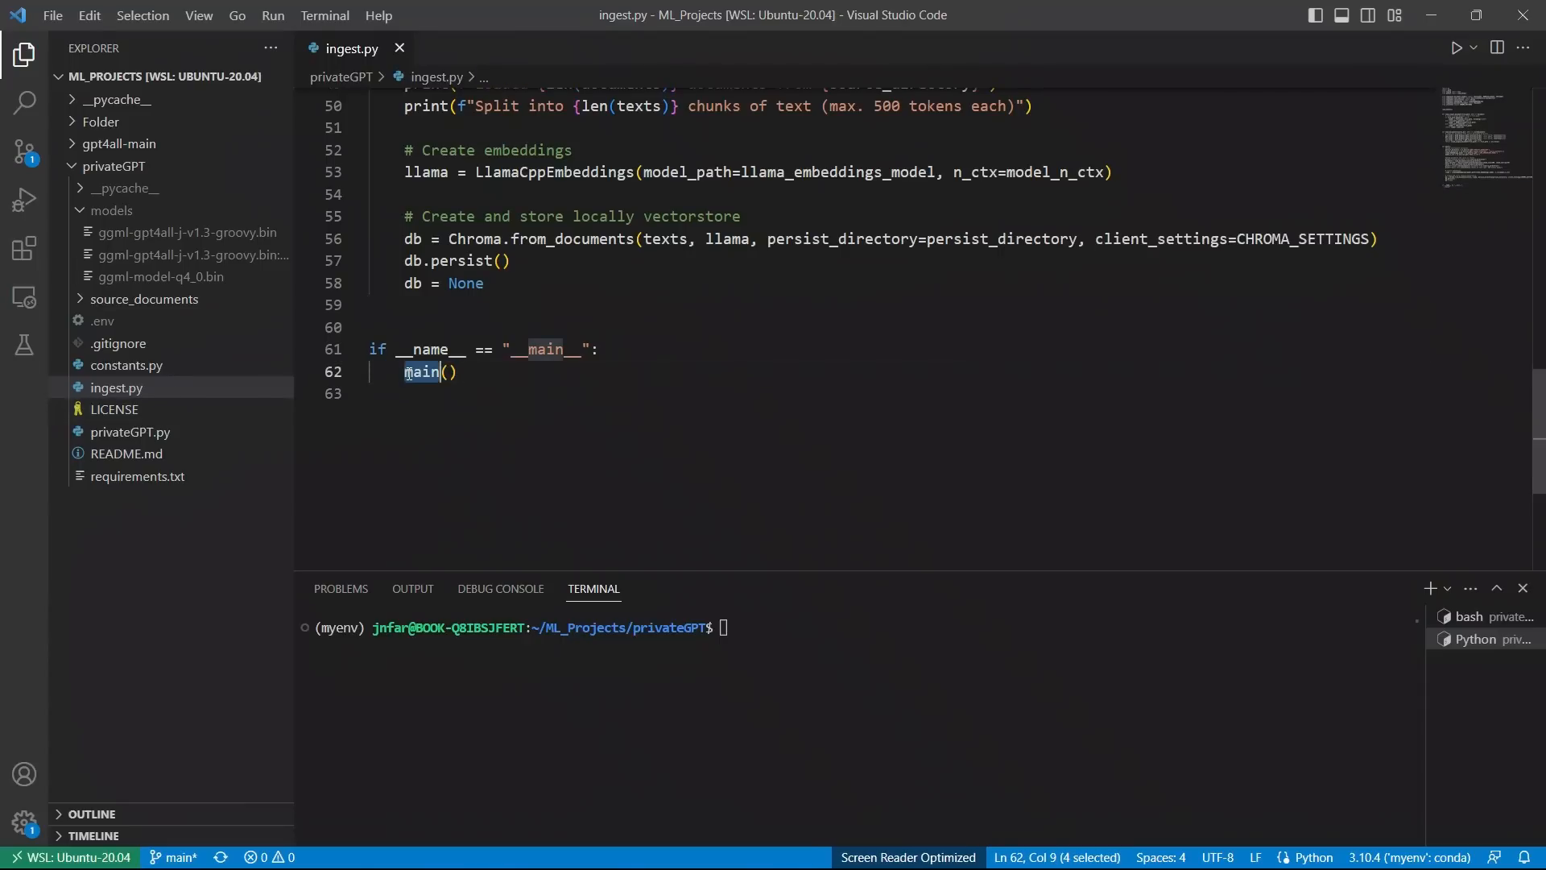
pyautogui.scroll(3)
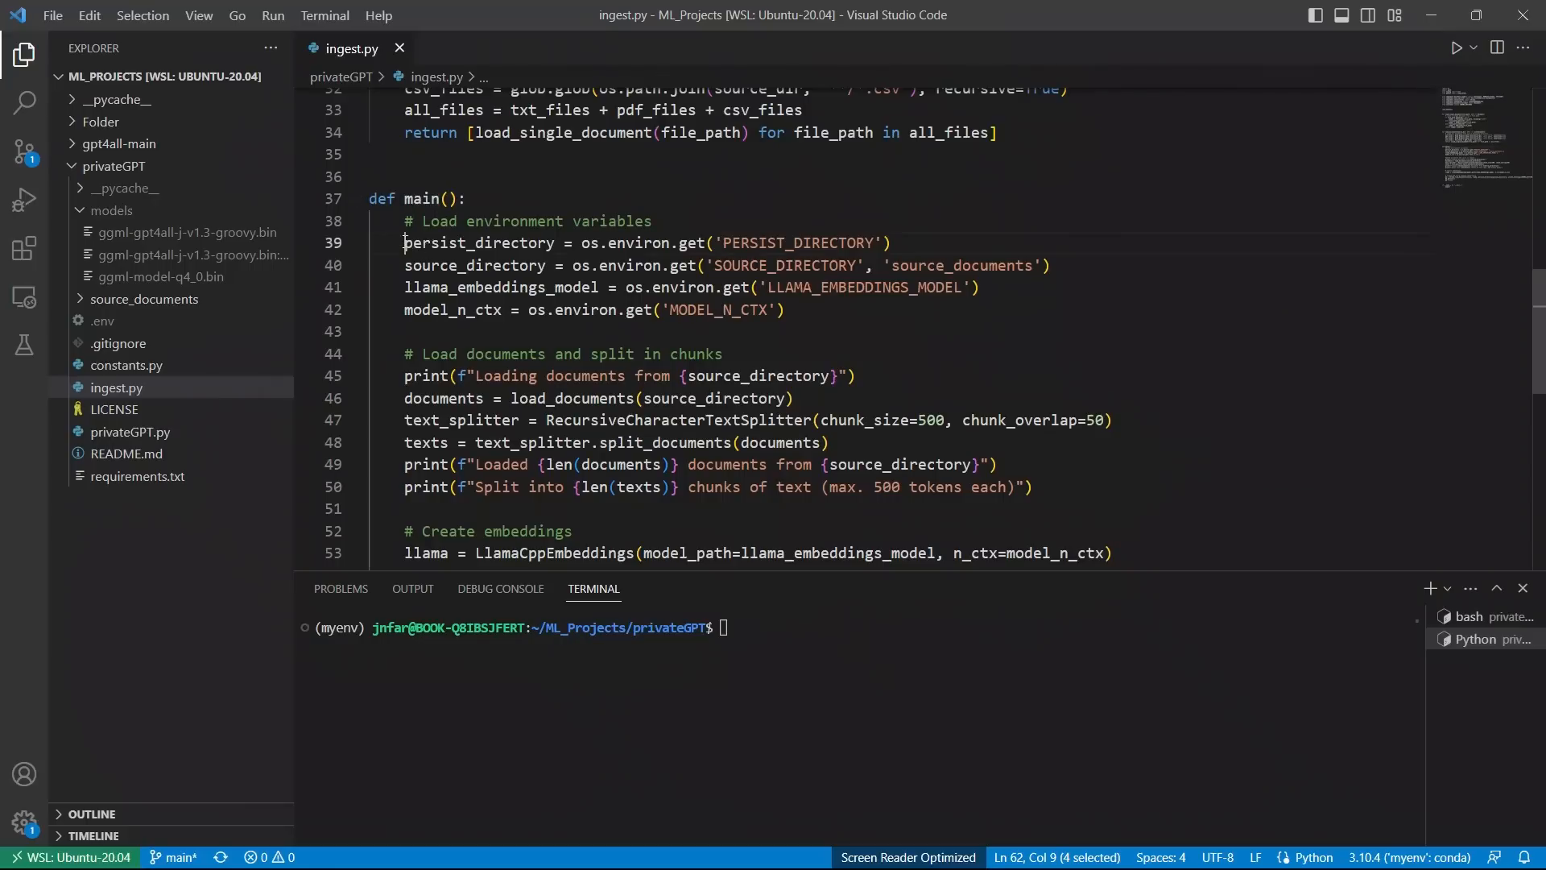
pyautogui.doubleClick(479, 243)
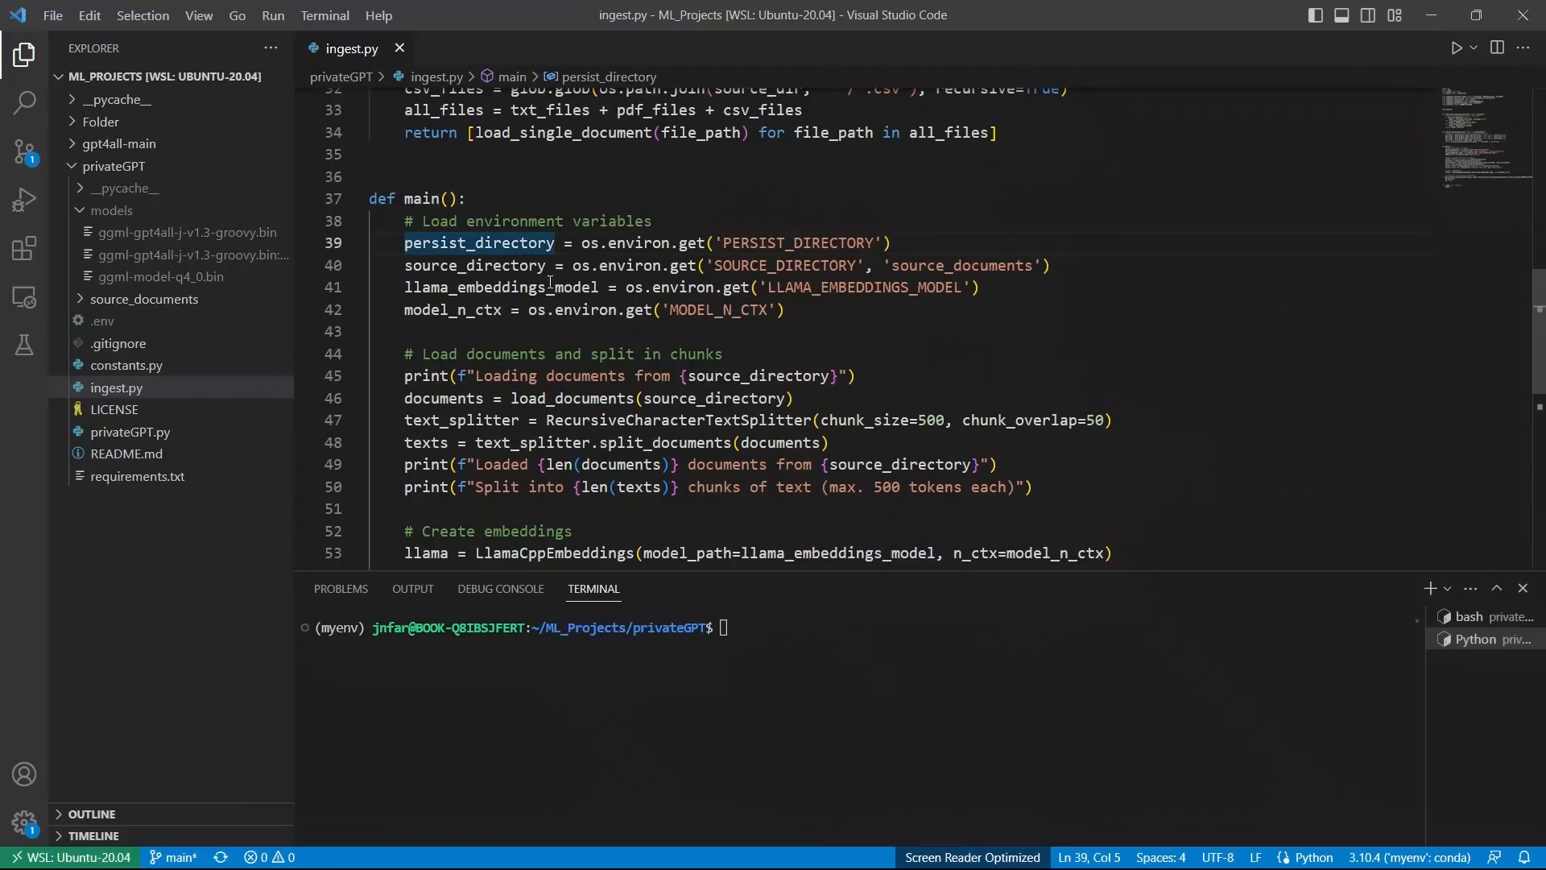
pyautogui.moveTo(404, 221); pyautogui.dragTo(784, 310)
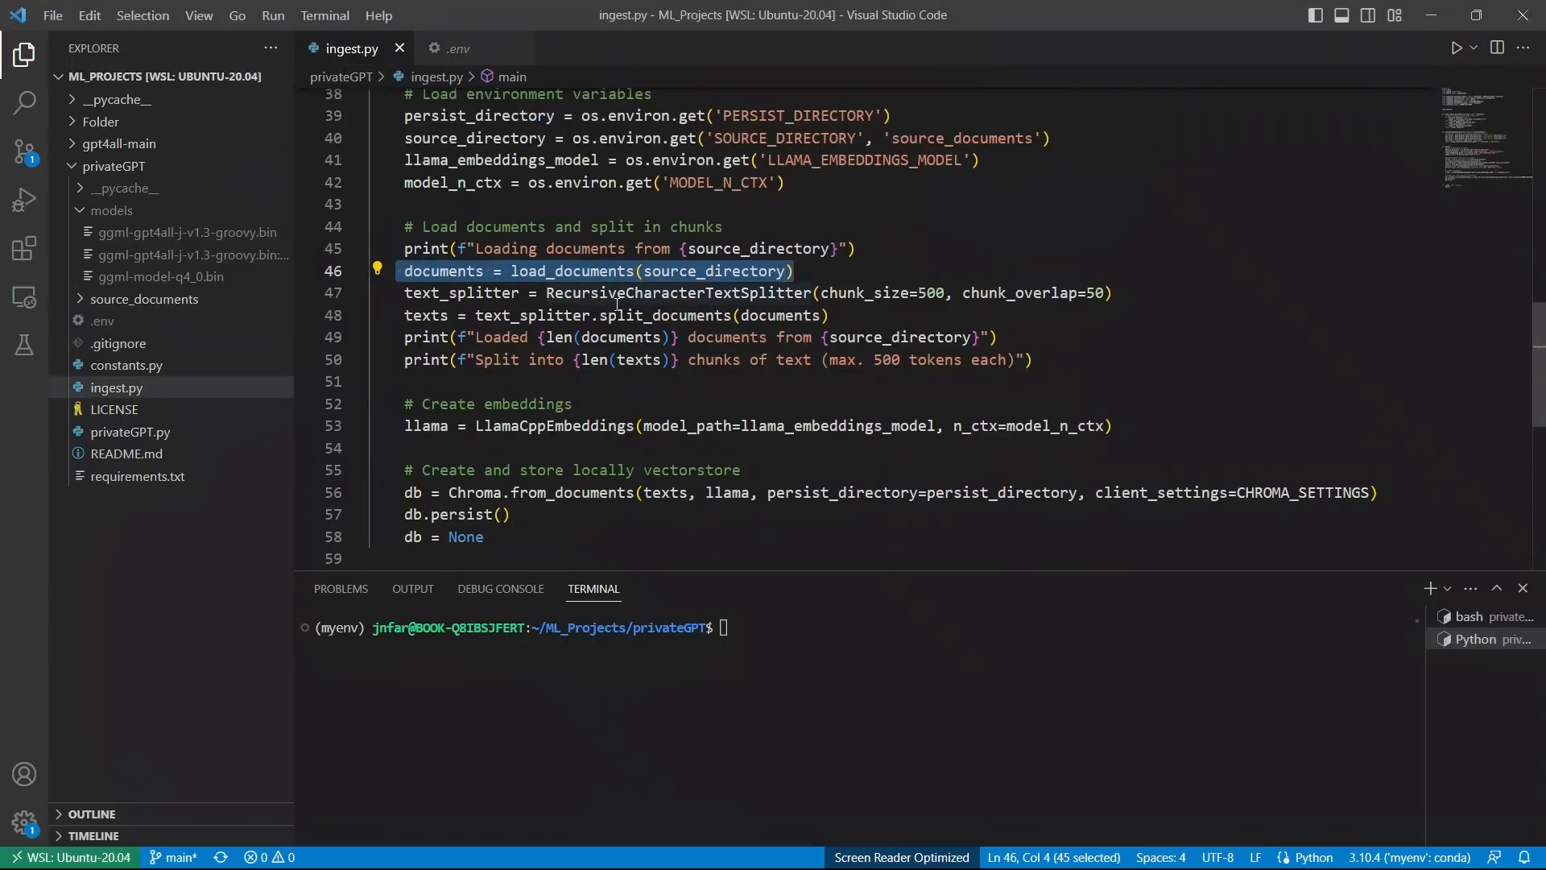
# Step: Review load_documents and its all_files glob over the source directory
pyautogui.scroll(3)
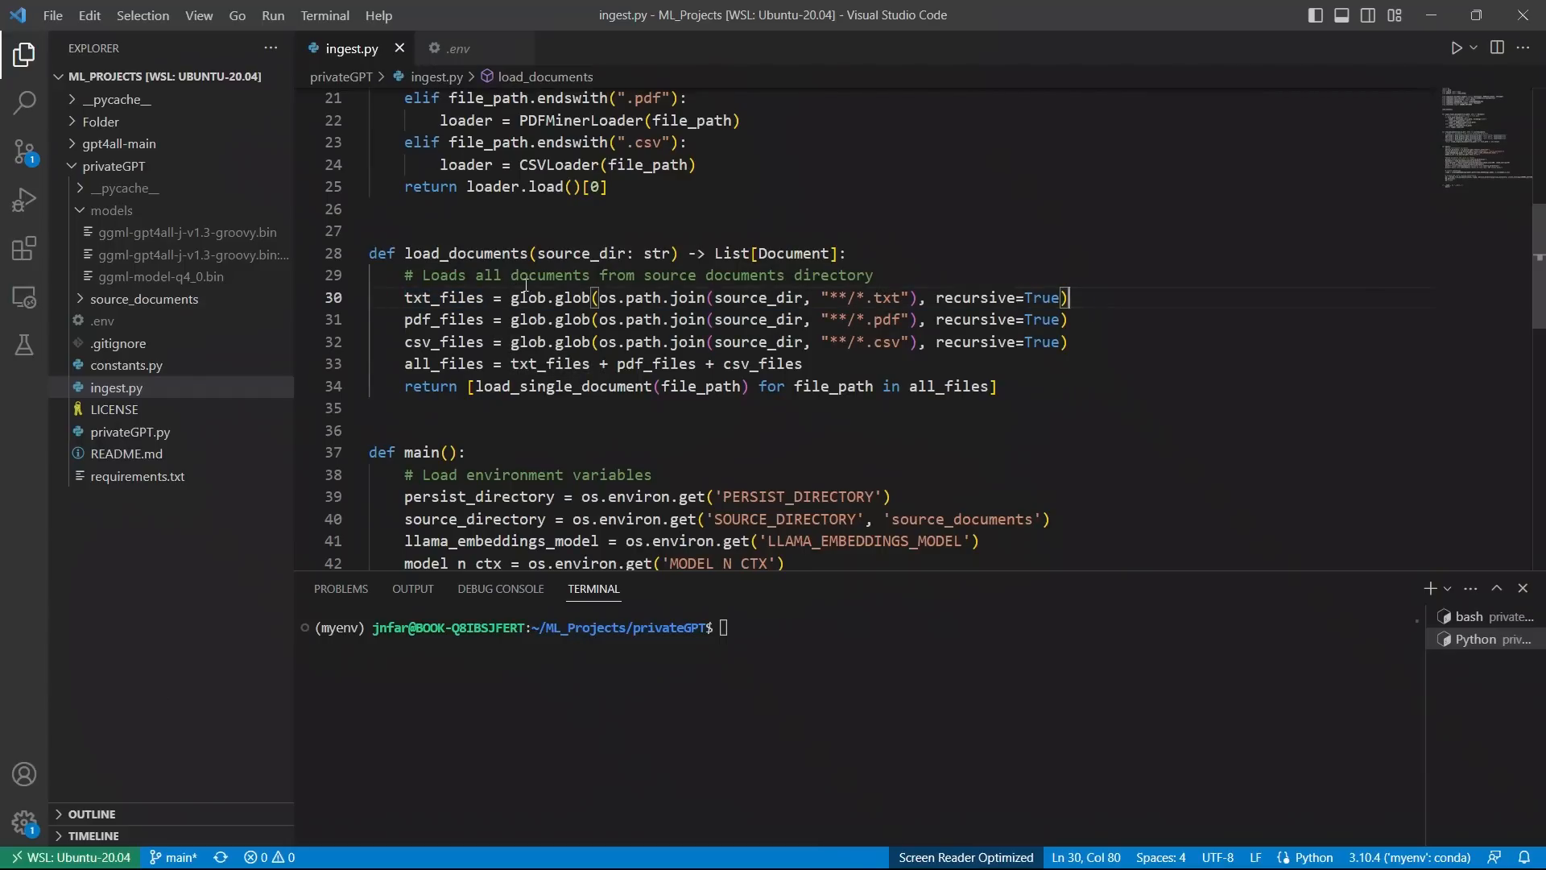
pyautogui.doubleClick(443, 297)
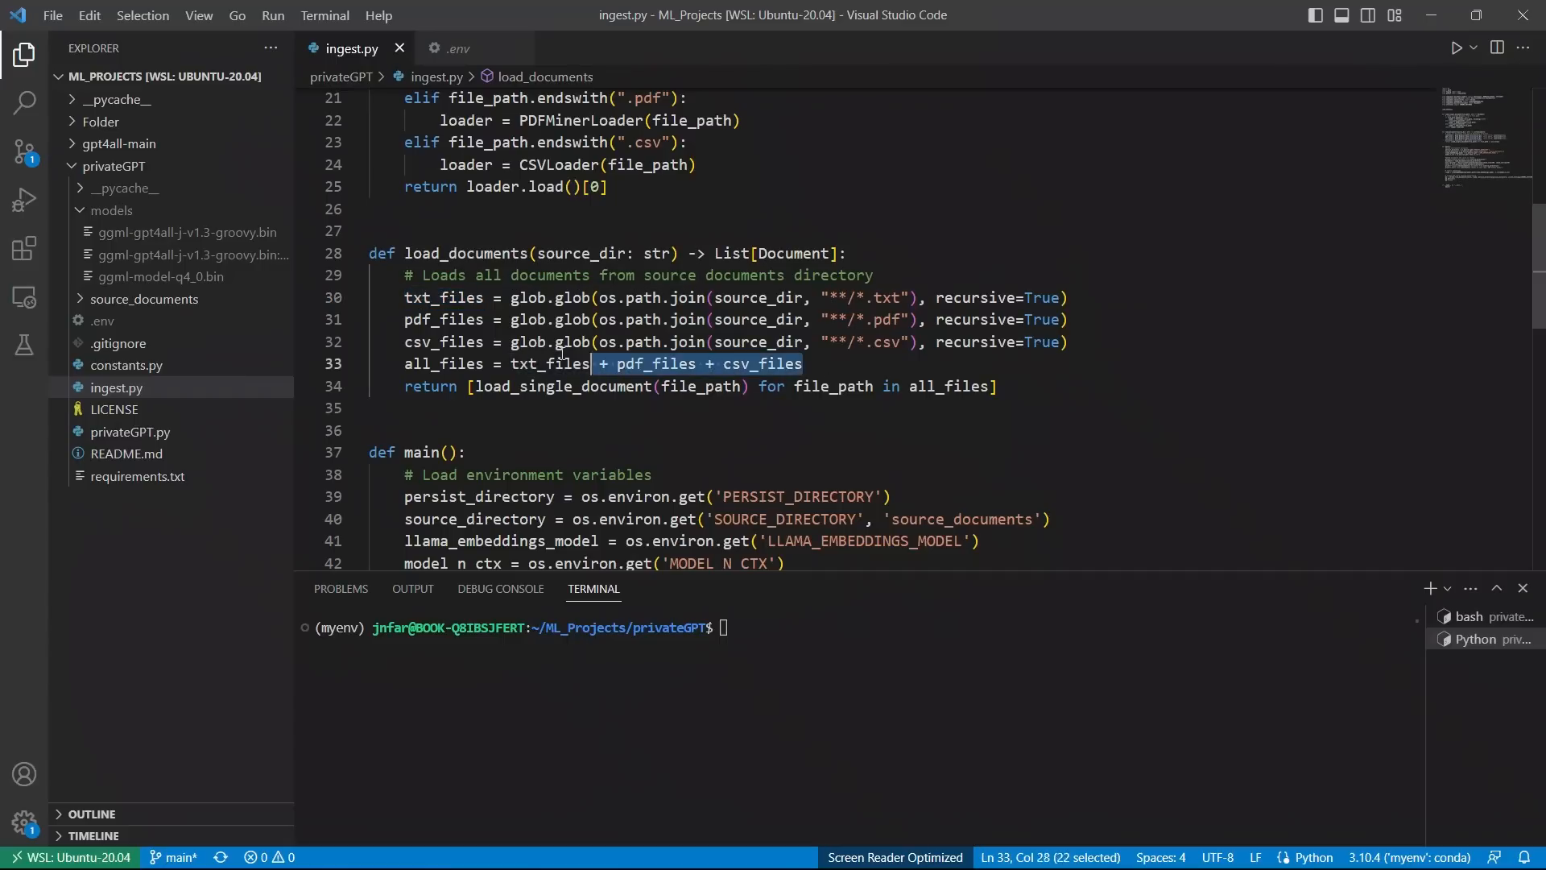
pyautogui.doubleClick(443, 363)
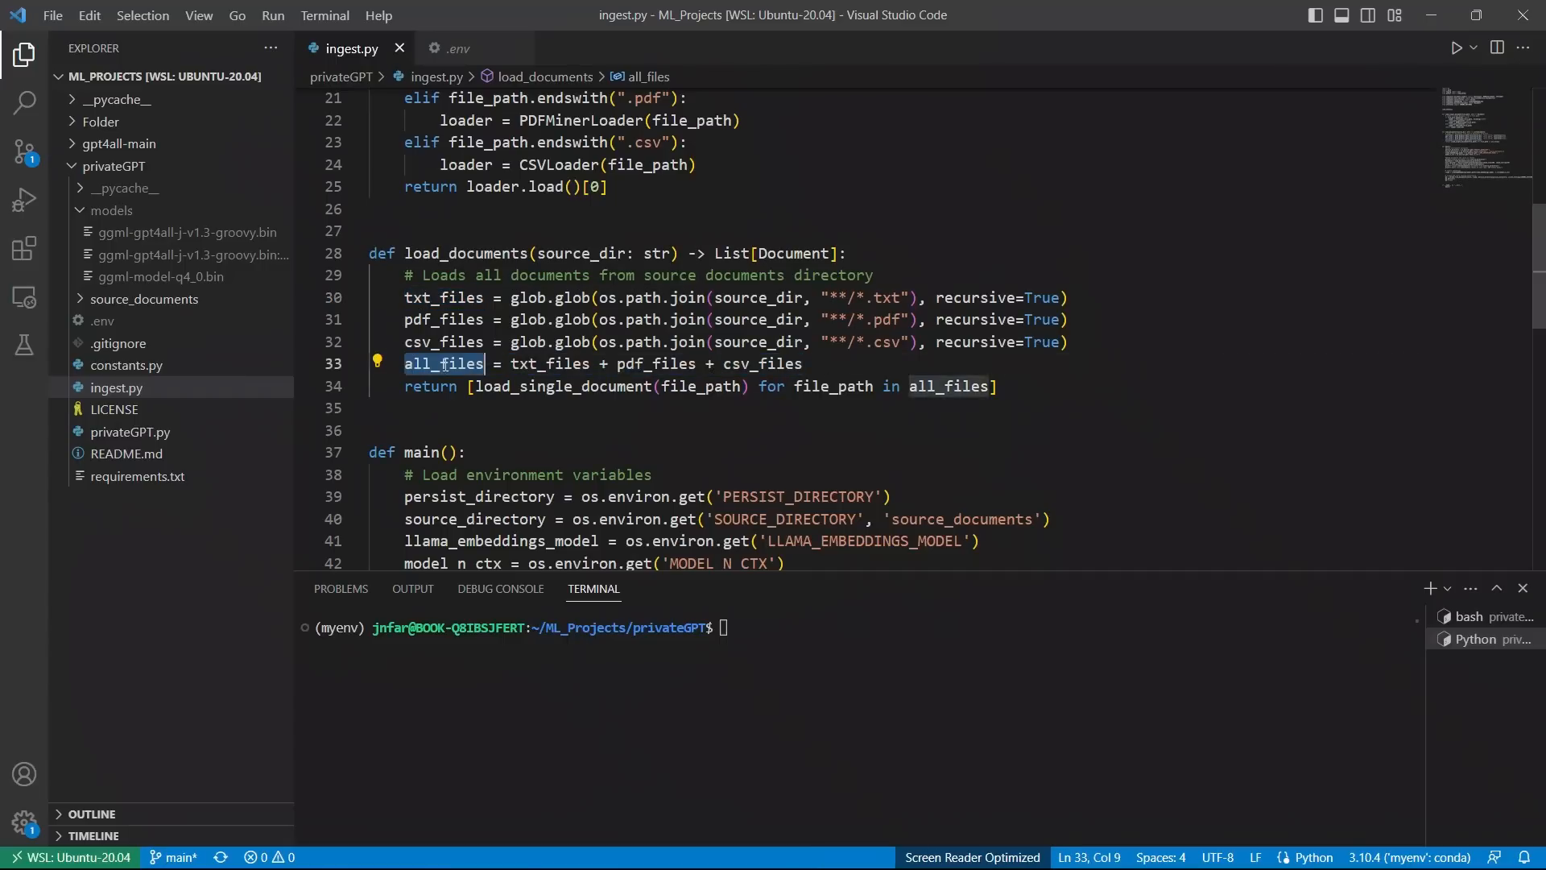
pyautogui.doubleClick(443, 363)
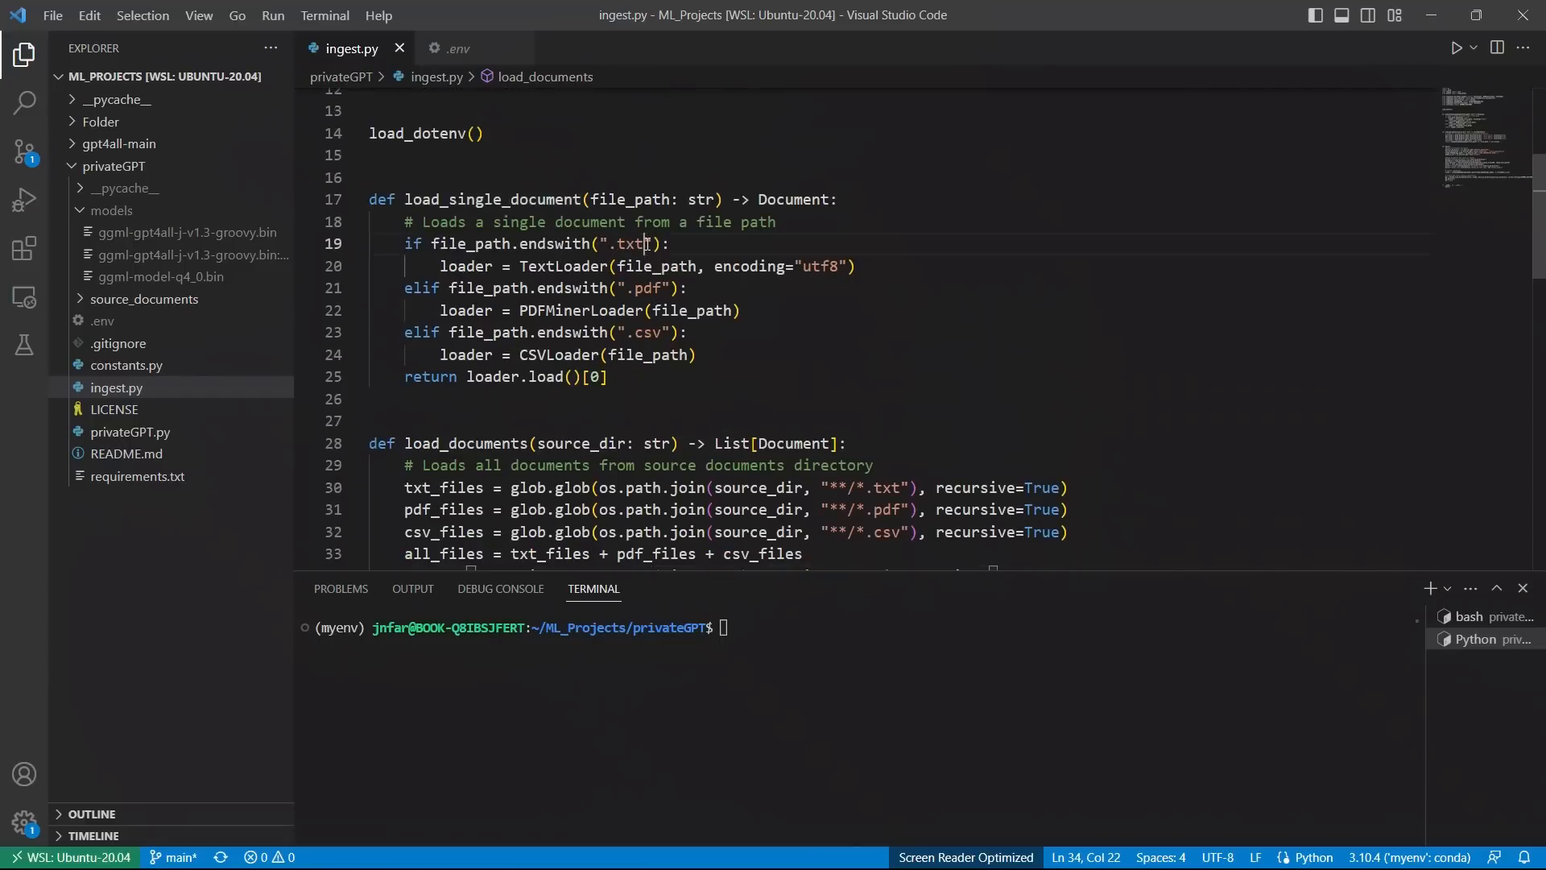
# Step: Review load_single_document's .txt check with TextLoader and its other loaders
pyautogui.doubleClick(629, 244)
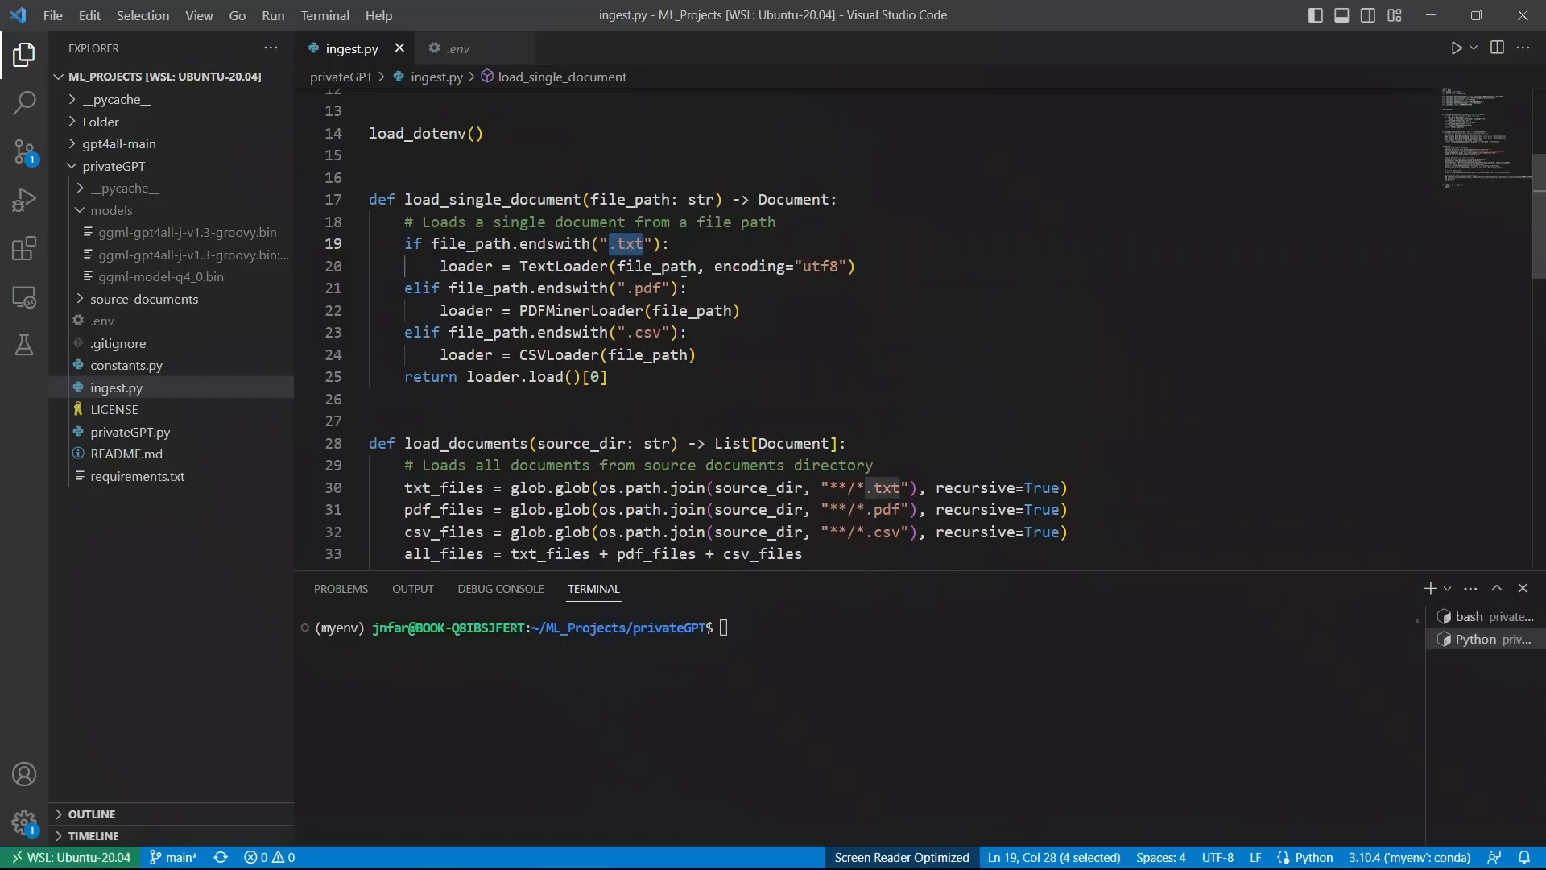
pyautogui.doubleClick(563, 266)
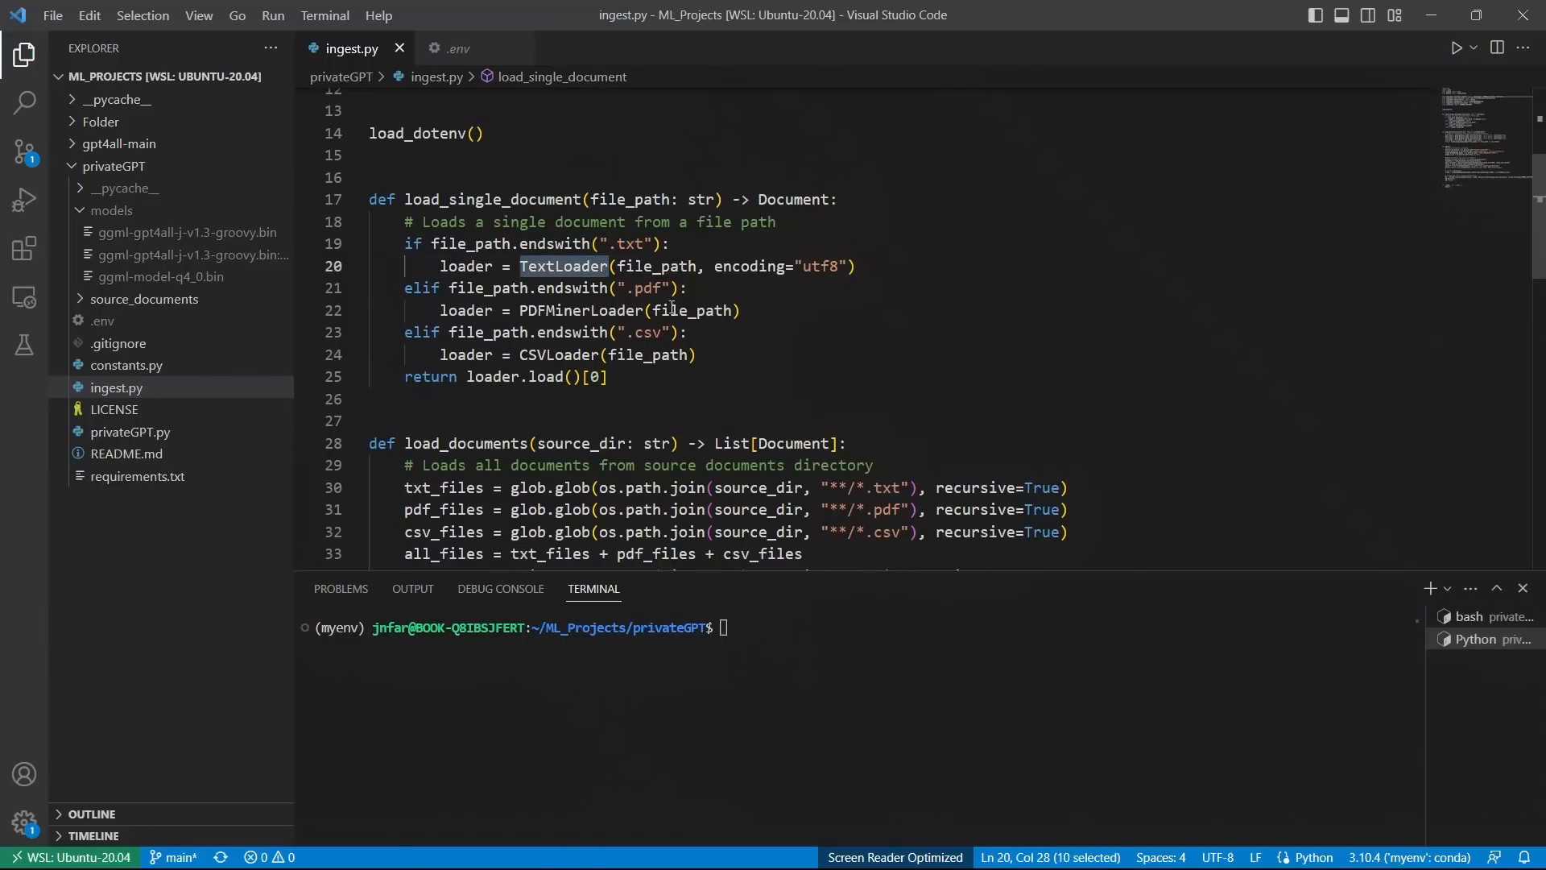
pyautogui.doubleClick(580, 310)
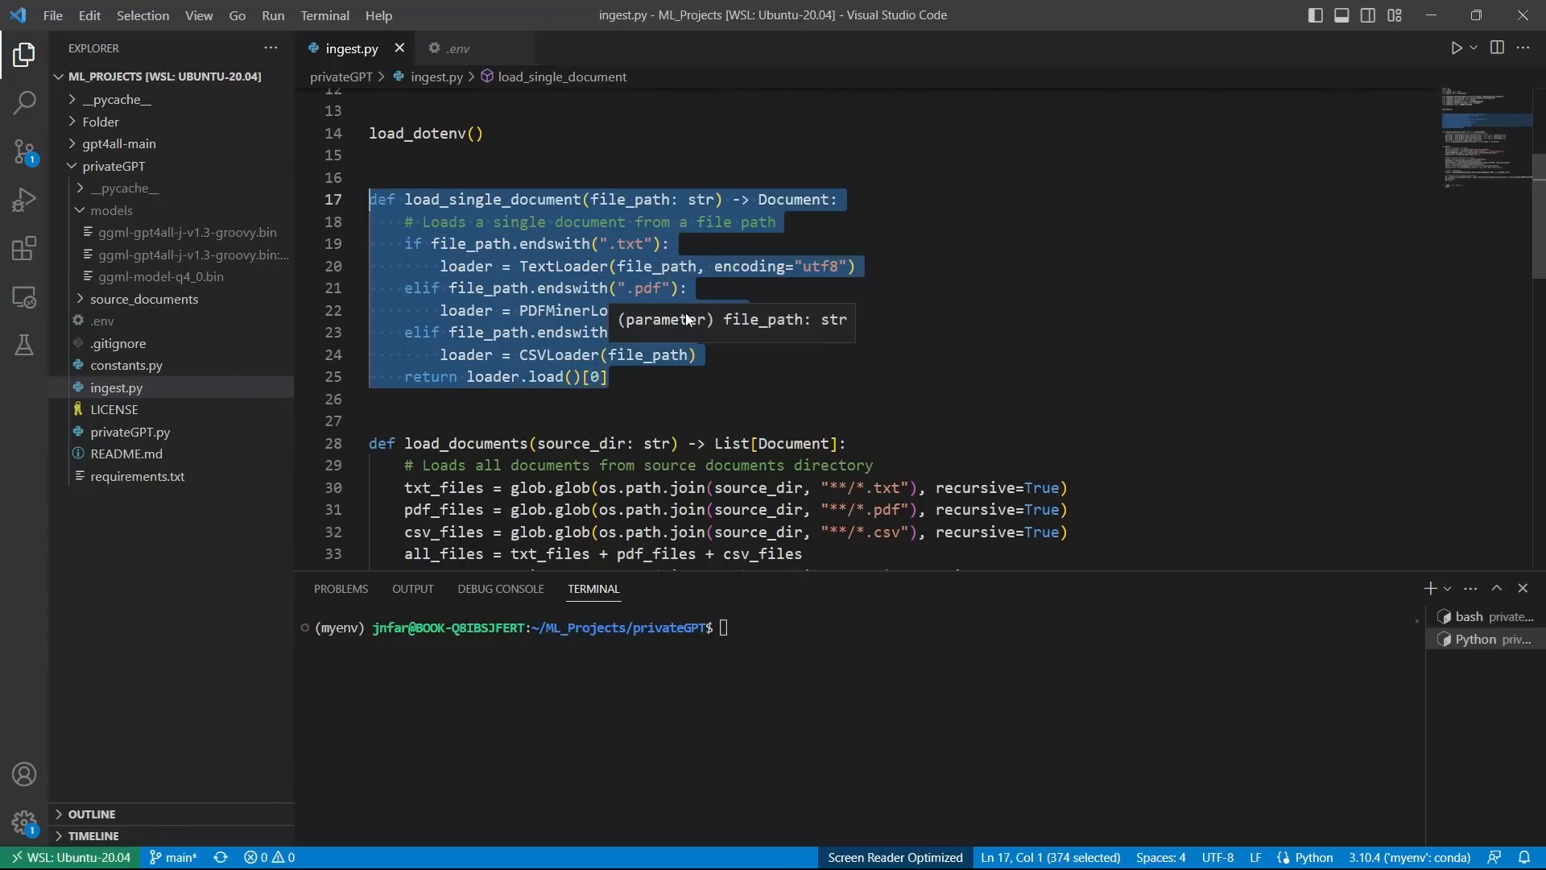
pyautogui.moveTo(721, 362)
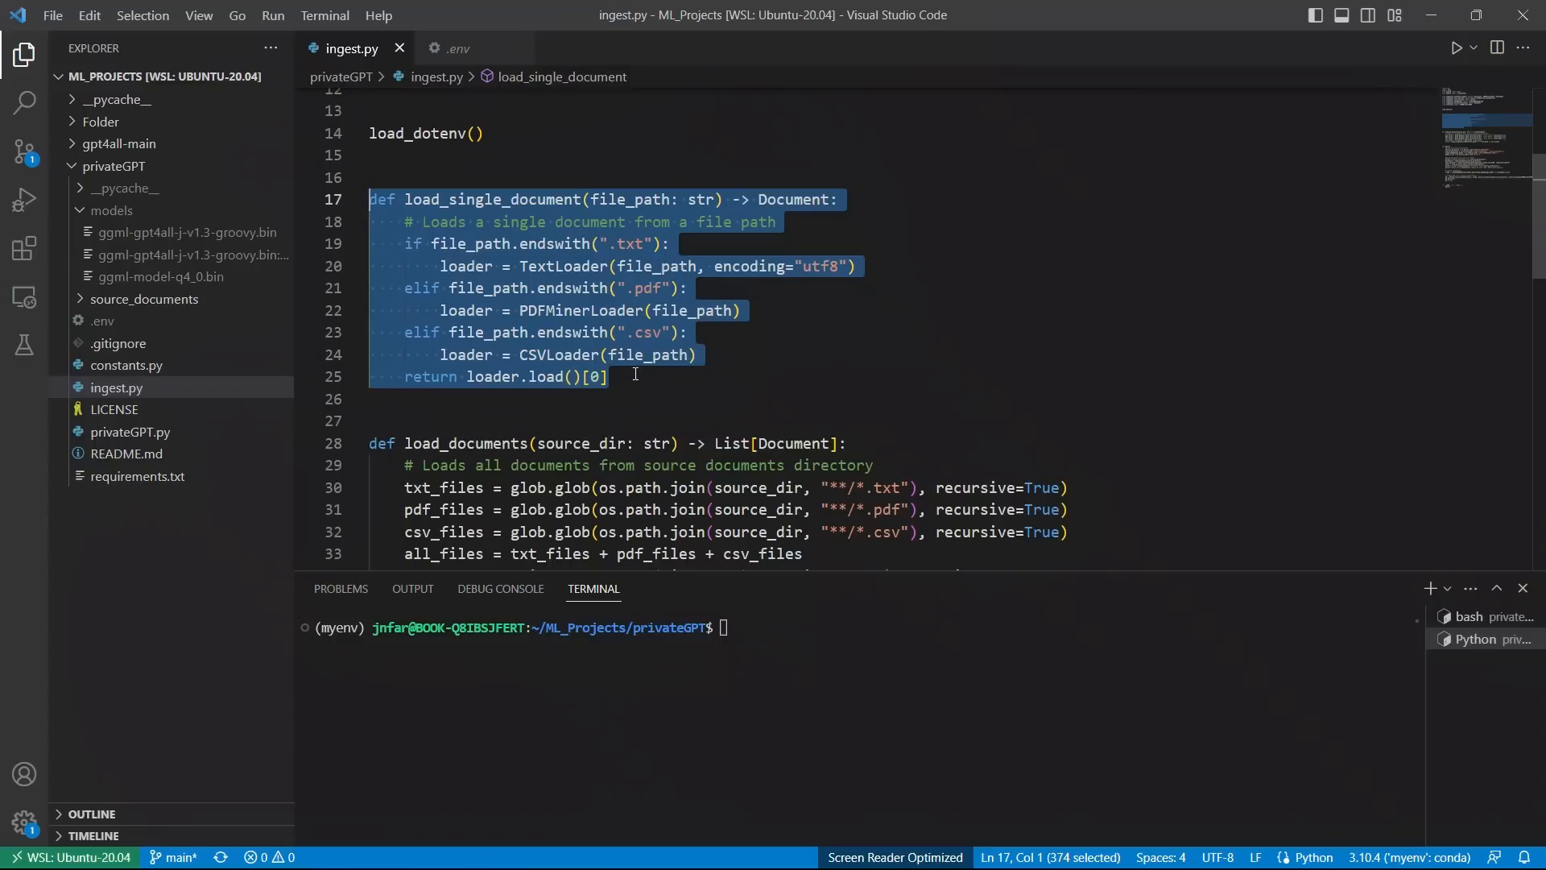
pyautogui.click(696, 354)
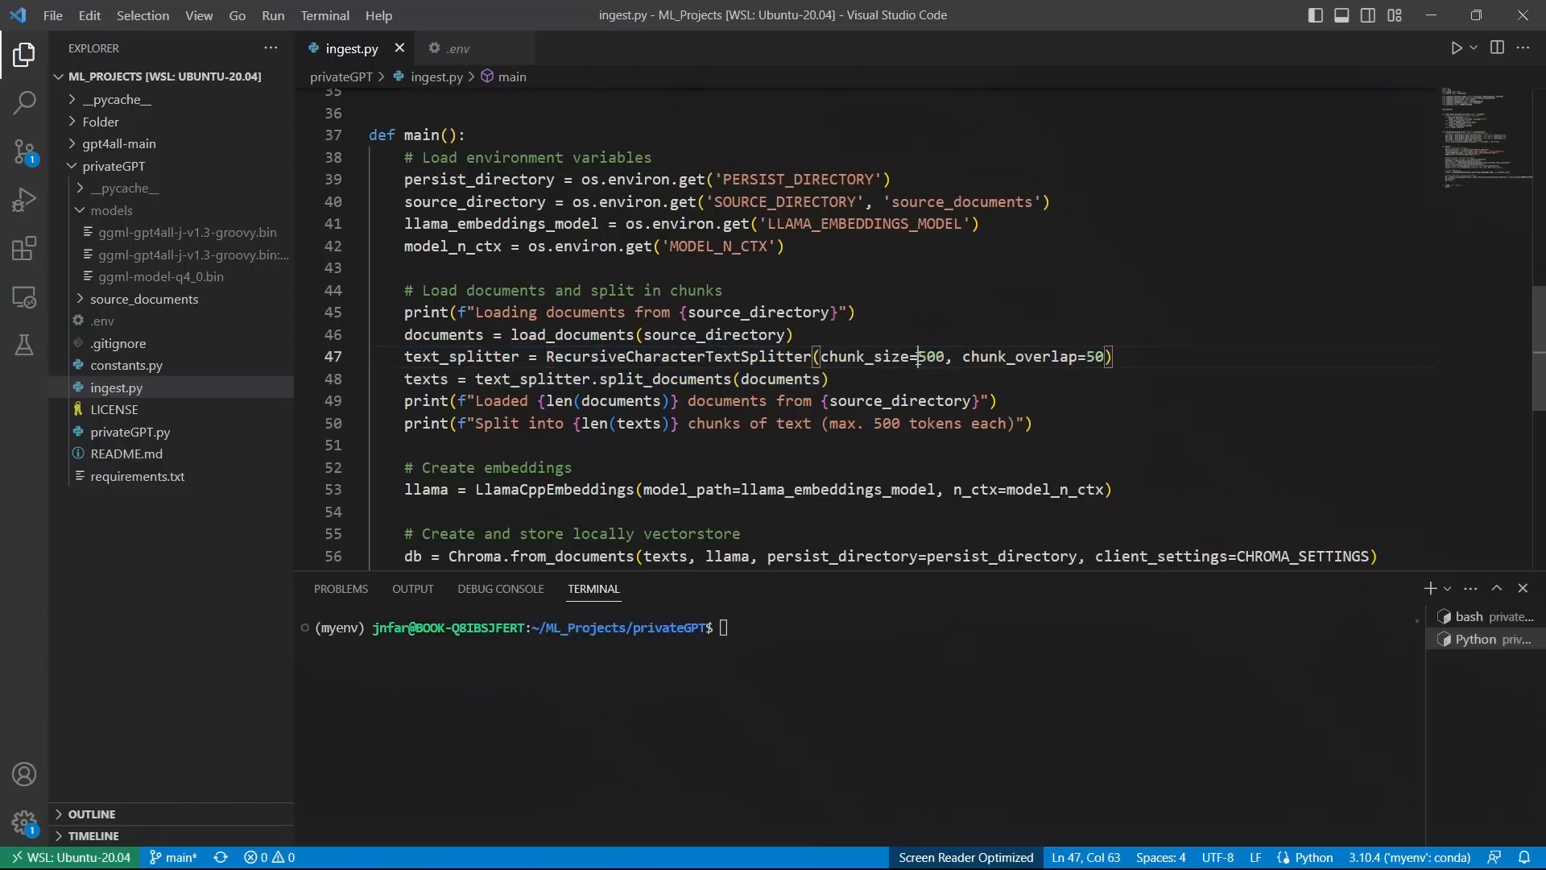
pyautogui.doubleClick(928, 356)
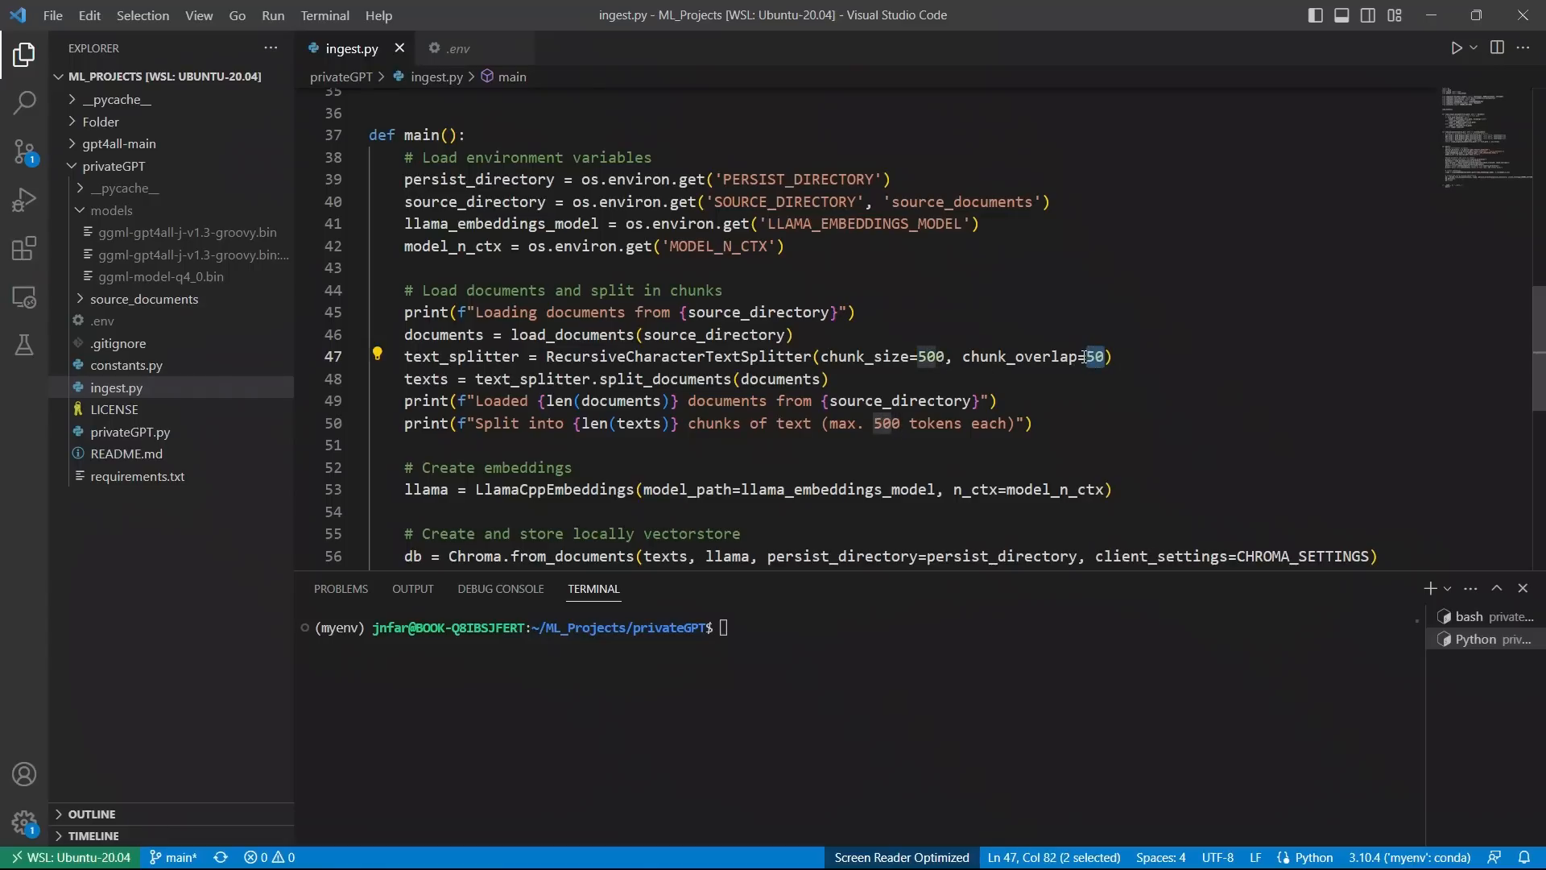
pyautogui.scroll(-3)
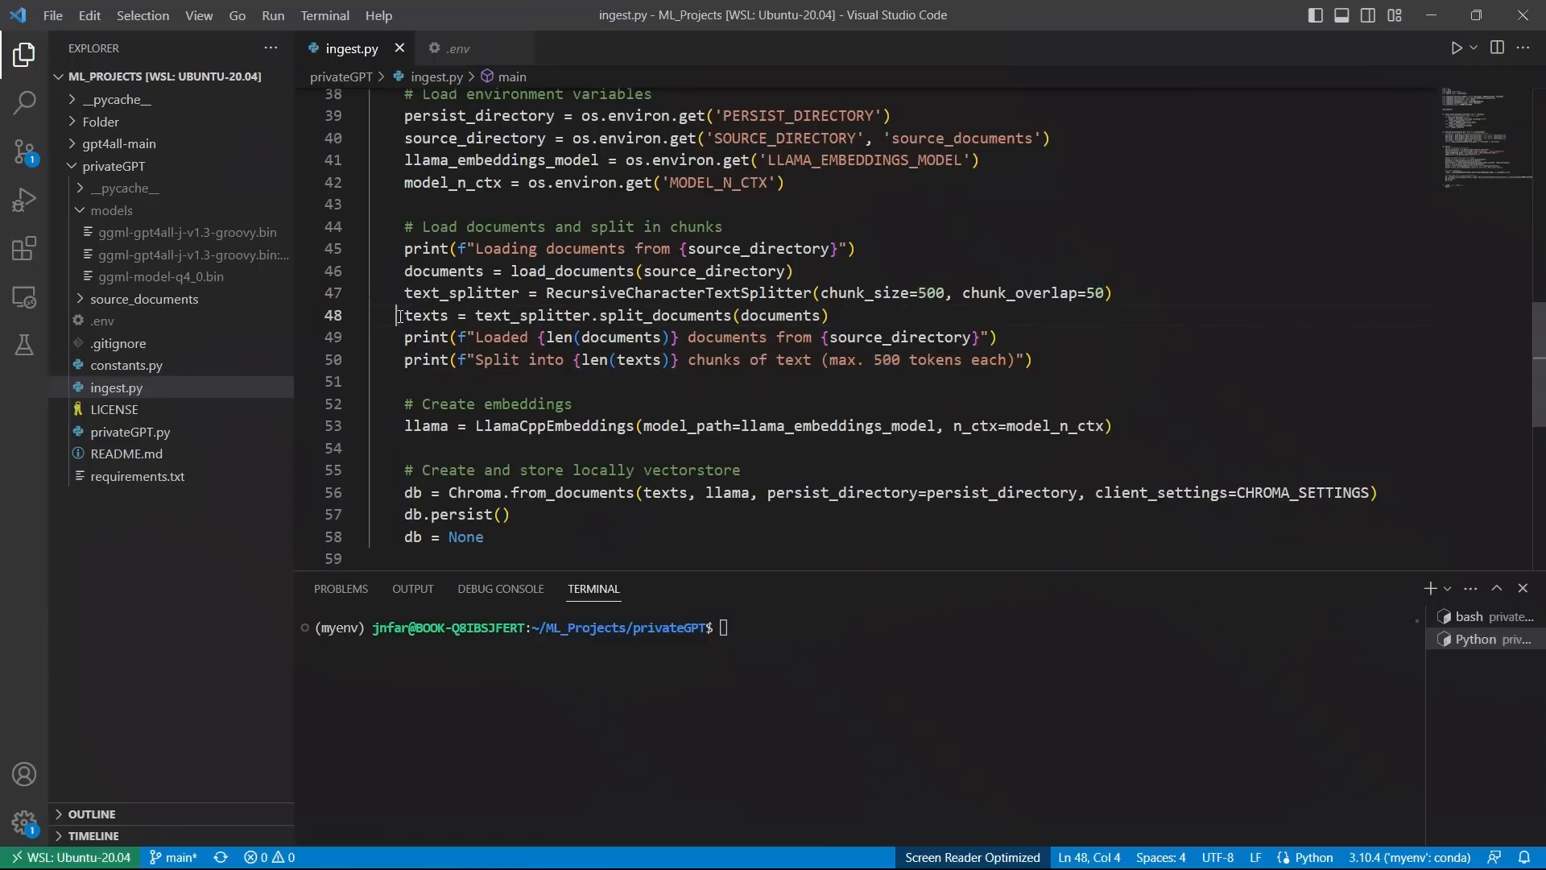
pyautogui.doubleClick(424, 316)
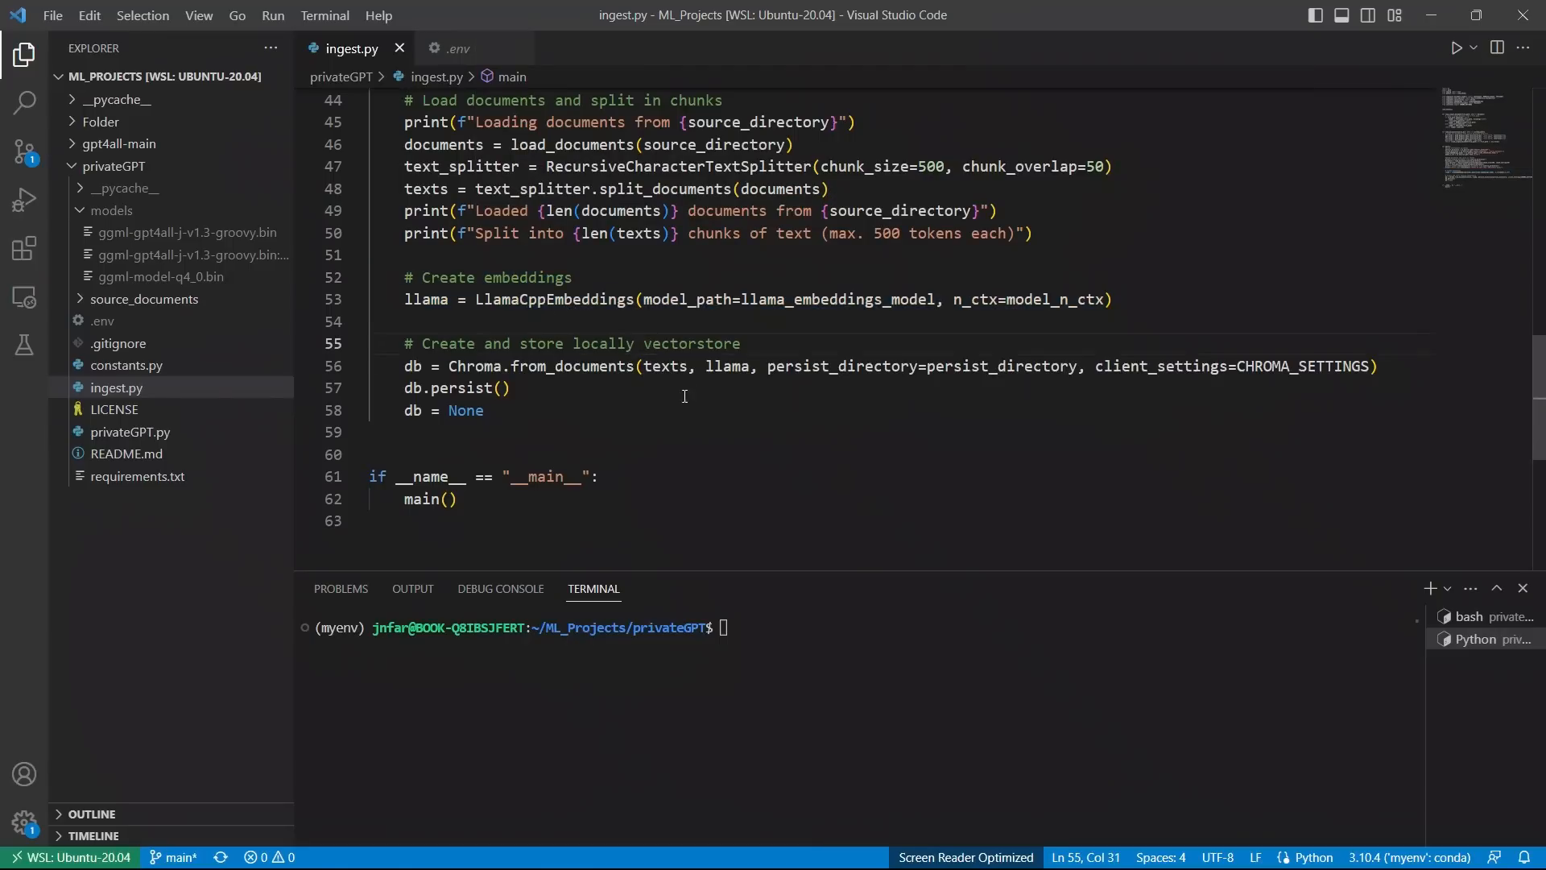
pyautogui.moveTo(680, 395)
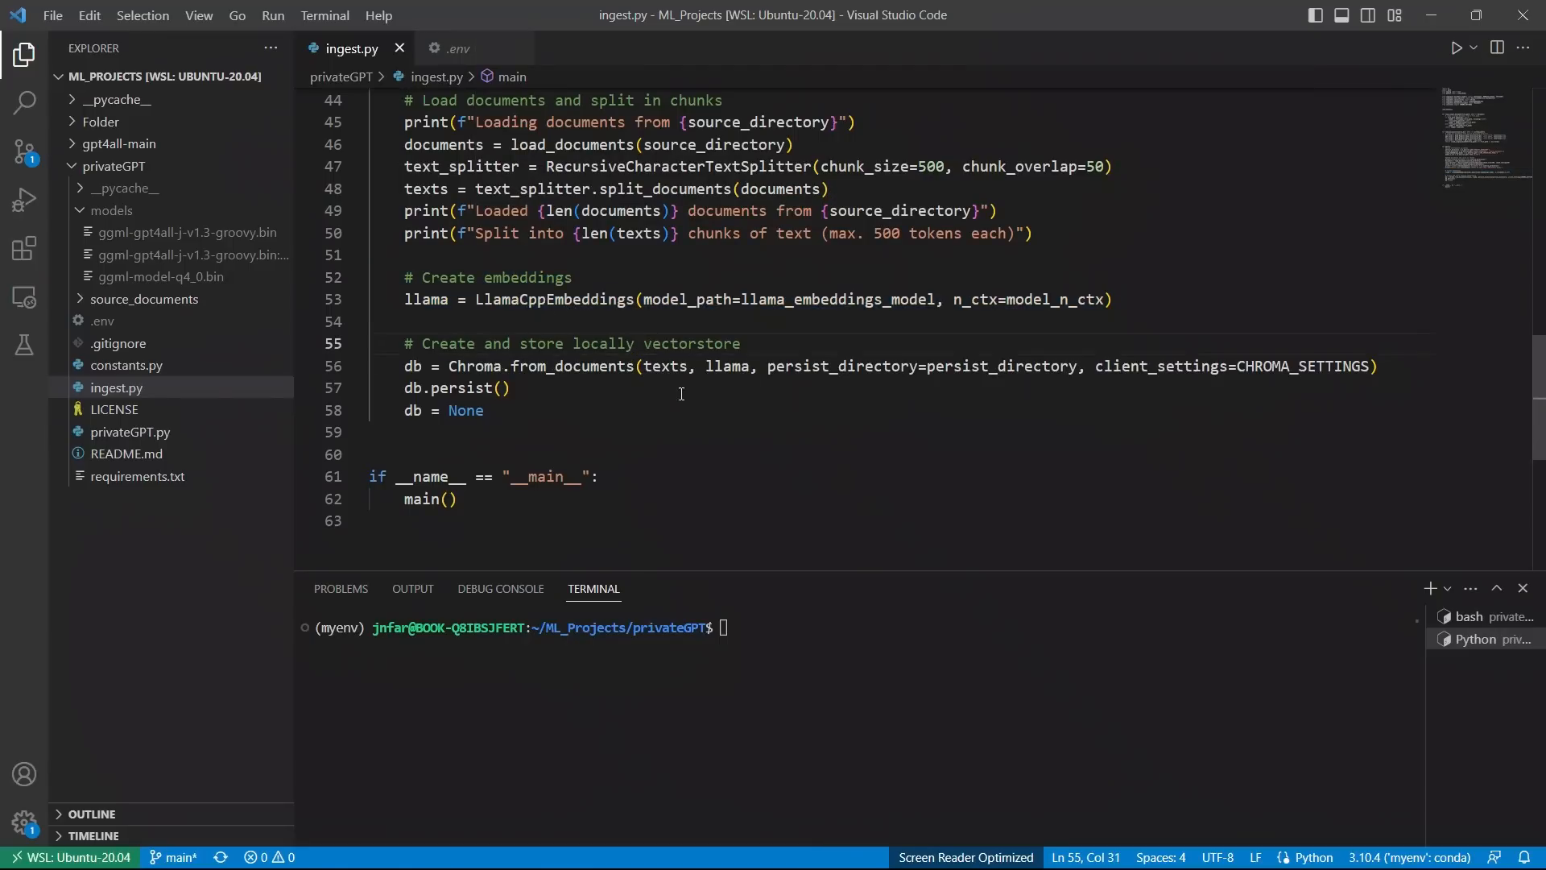
pyautogui.moveTo(424, 189)
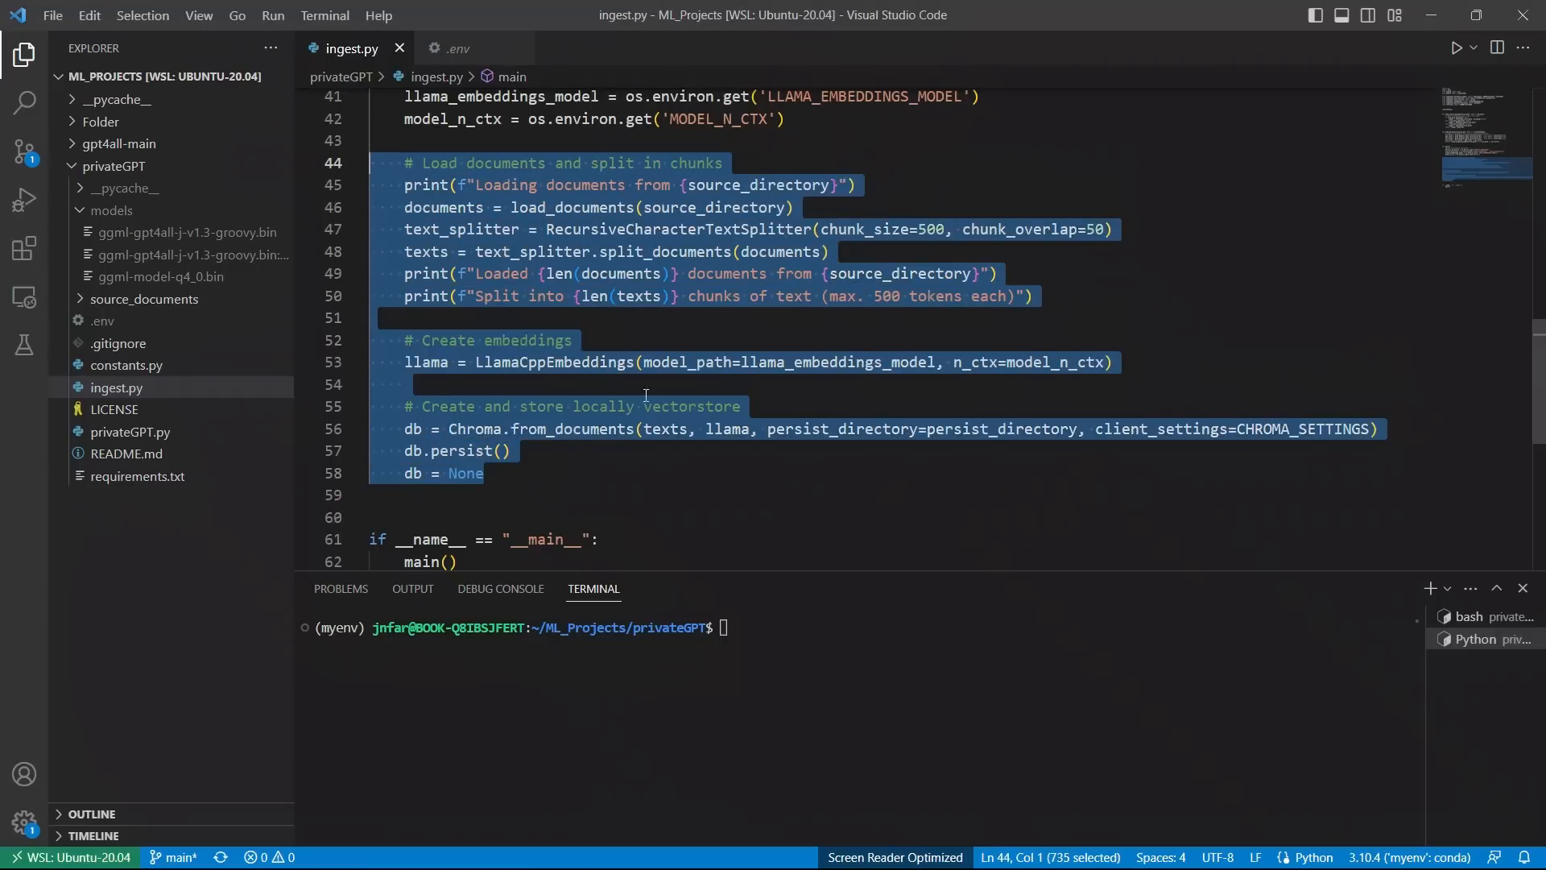
pyautogui.moveTo(652, 411)
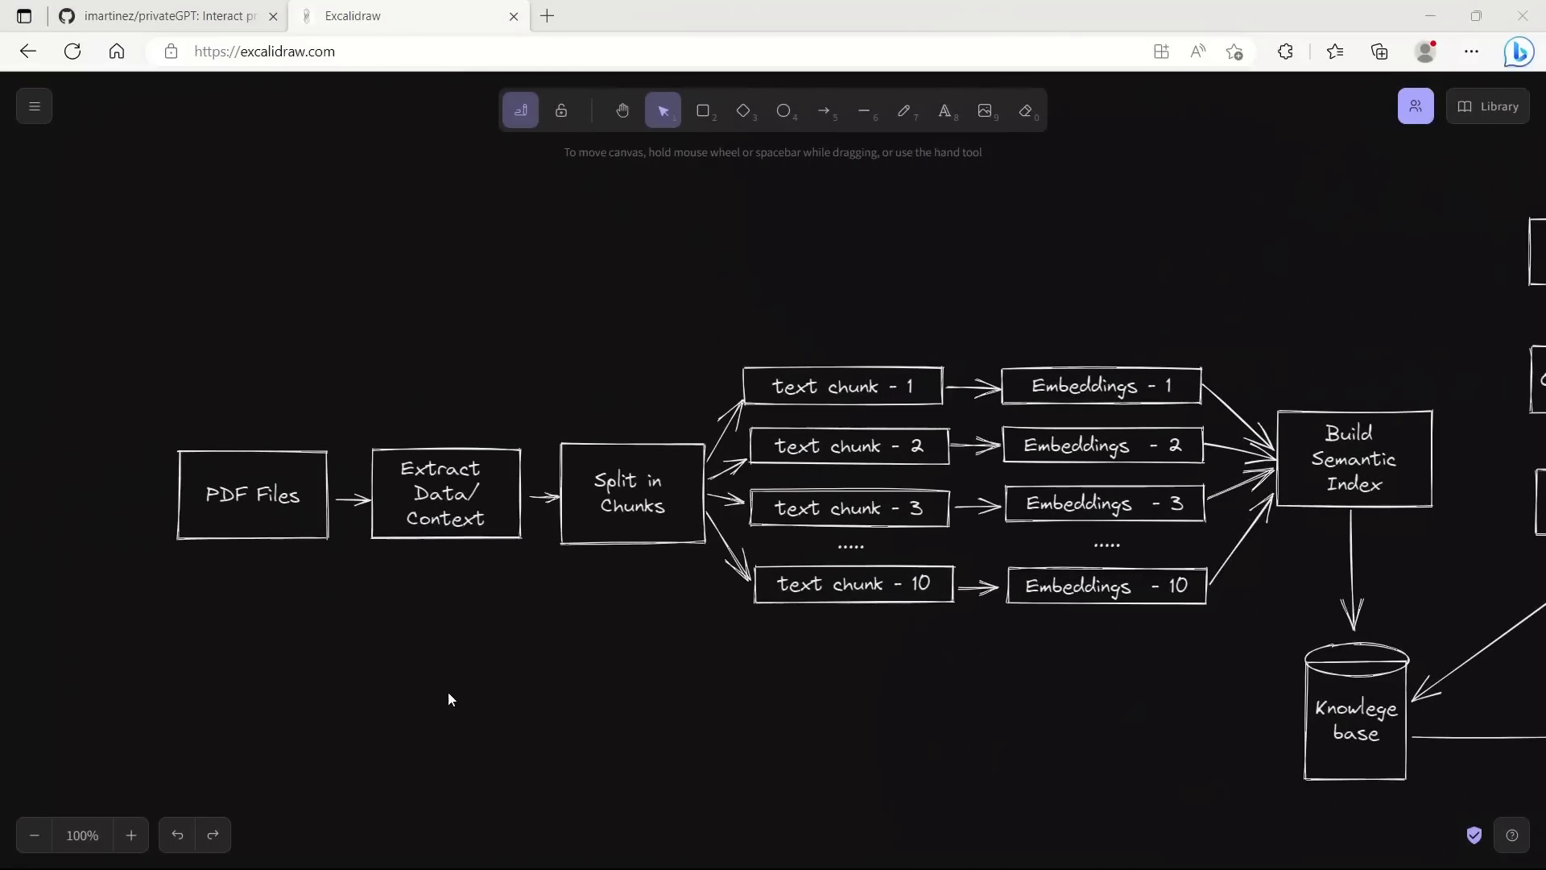
pyautogui.moveTo(255, 445)
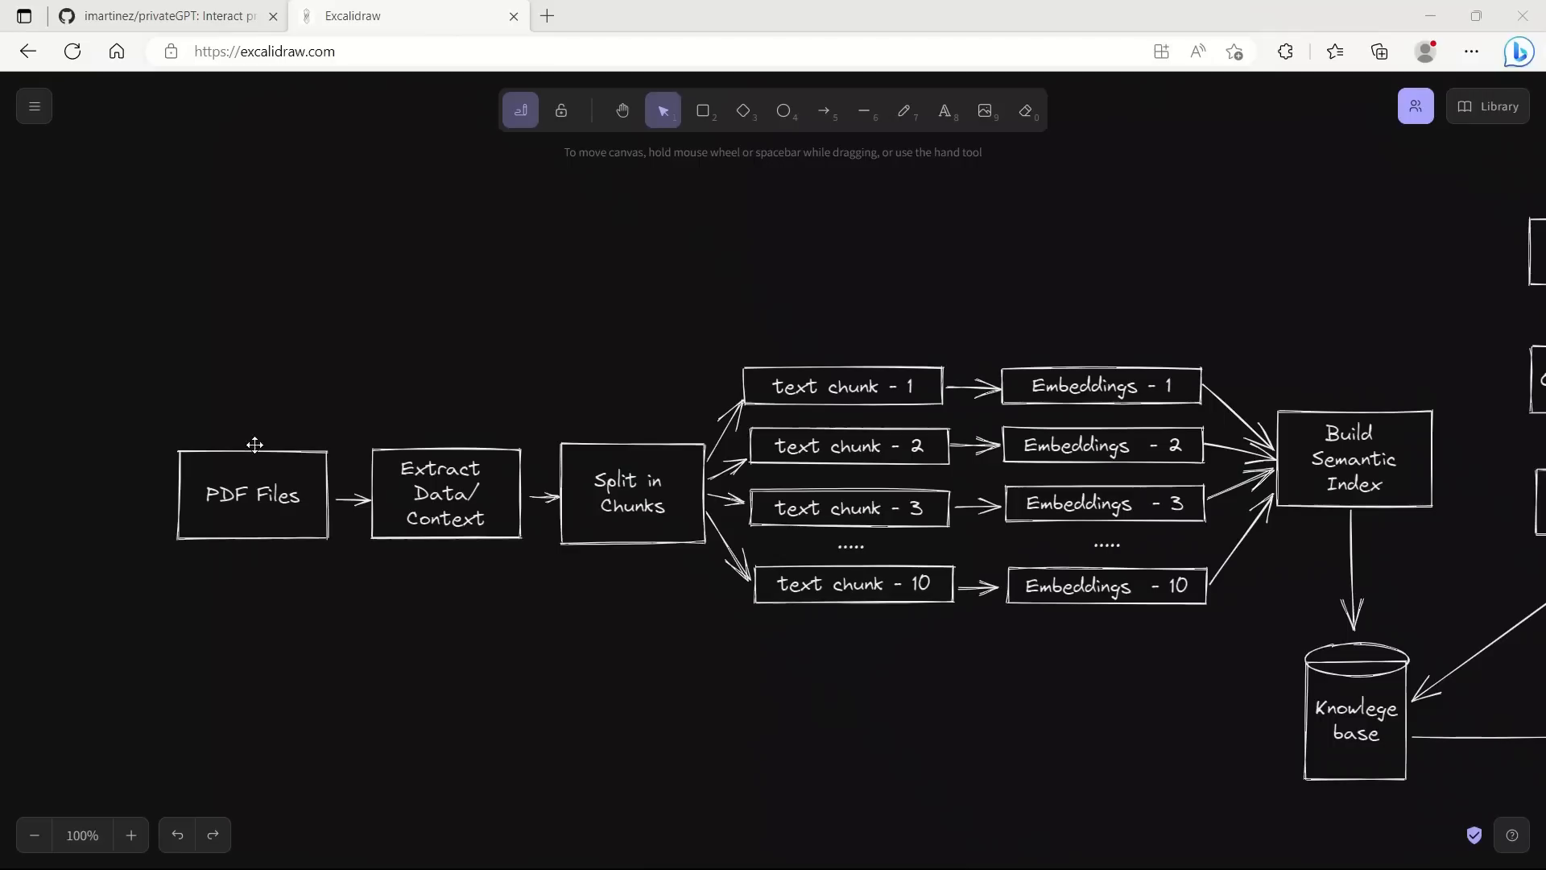
pyautogui.moveTo(1287, 584)
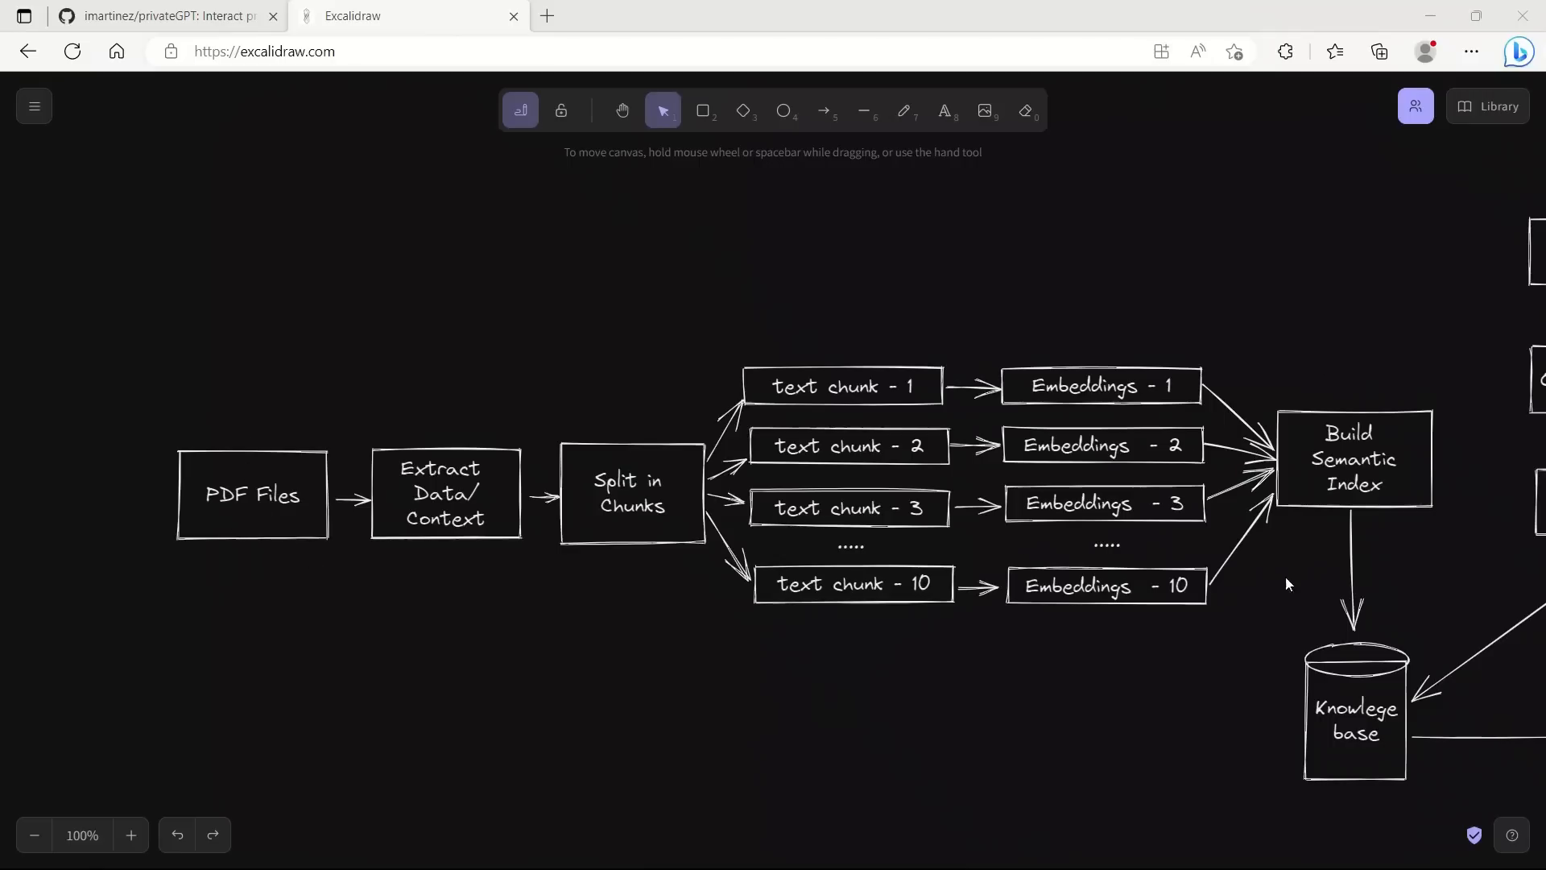
pyautogui.moveTo(1369, 493)
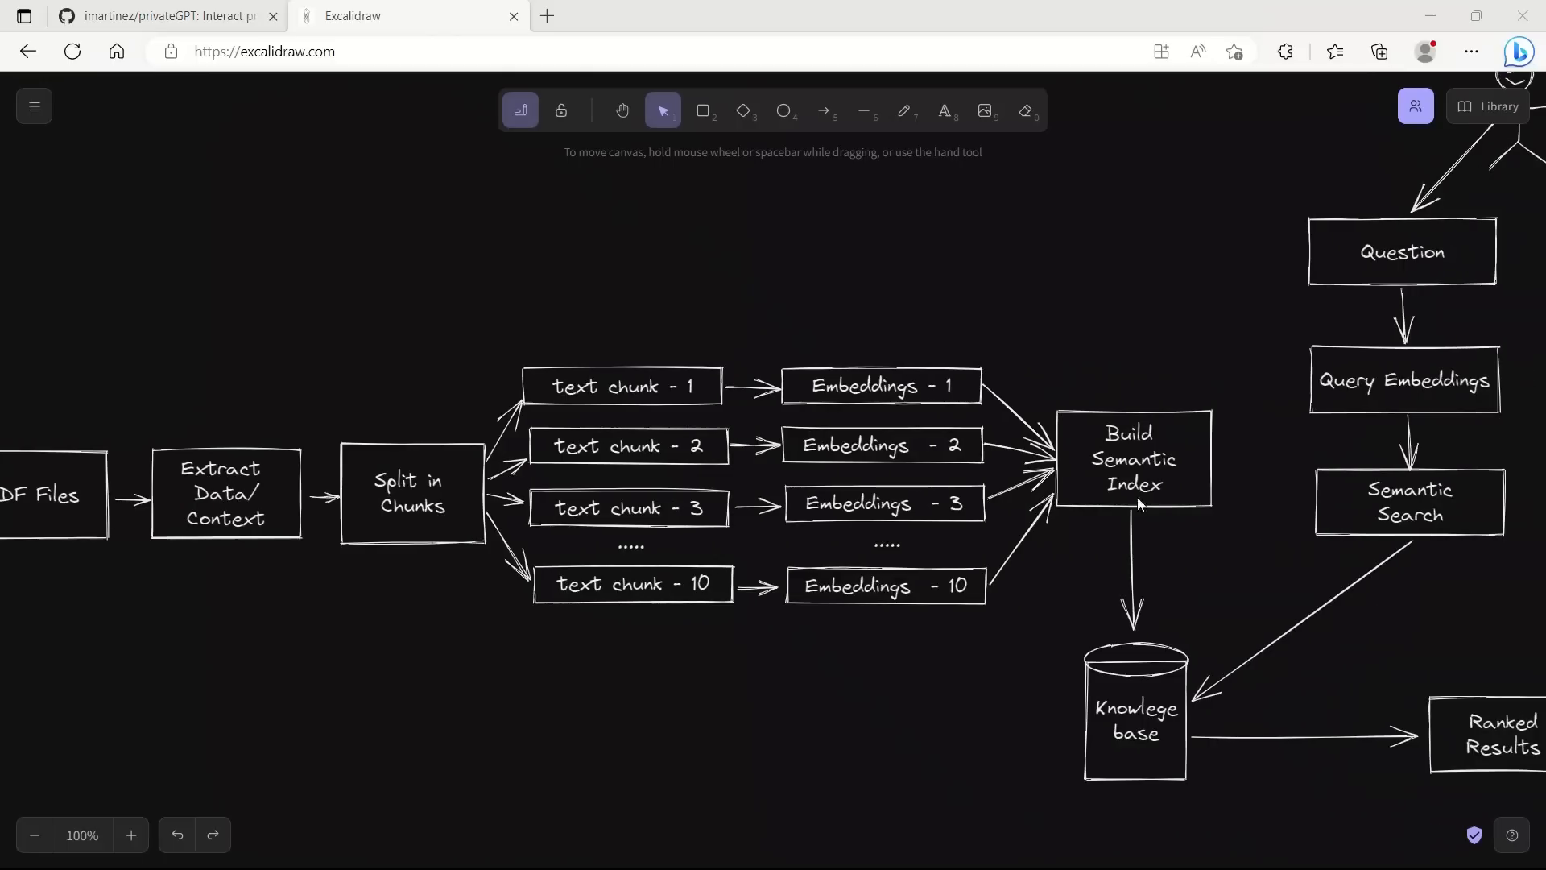
pyautogui.moveTo(1025, 732)
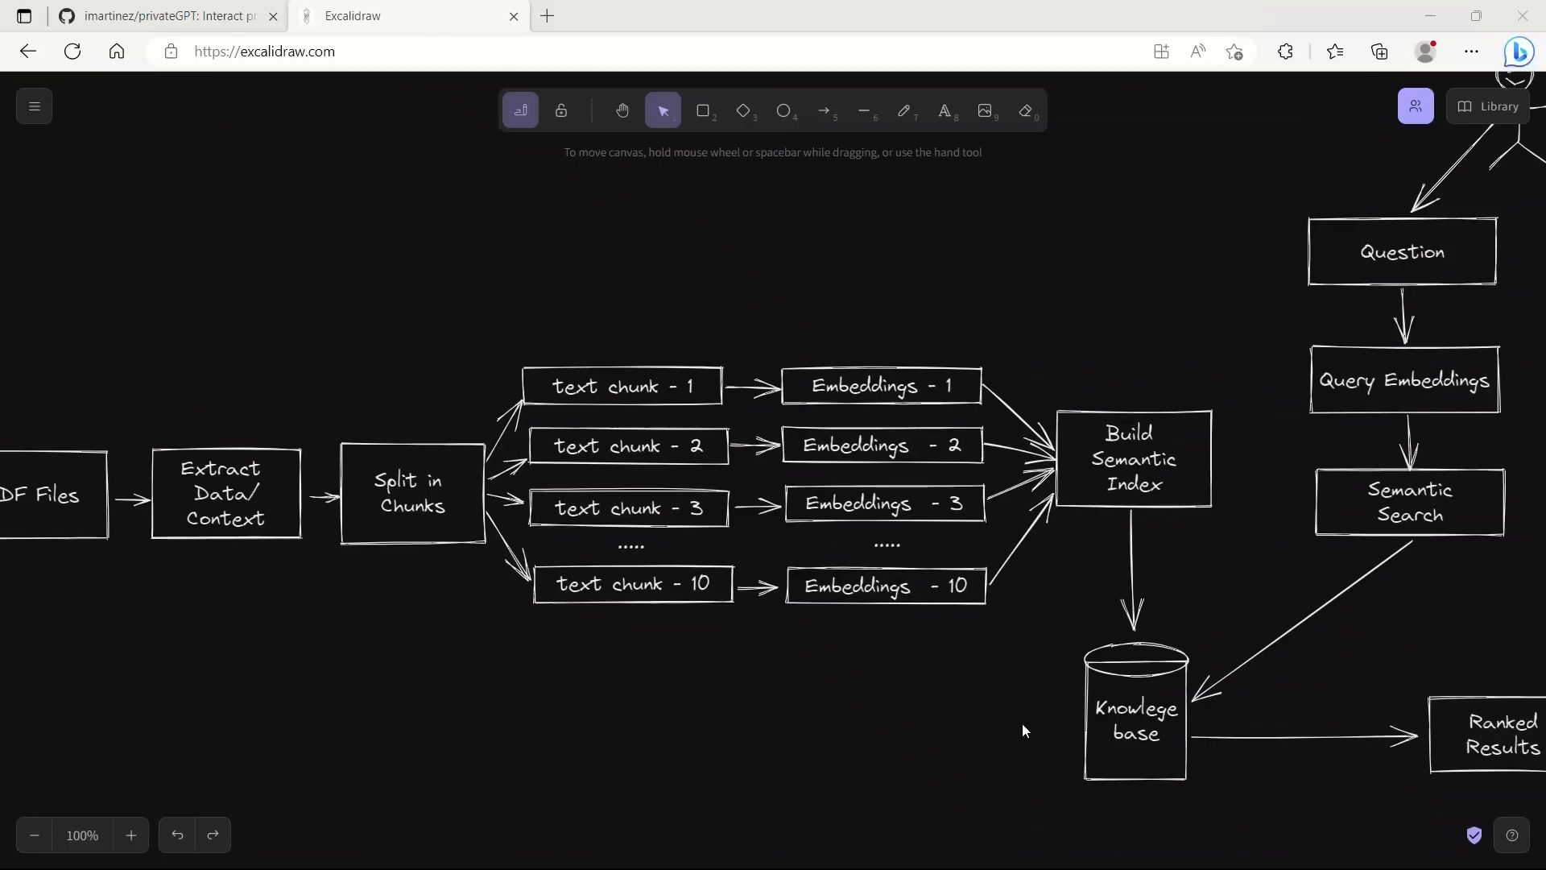
pyautogui.moveTo(1084, 724)
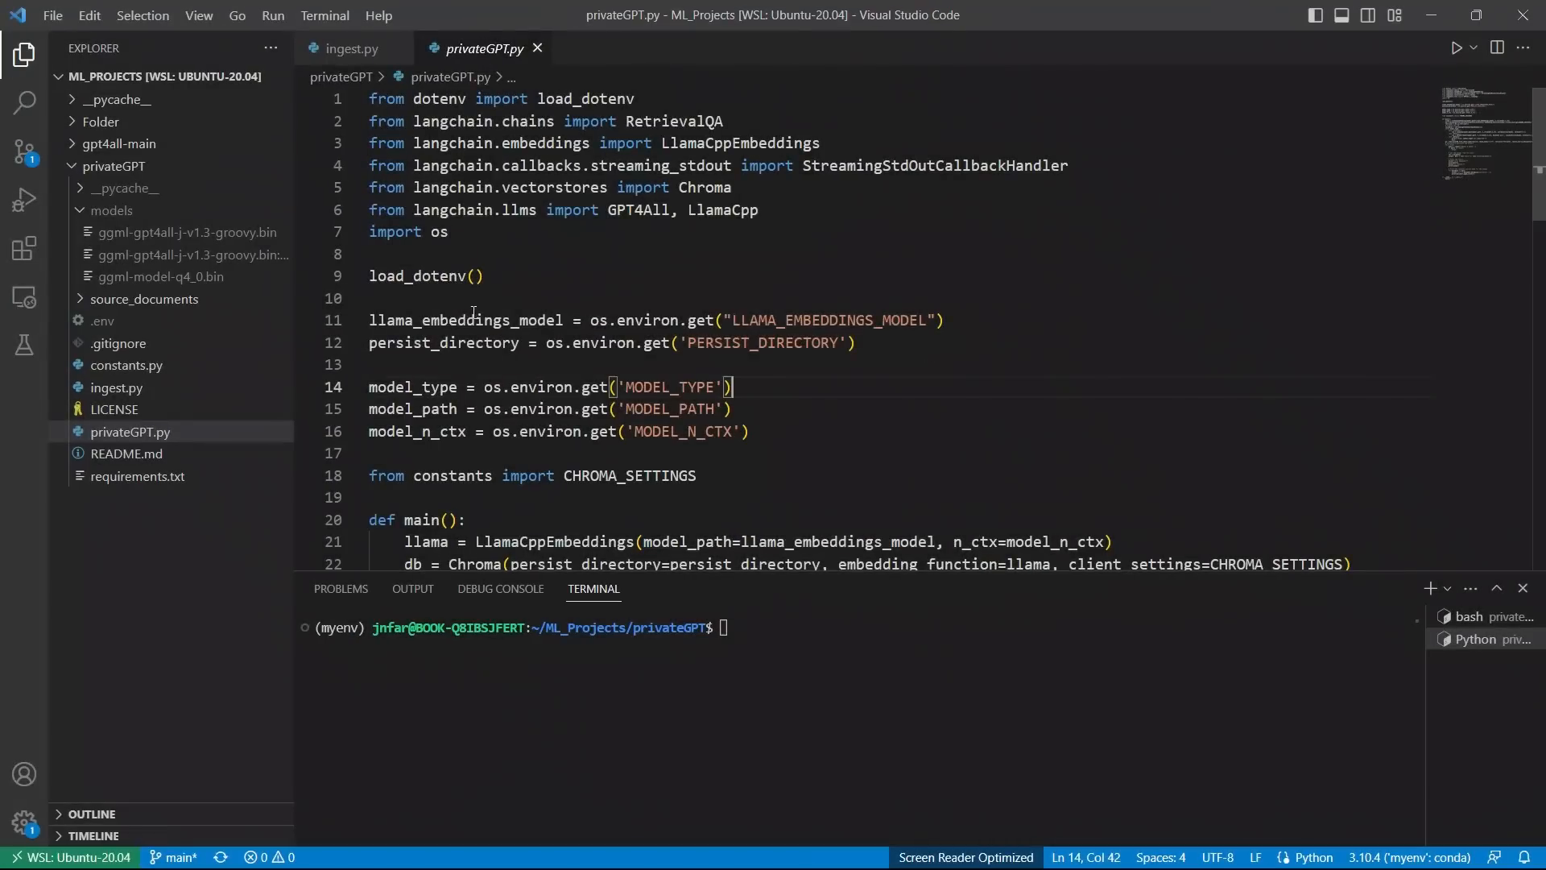
# Step: Review privateGPT.py's MODEL_TYPE, MODEL_PATH and N_CTX settings and scroll onward
pyautogui.click(530, 319)
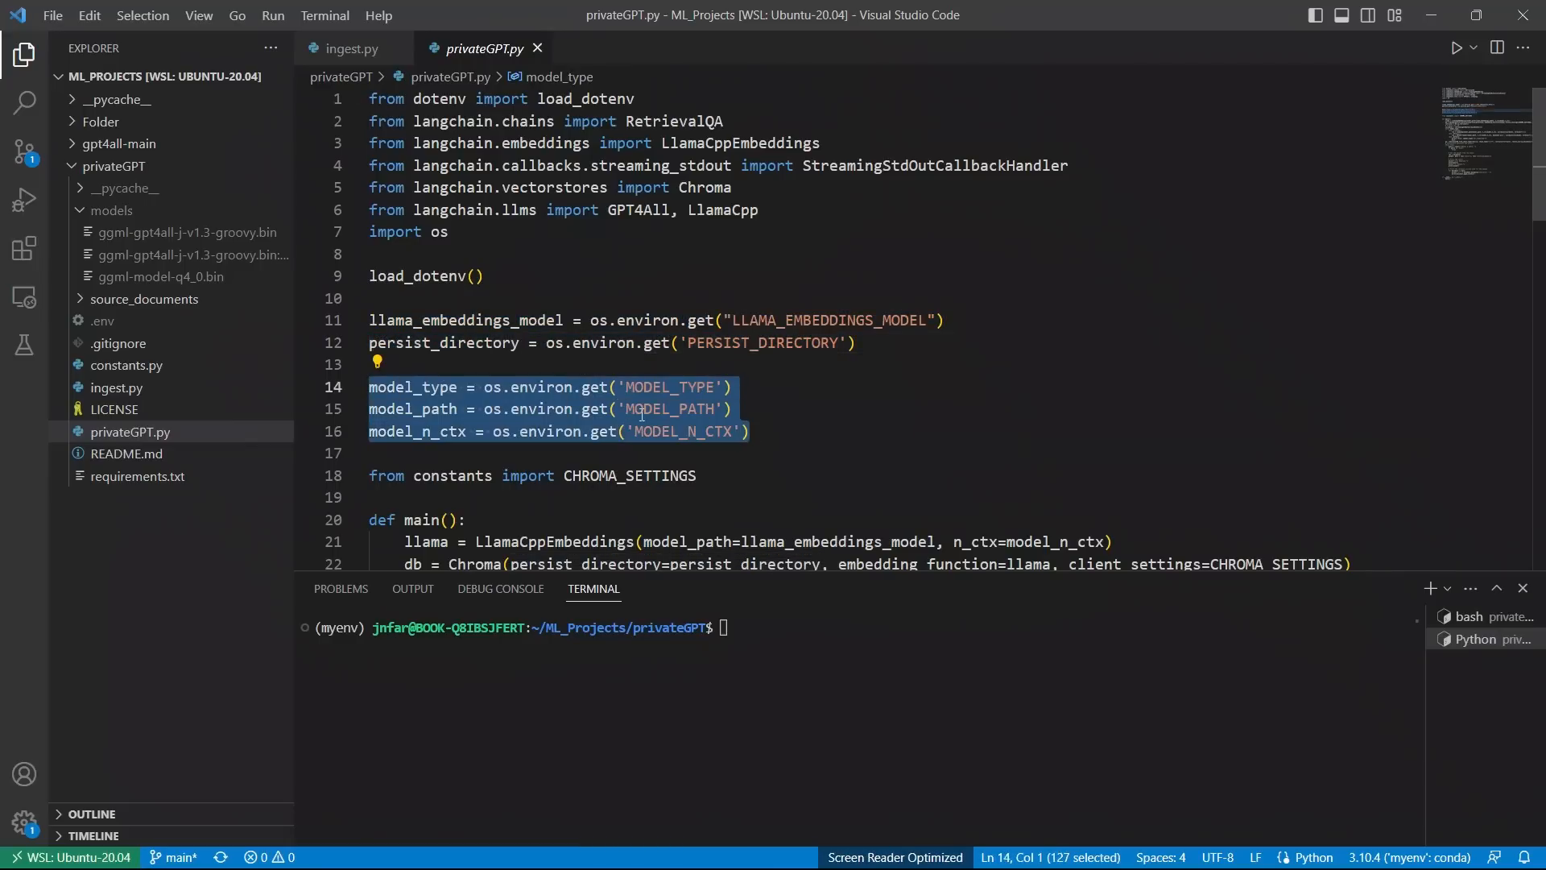
pyautogui.scroll(-3)
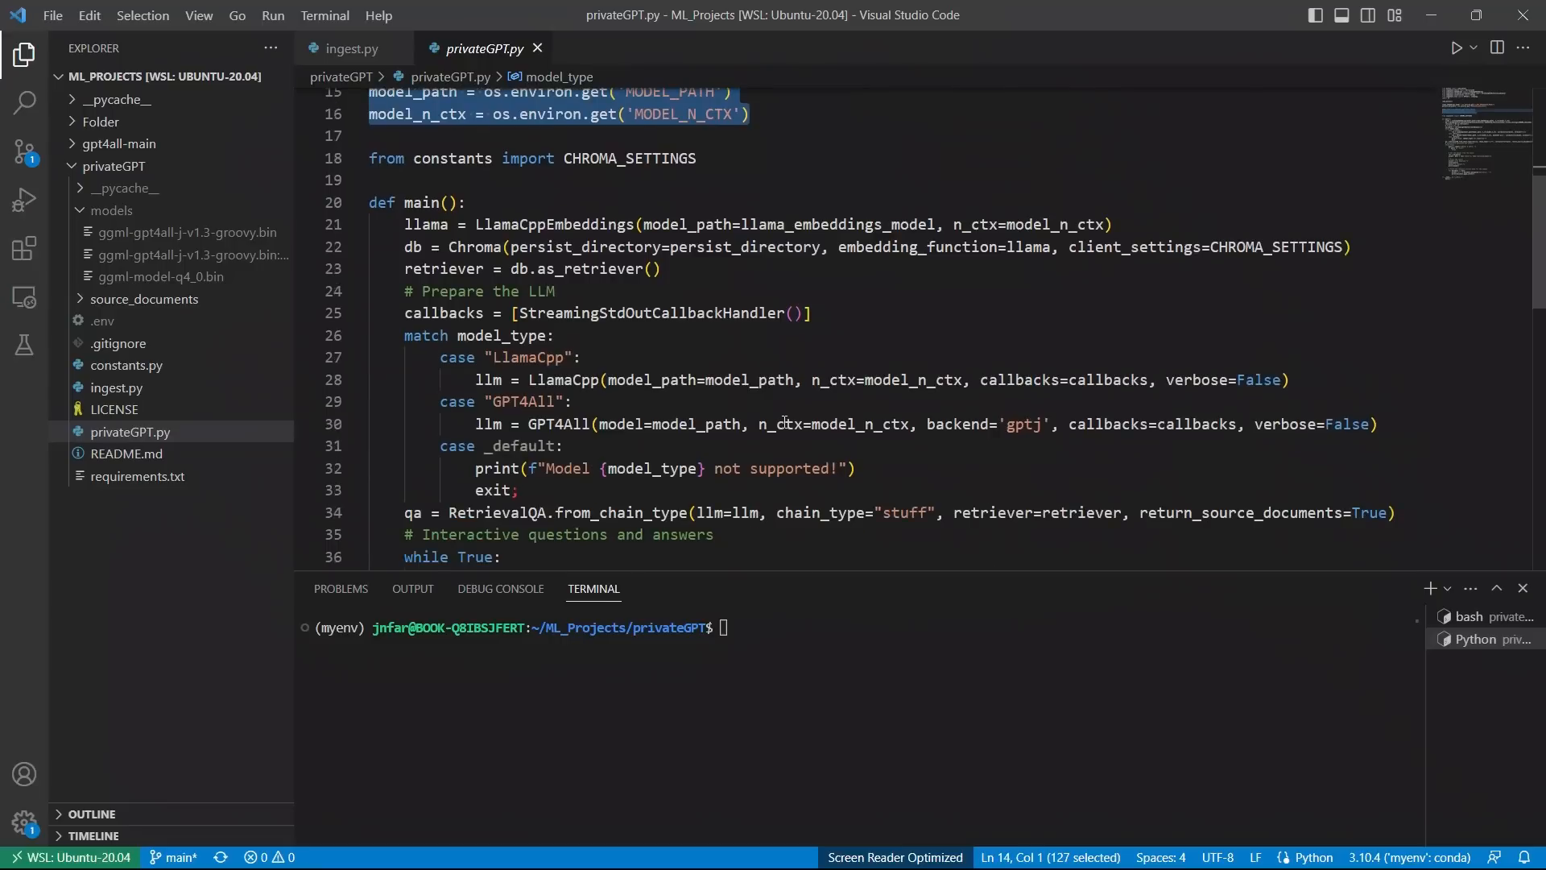
pyautogui.scroll(-3)
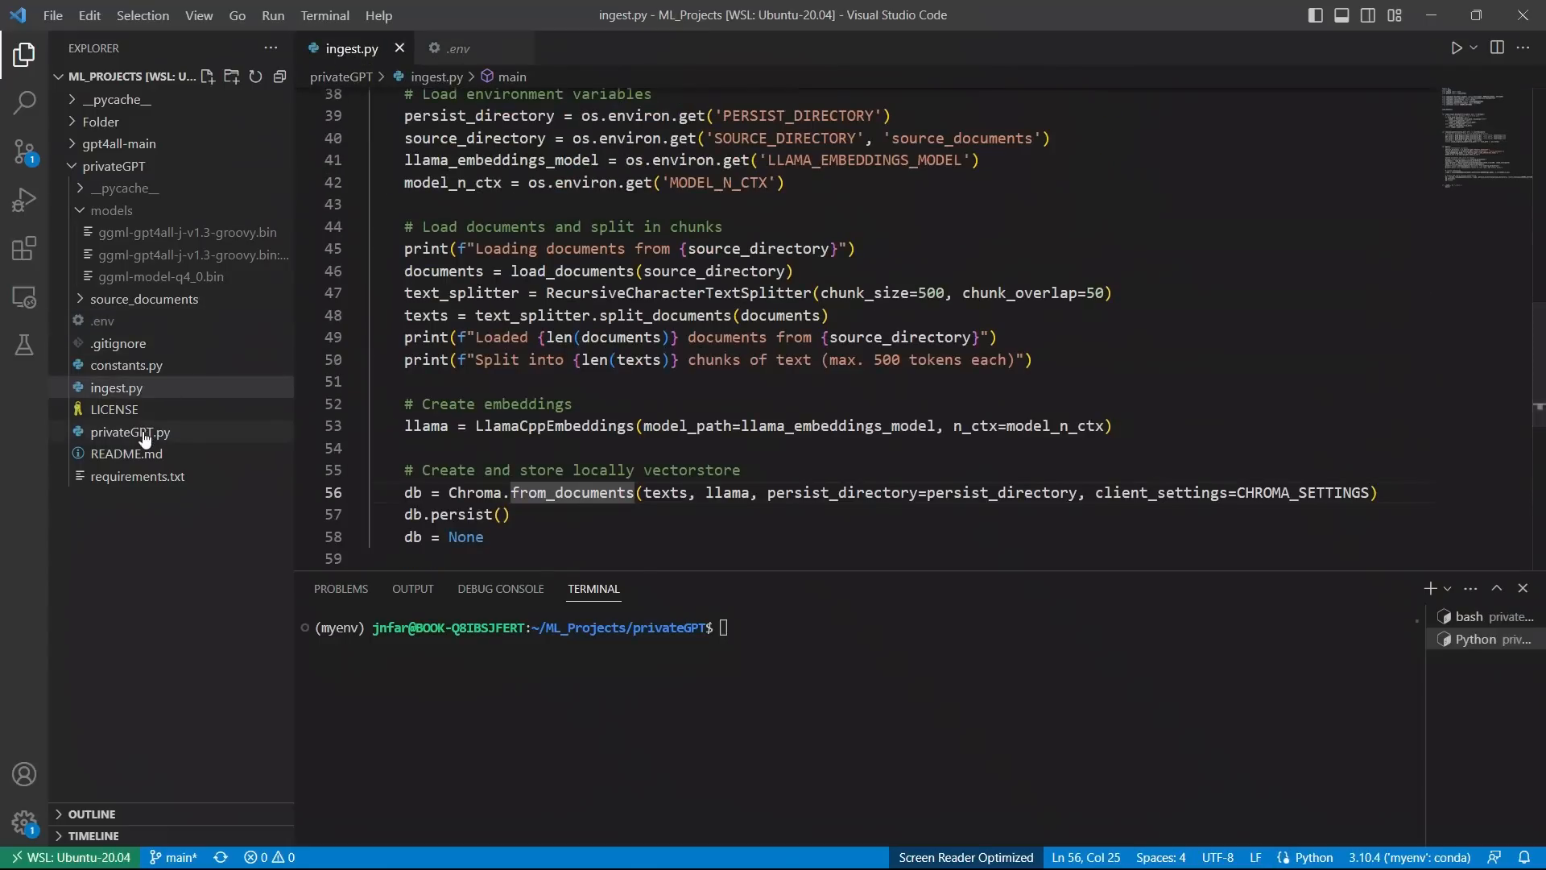
# Step: Highlight the LlamaCpp and GPT4All model cases in privateGPT.py's main and scroll to the QA loop
pyautogui.click(130, 431)
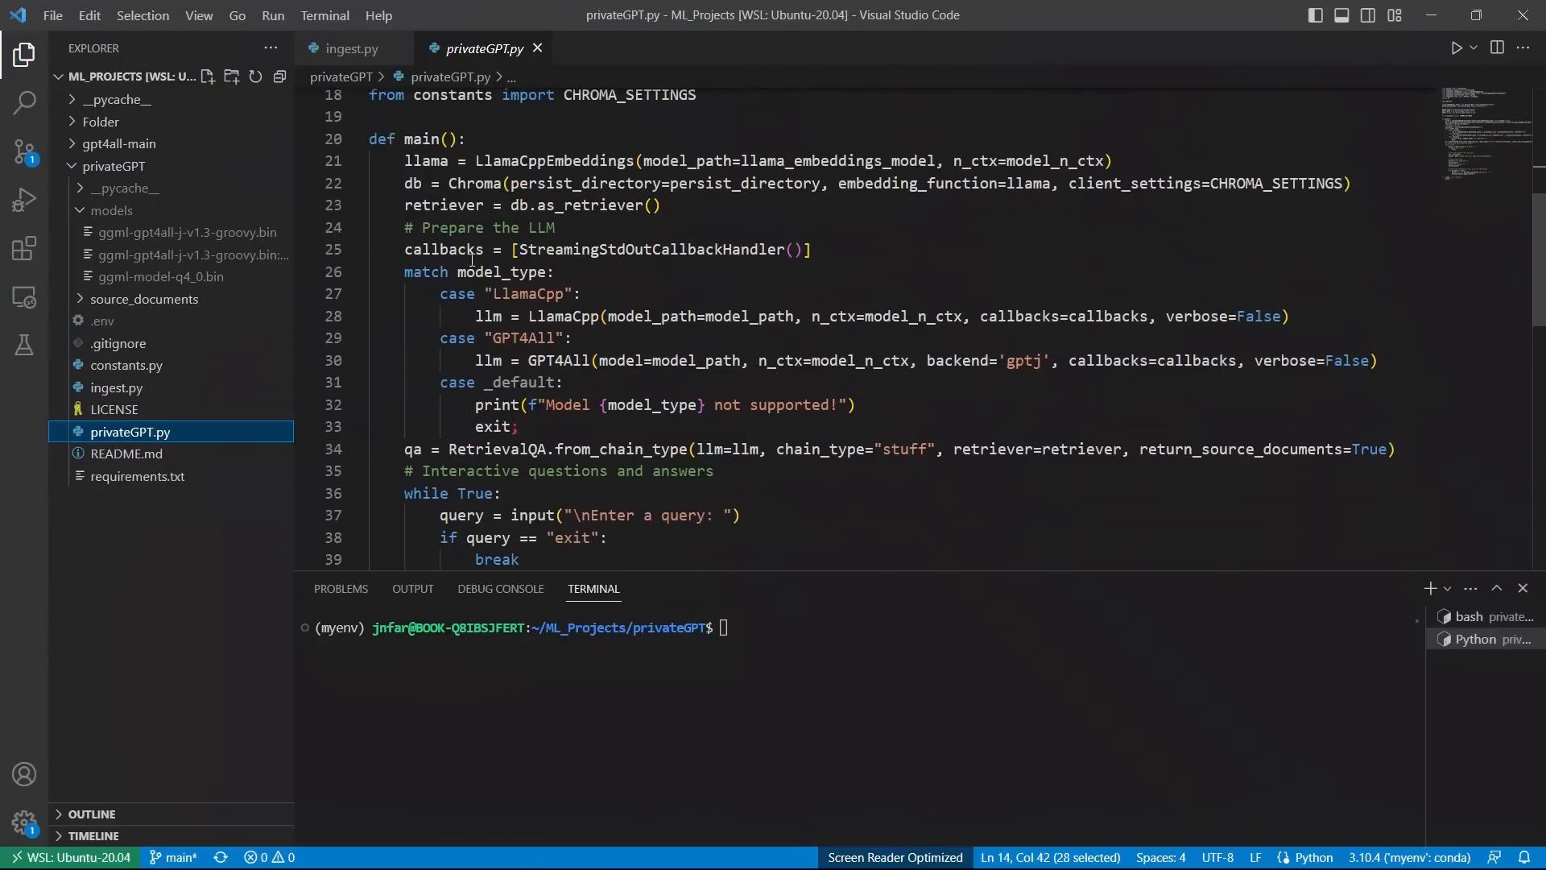
pyautogui.doubleClick(528, 293)
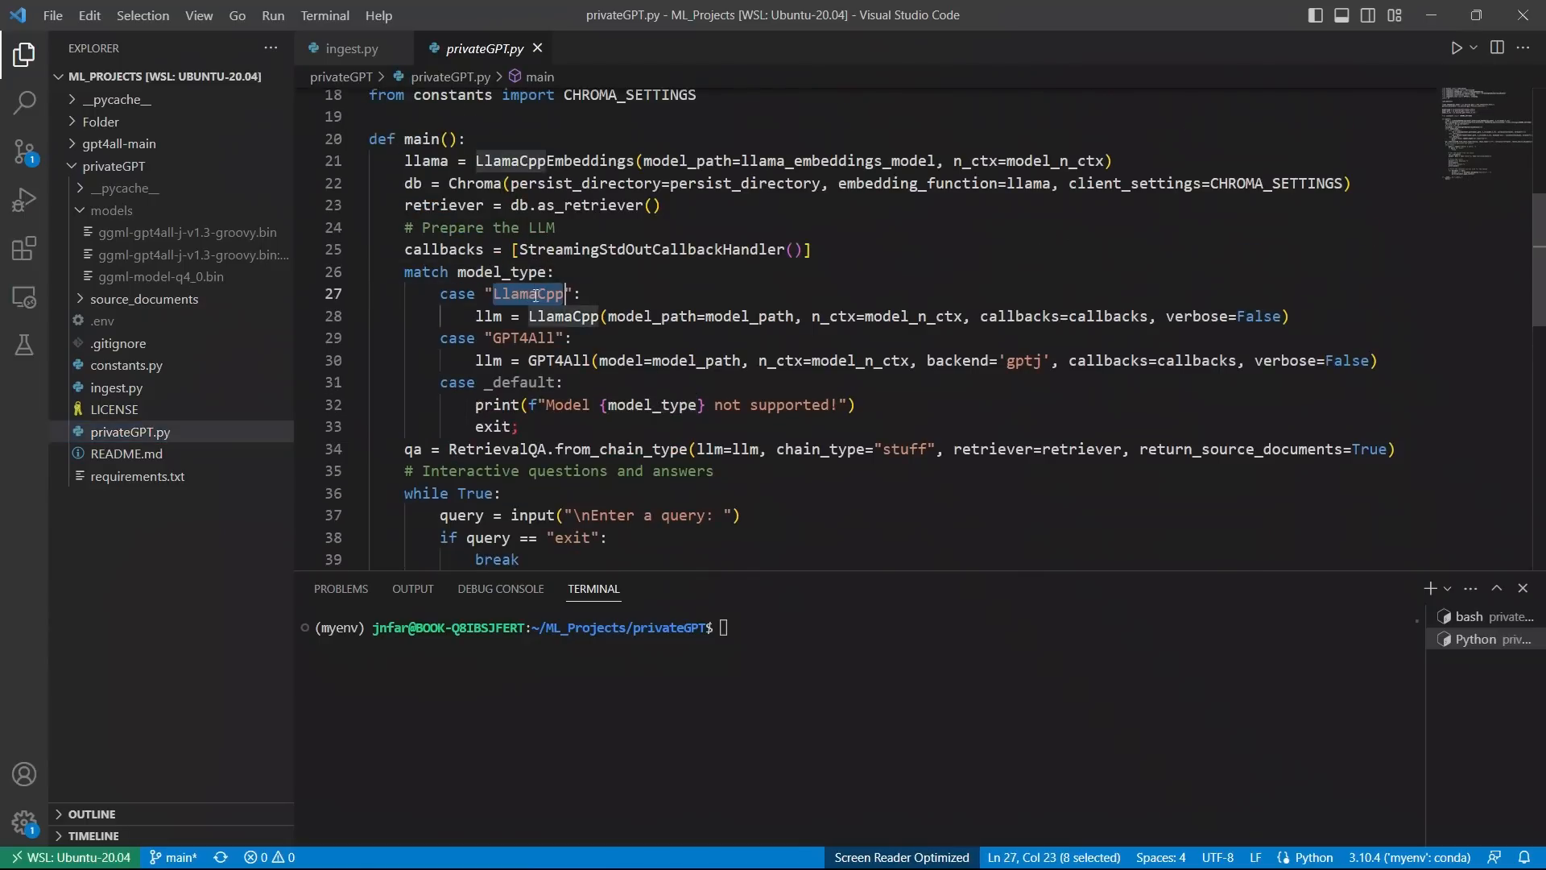
pyautogui.doubleClick(525, 336)
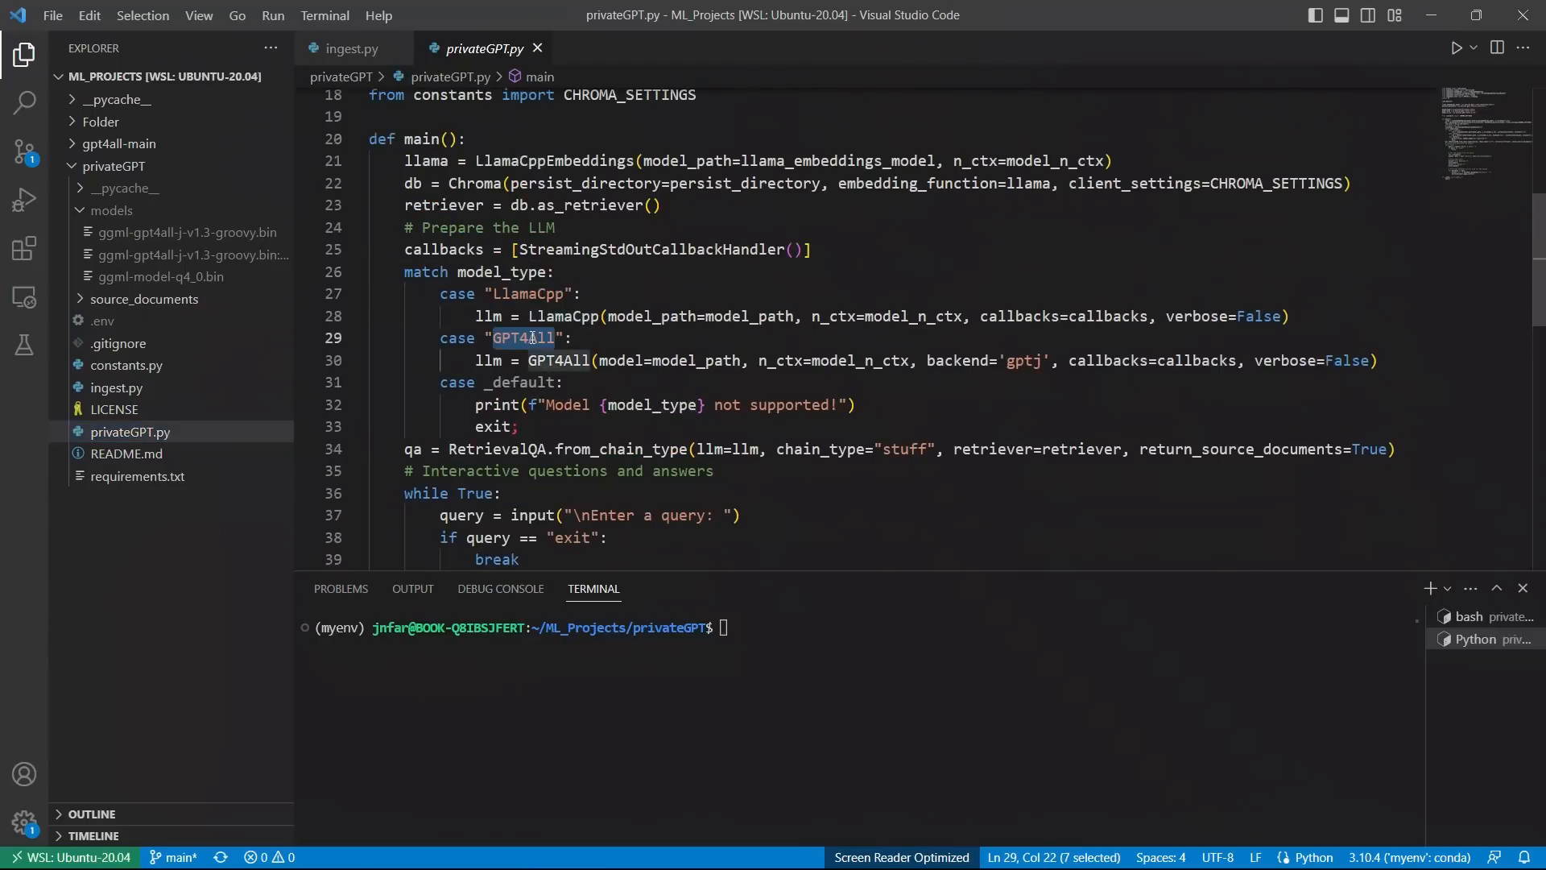
pyautogui.moveTo(486, 316)
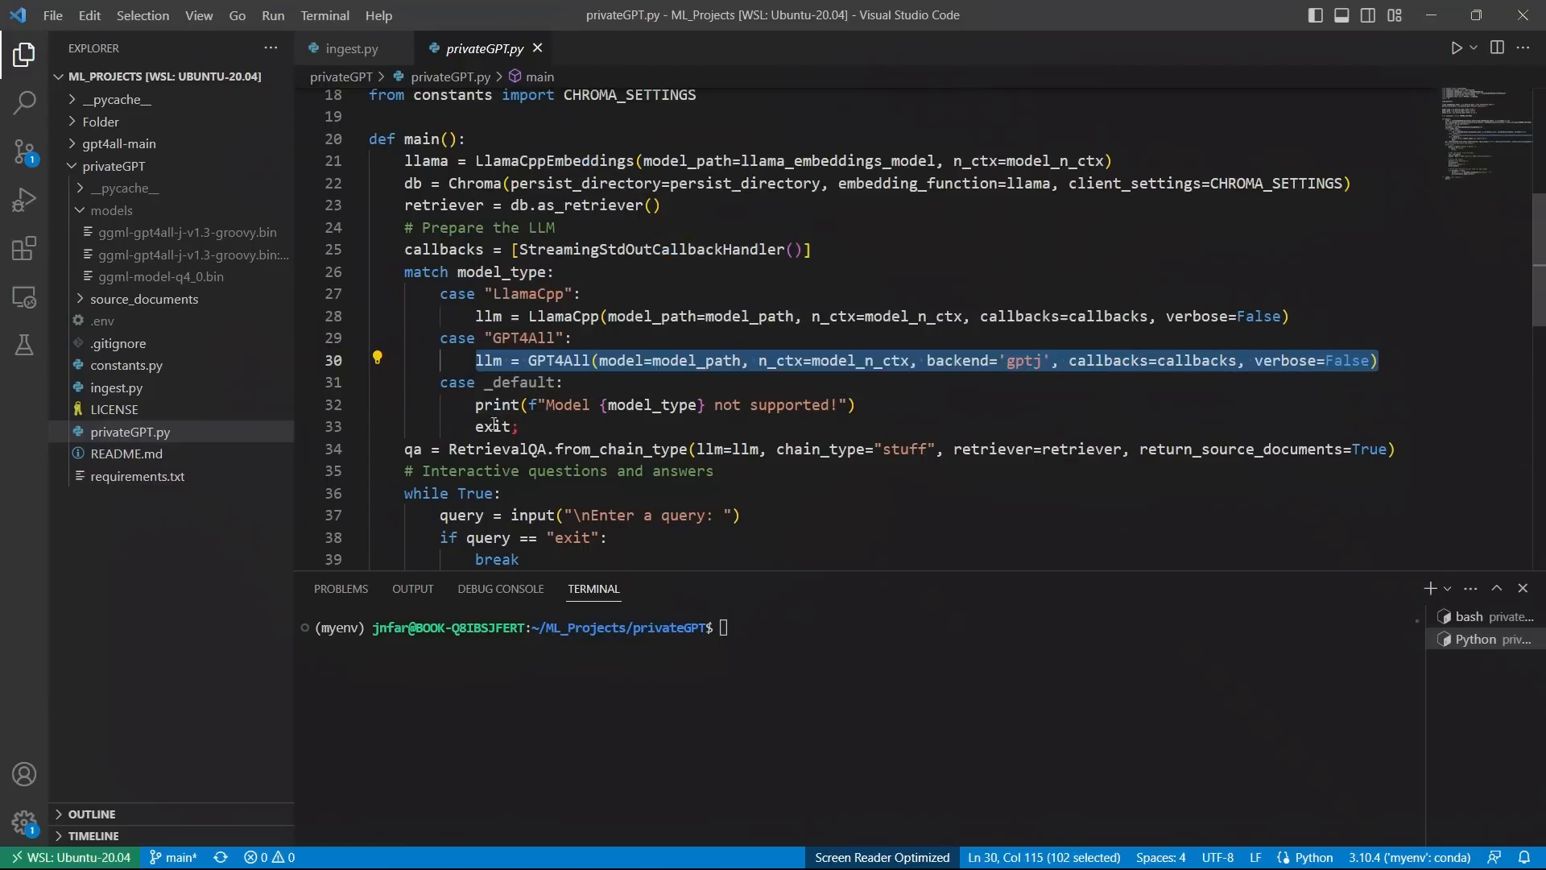
pyautogui.scroll(-3)
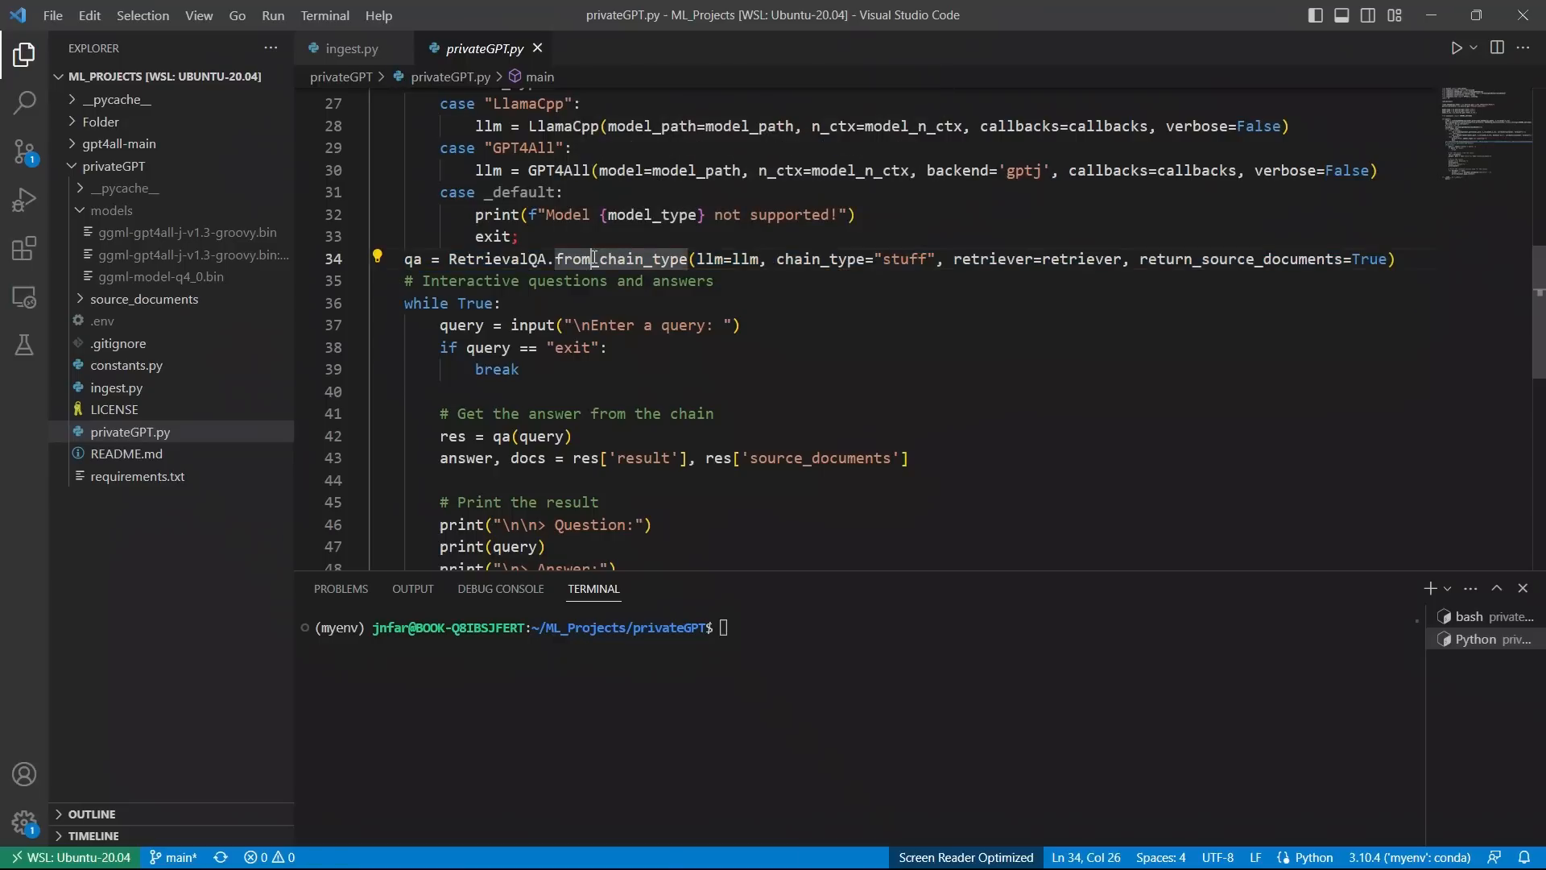
pyautogui.doubleClick(902, 258)
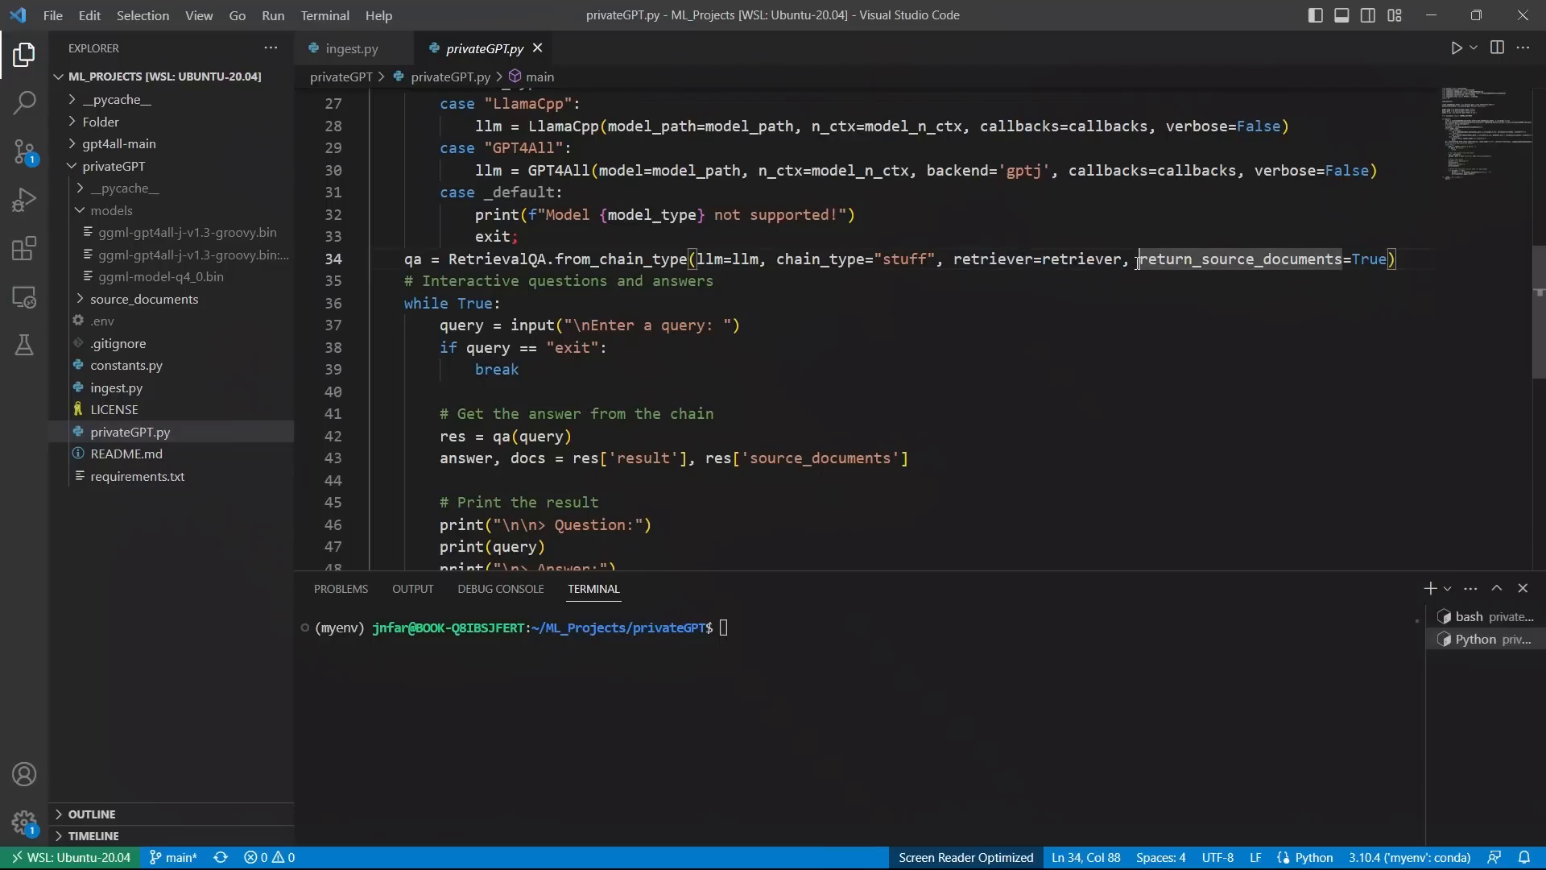
pyautogui.moveTo(1139, 257); pyautogui.dragTo(1390, 258)
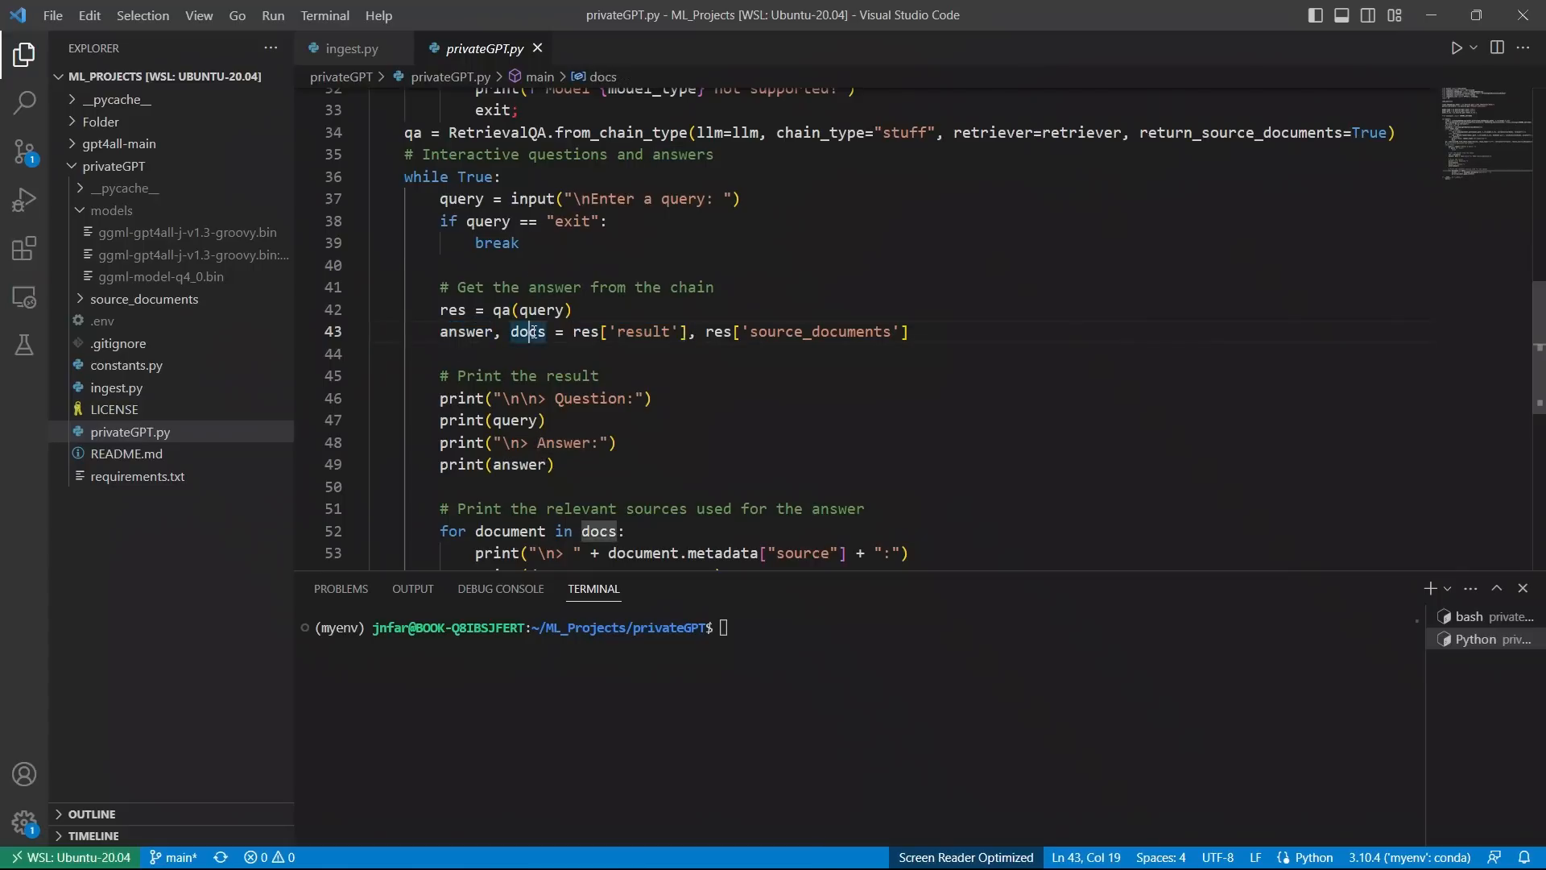
pyautogui.moveTo(965, 312)
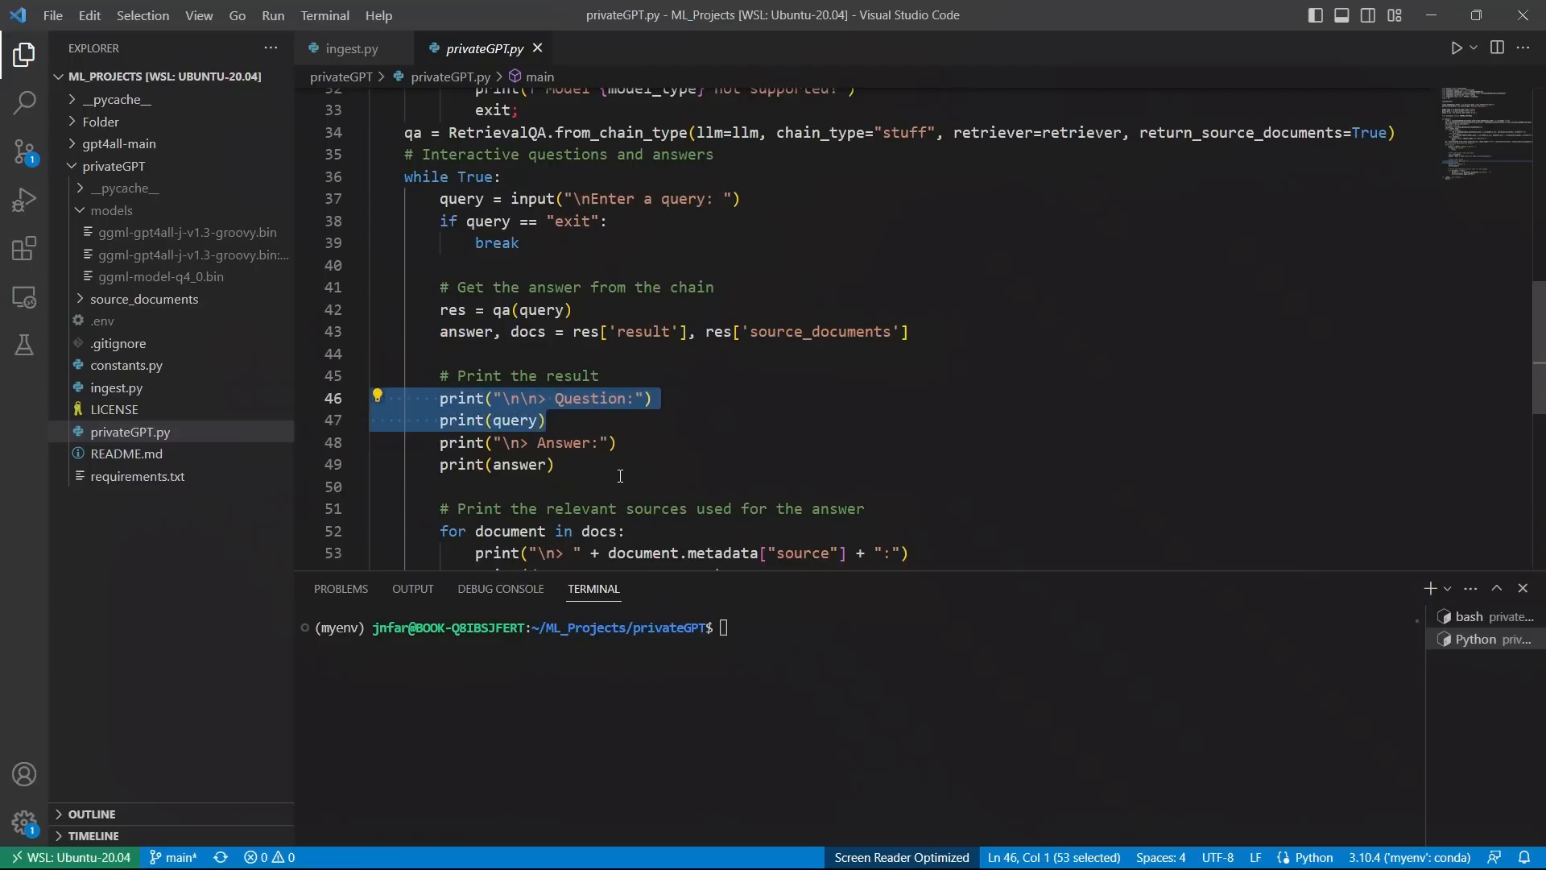
pyautogui.moveTo(601, 470)
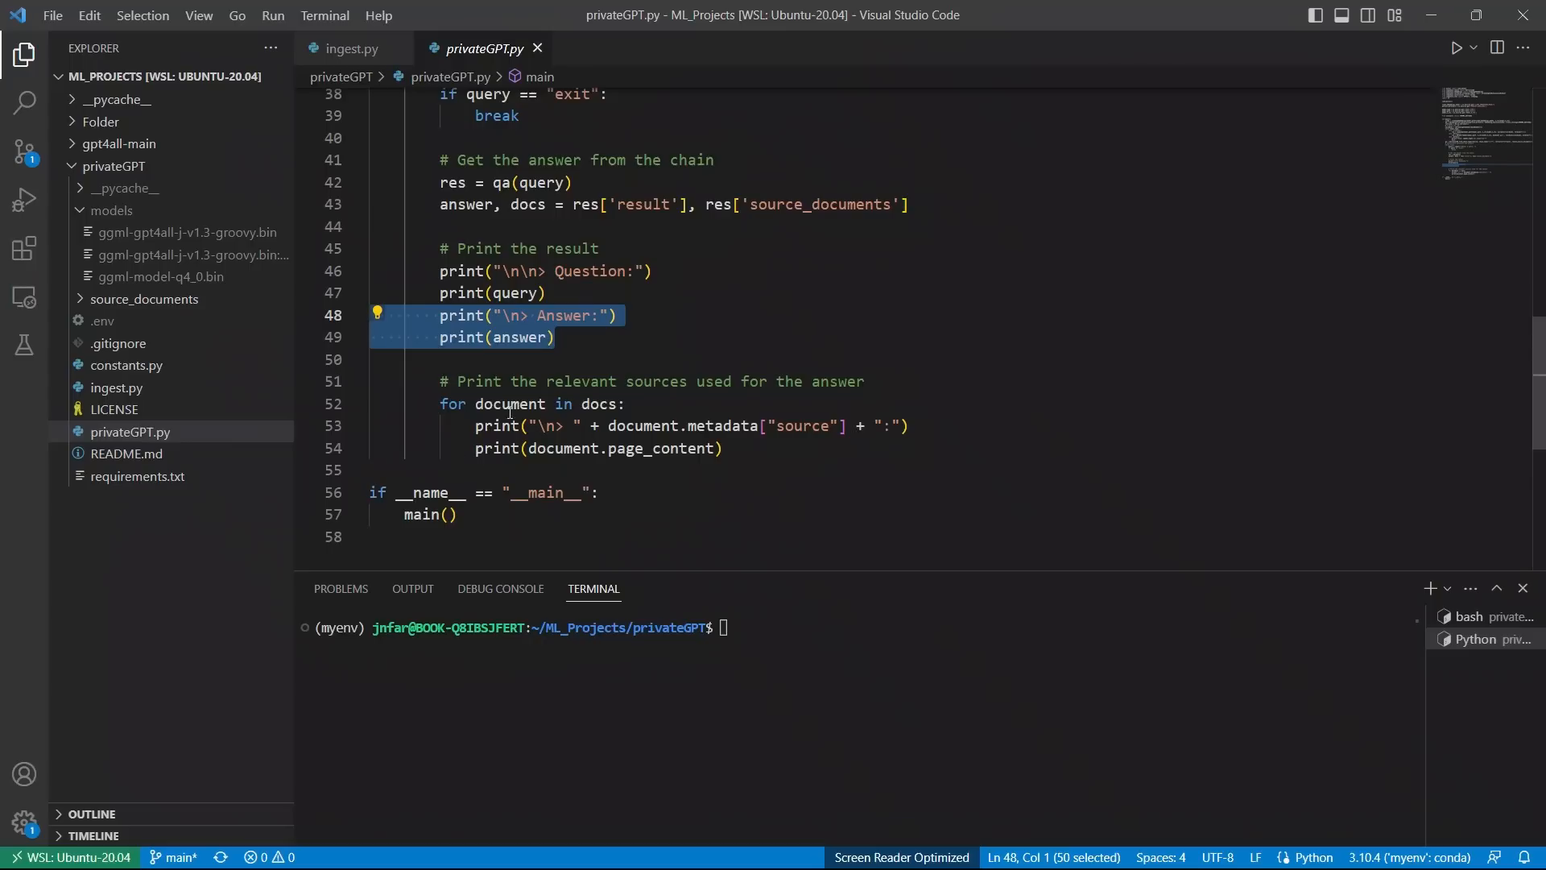
pyautogui.moveTo(670, 419)
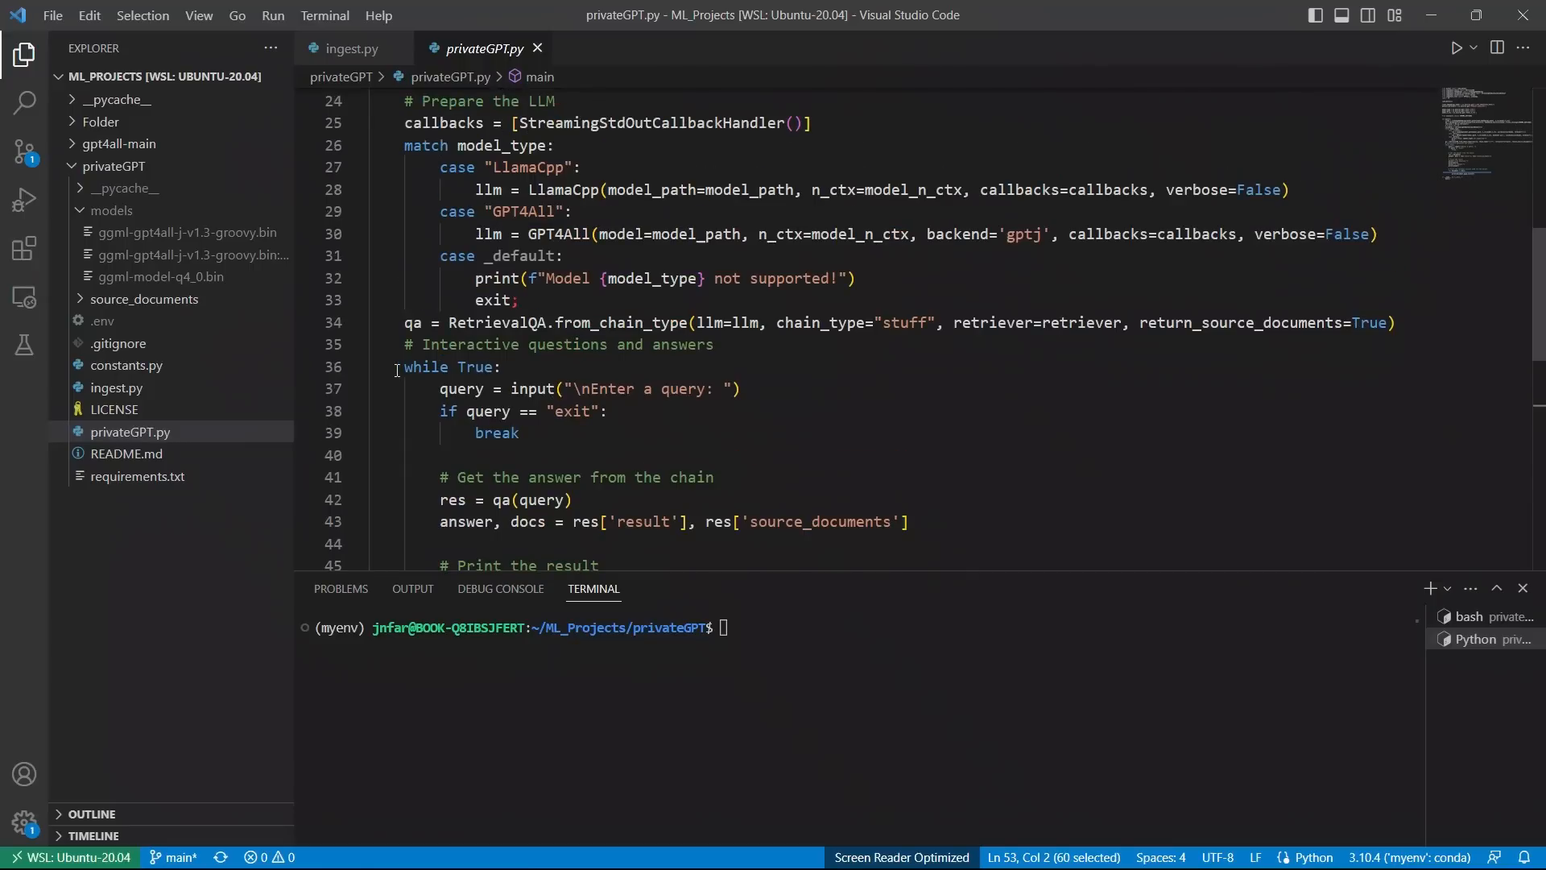
pyautogui.moveTo(403, 359); pyautogui.dragTo(467, 559)
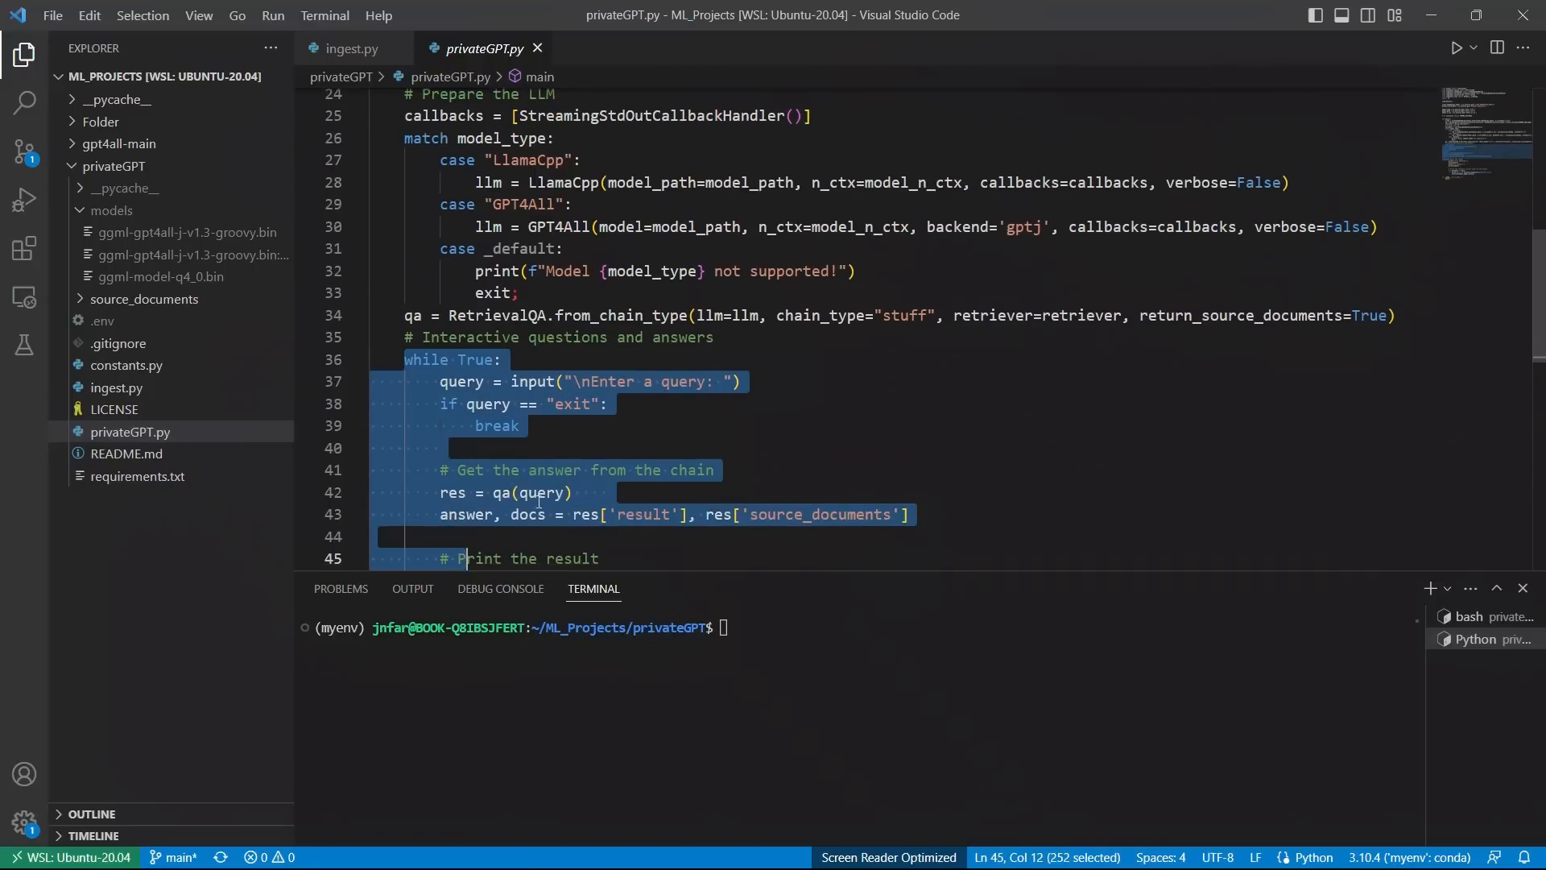
pyautogui.scroll(-3)
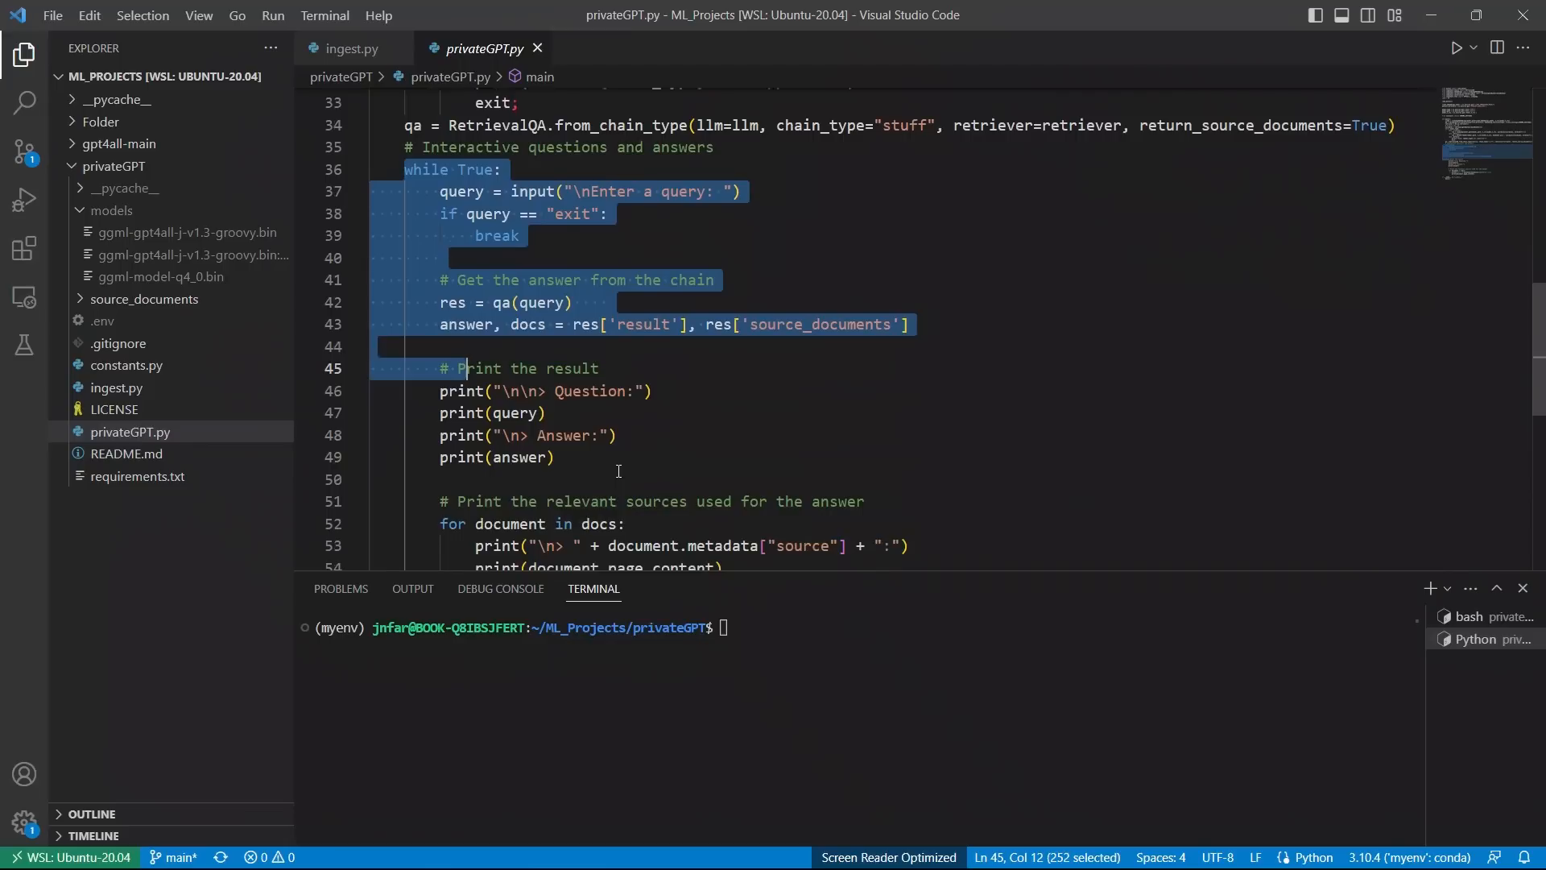
pyautogui.moveTo(796, 240)
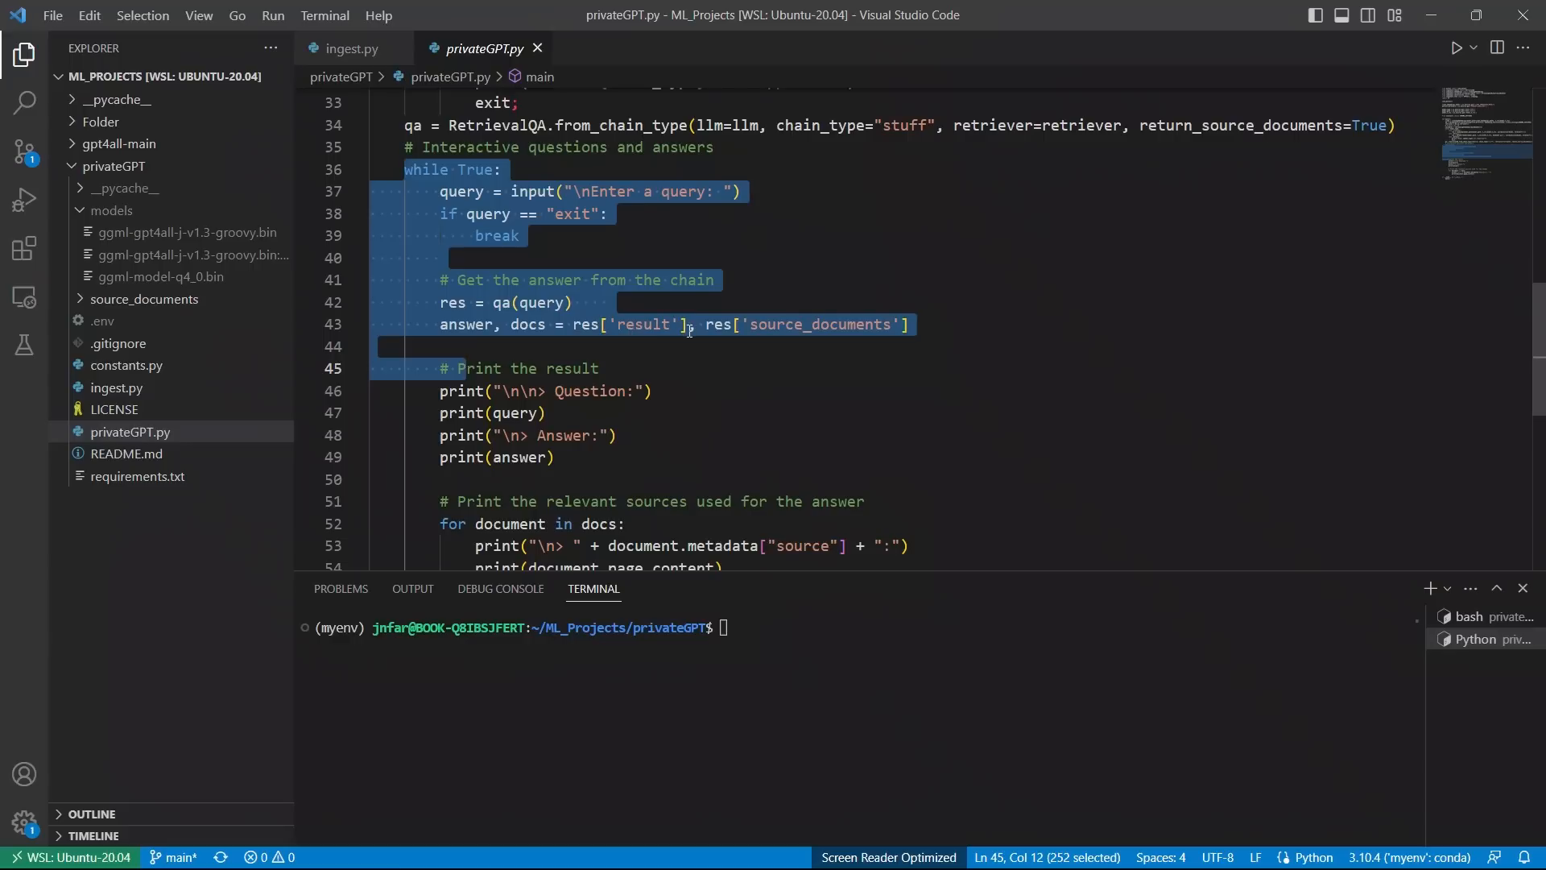
pyautogui.moveTo(687, 348)
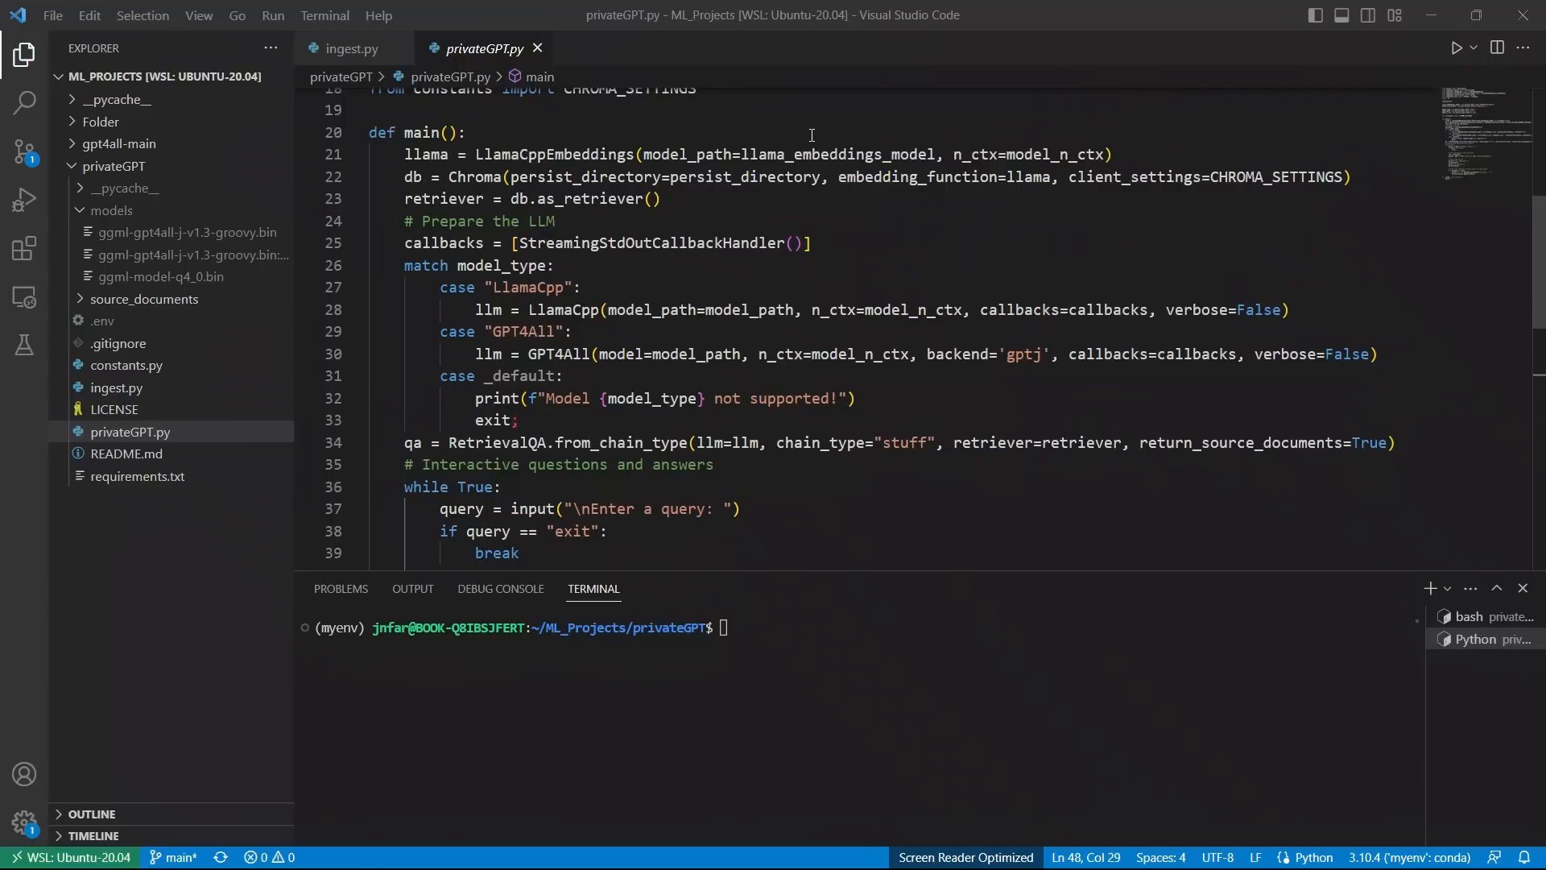
pyautogui.moveTo(846, 221)
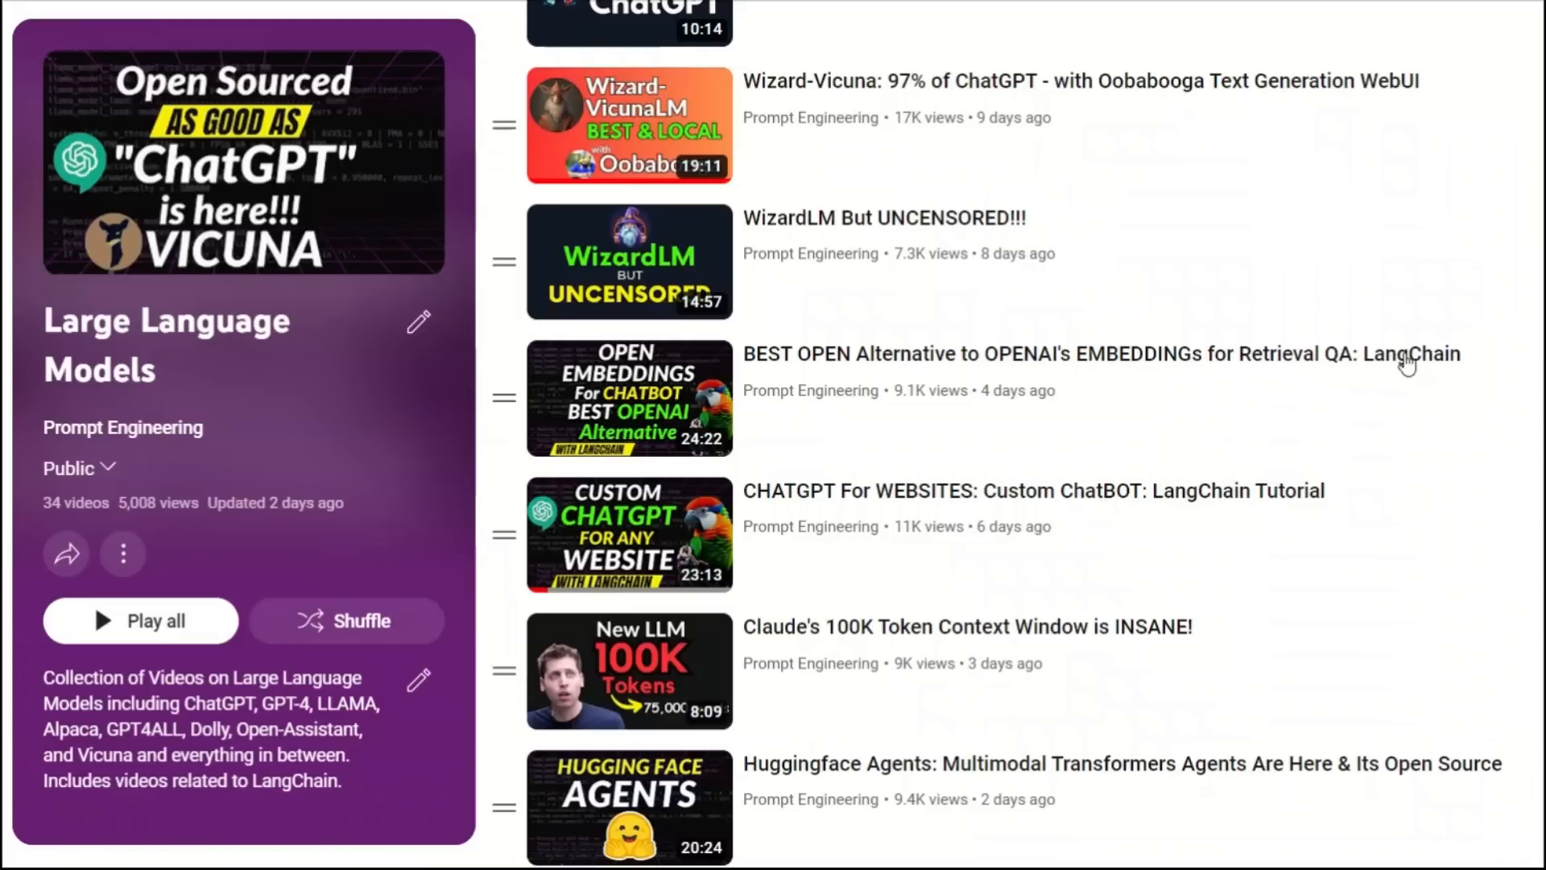
# Step: Scroll the Prompt Engineering channel's Large Language Models playlist of 34 videos
pyautogui.scroll(3)
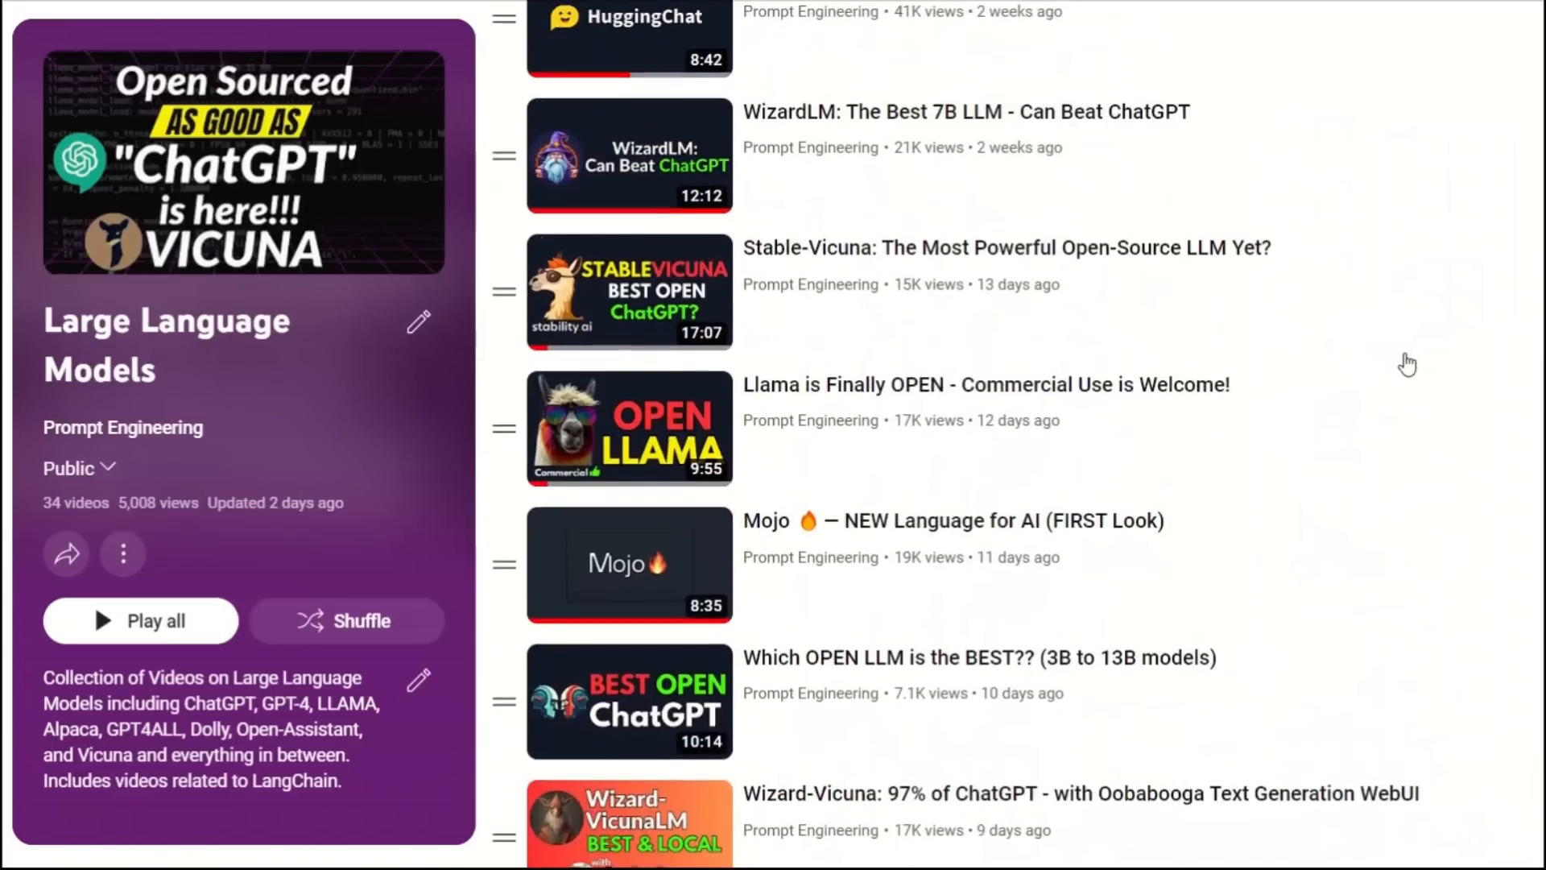